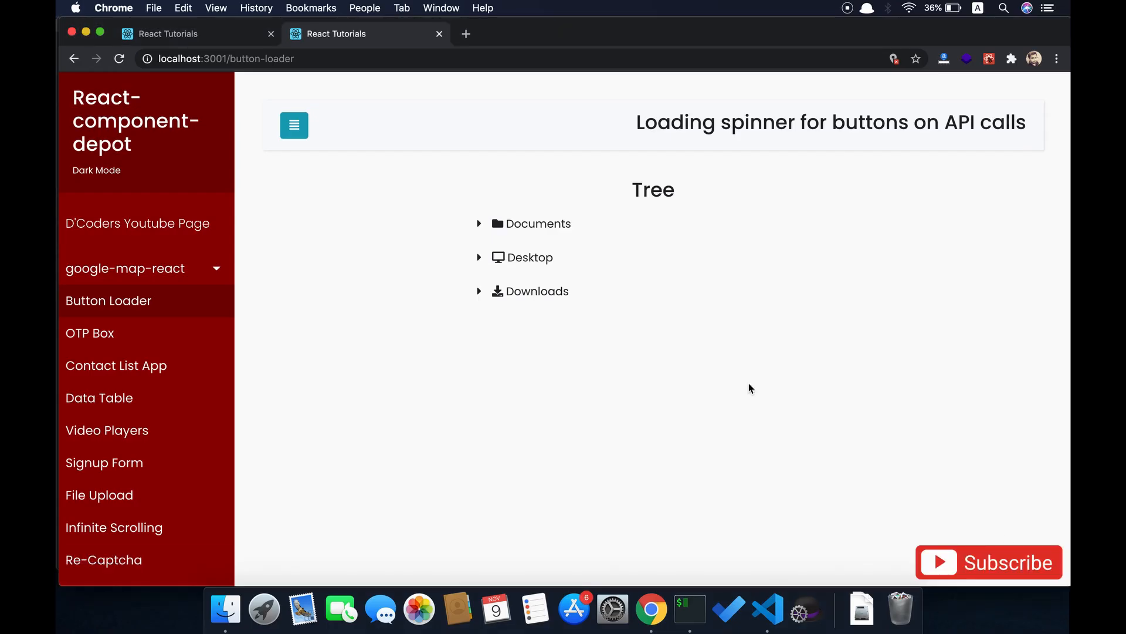
mouse_move(672, 302)
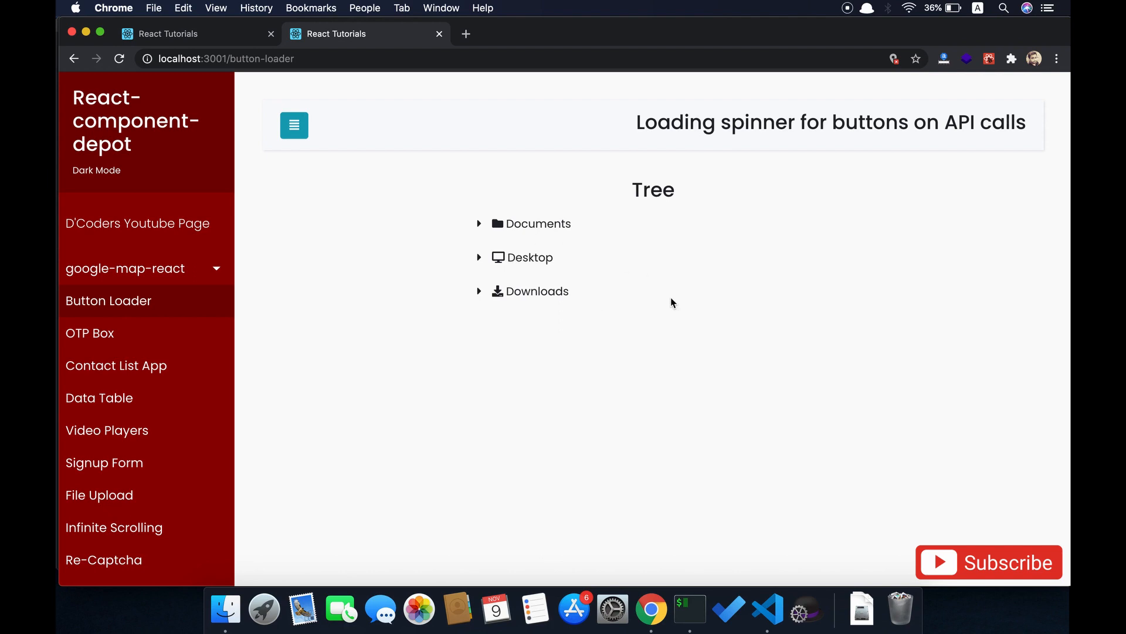
Step: Toggle the Downloads folder, then expand Desktop to show its two documents
click(479, 223)
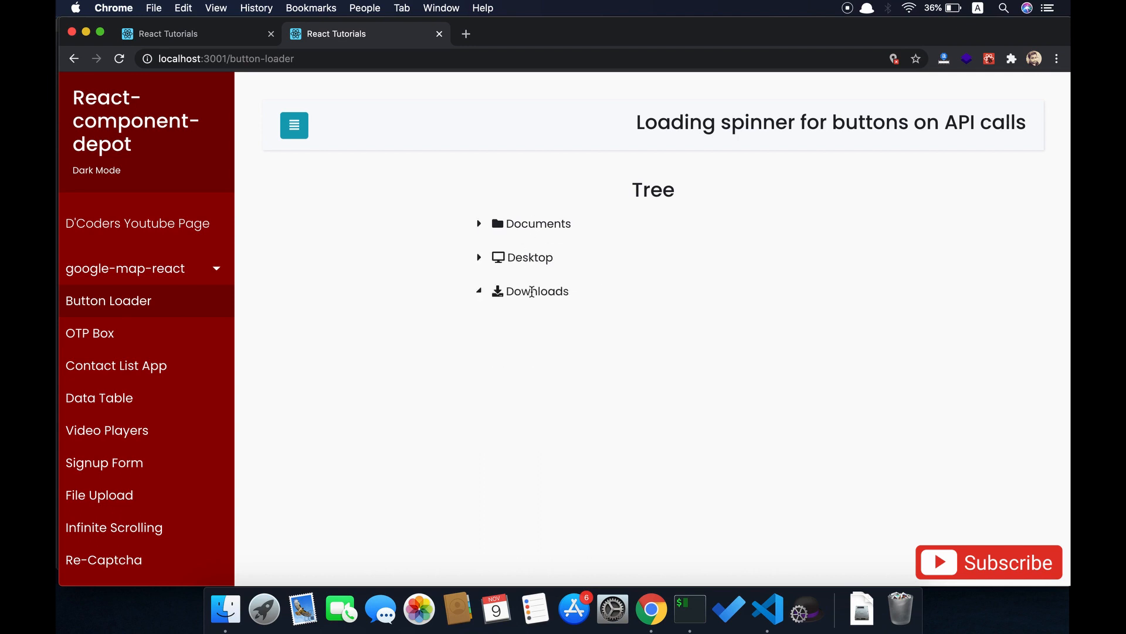
click(479, 291)
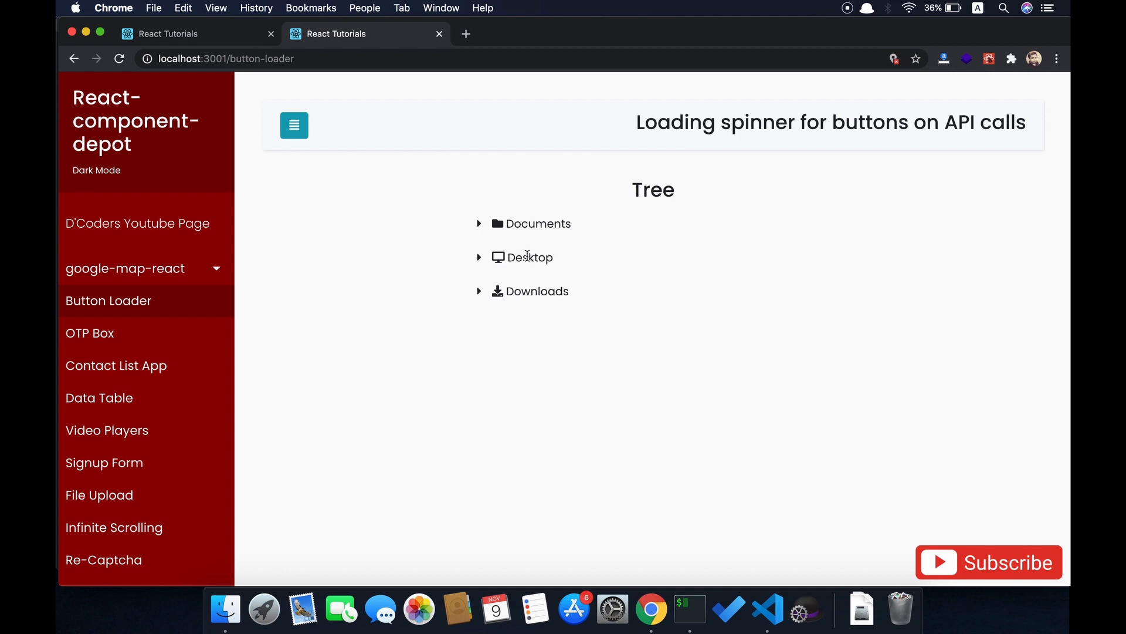
click(529, 257)
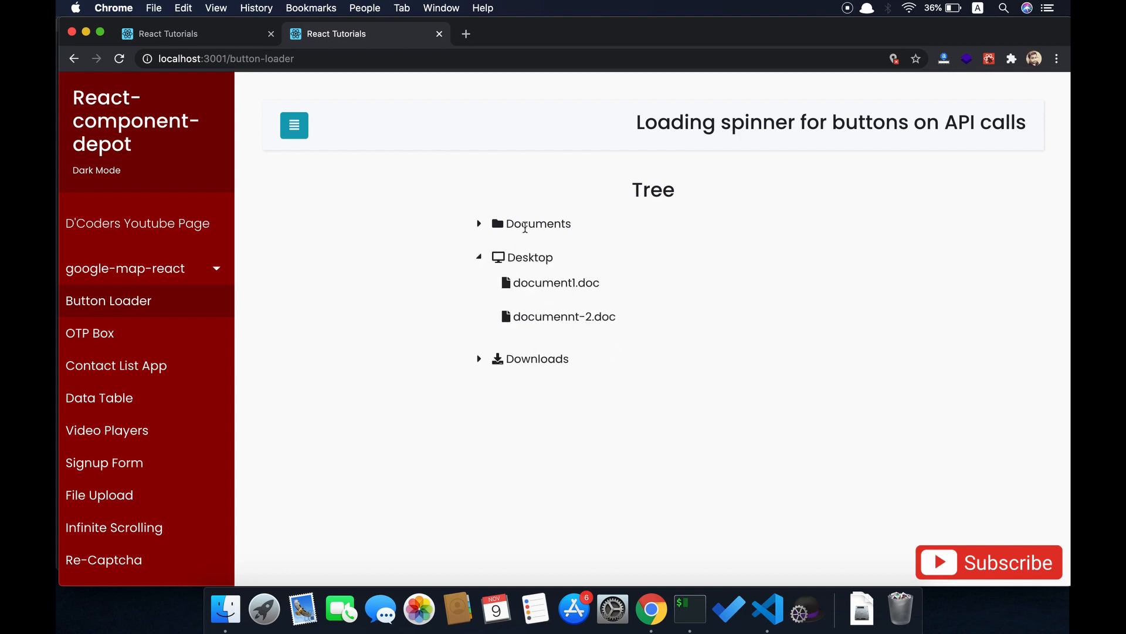
click(170, 34)
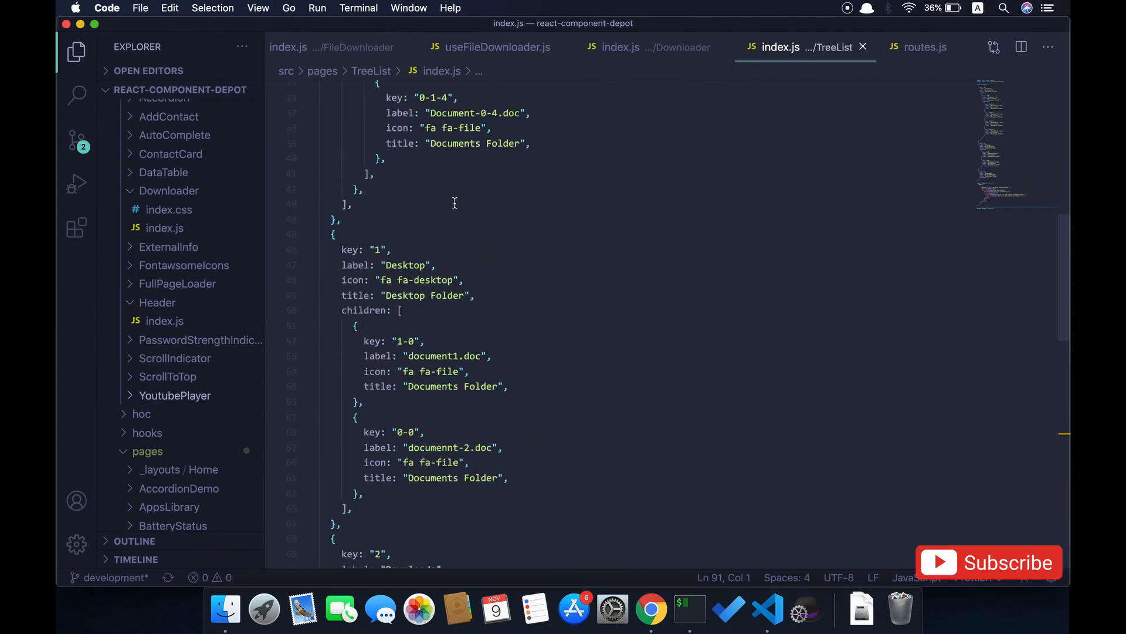
double_click(374, 132)
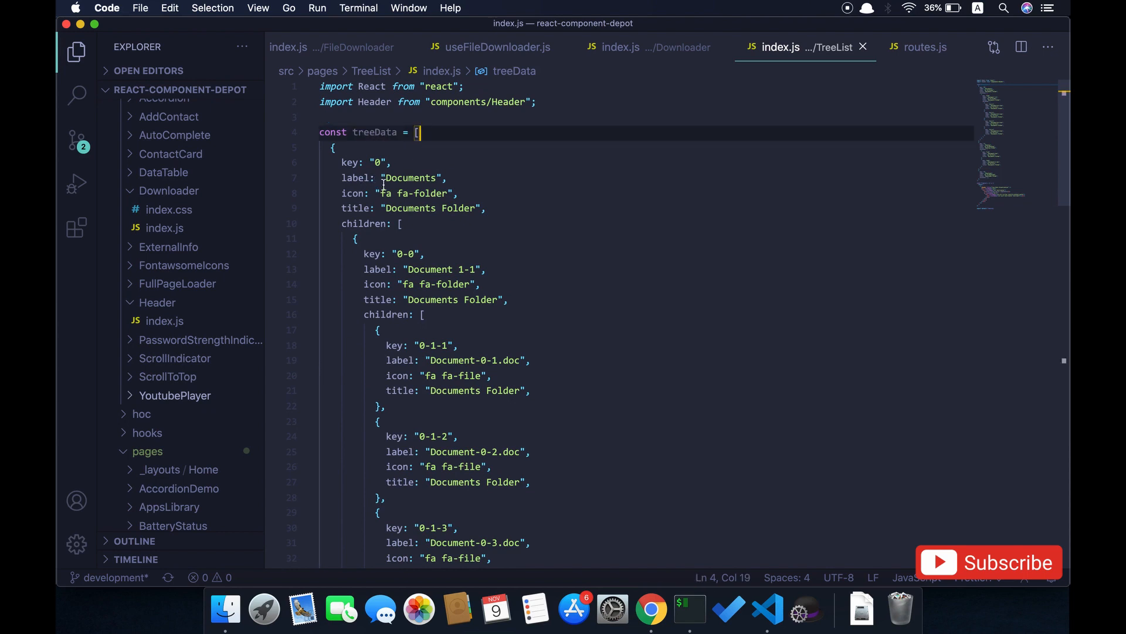
mouse_move(365, 223)
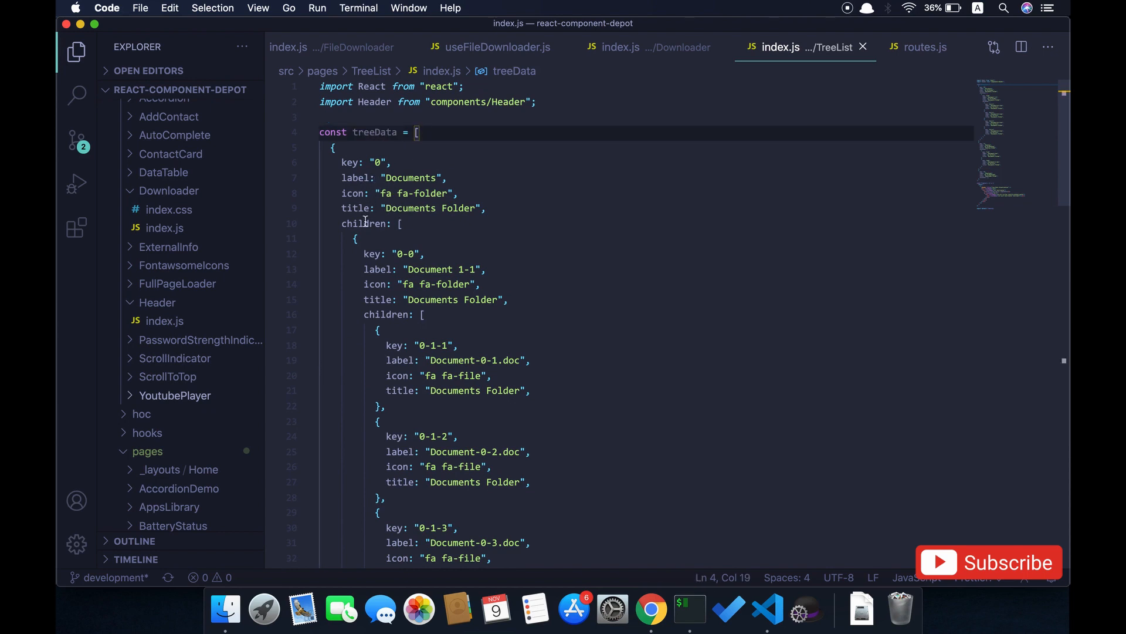
double_click(360, 224)
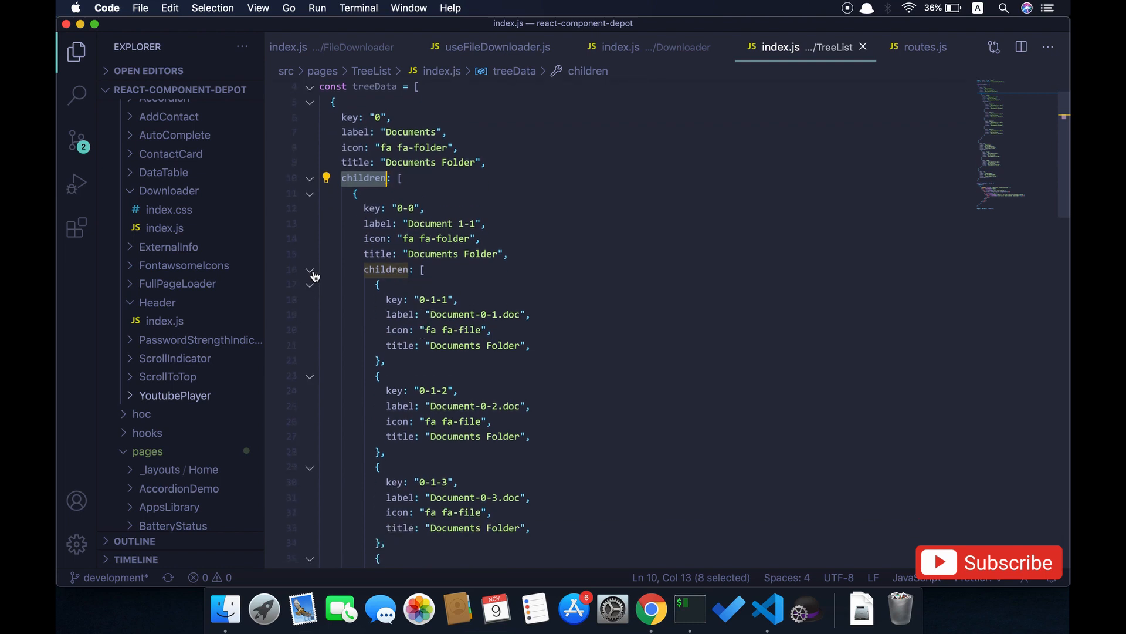
click(310, 270)
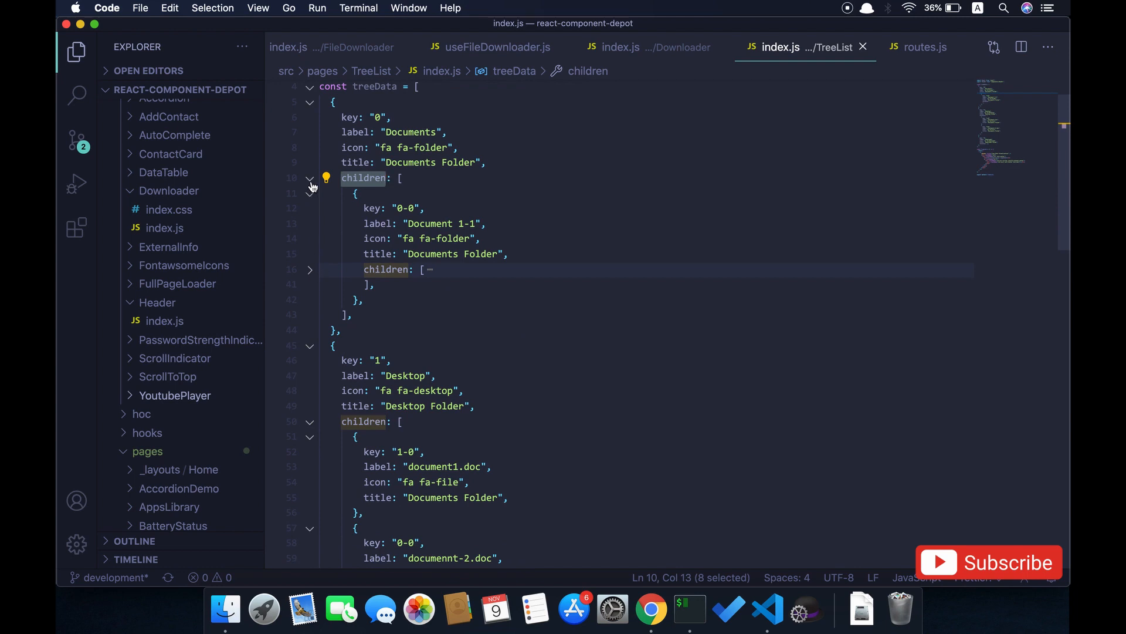
click(310, 179)
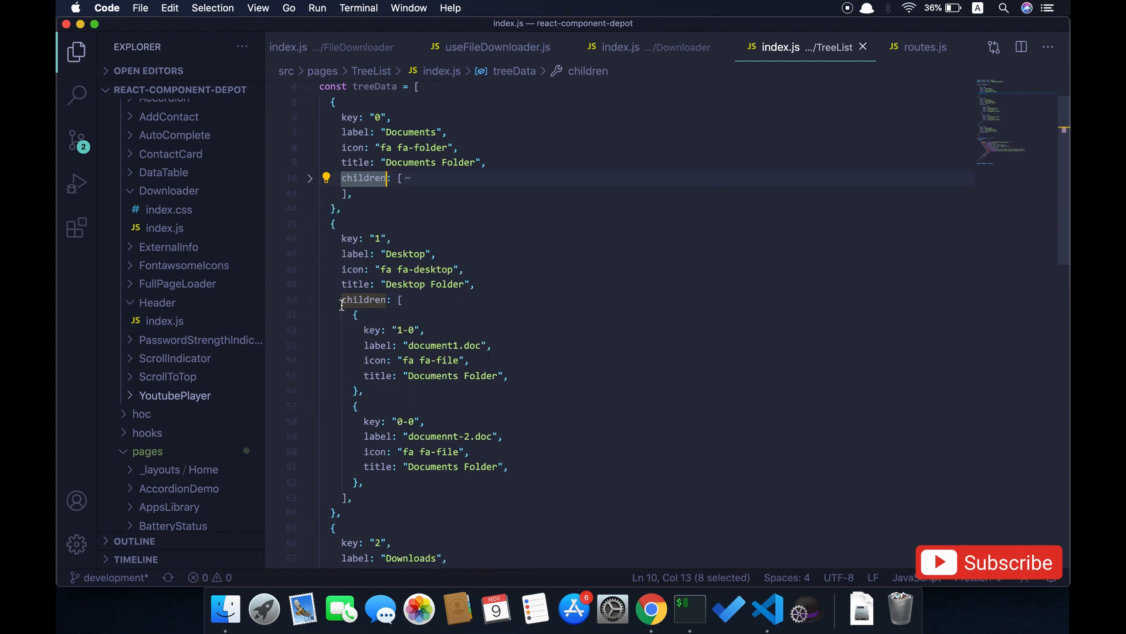
click(310, 299)
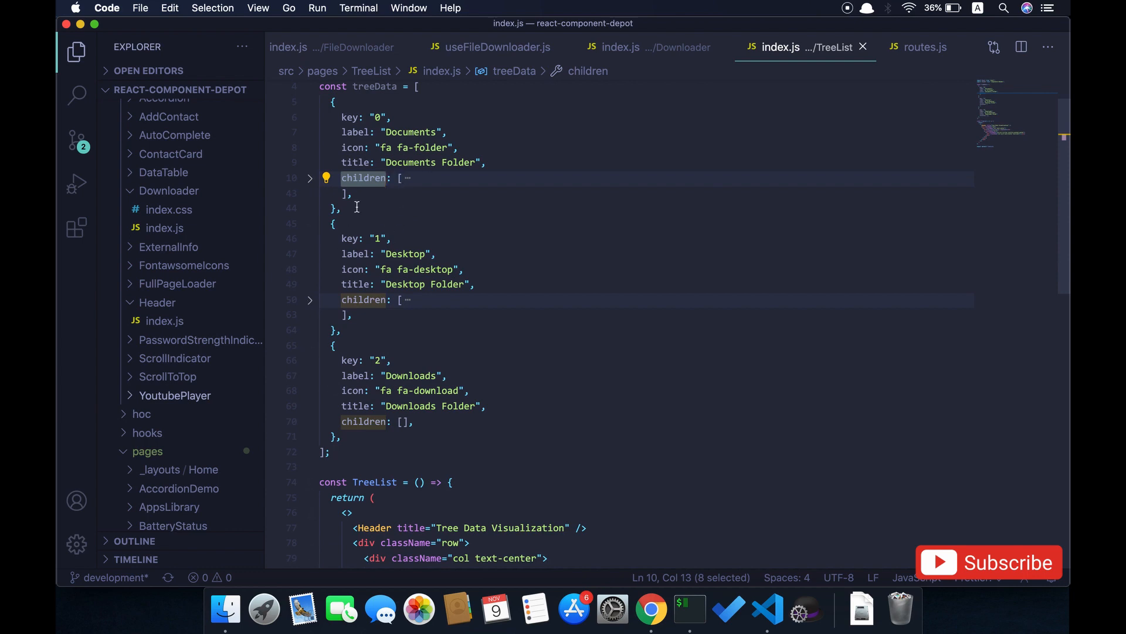
click(310, 178)
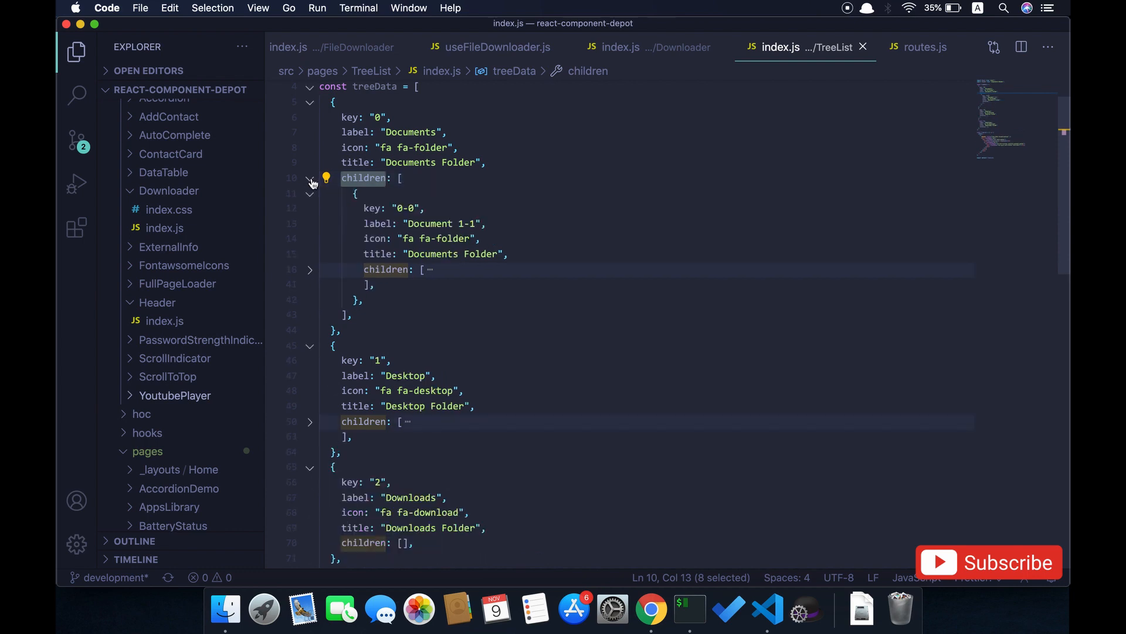
click(310, 270)
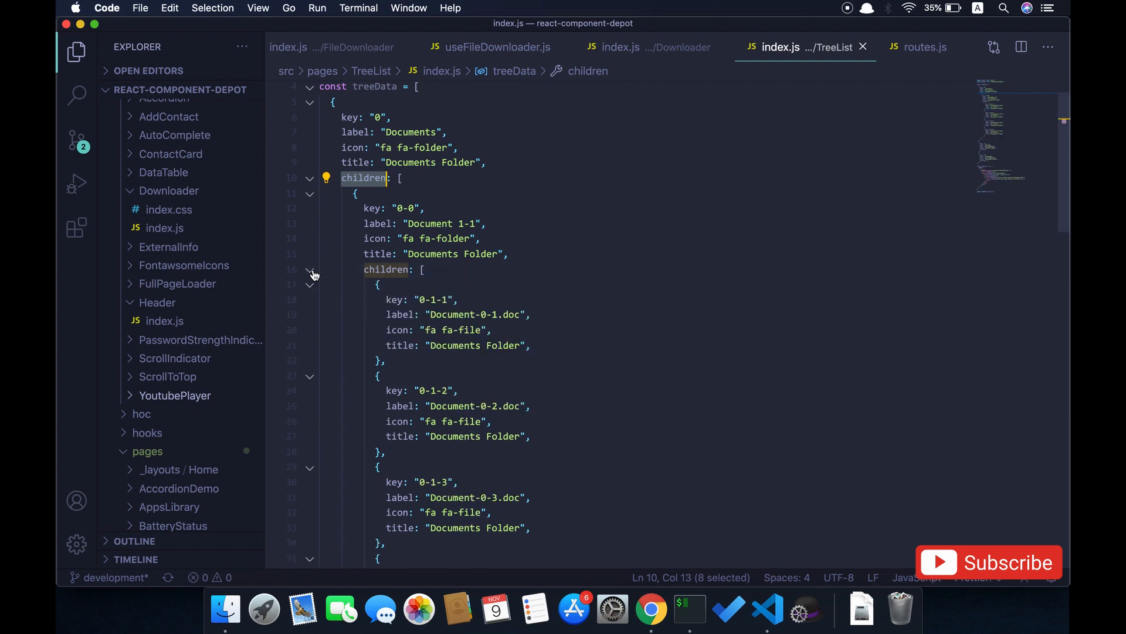
click(310, 194)
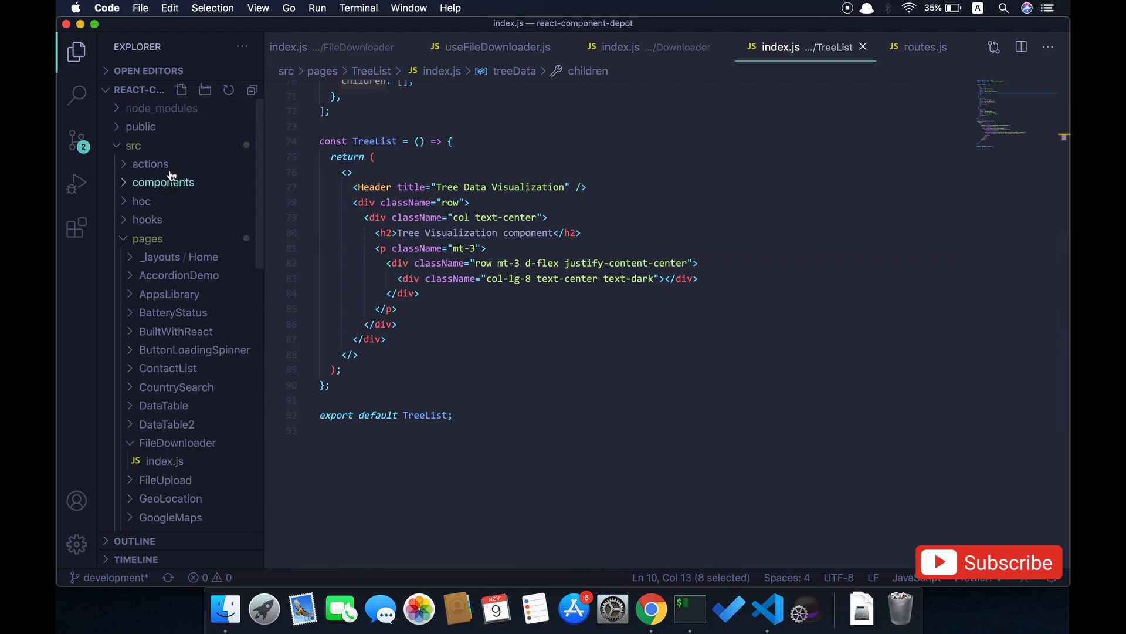
Step: Create a Tree folder under components containing a new index.js file
click(204, 90)
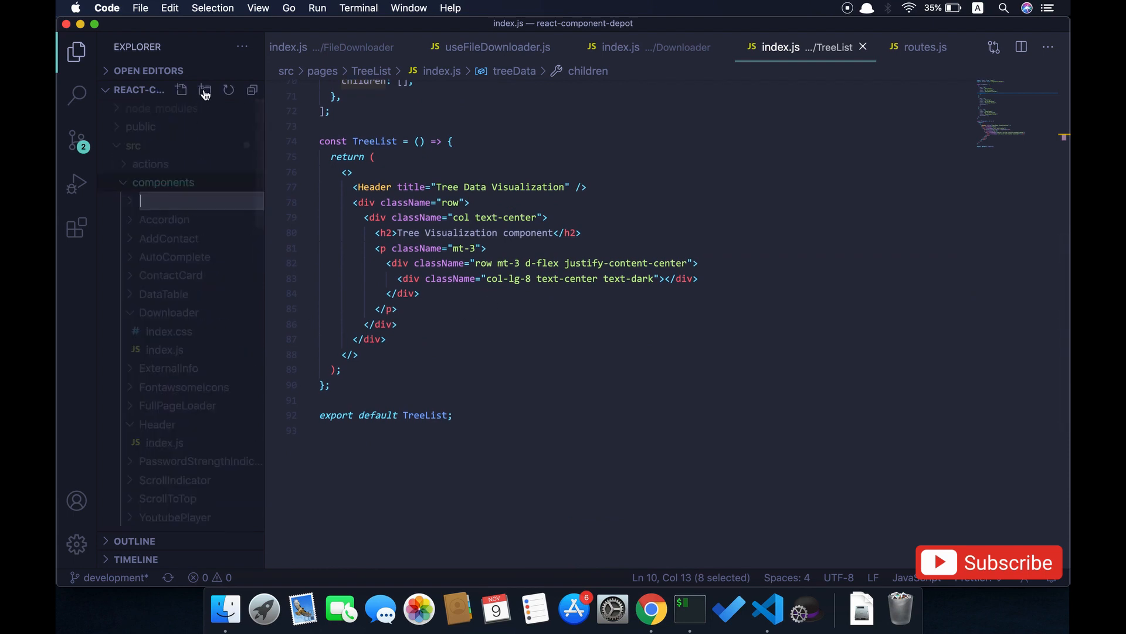
text(Tr)
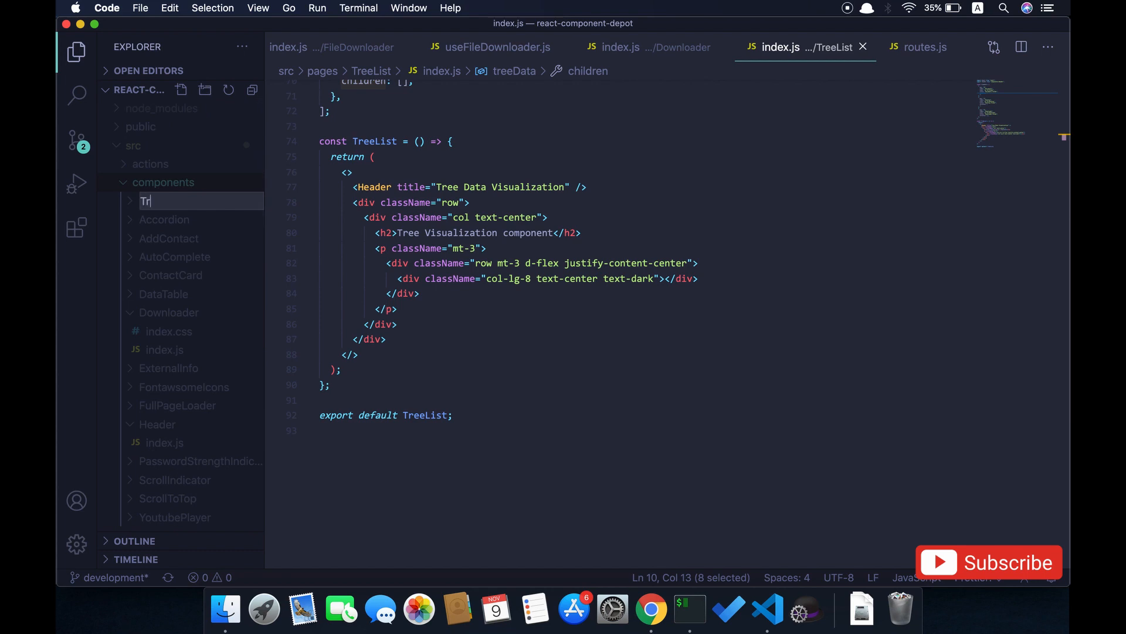
key(Enter)
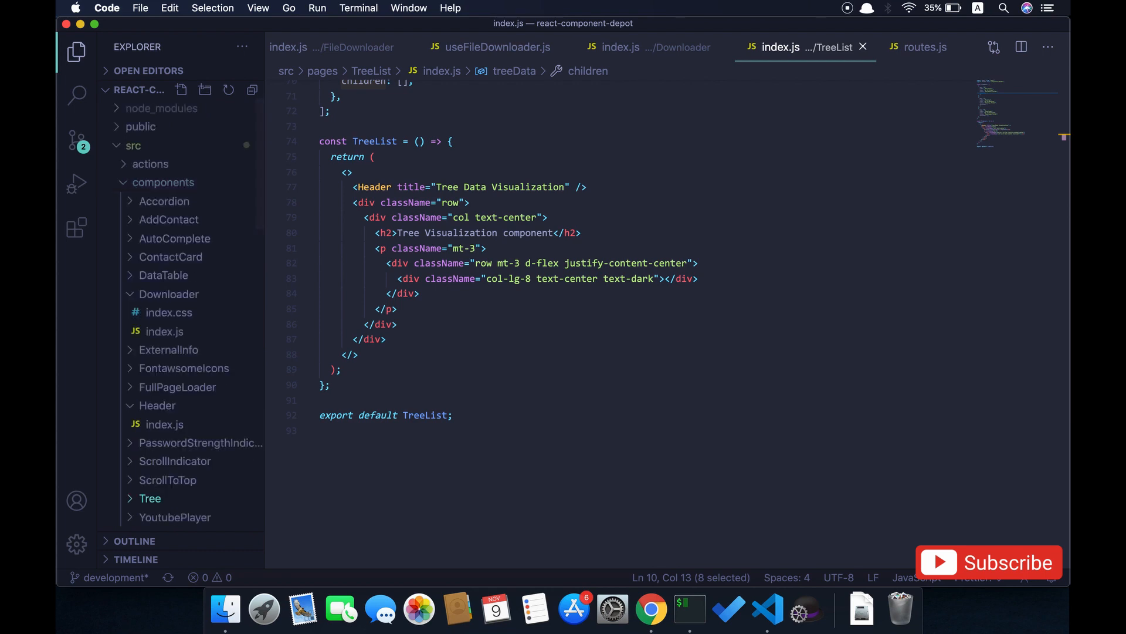
click(181, 89)
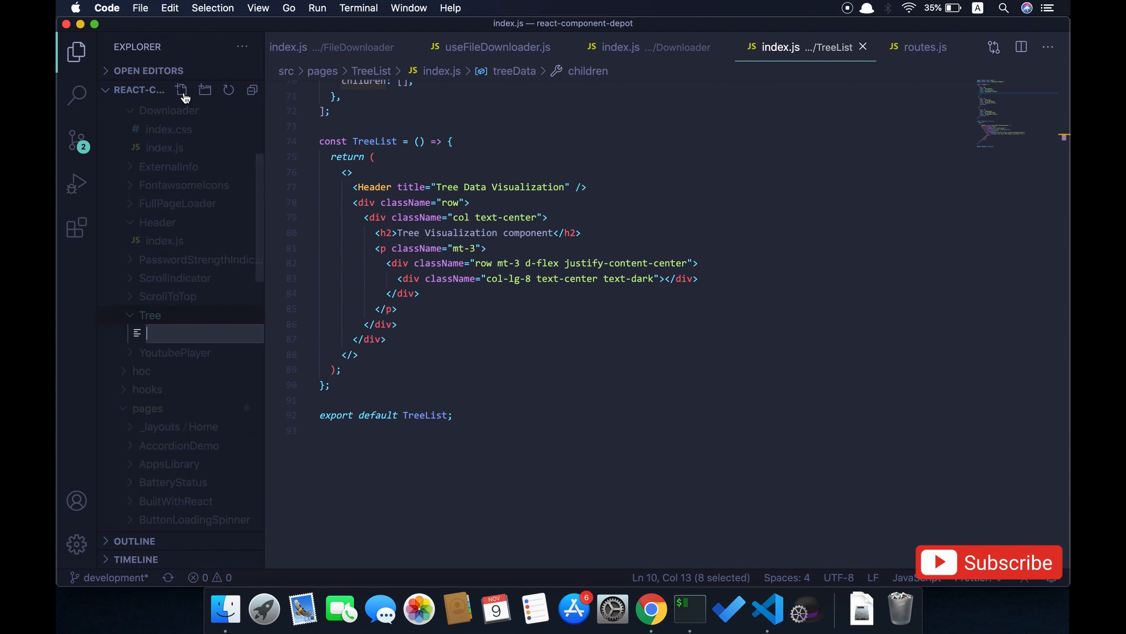
text(index,)
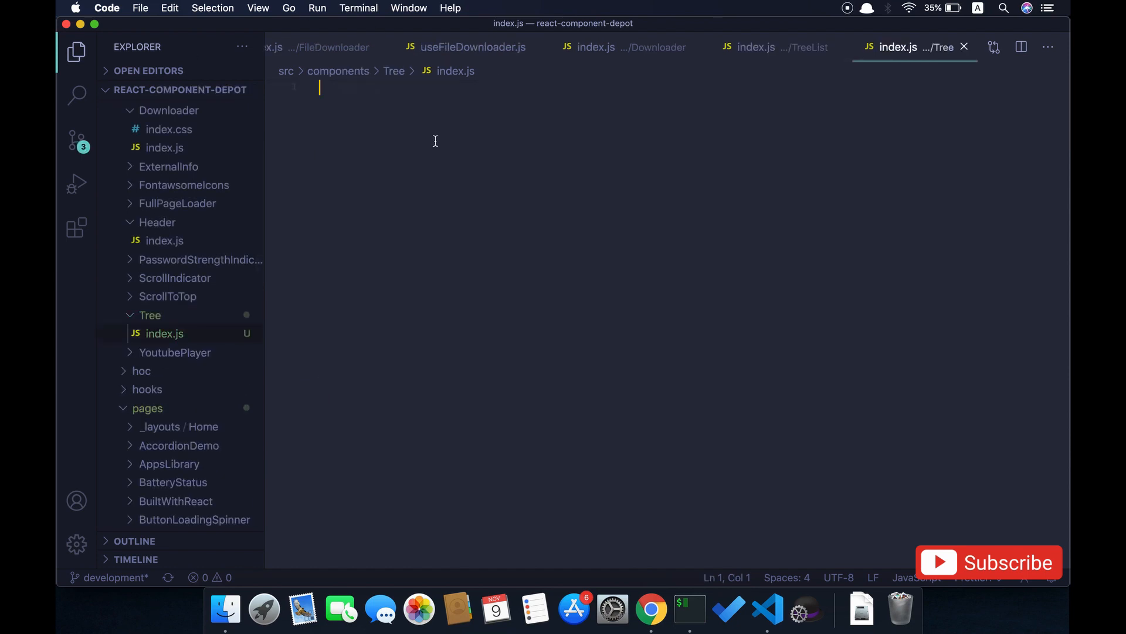
Step: Scaffold a Tree component with rafc, taking ({ data = [] }) as its parameter
text(rafc)
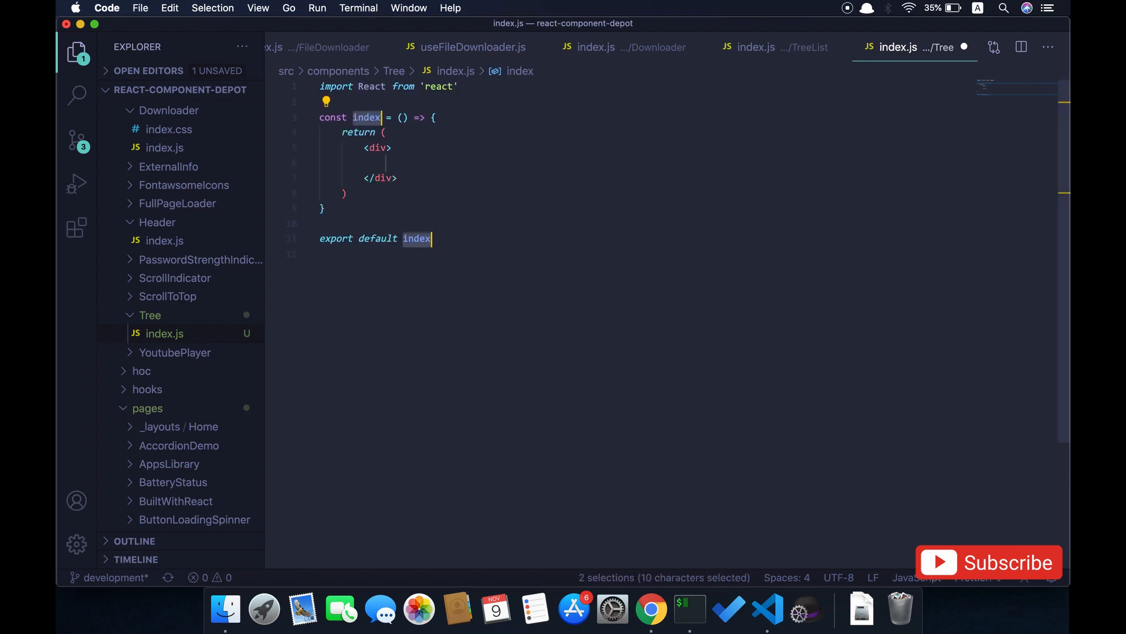
text(Tree)
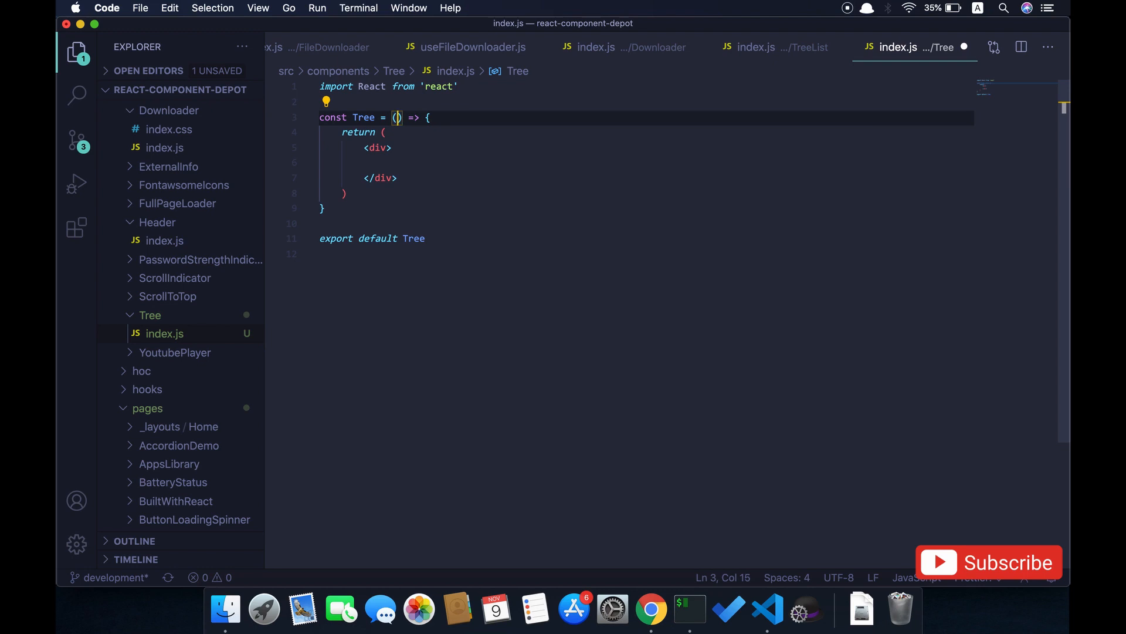
text({ data =)
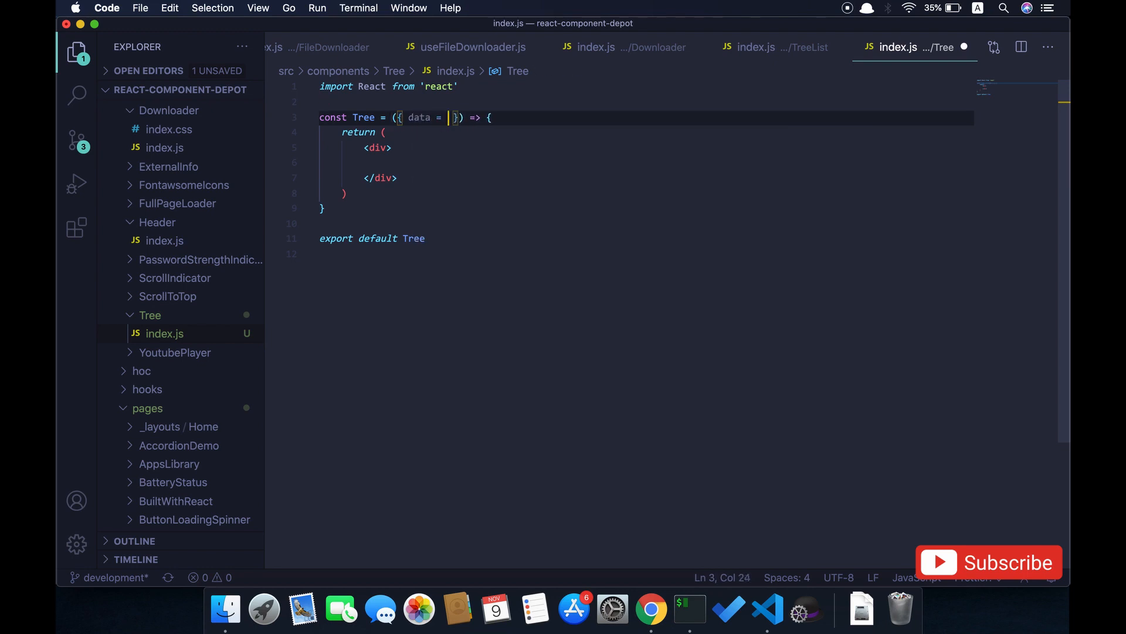
text([])
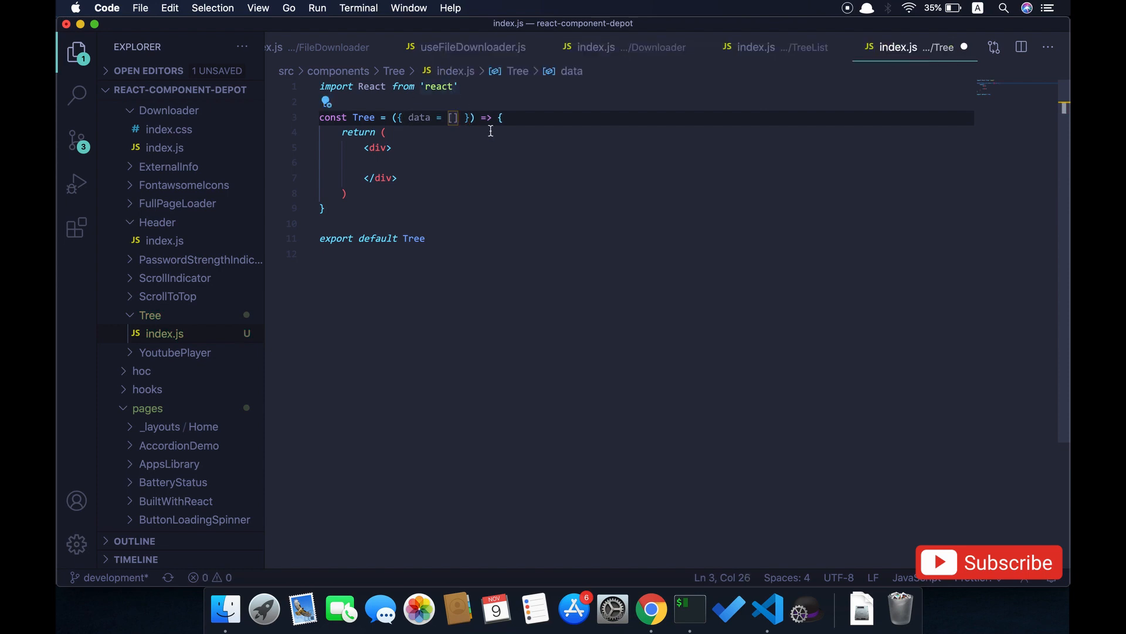
click(429, 239)
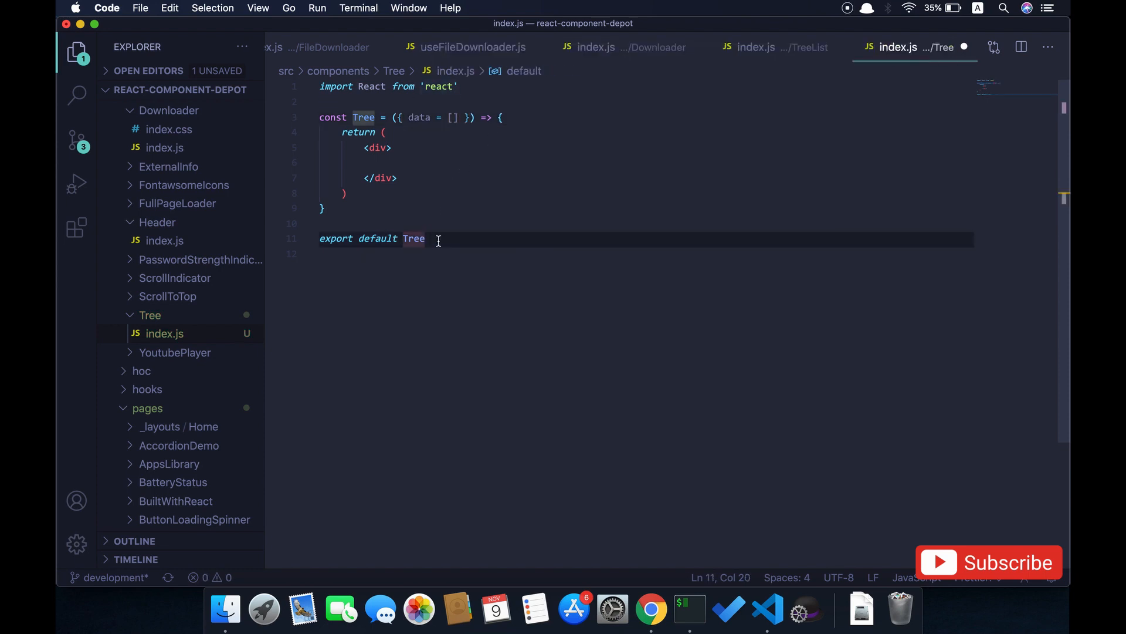
double_click(414, 238)
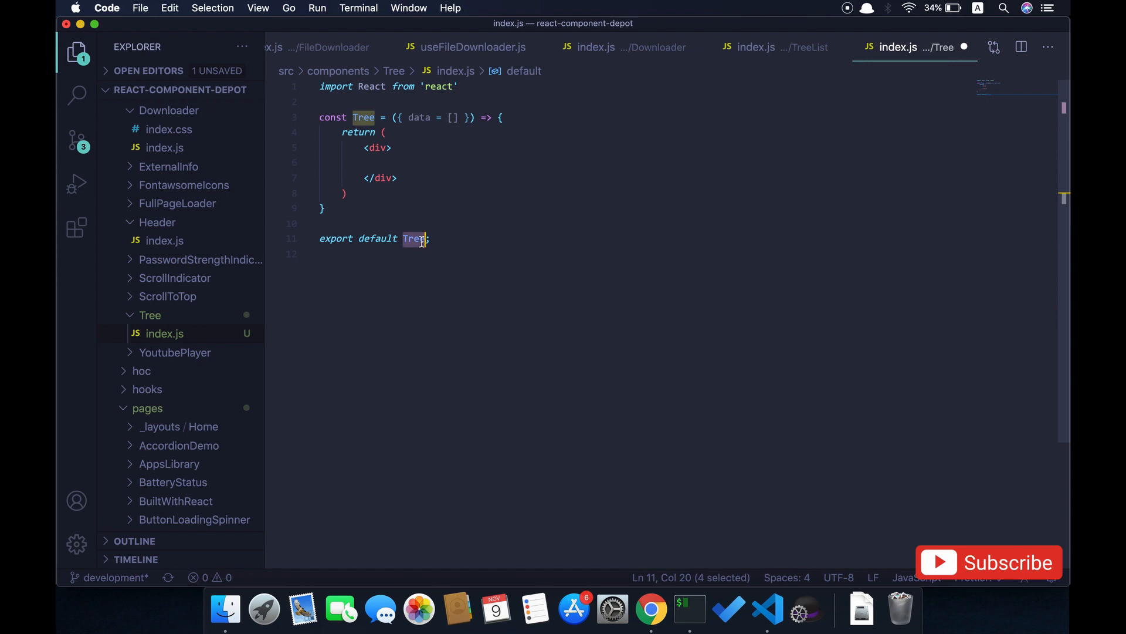
Step: Add <Tree data={treeData} /> inside TreeList's col-lg-8 div and save the file
key(Cmd+P)
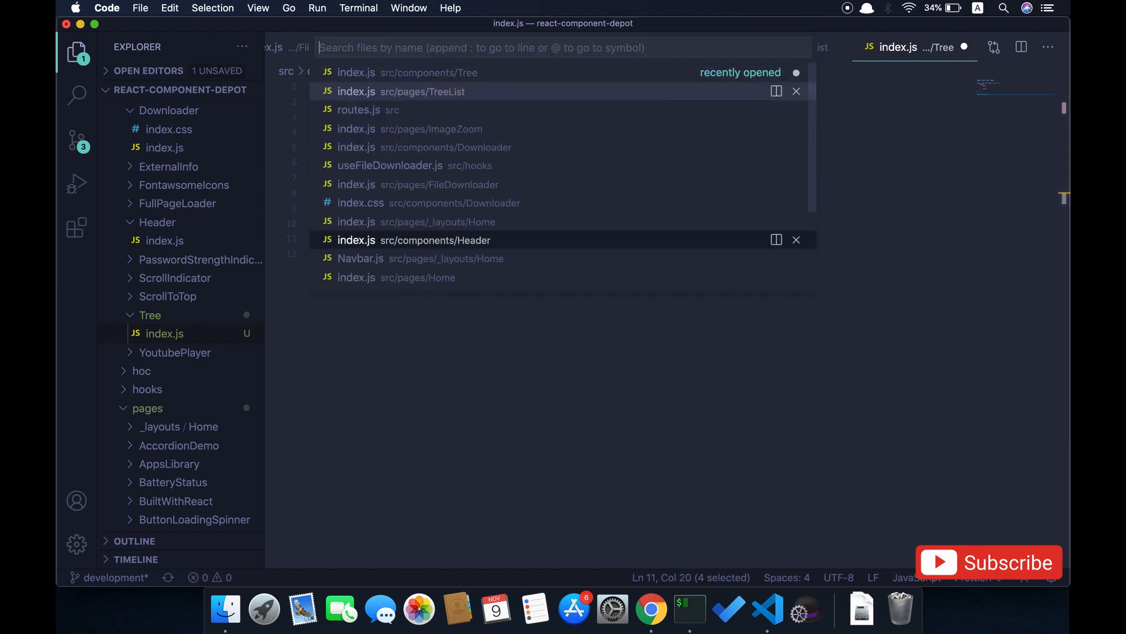
click(401, 91)
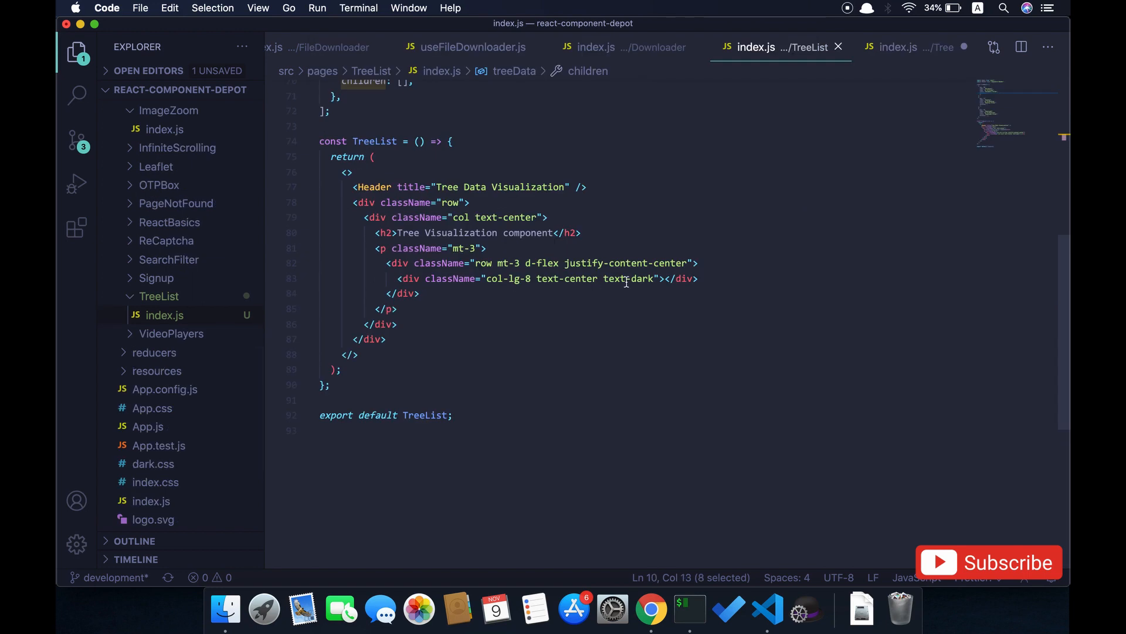
key(Enter)
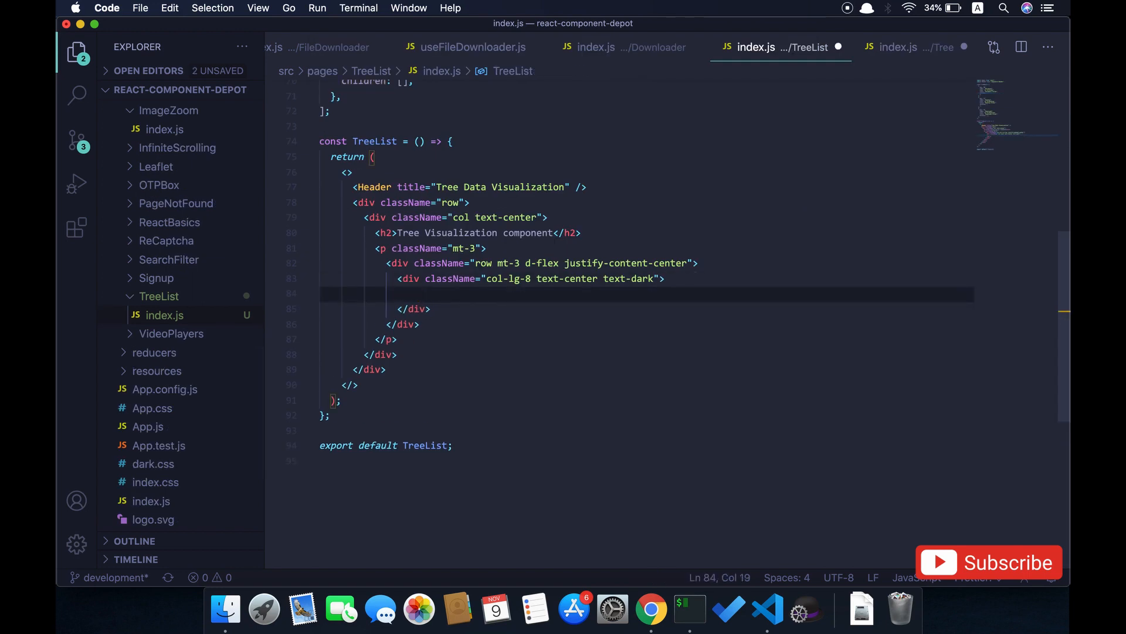
text(<Tree)
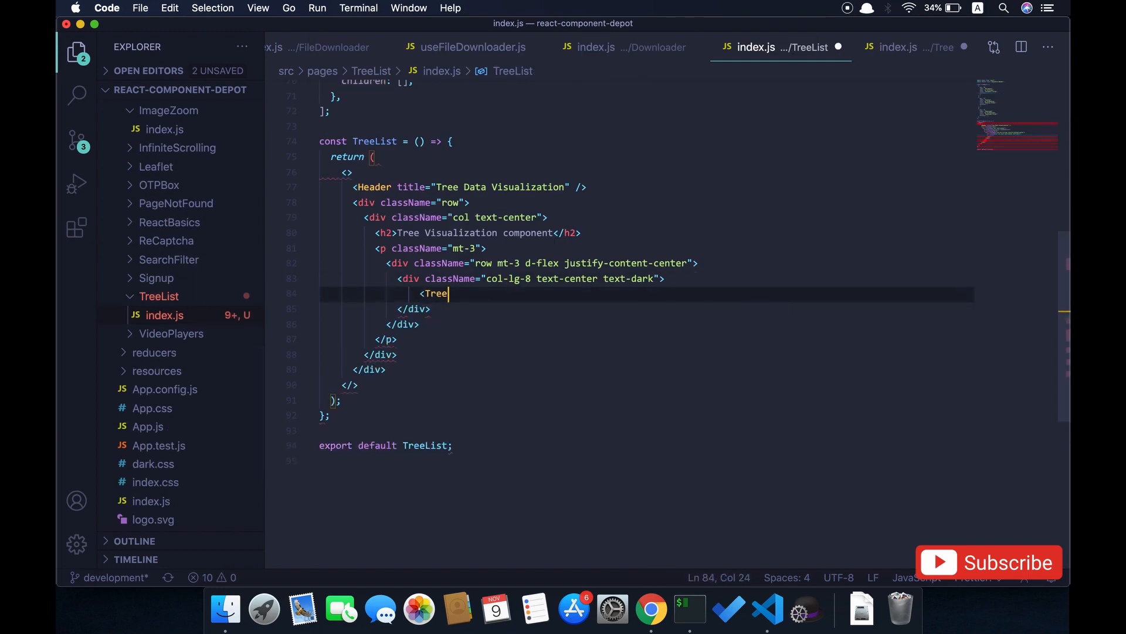
text(Tree)
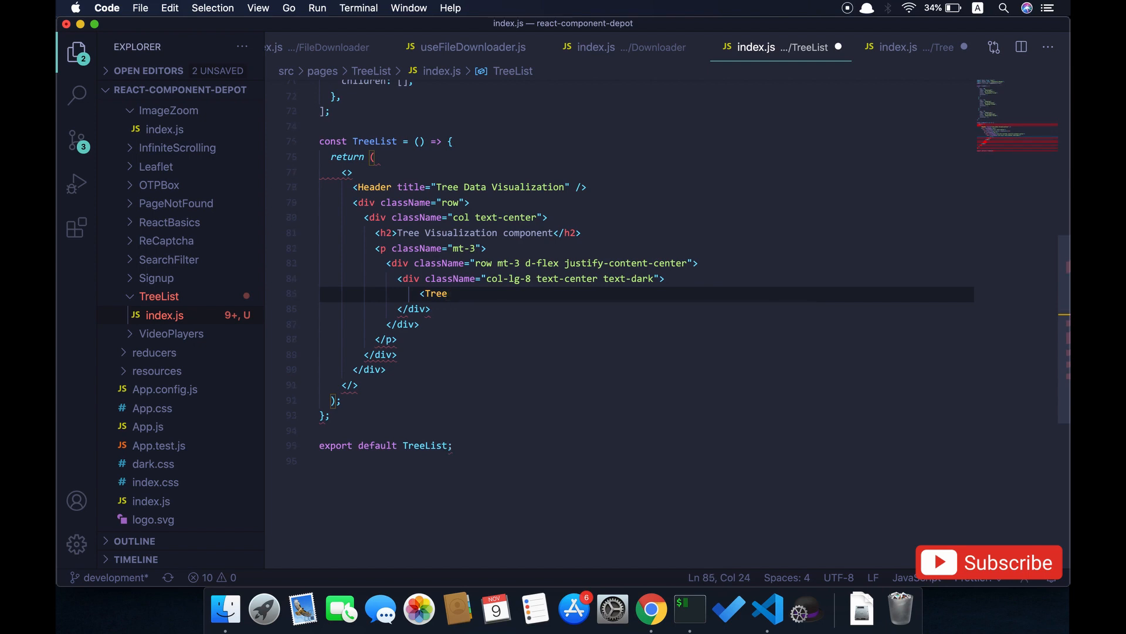
text(/>)
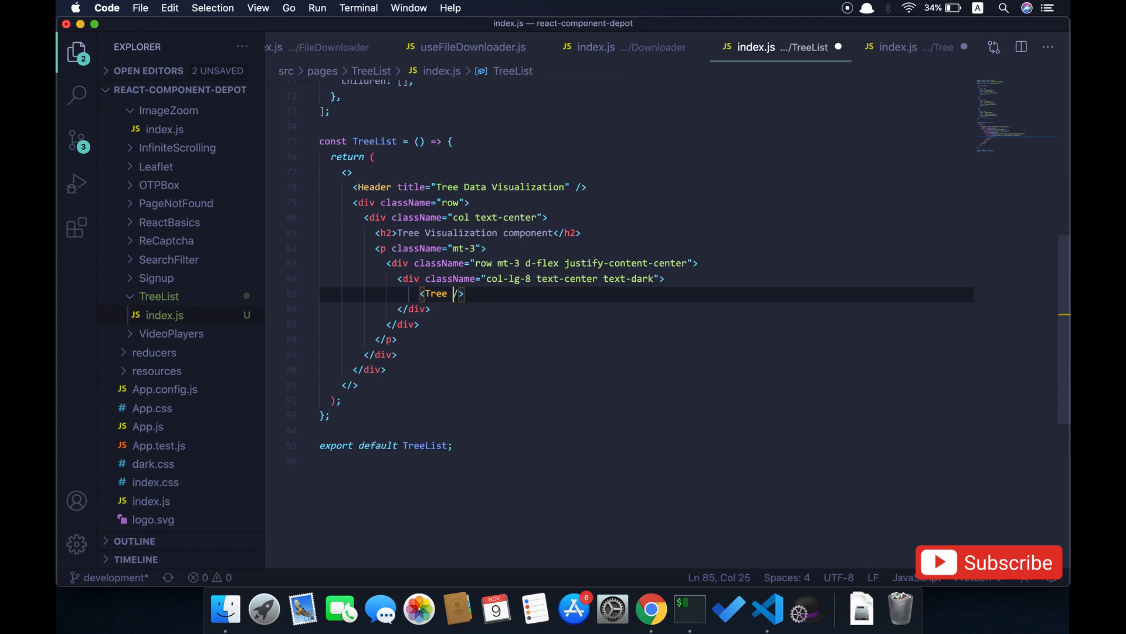
text(data=)
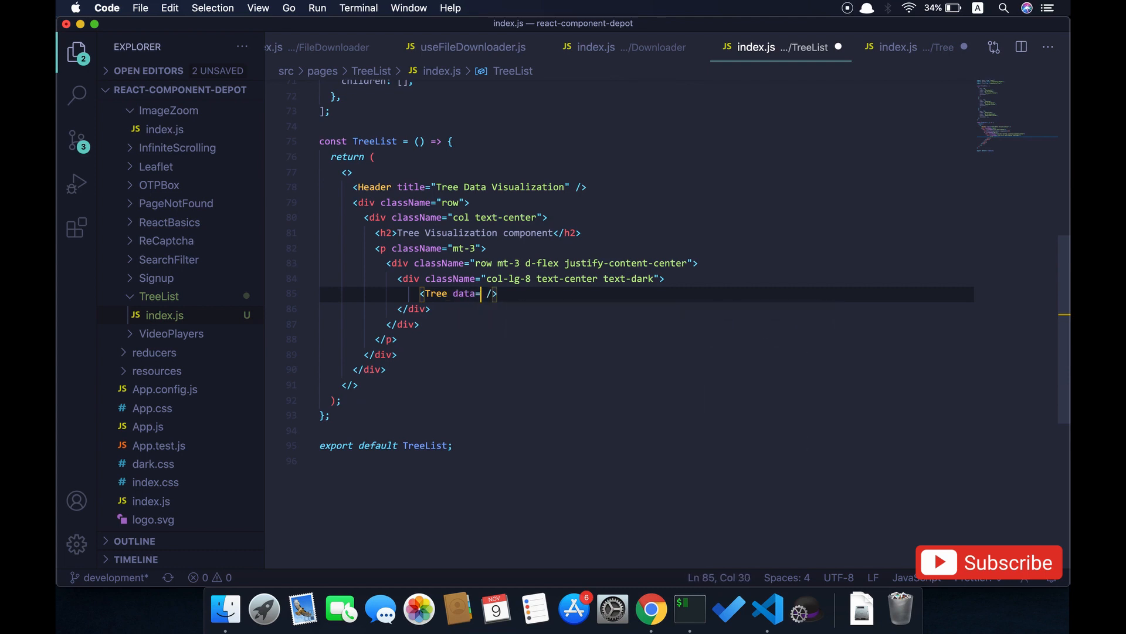
text({treeData)
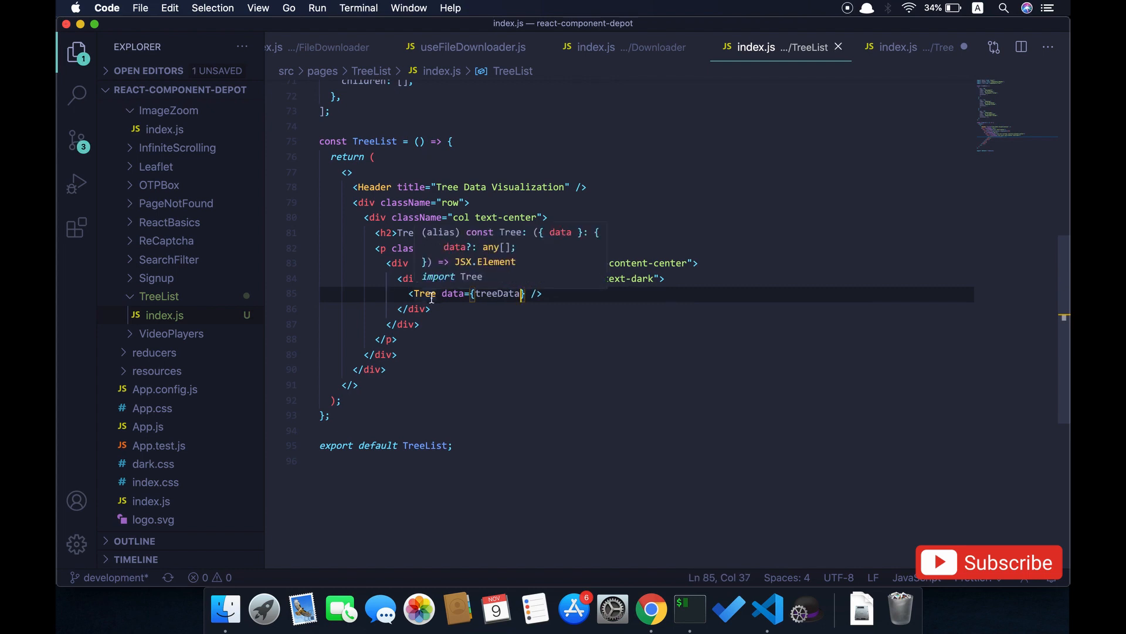
click(911, 47)
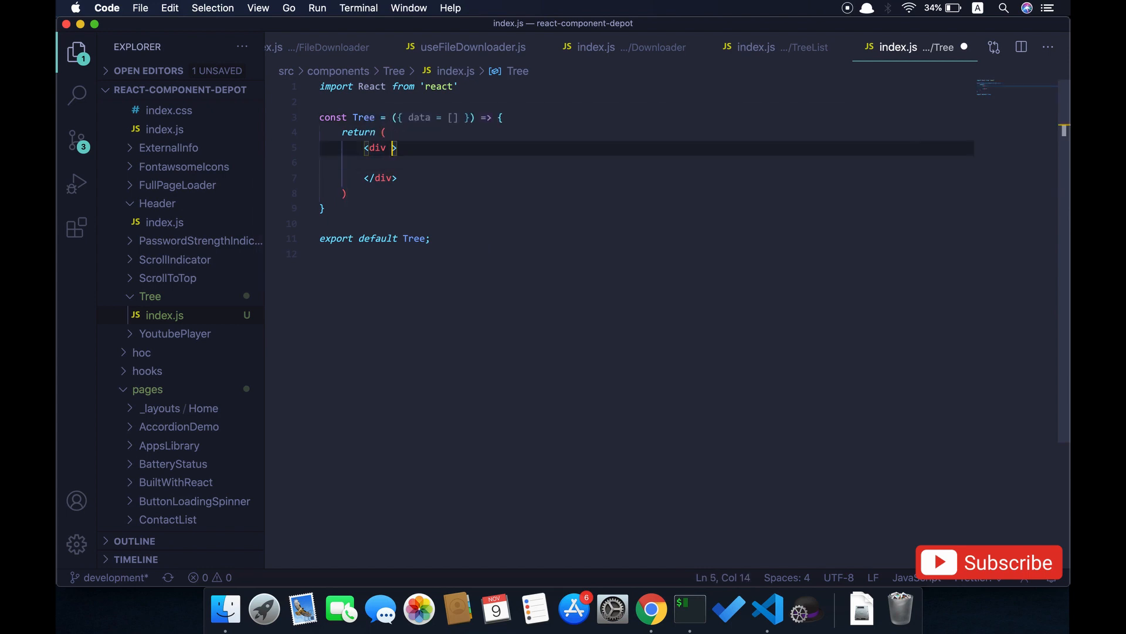
Step: Give the Tree component's wrapper div the className "d-tree"
text(className)
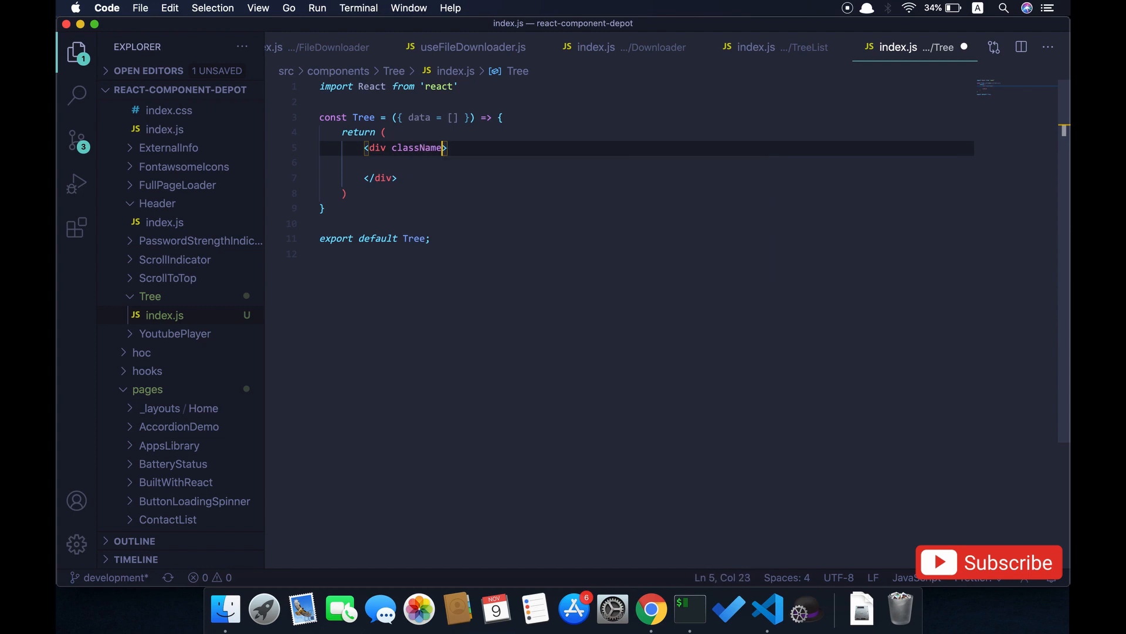
text(=")
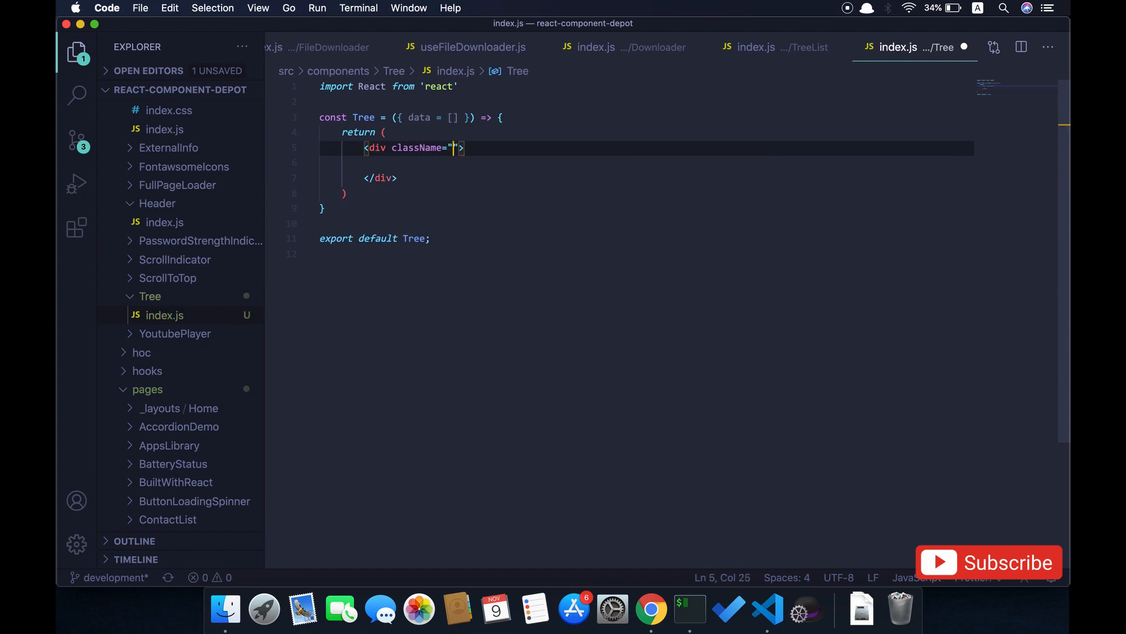
text(d-tree)
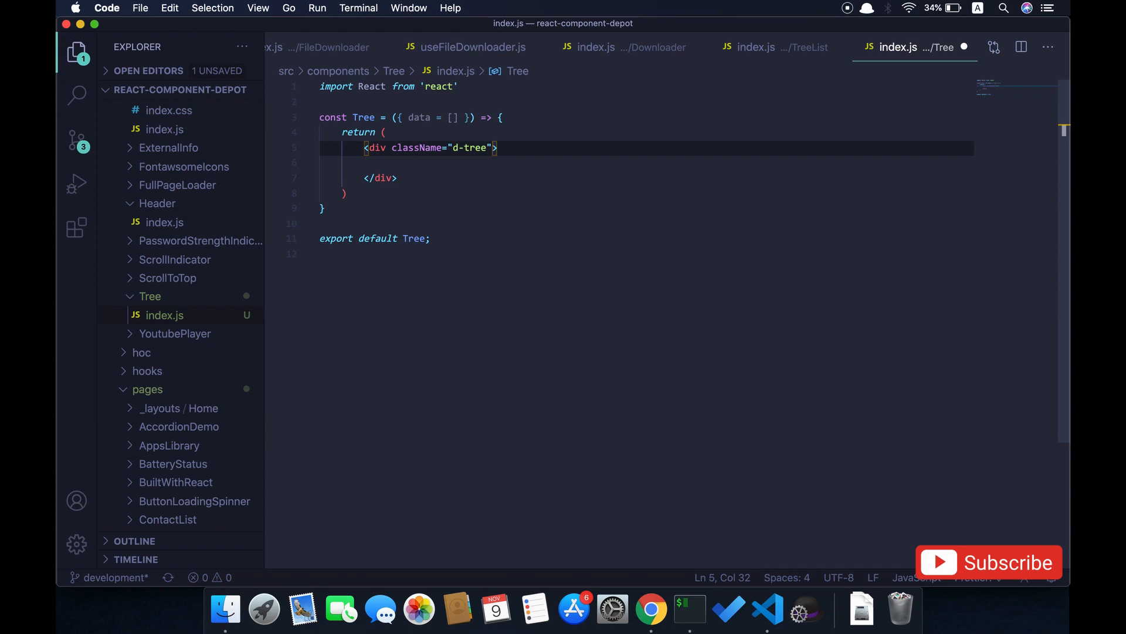
key(Enter)
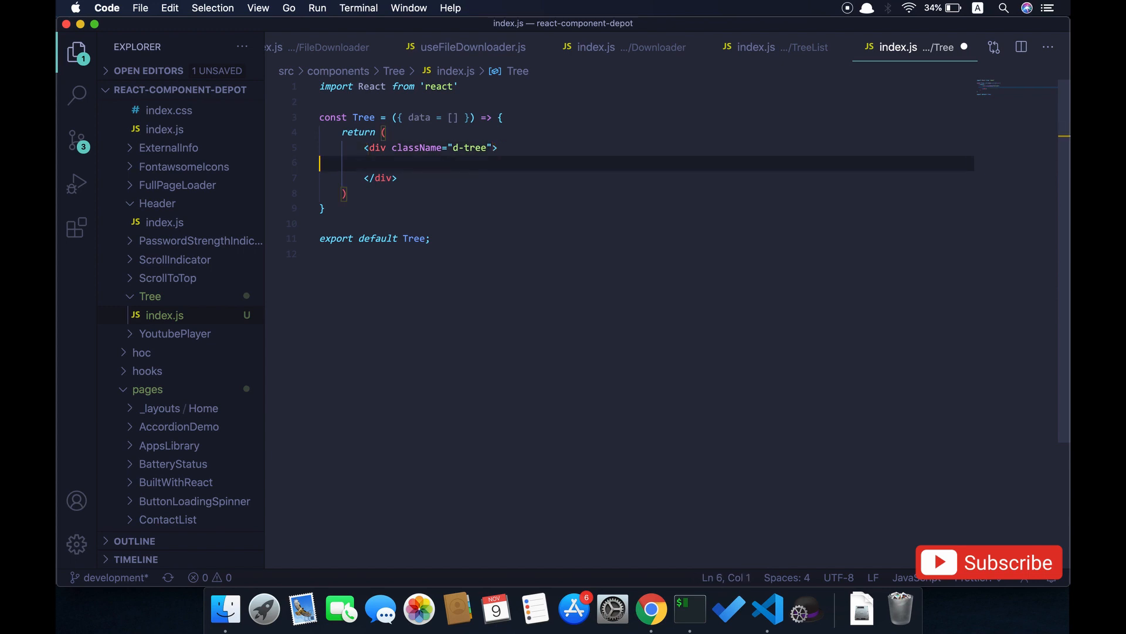
Step: Add a ul with classes "d-flex d-tree-container flex-column" inside the wrapper
text(<u)
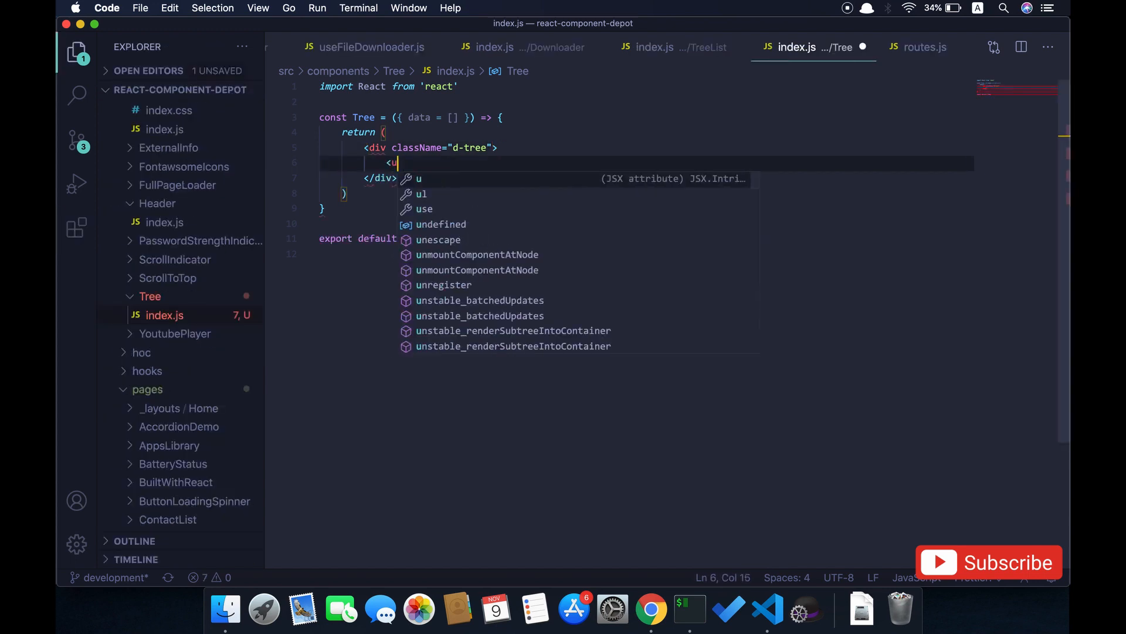
text(l className)
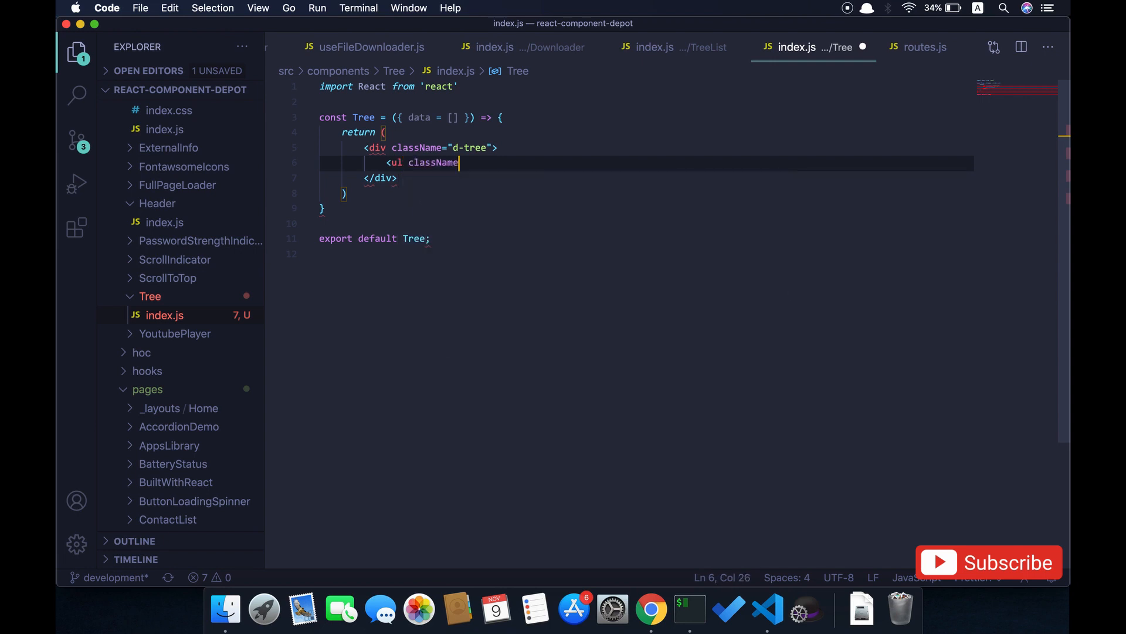
text(=")
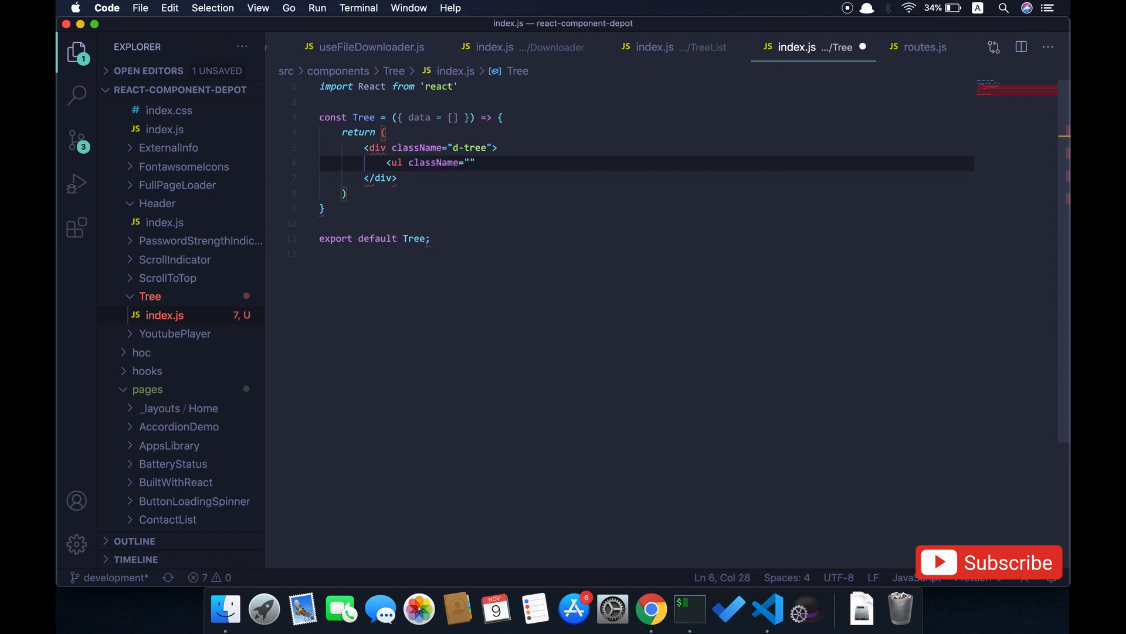
text(d-flex d)
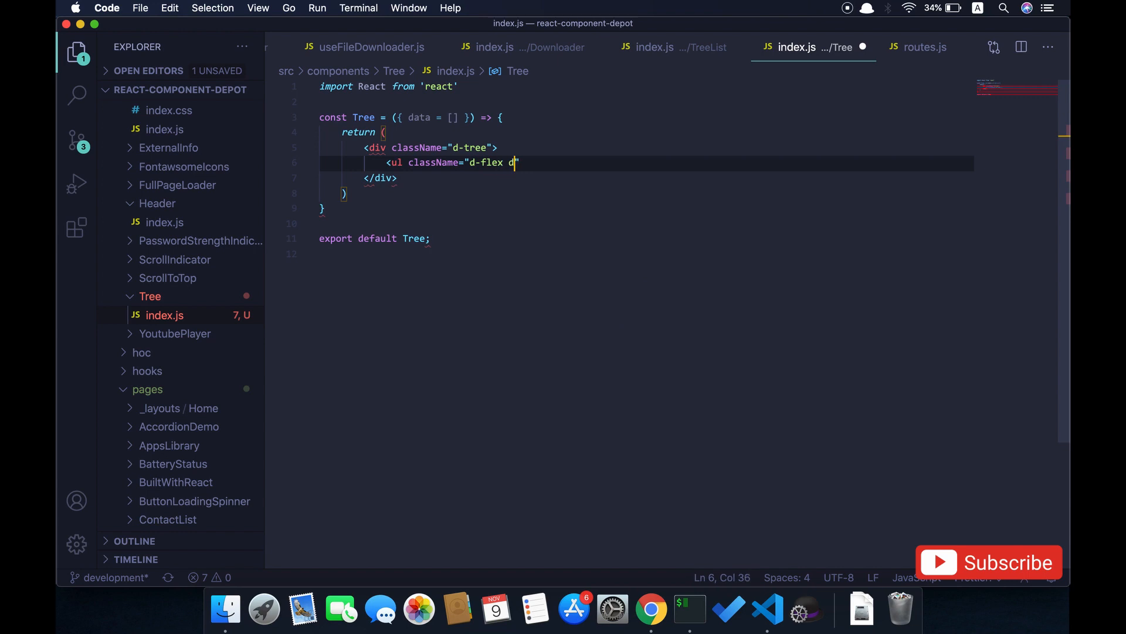
text(tr)
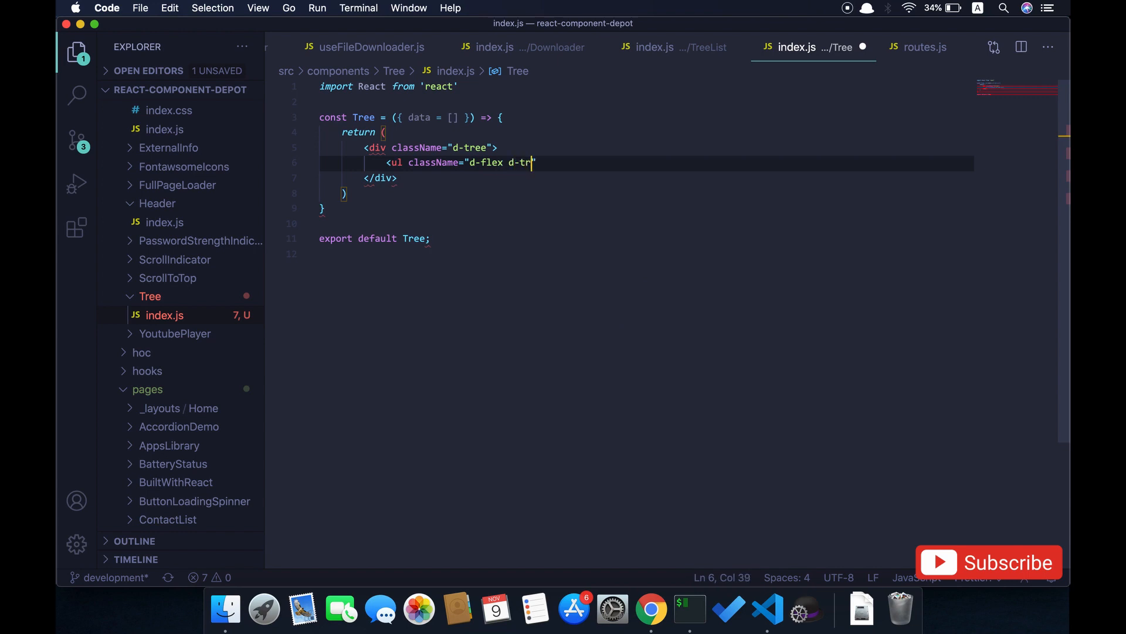
text(ee-container fl)
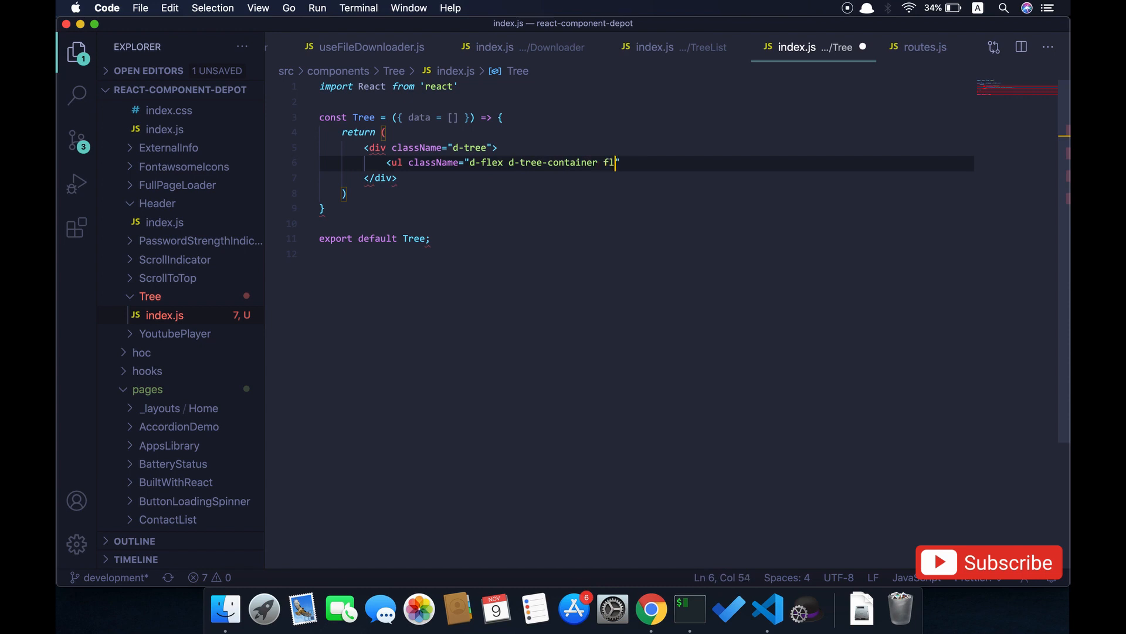
text(ex-colu)
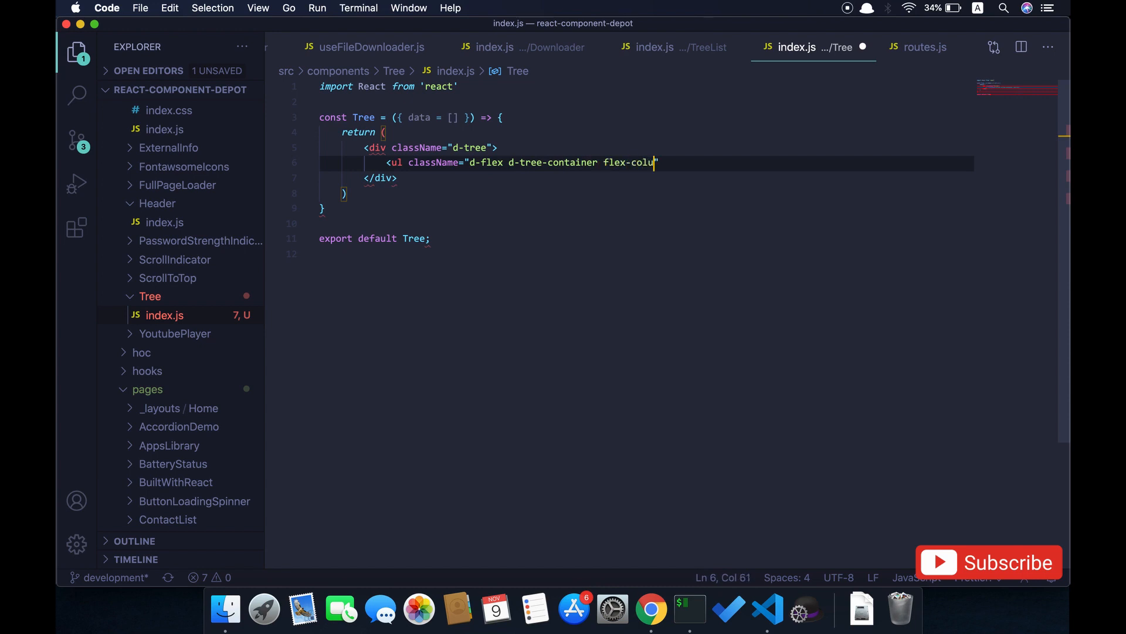
text(mn")
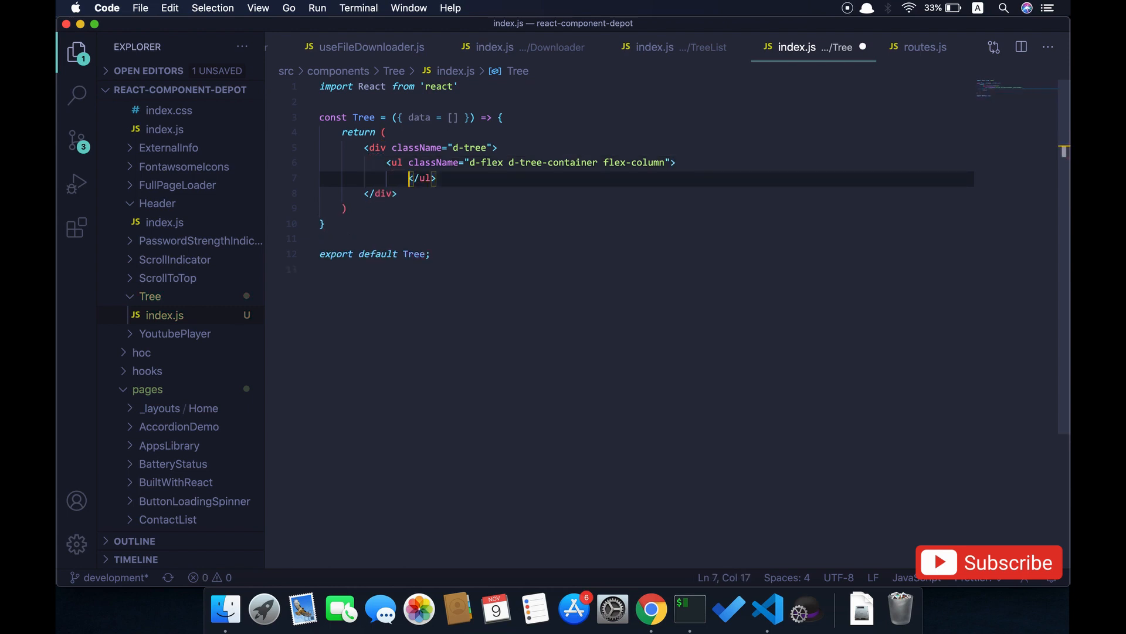
key(Enter)
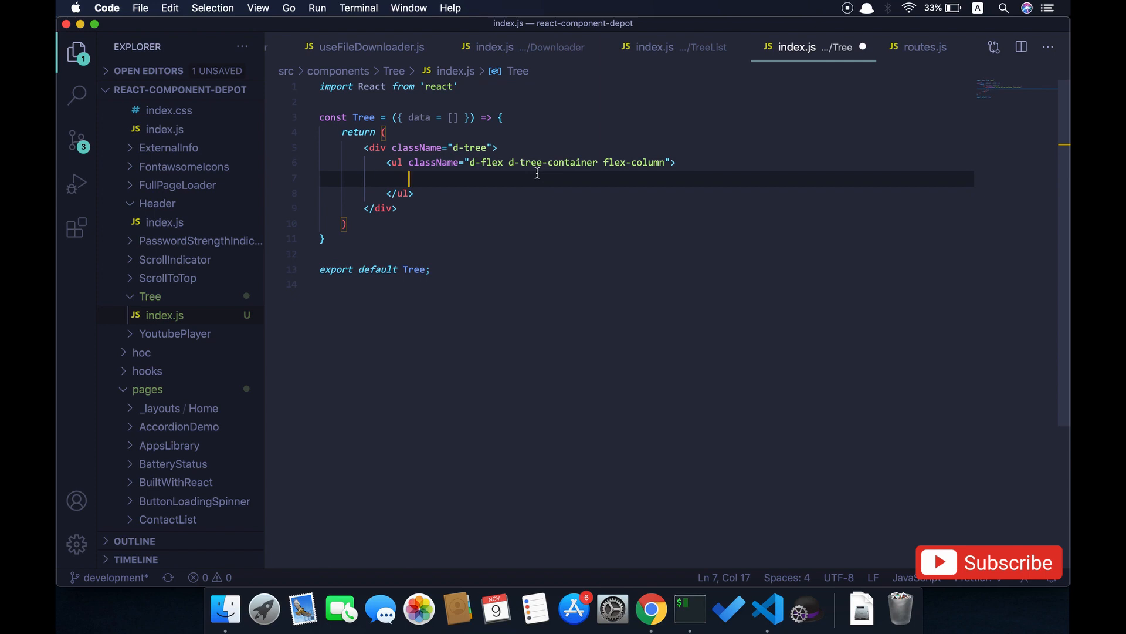
Step: Map each data item to <TreeNode node={tree} /> inside the list
text({data})
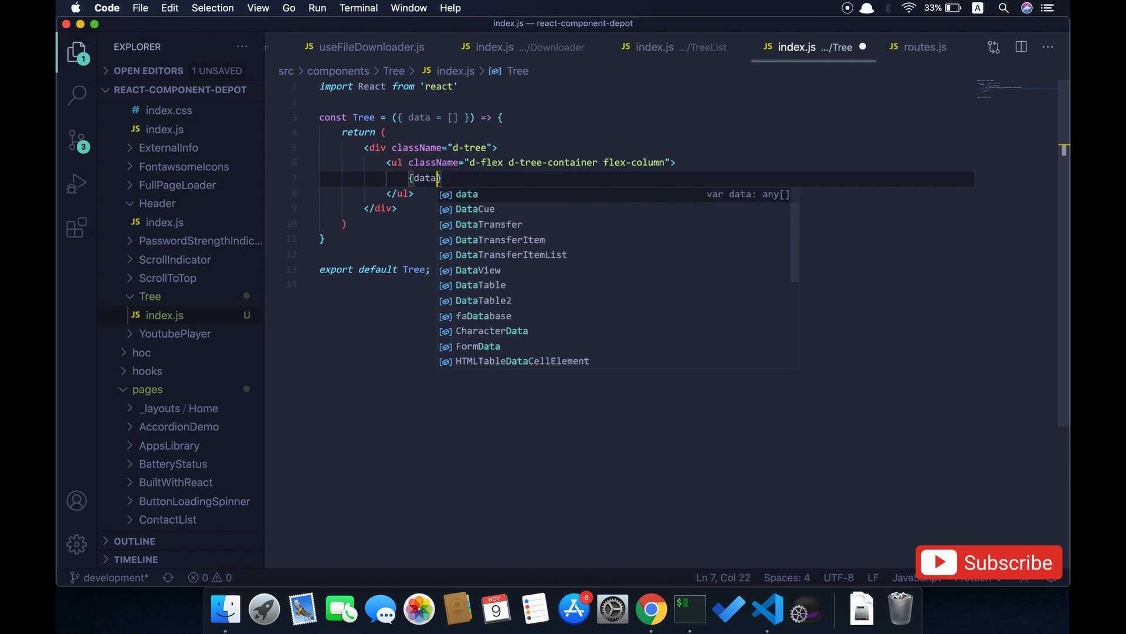
text(.map)
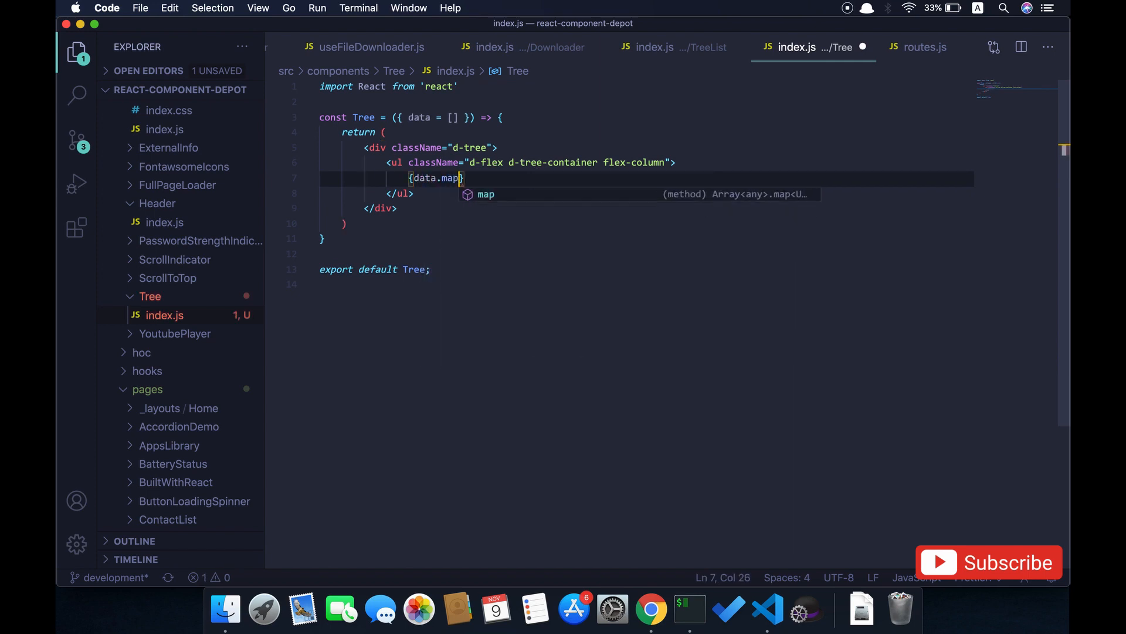
text(()
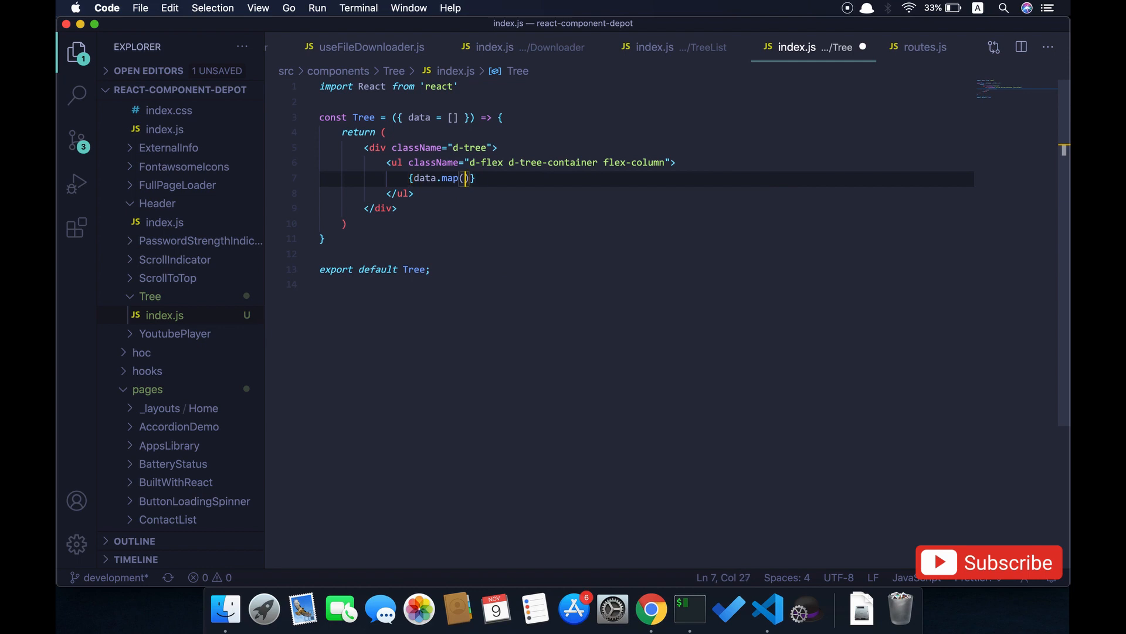
text(tree =>)
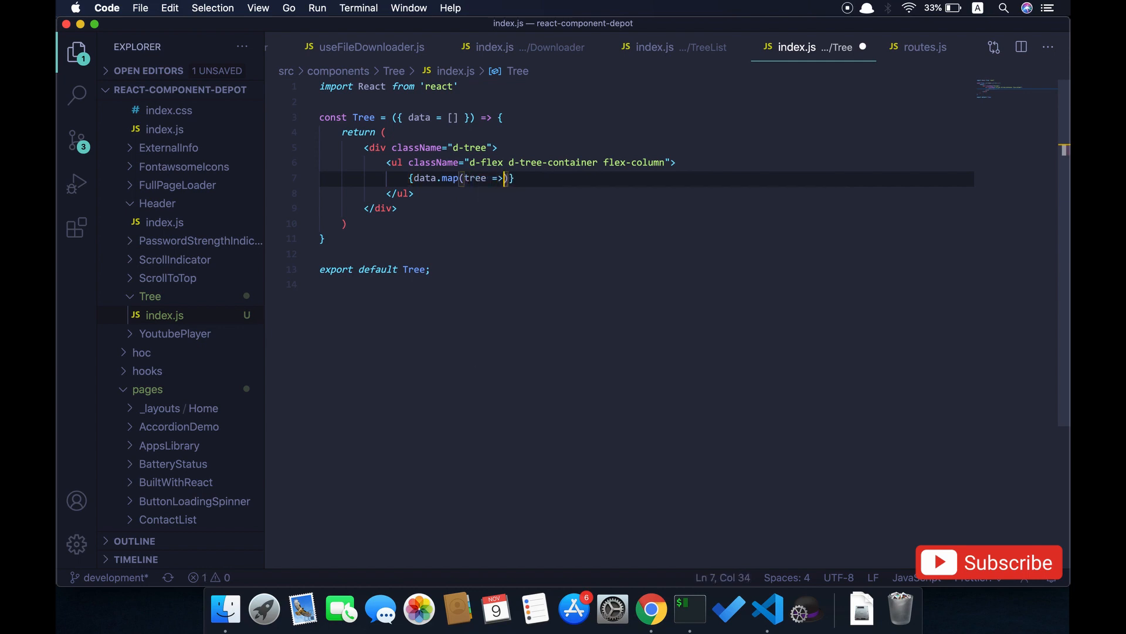
text(" ")
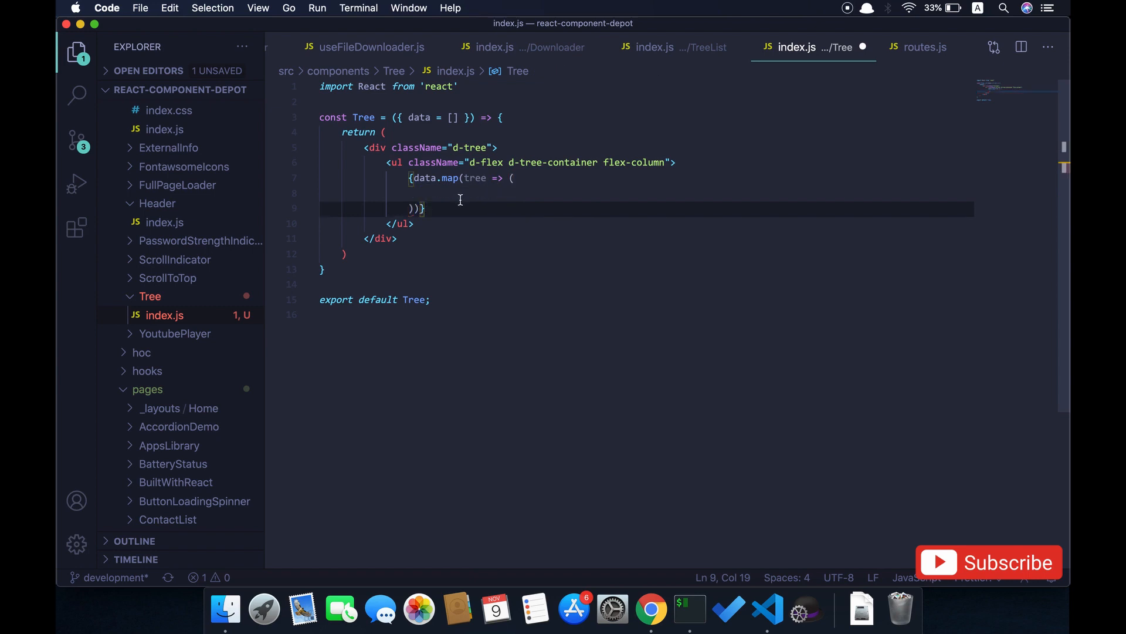
text(<)
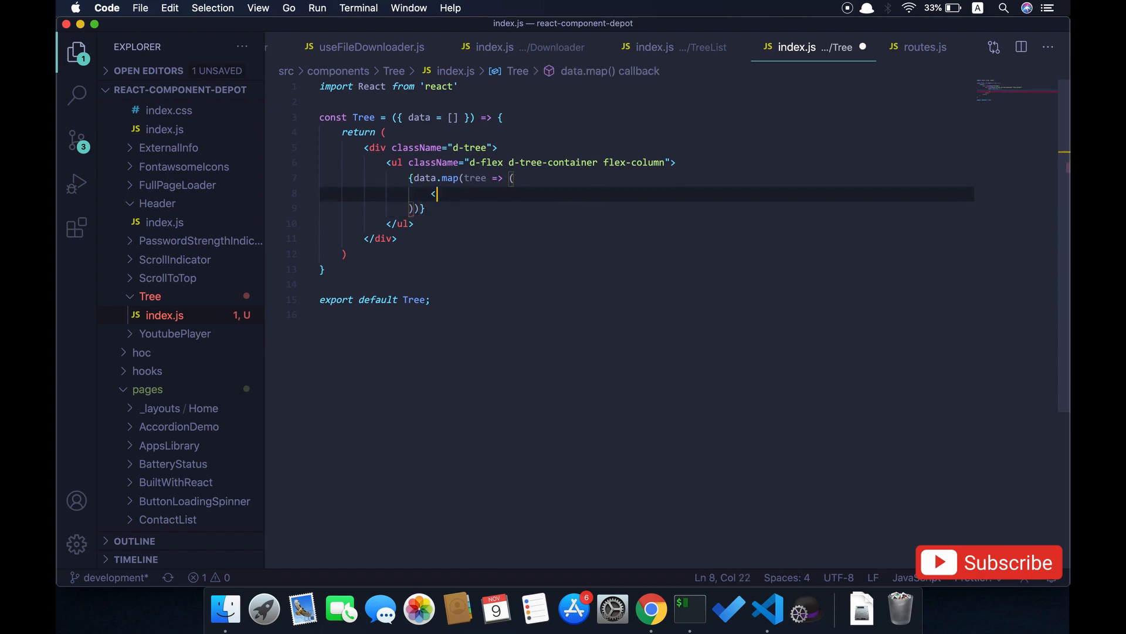
text(TreeNode />)
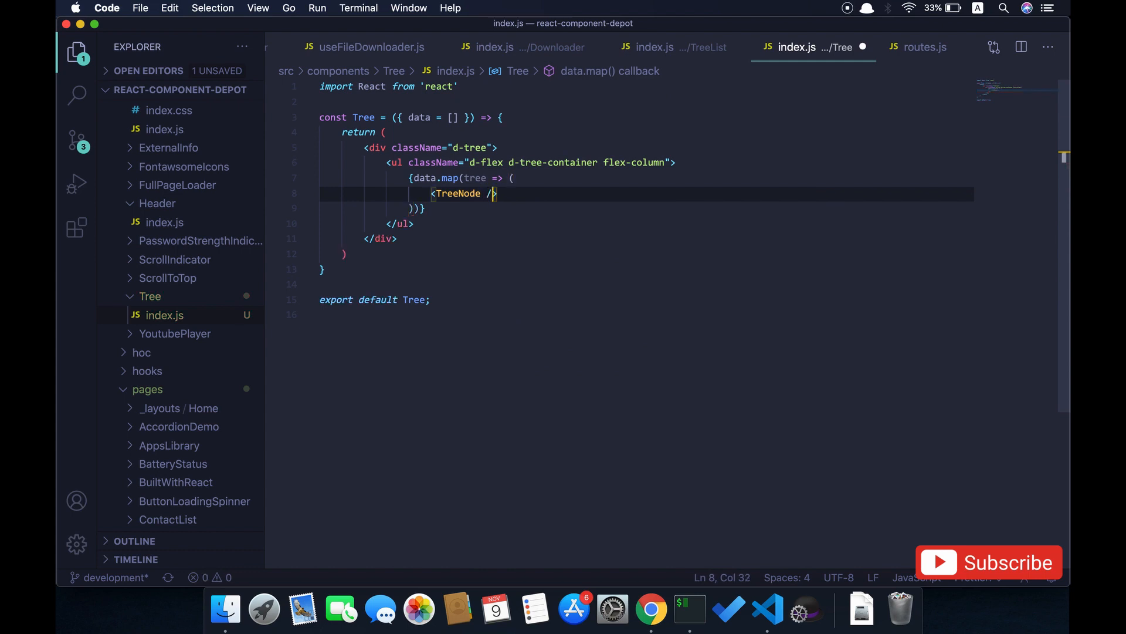
text(n)
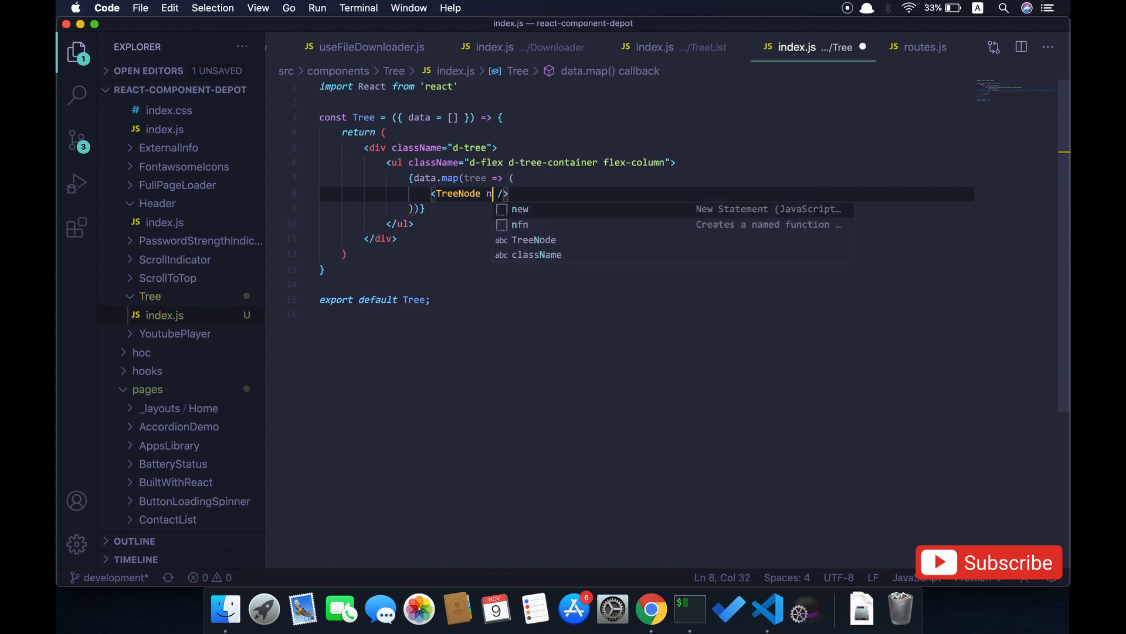
text(ode=)
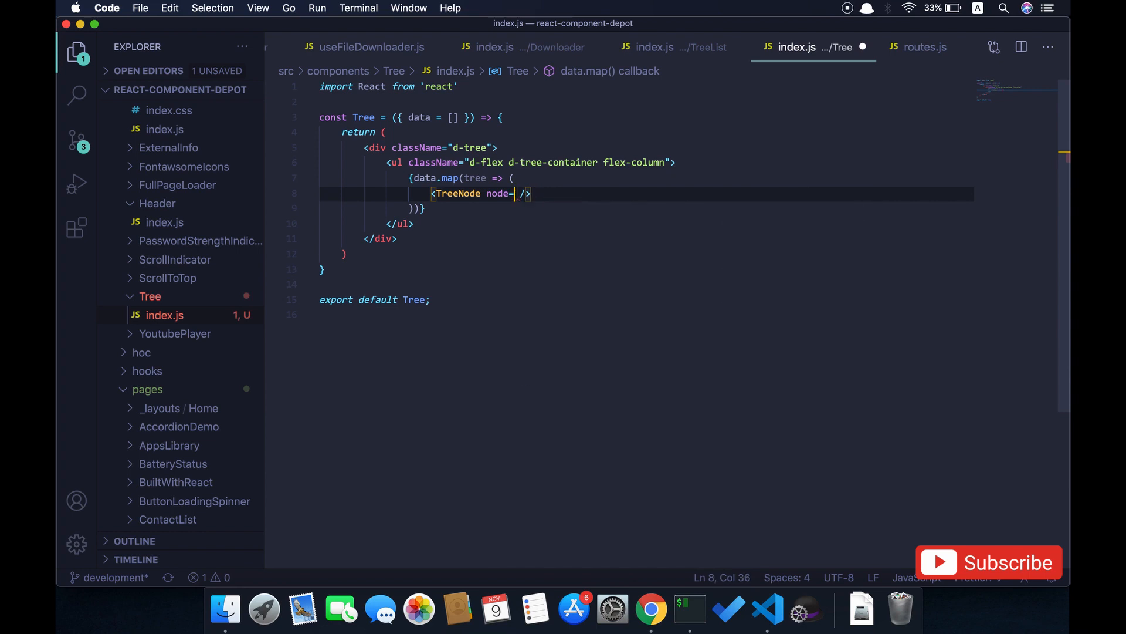
text({tree})
text(const)
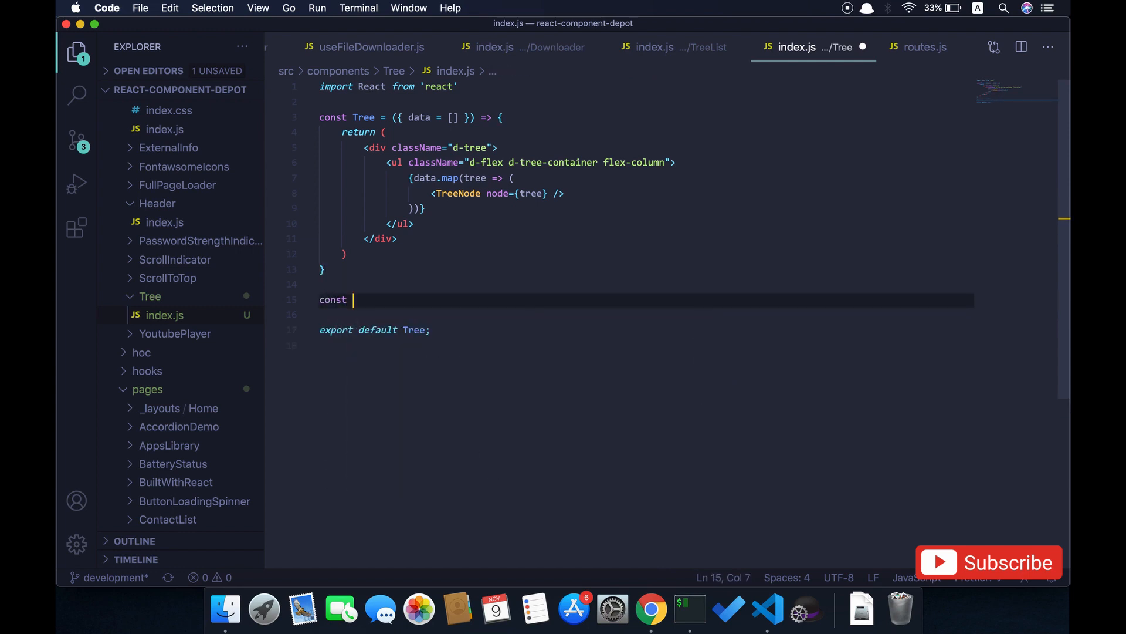
Step: Declare TreeNode as an arrow function component
text(TreeNode =)
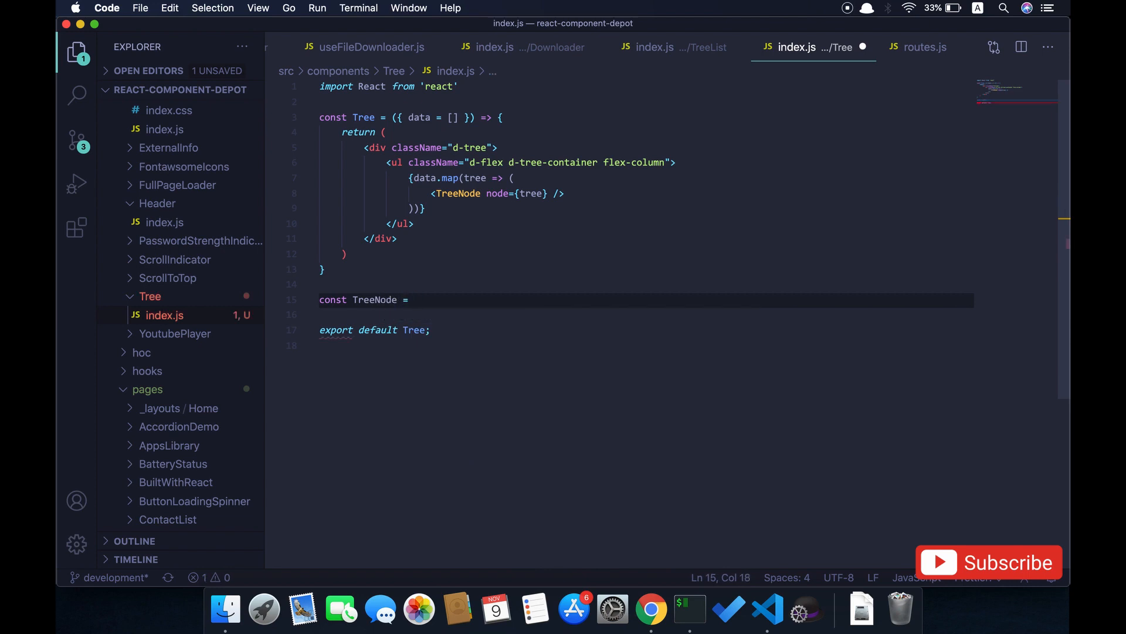
text(())
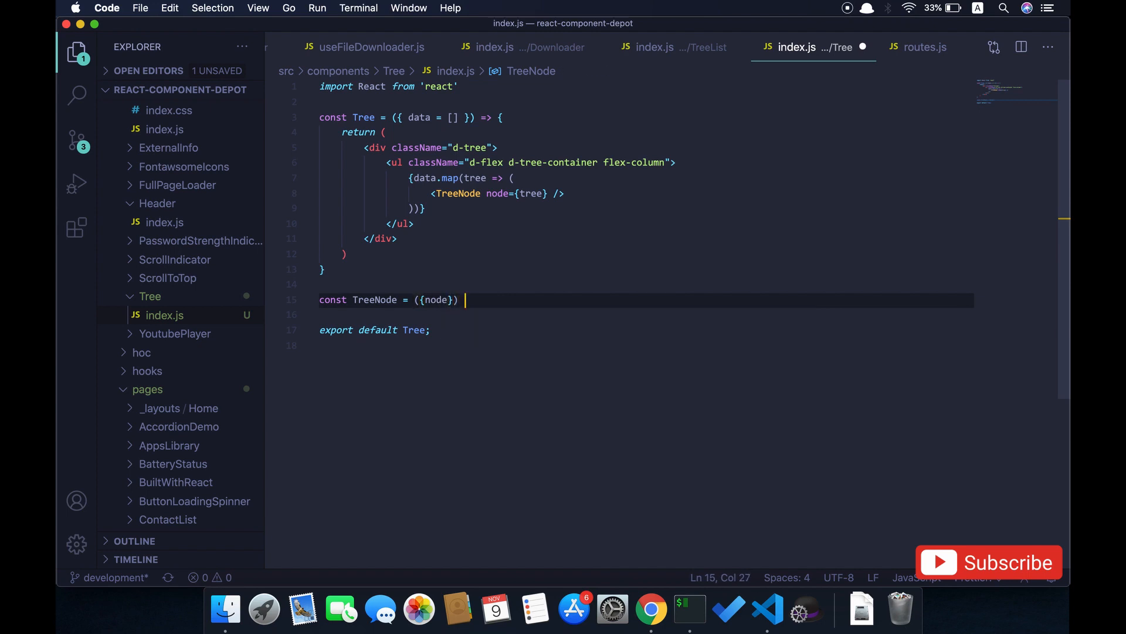
text(=> {})
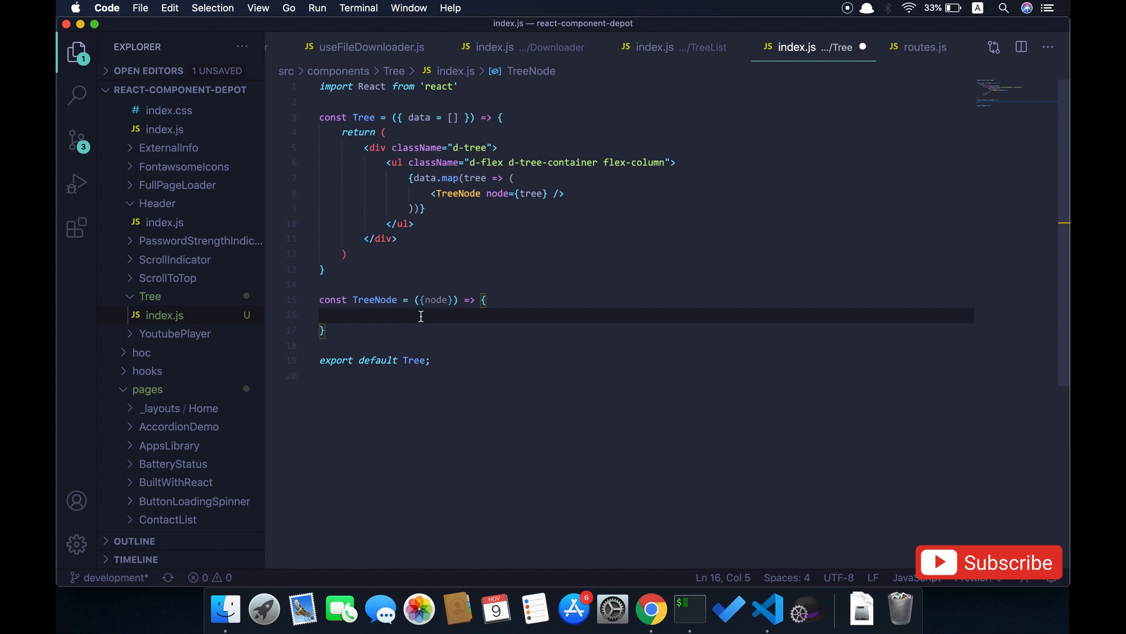
Step: Add const [childVisible, setChildVisiblity] = useState(false), auto-importing useState from react
text(const)
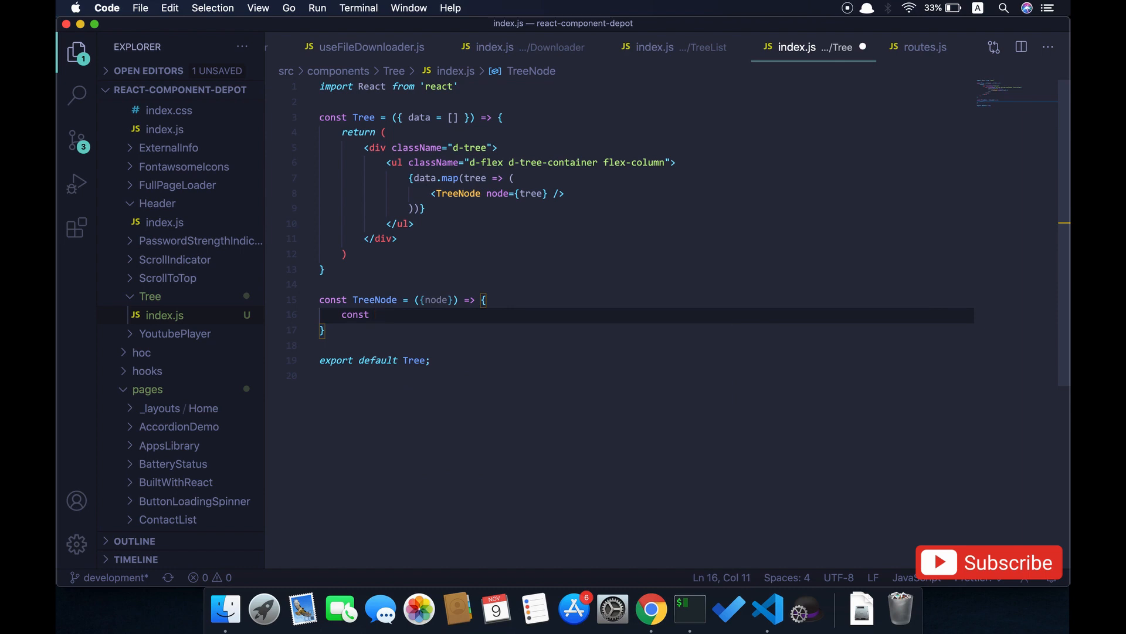
text([] = use)
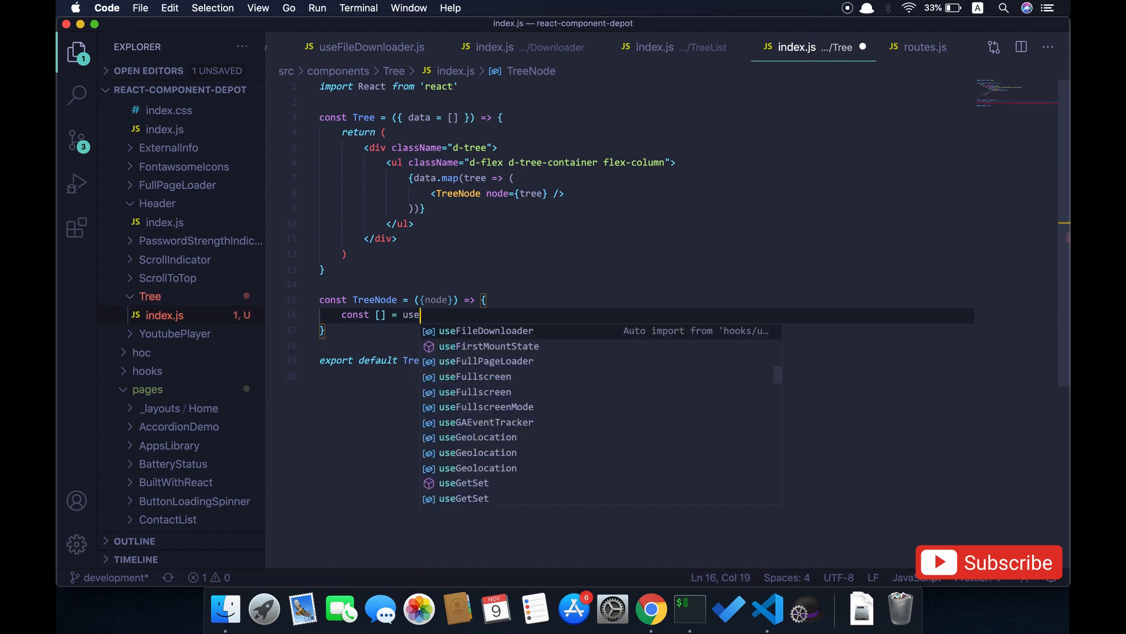
text(State)
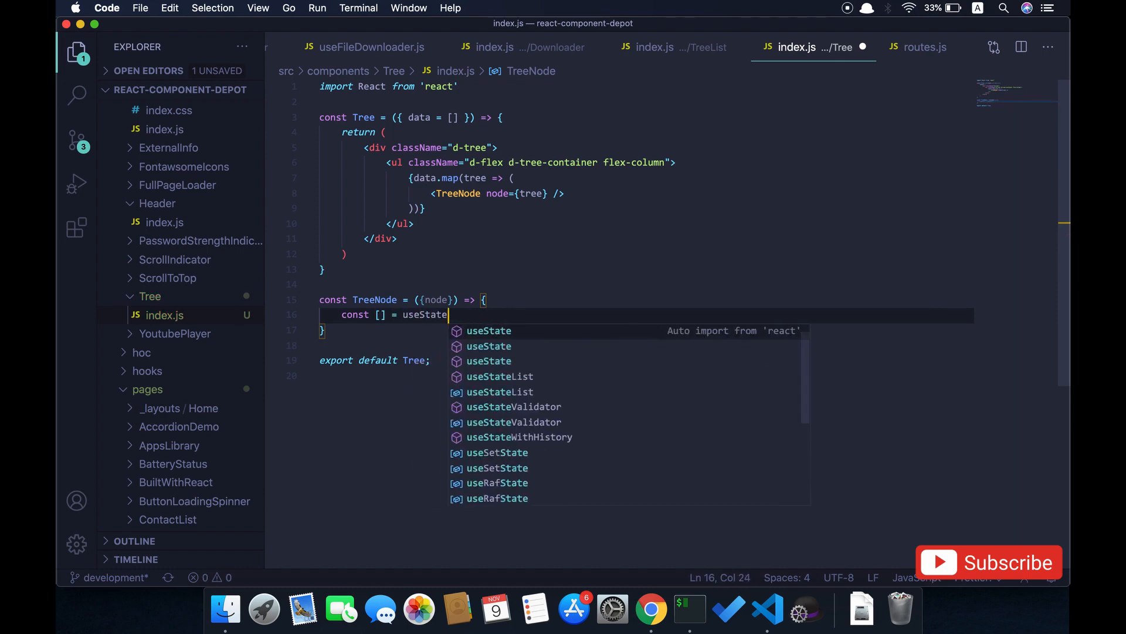
click(488, 331)
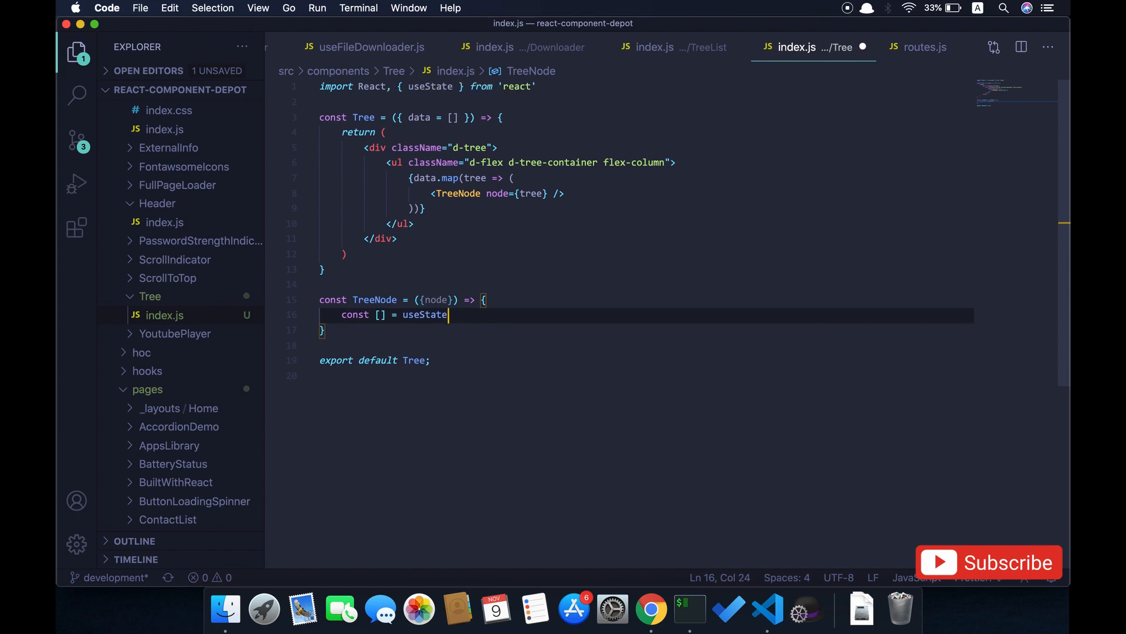
text((f)
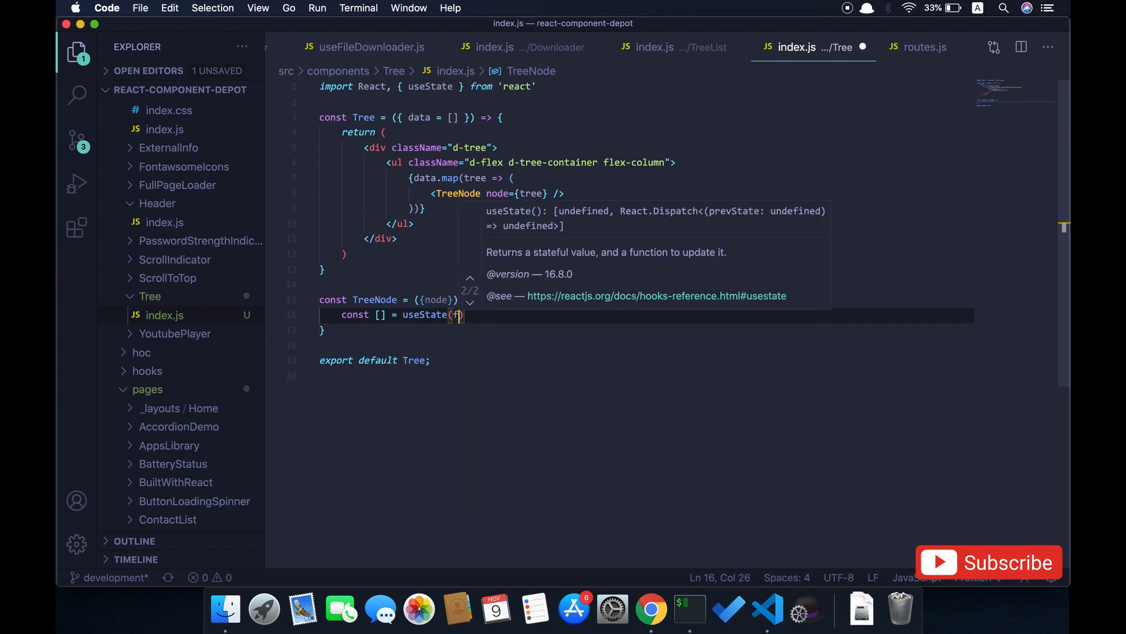
text(alse);)
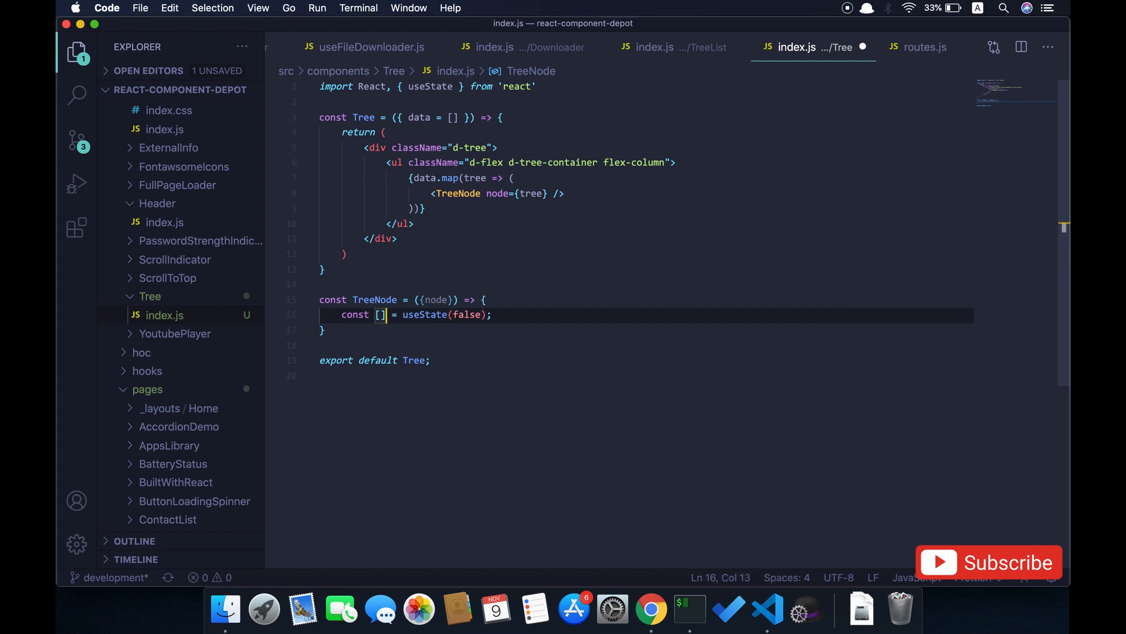
text(childC)
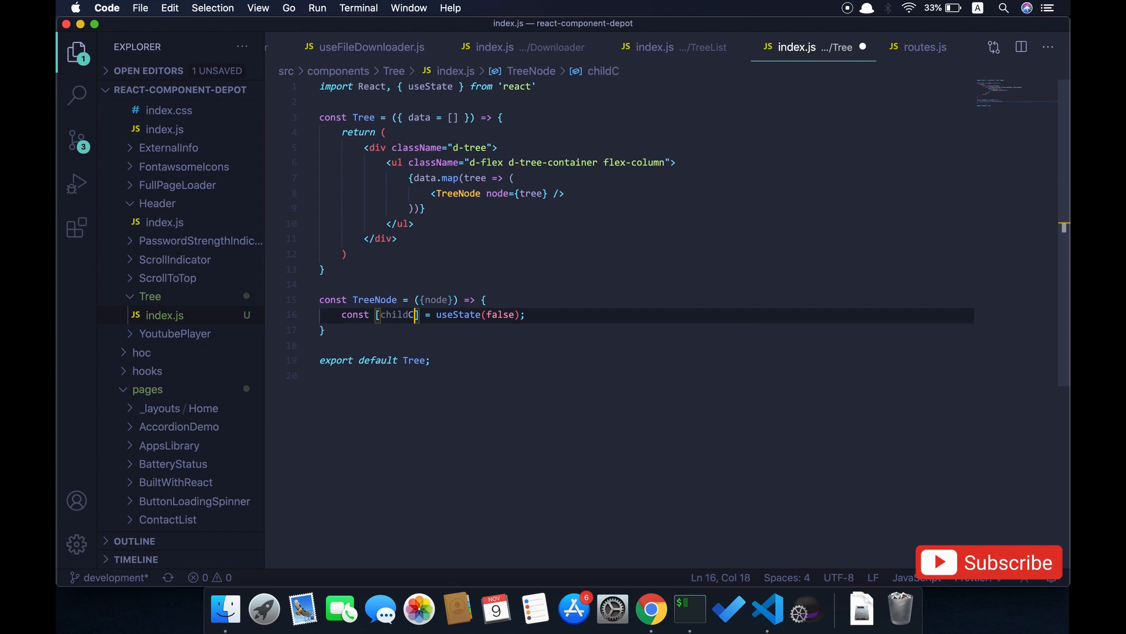
text(Visible, setChildVisibli)
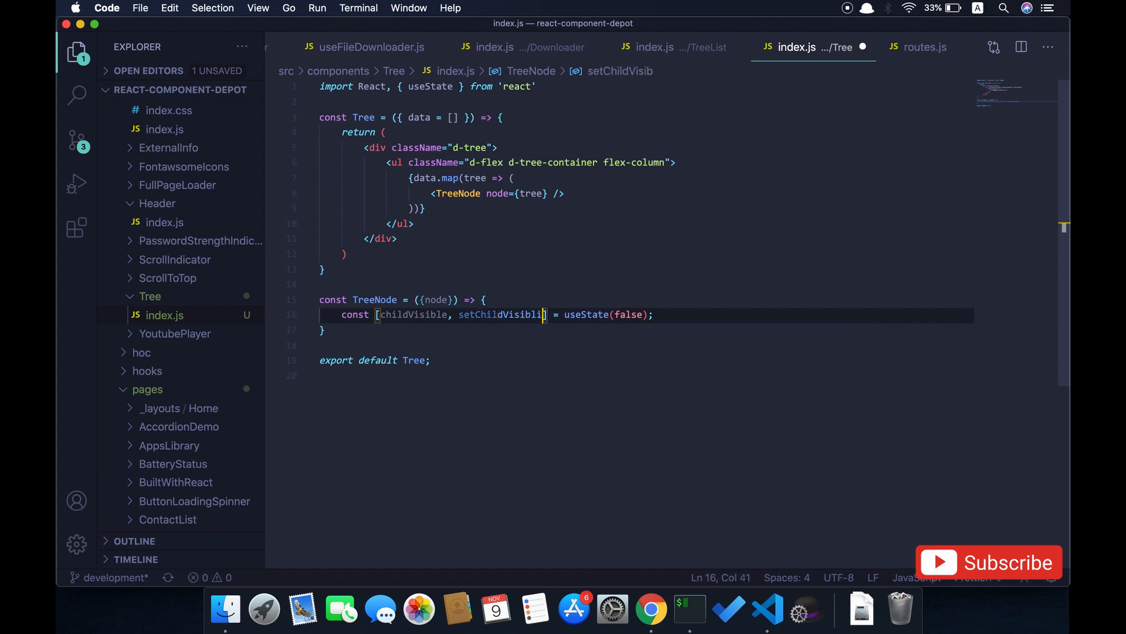
text(ty)
text(const)
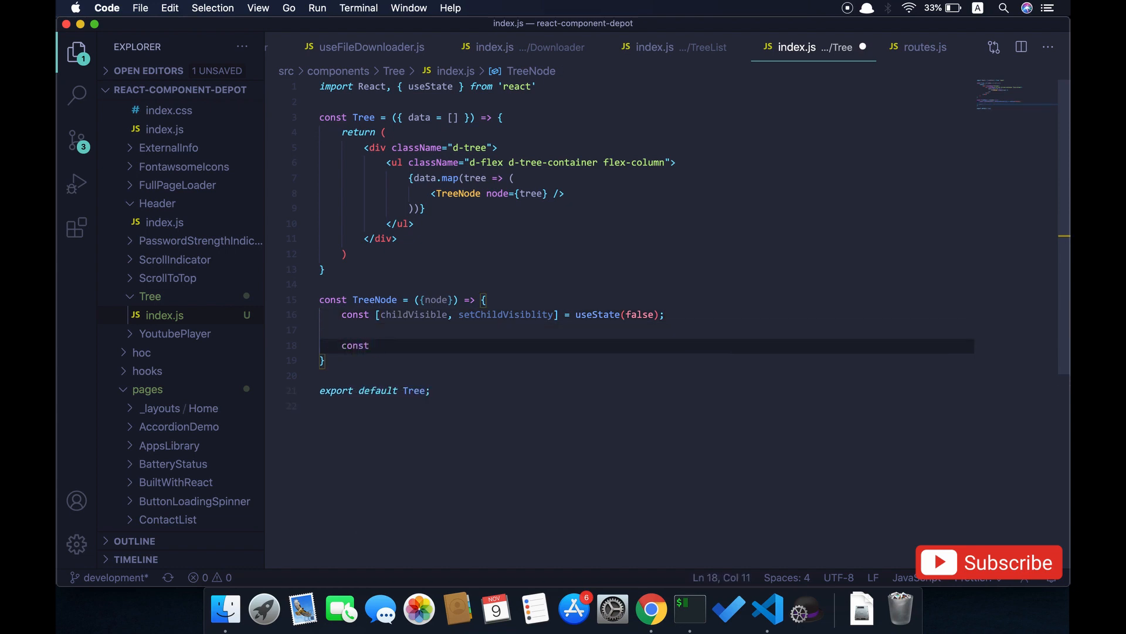
Step: Add const hasChild = node.children ? true : false; below the state line
text(hasChi)
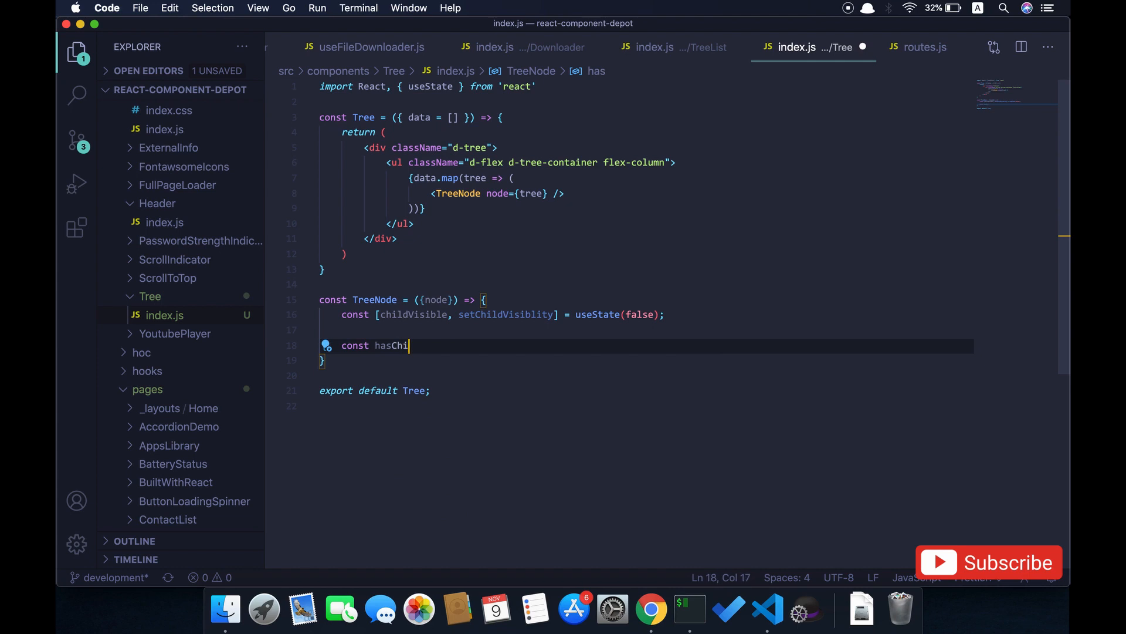
text(le)
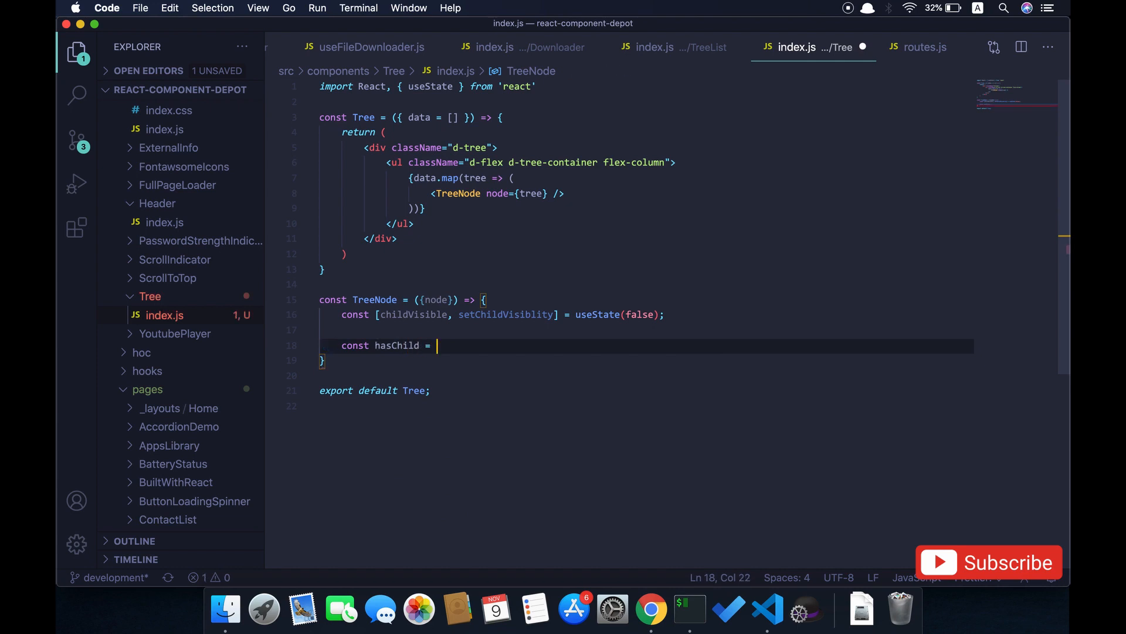
text(node.c)
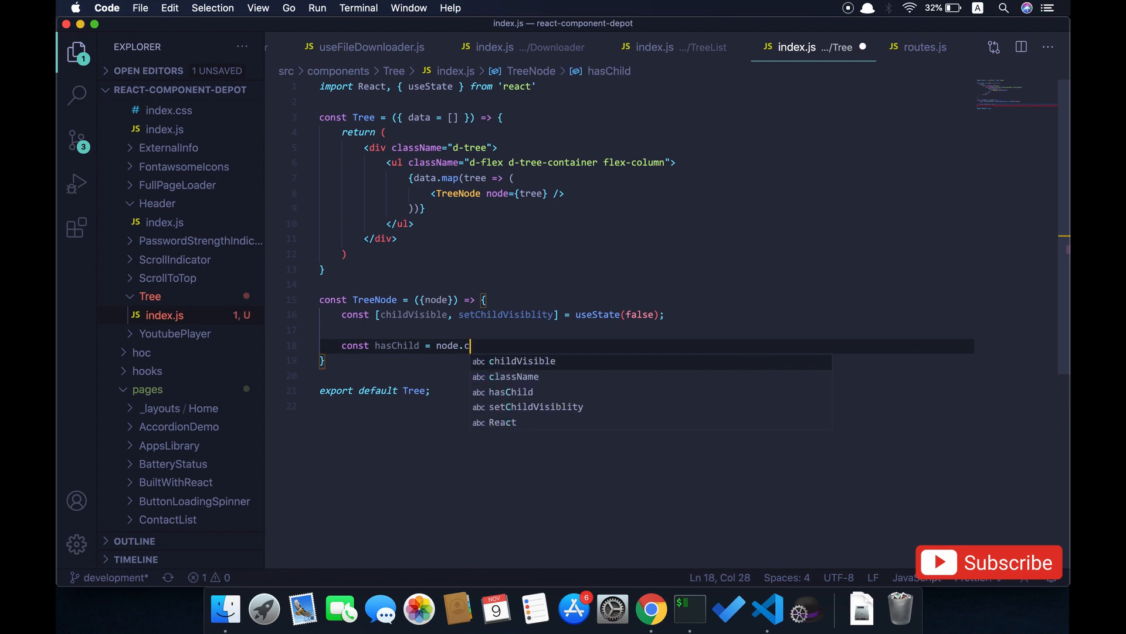
text(hildre)
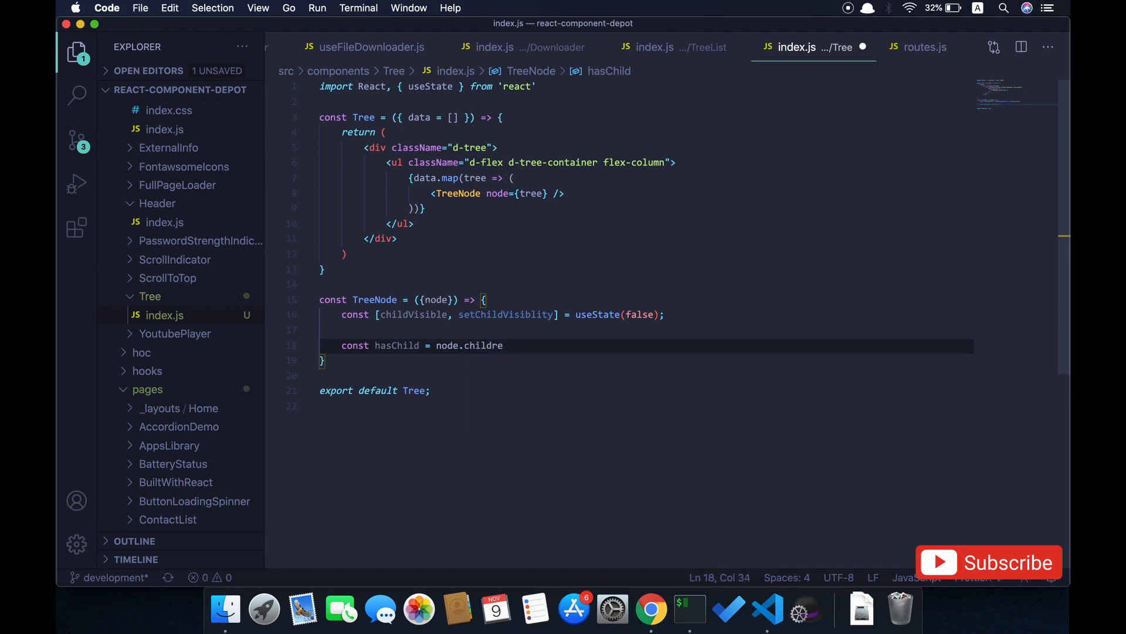
text(n)
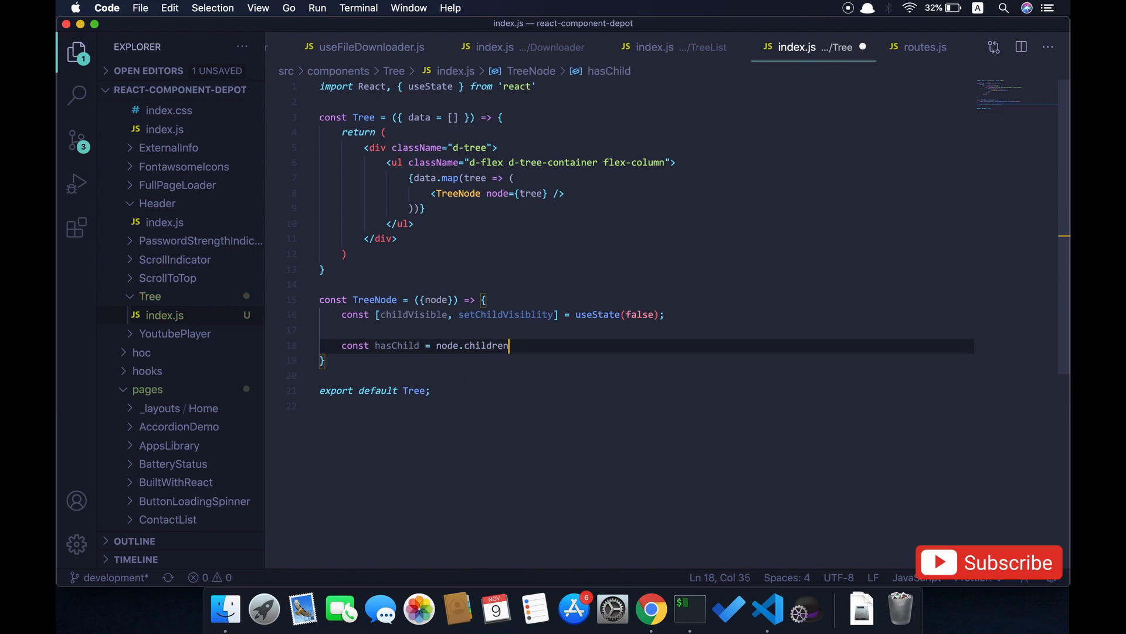
text(? true : fa)
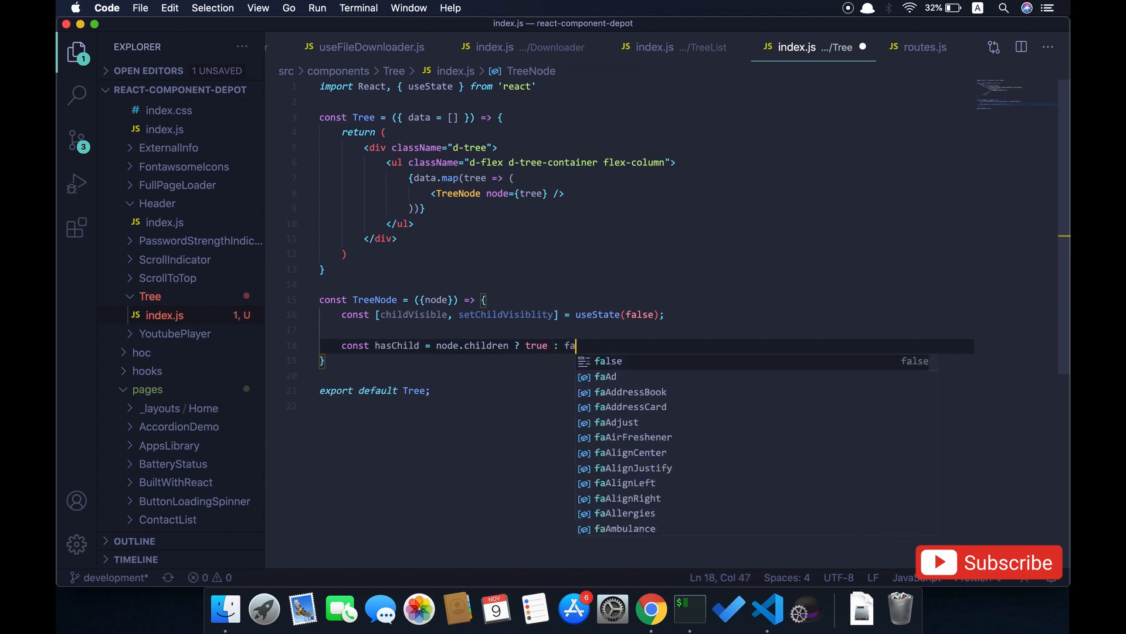
text(lse;)
text(return)
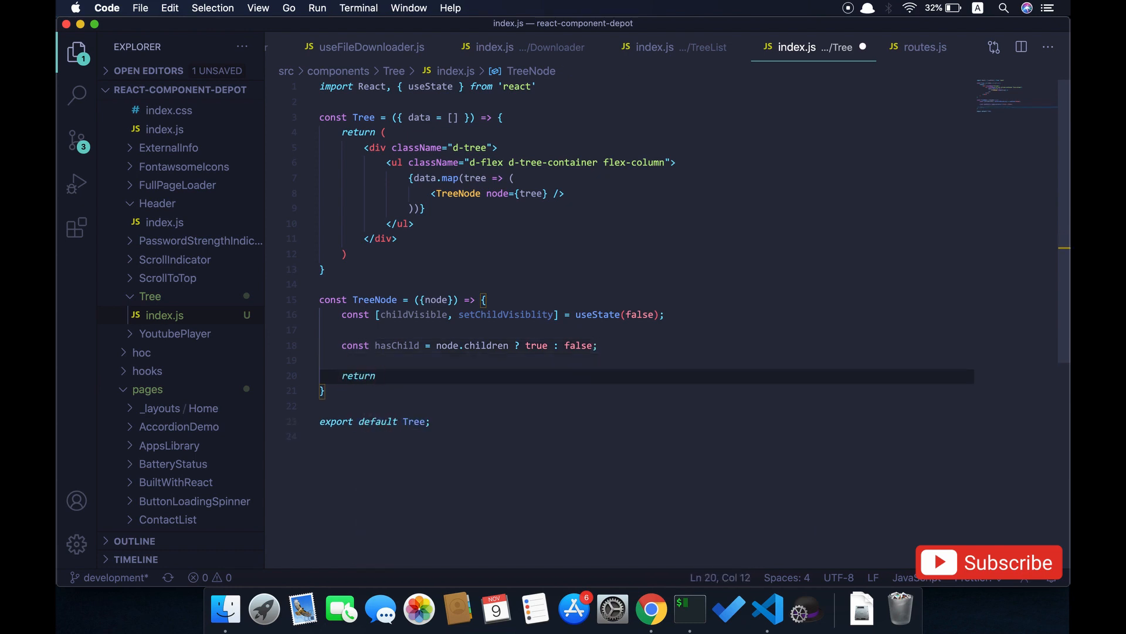
Step: Return an li with className "d-tree-node border-0" wrapping a "d-flex" div
text(()
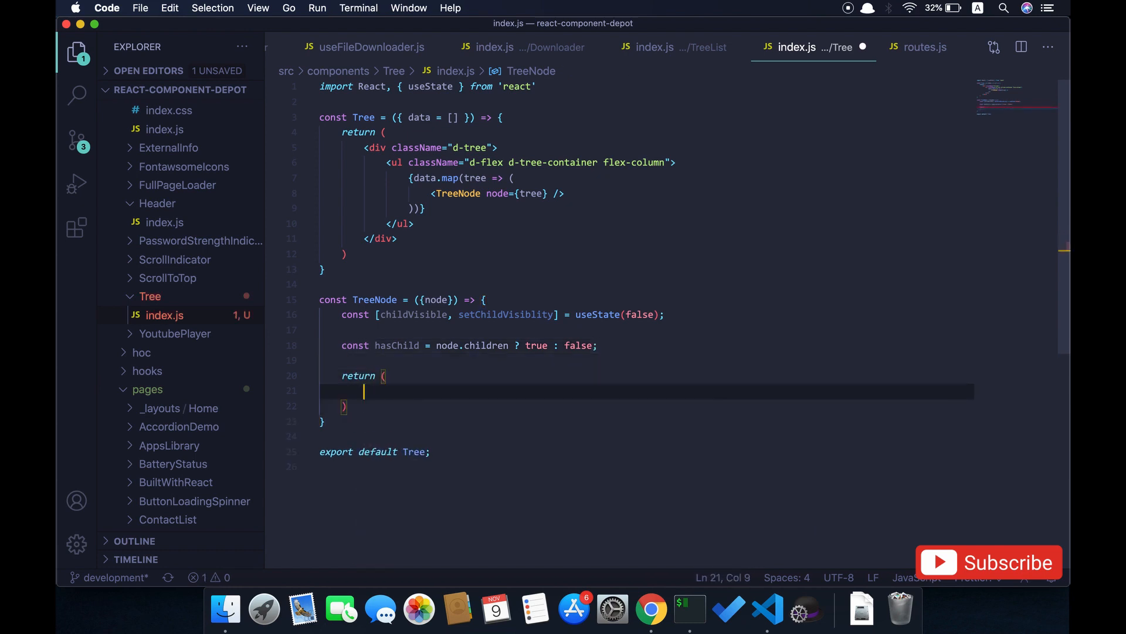
text(<li className="d-t">)
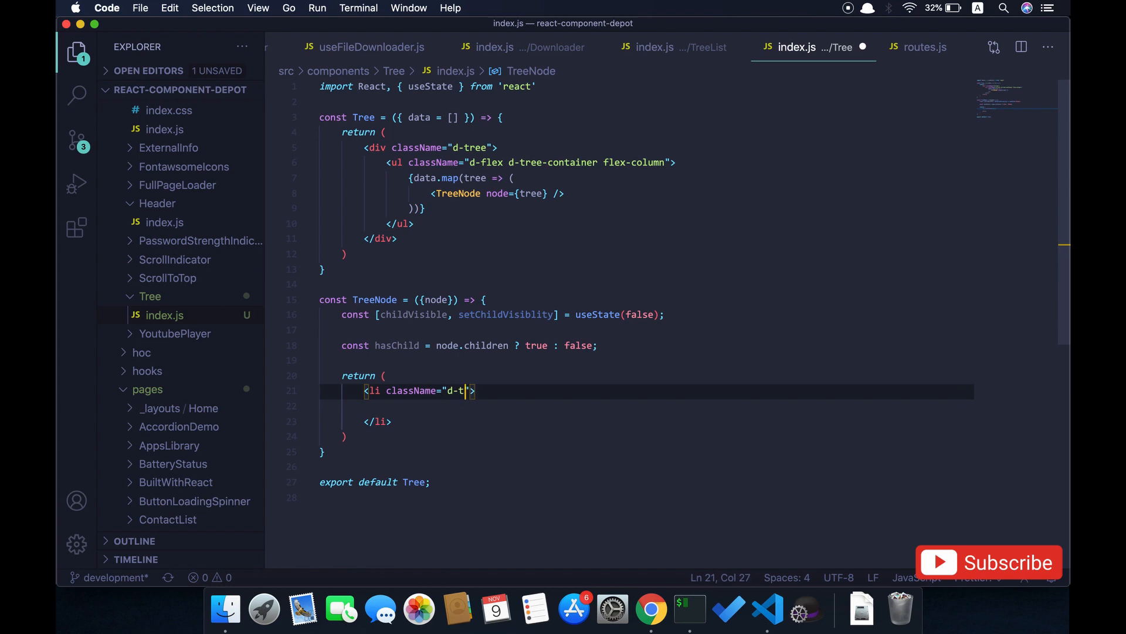
text(ree)
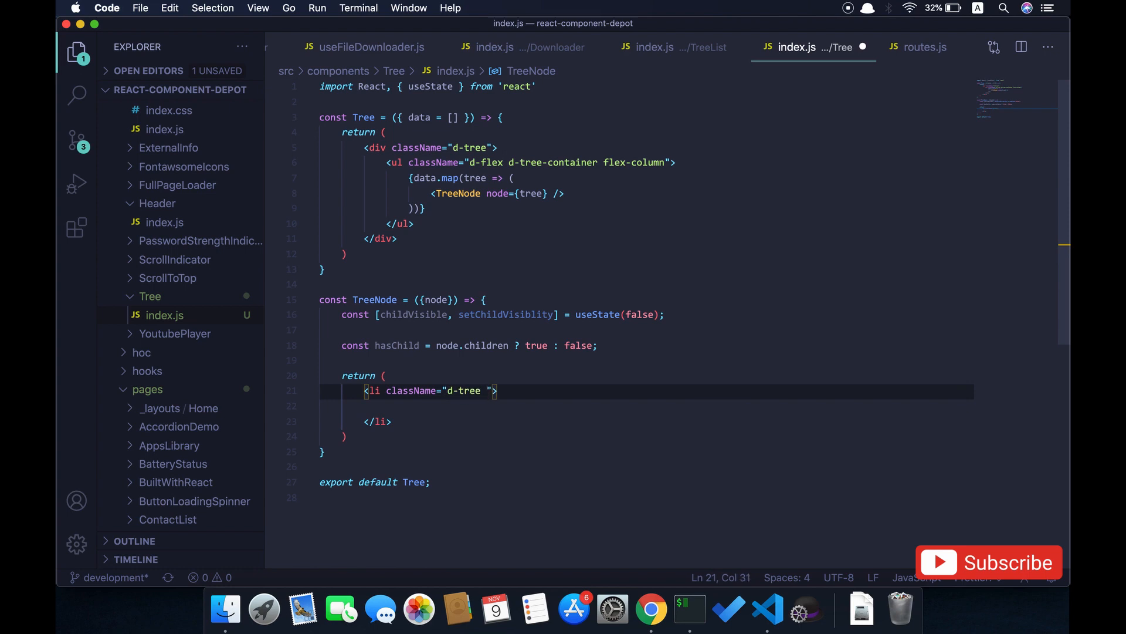
text(-node)
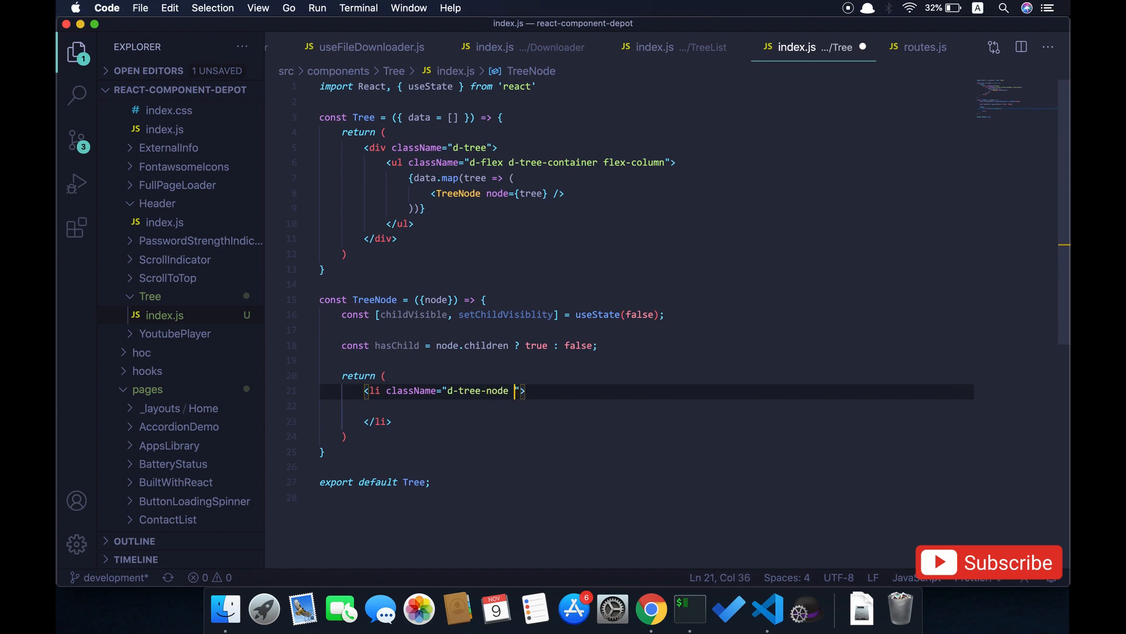
text(border)
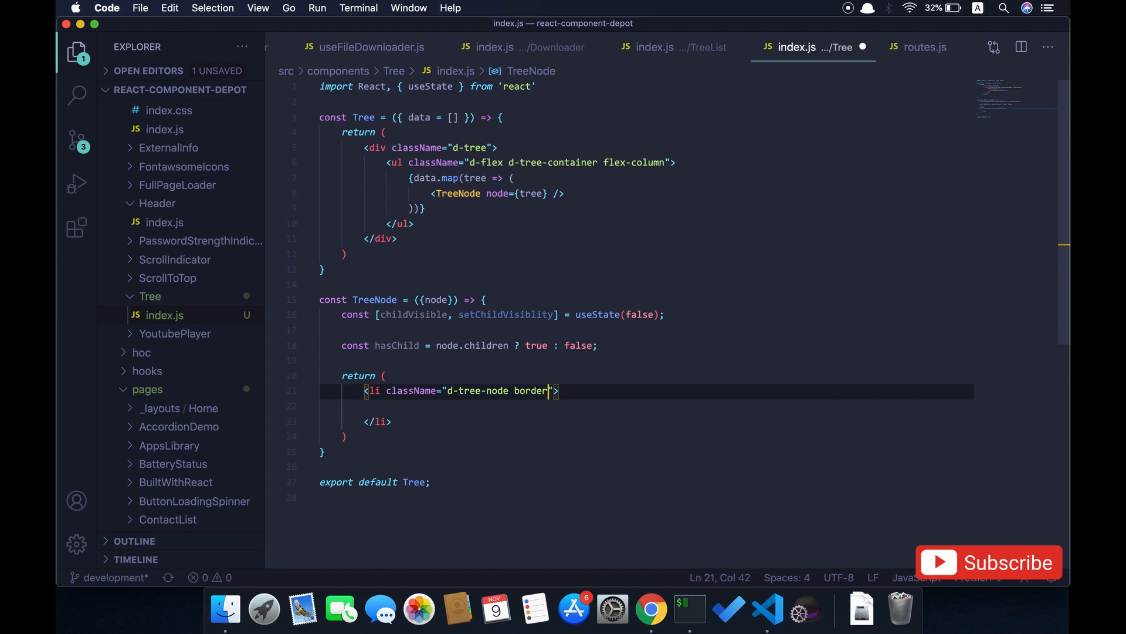
text(-0)
click(646, 405)
text(<div></div>)
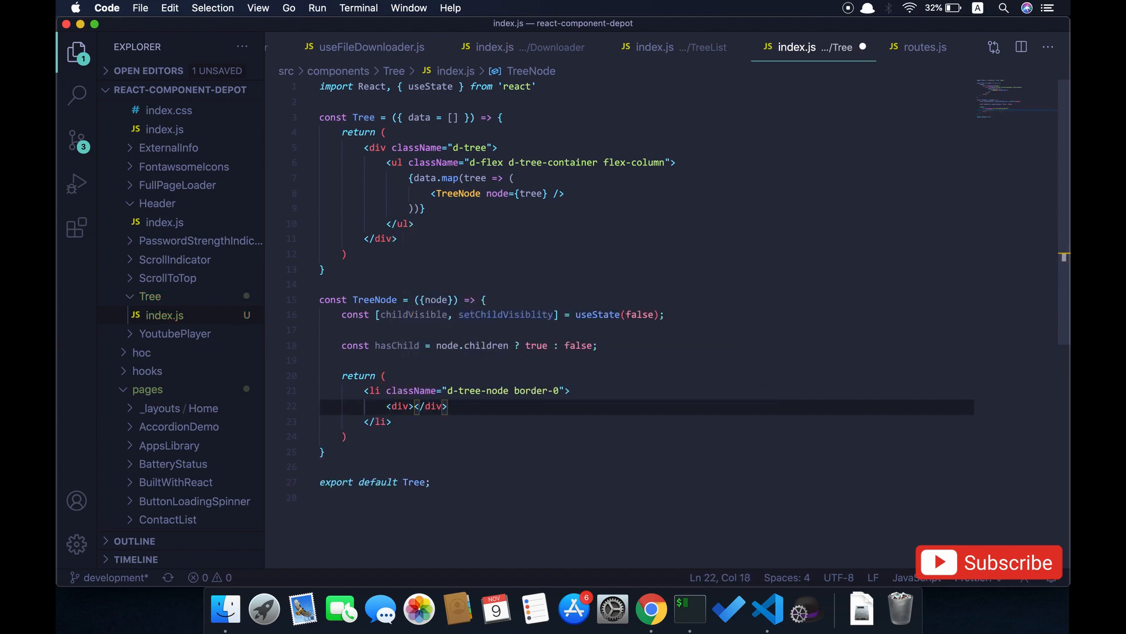
text(className)
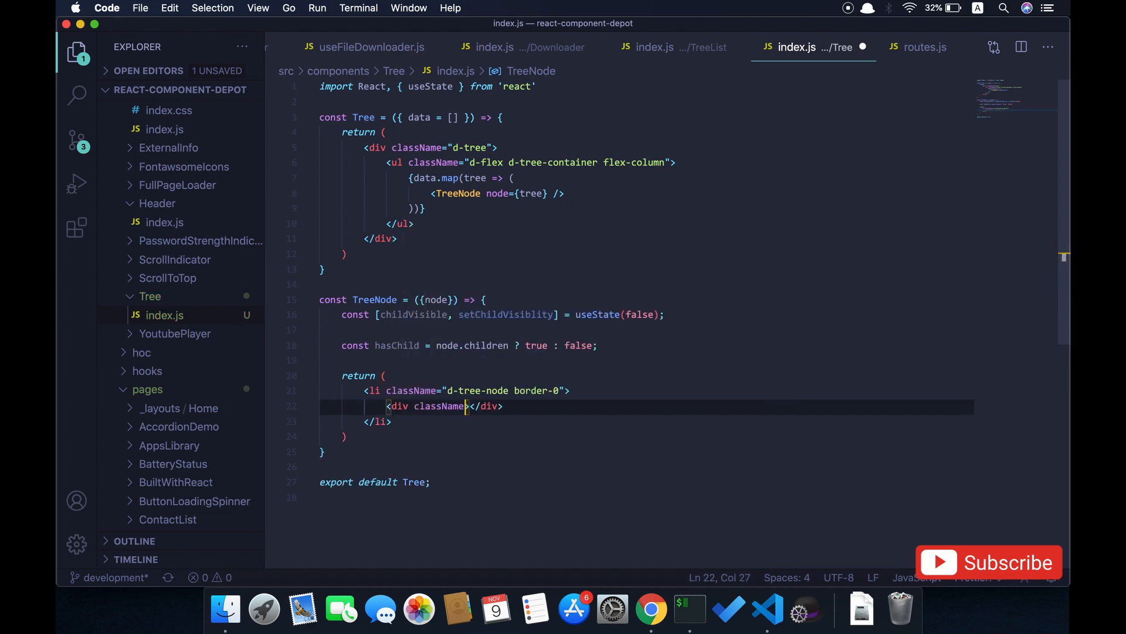
text("d")
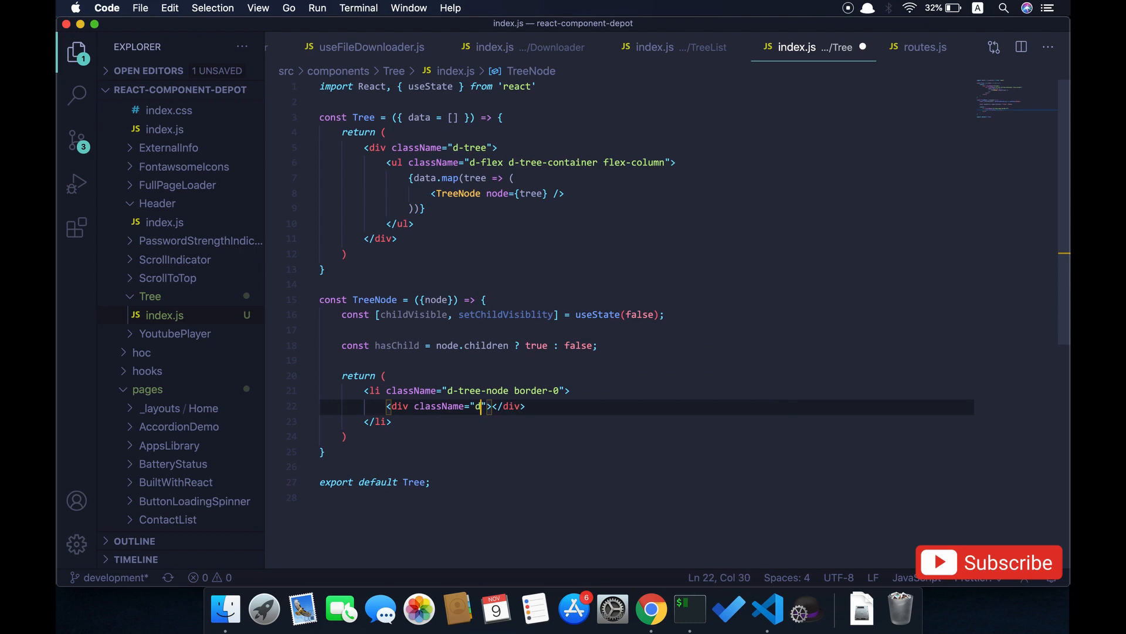
text(-fles)
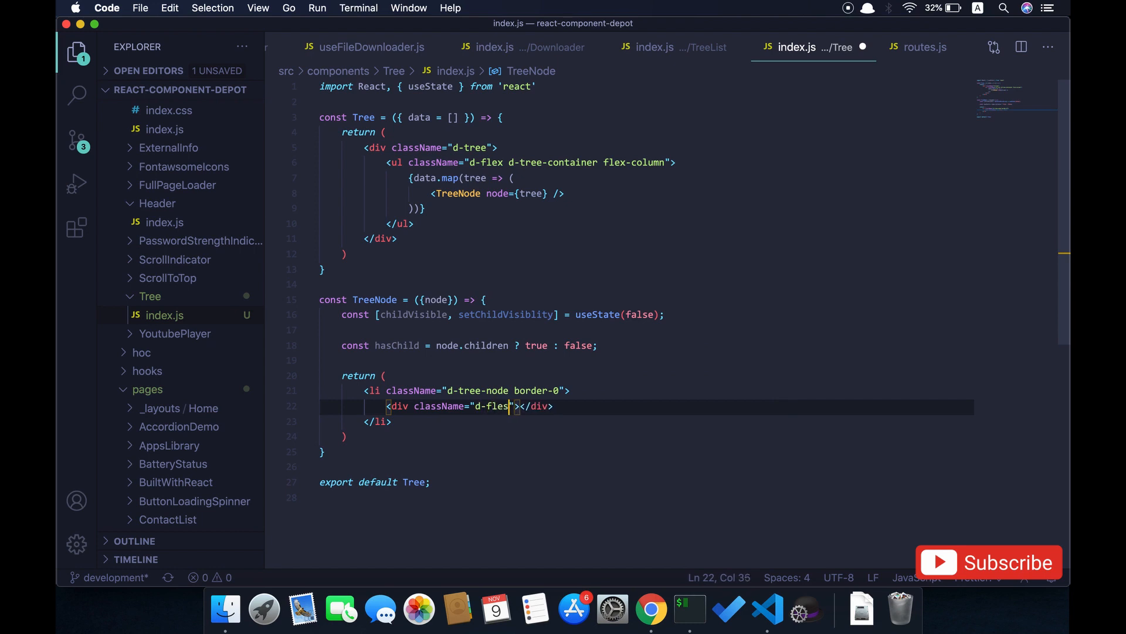
text(x)
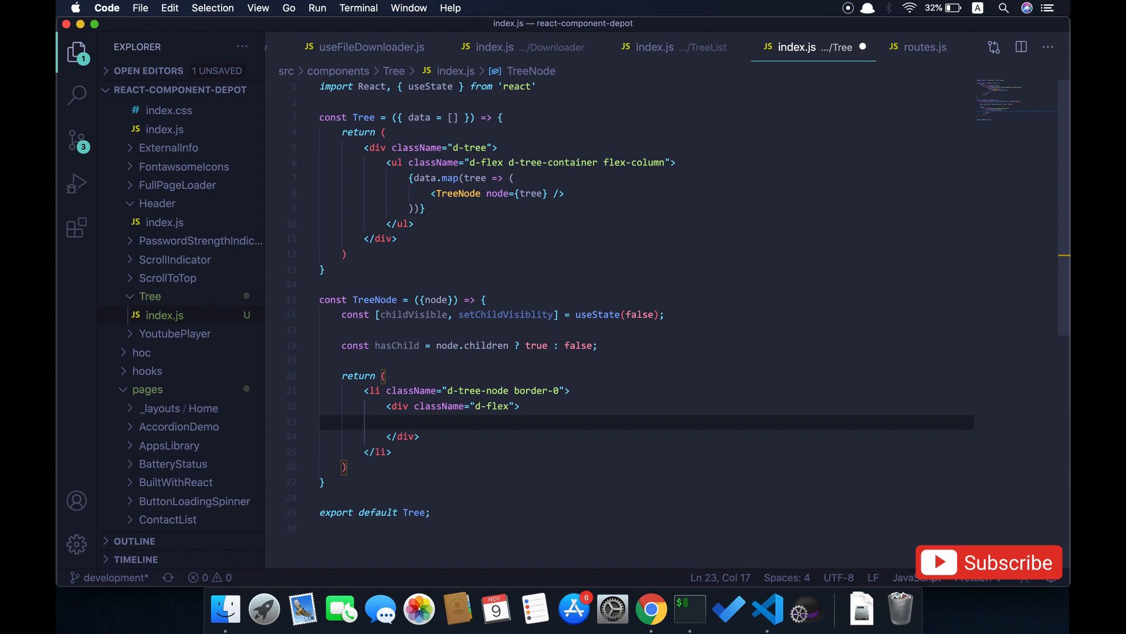
click(409, 421)
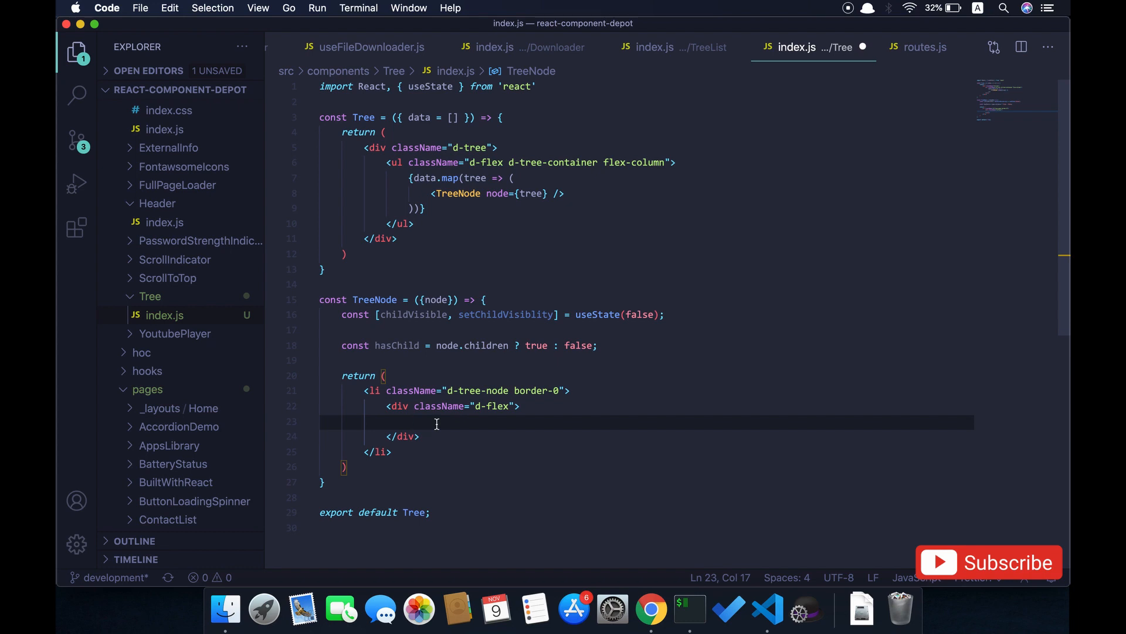
Step: Inside the d-flex div, add {hasChild && (<div className="d-inline d-tree-toggler"></div>)}
text({hasChild &&)
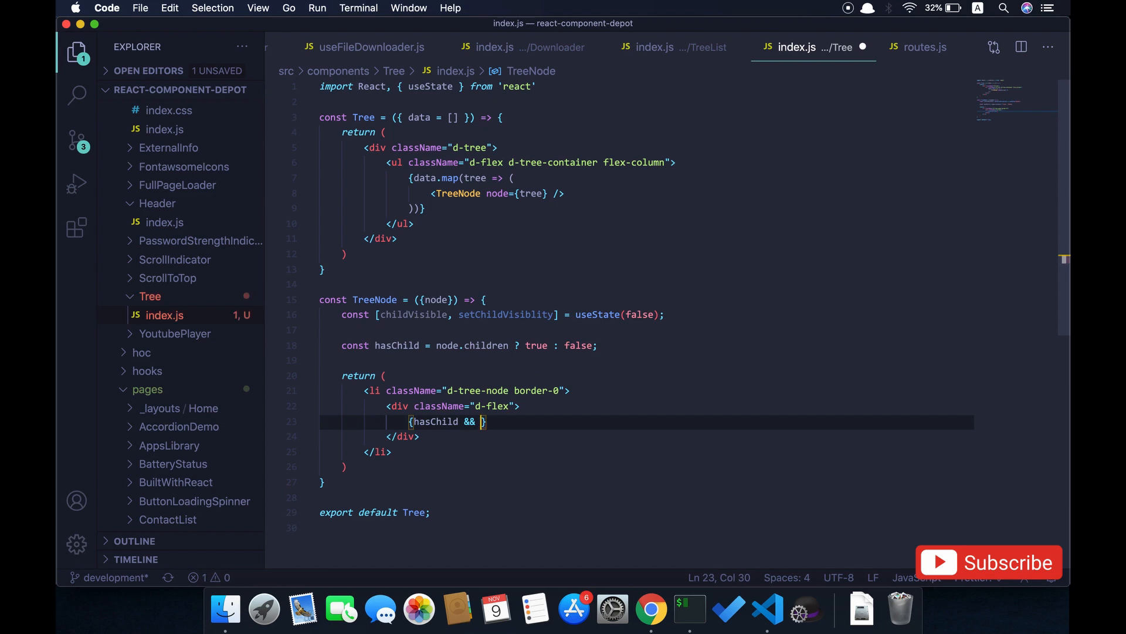
text(()
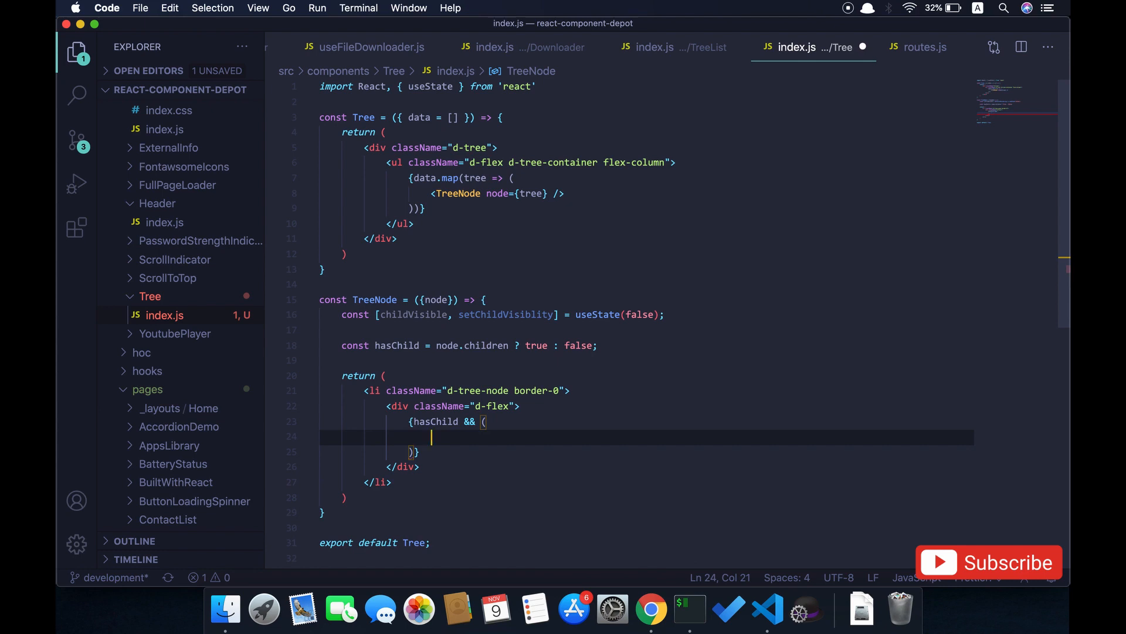
text(<div>)
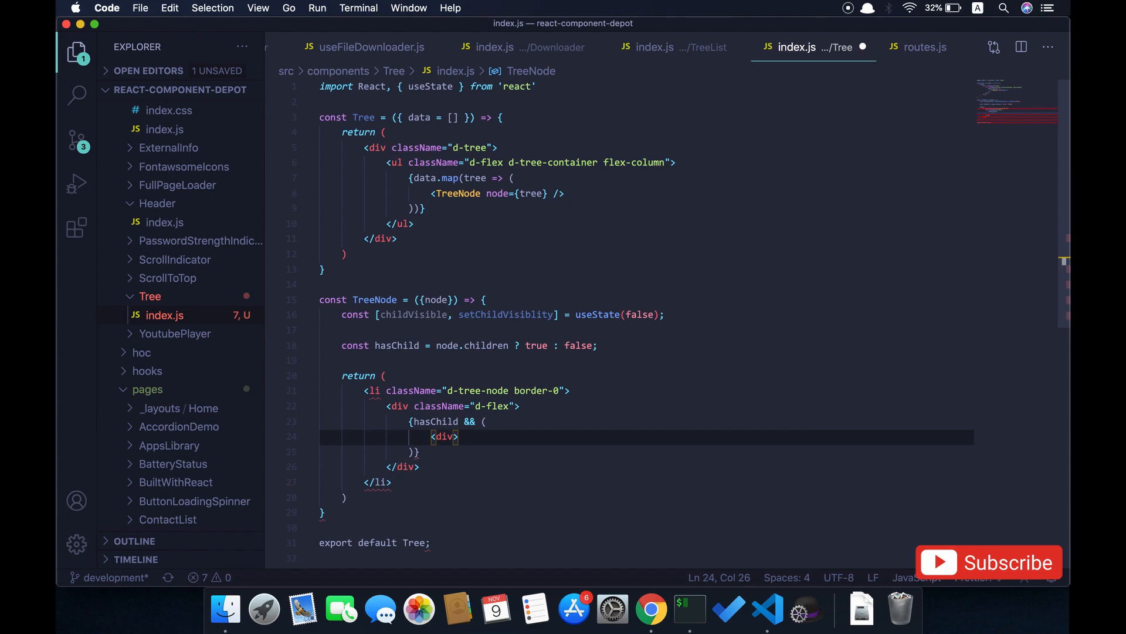
text(className=")
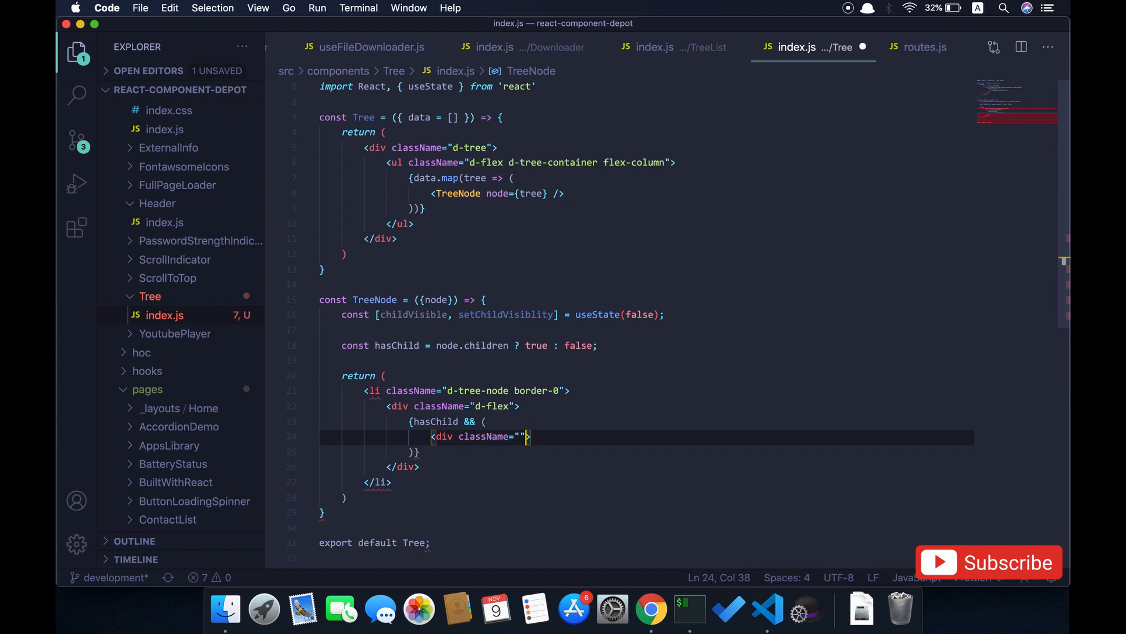
key(right)
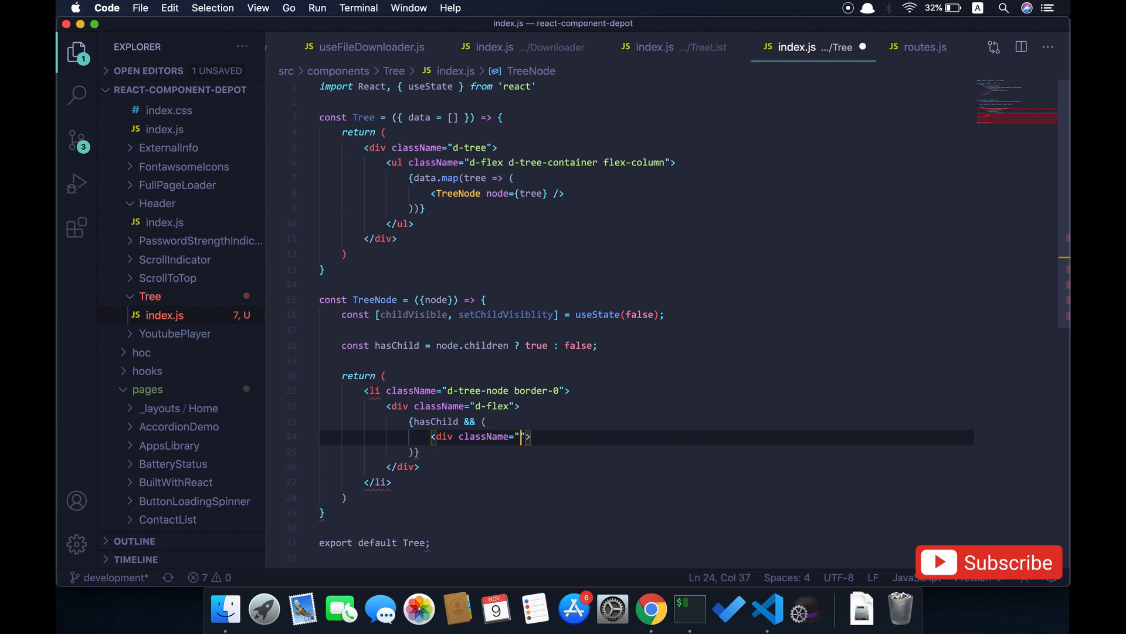
text(d-inline)
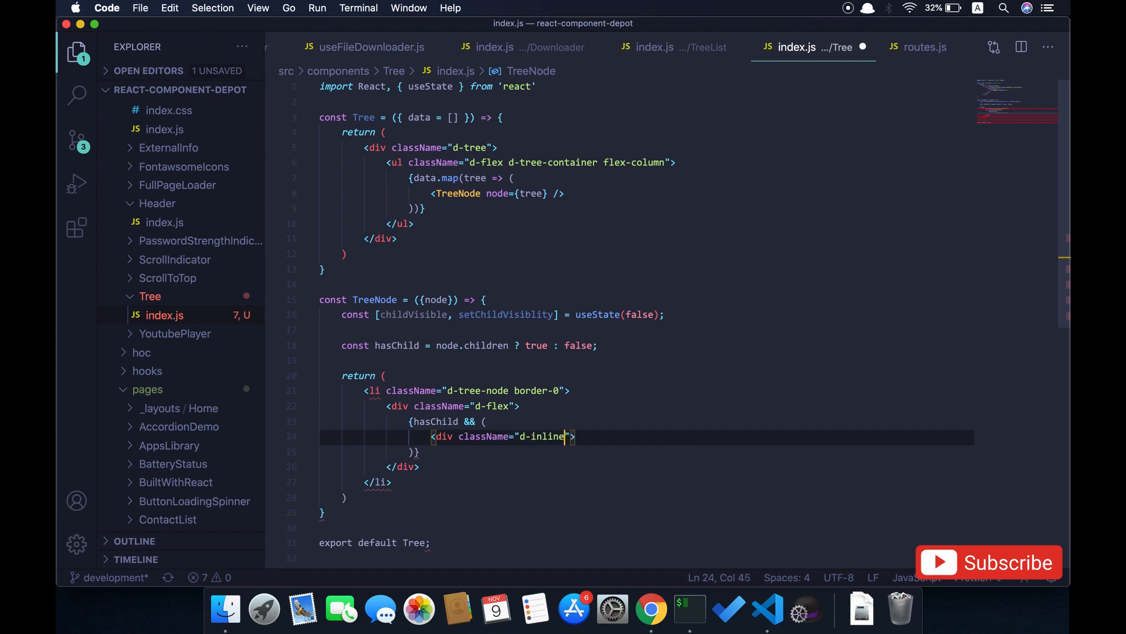
text(d)
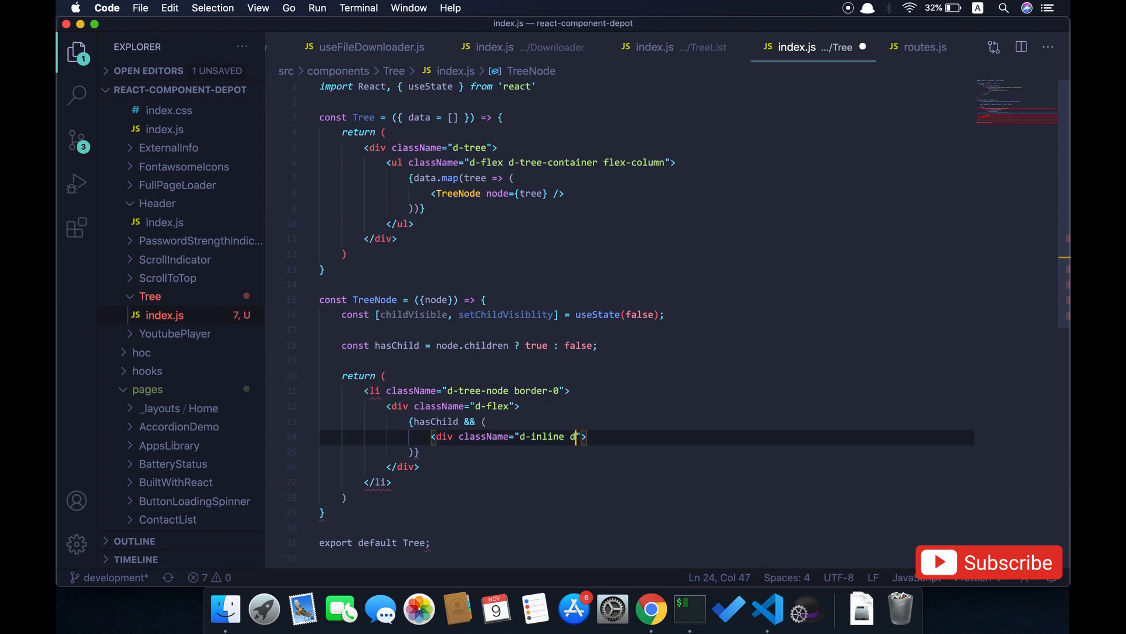
text(-tree-to)
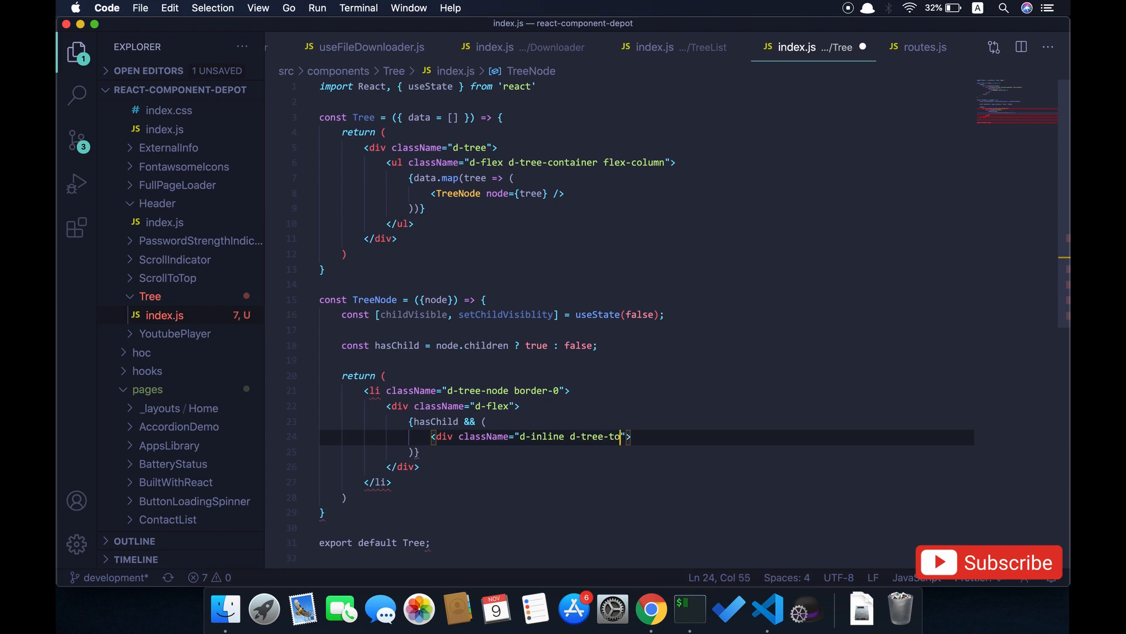
text(ggler)
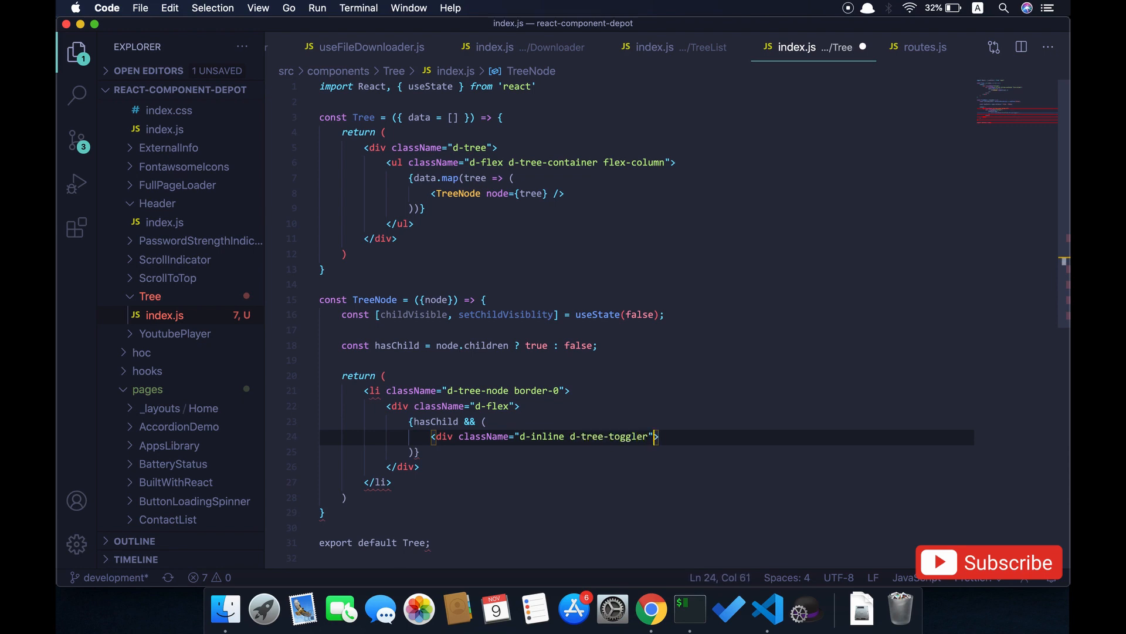
text(</div>)
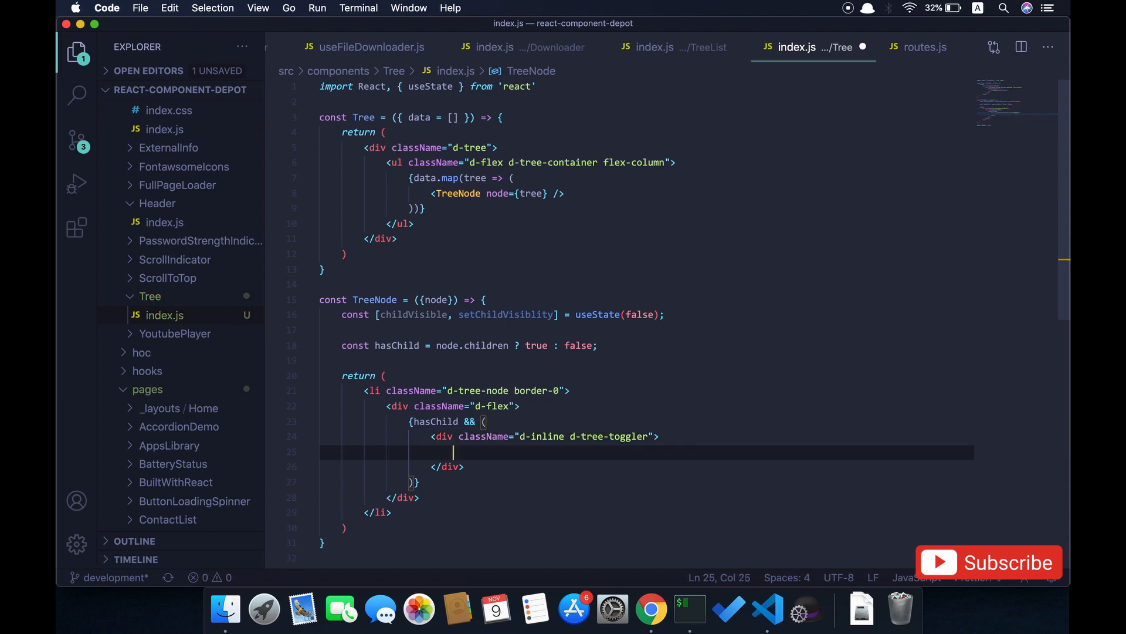
scroll(down, 3)
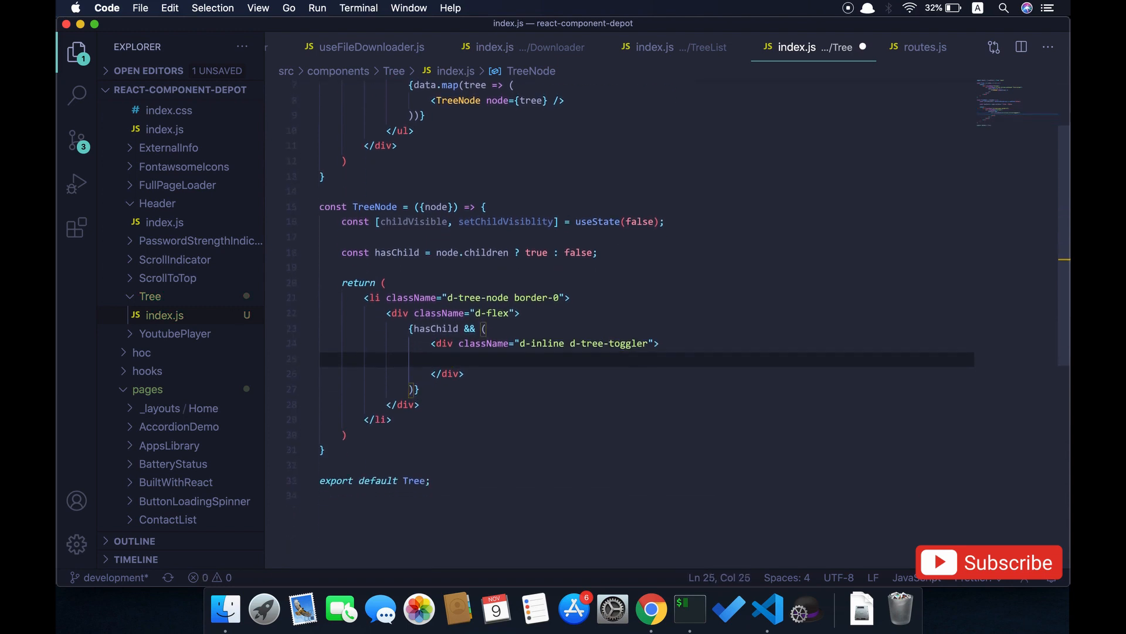
scroll(down, 3)
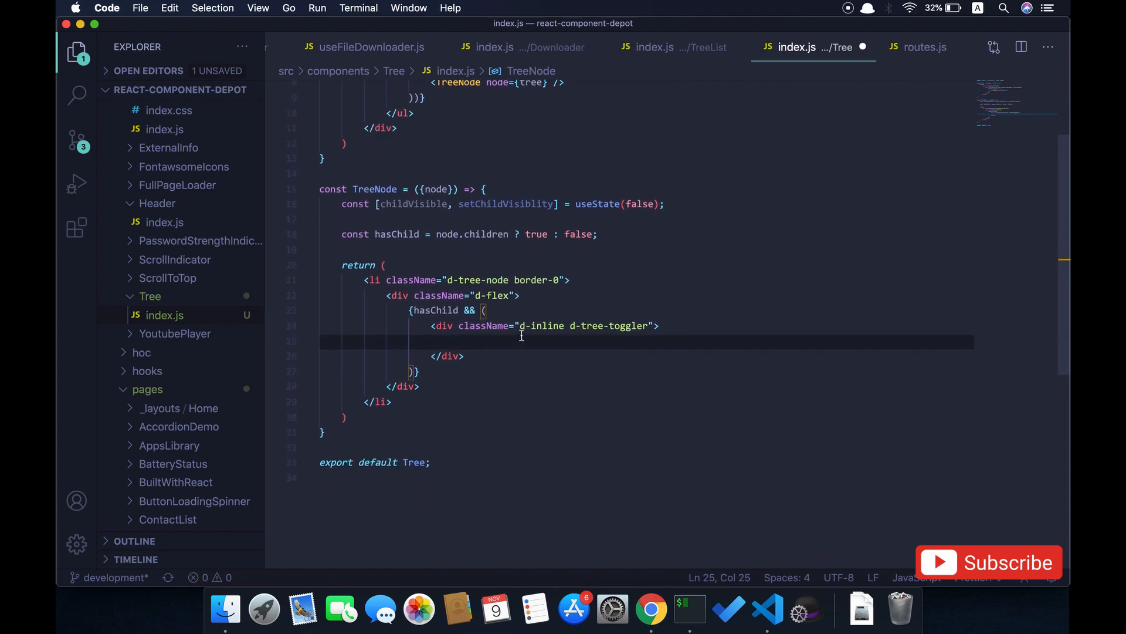
double_click(541, 325)
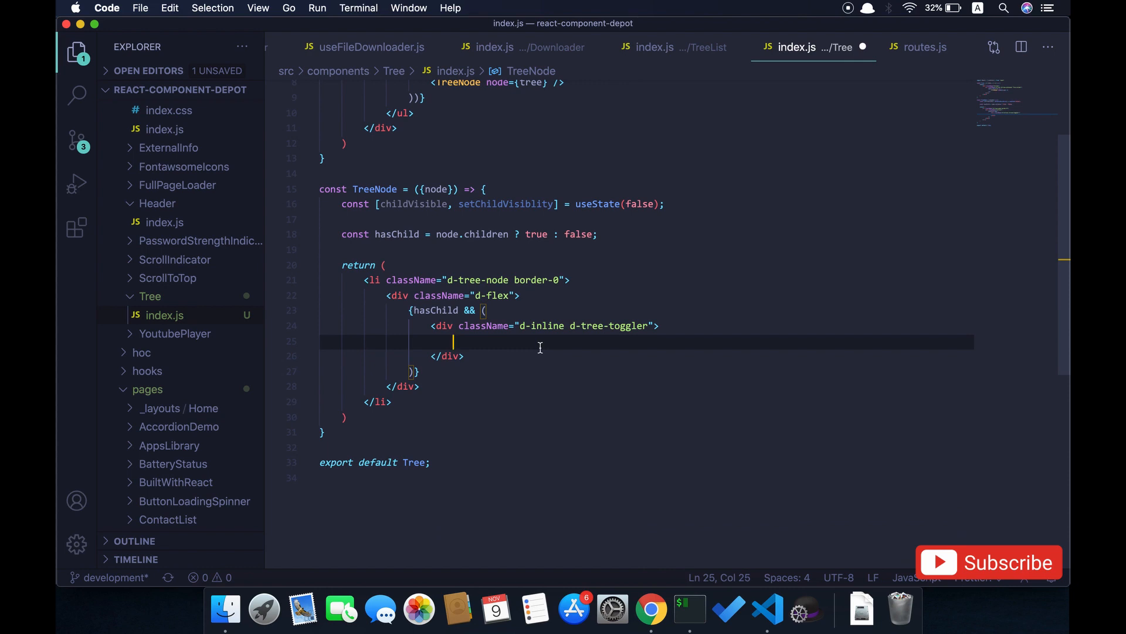
Step: Import faCaretRight and register it in the Font Awesome icons file
key(Cmd+P)
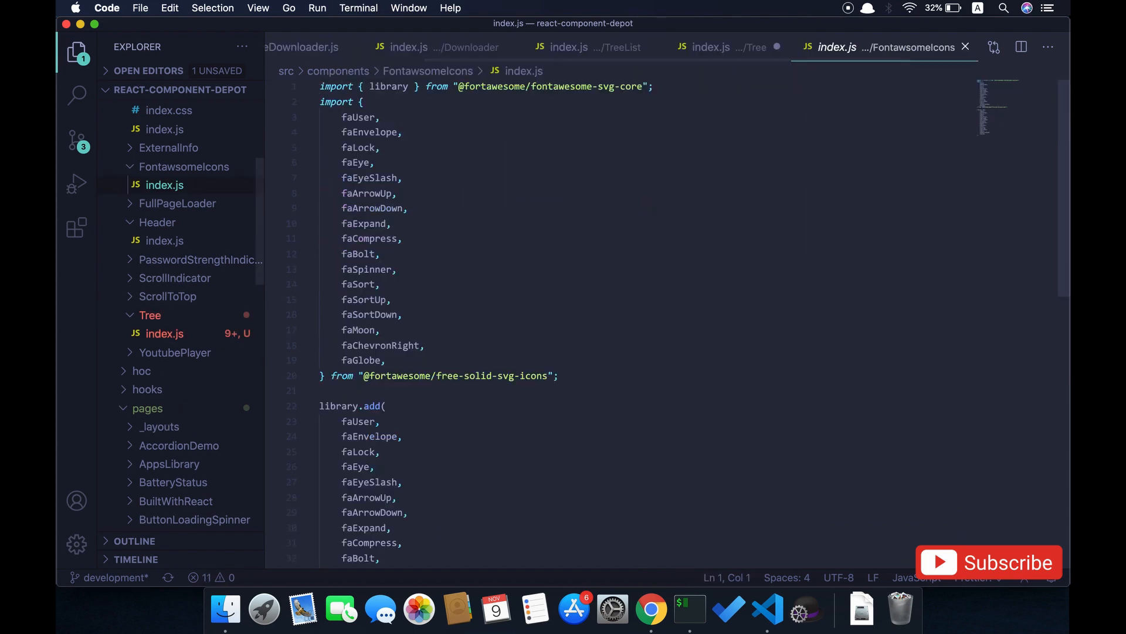
text('')
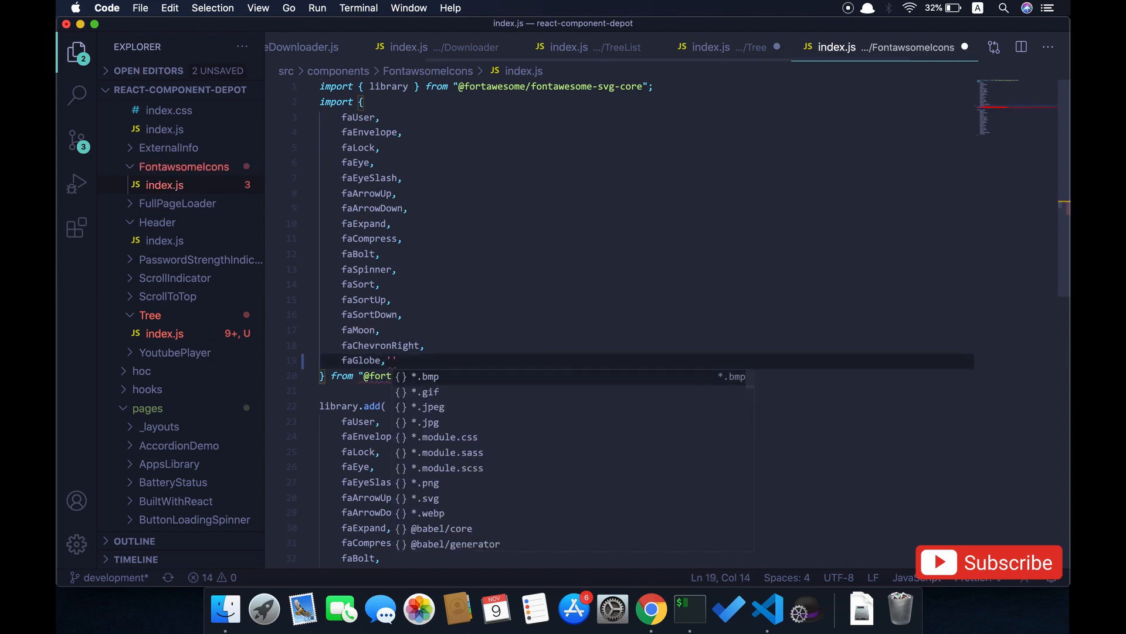
text(faCare)
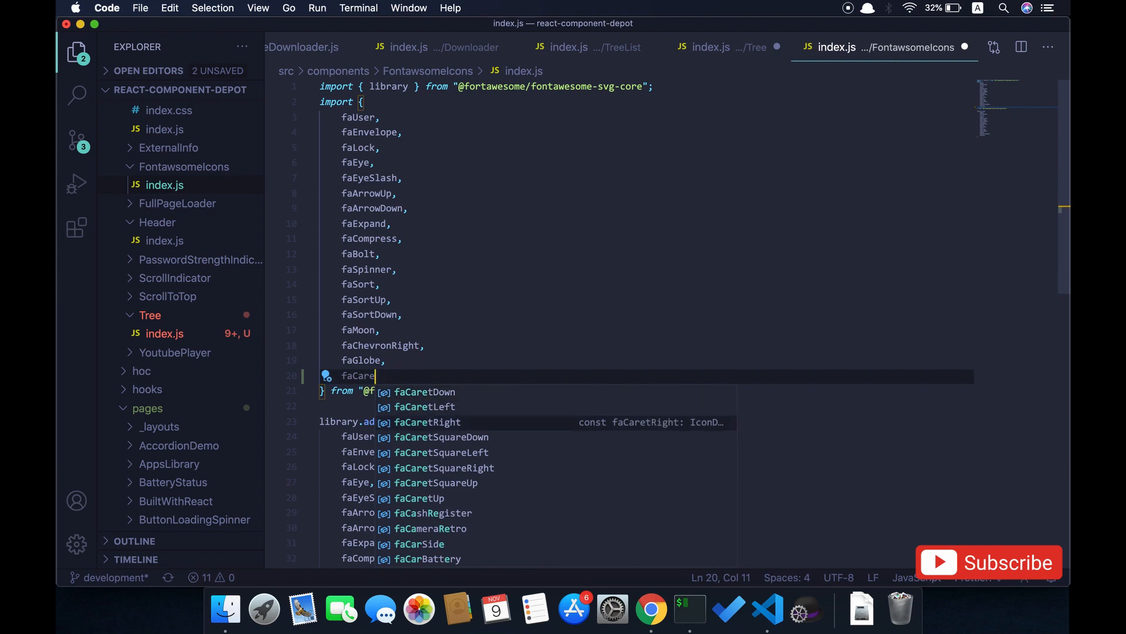
click(427, 422)
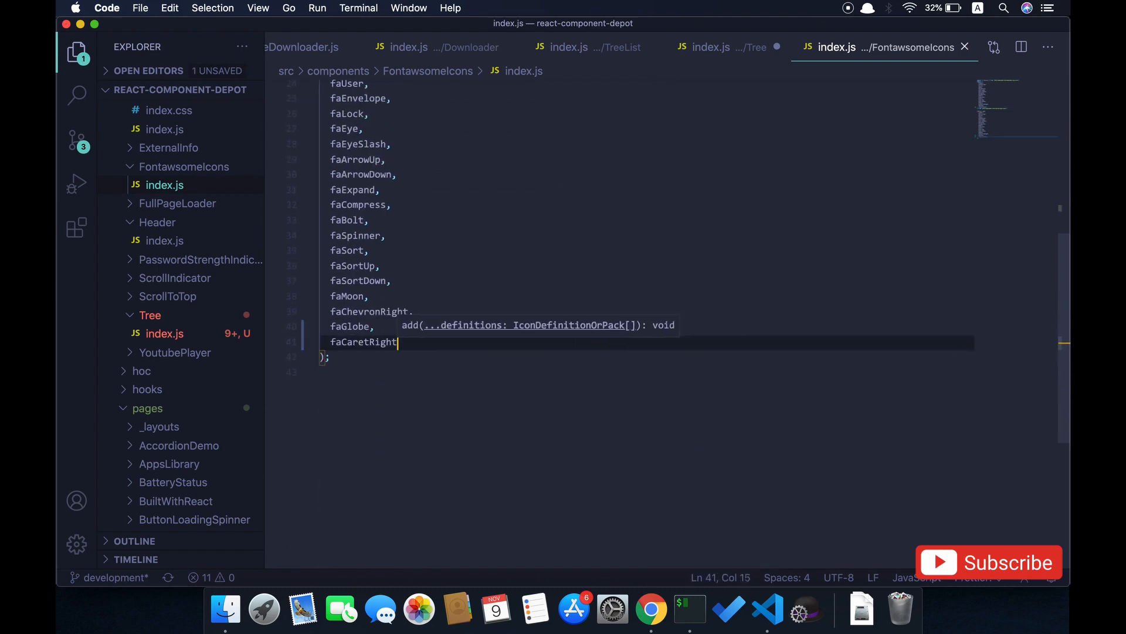
key(Cmd+P)
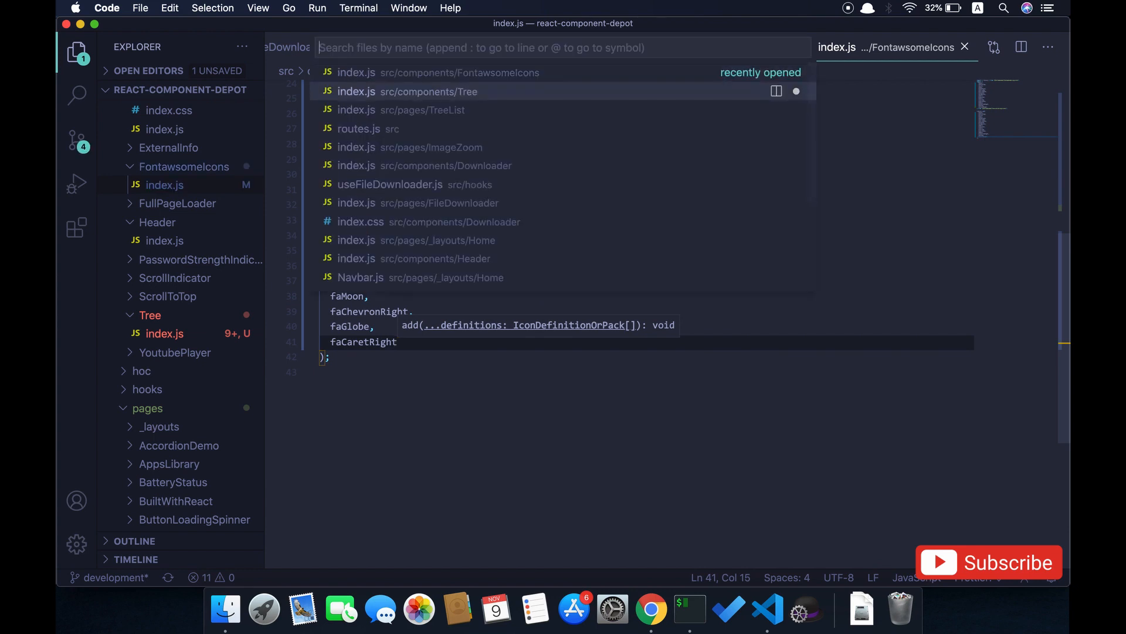
Step: In Tree/index.js, add <FontAwesomeIcon icon="caret-right" /> inside the d-tree-toggler div
click(380, 91)
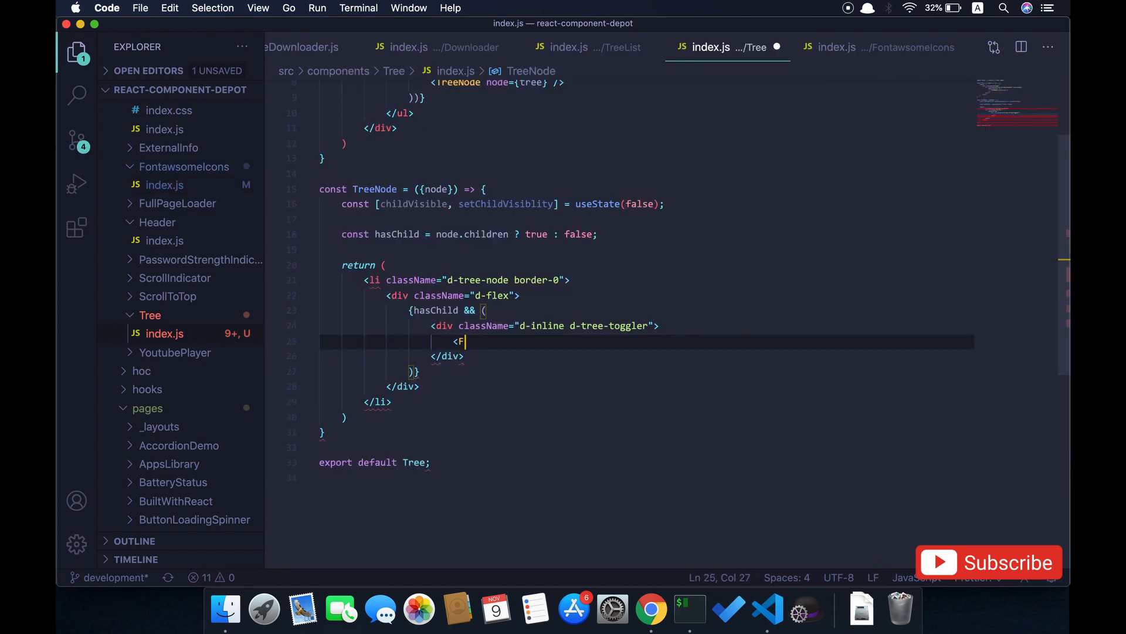
text(ontAwesomeIcon)
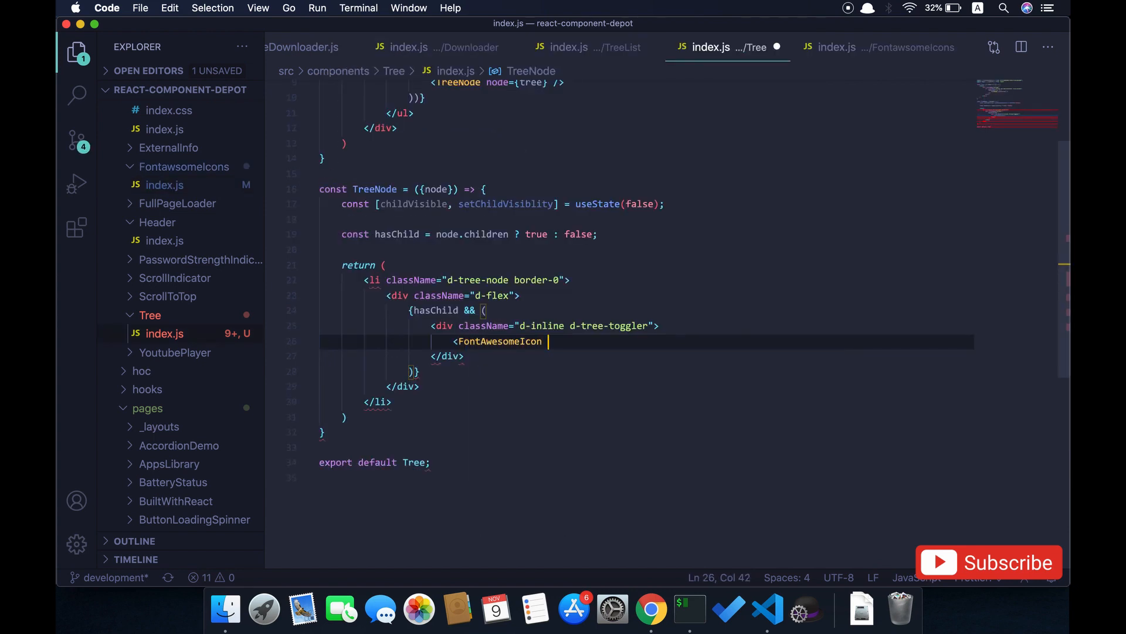
text(icon="")
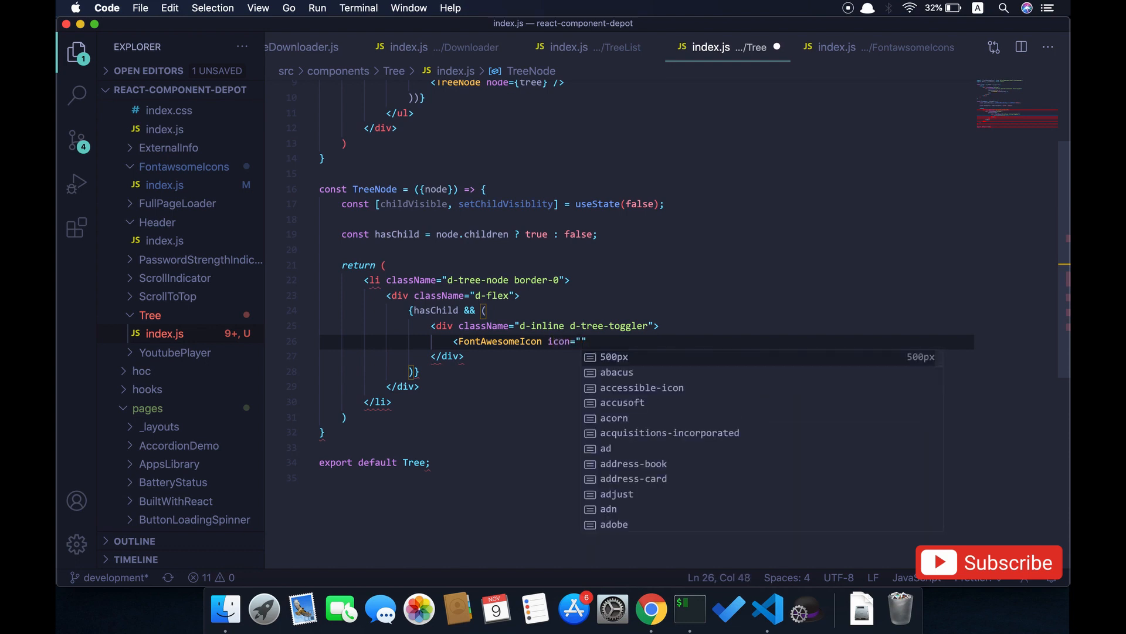
text(caret)
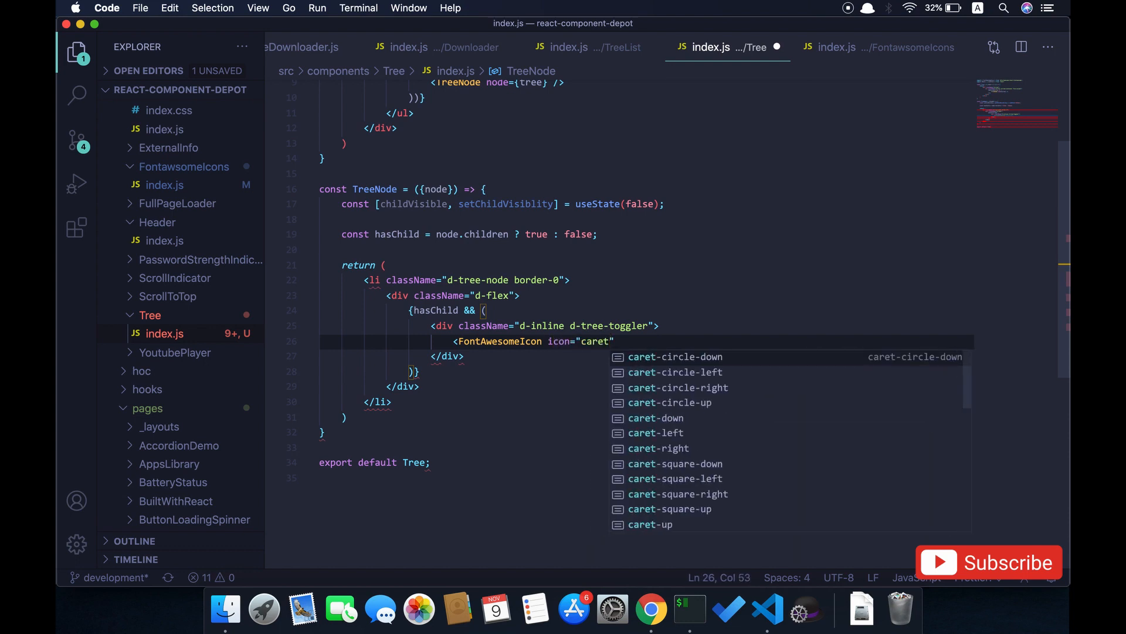
text(right)
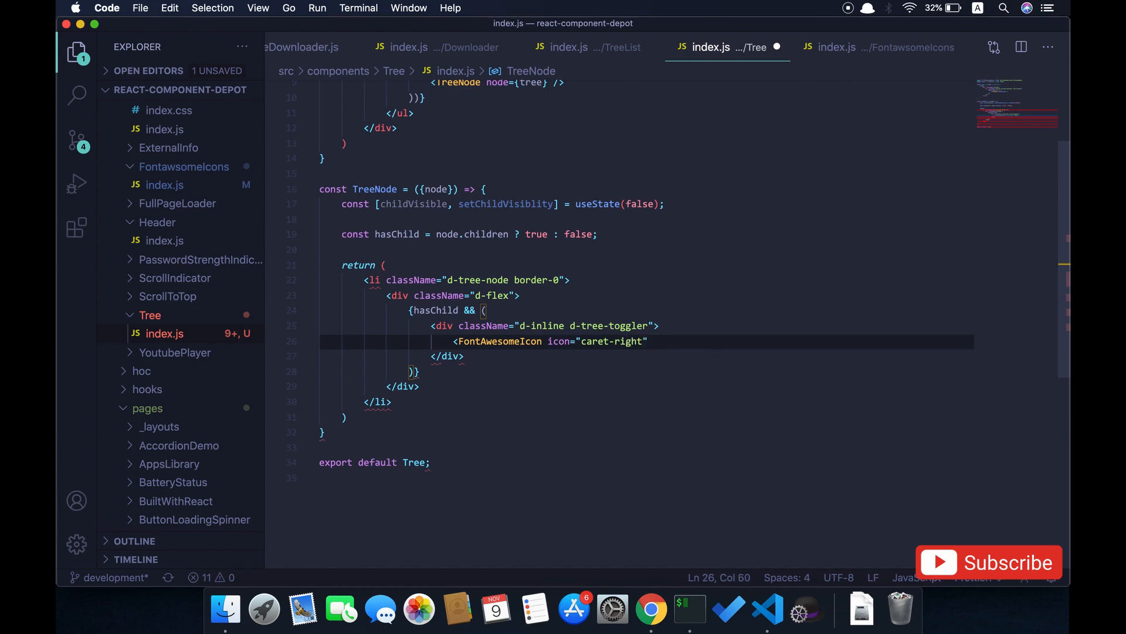
text(/>)
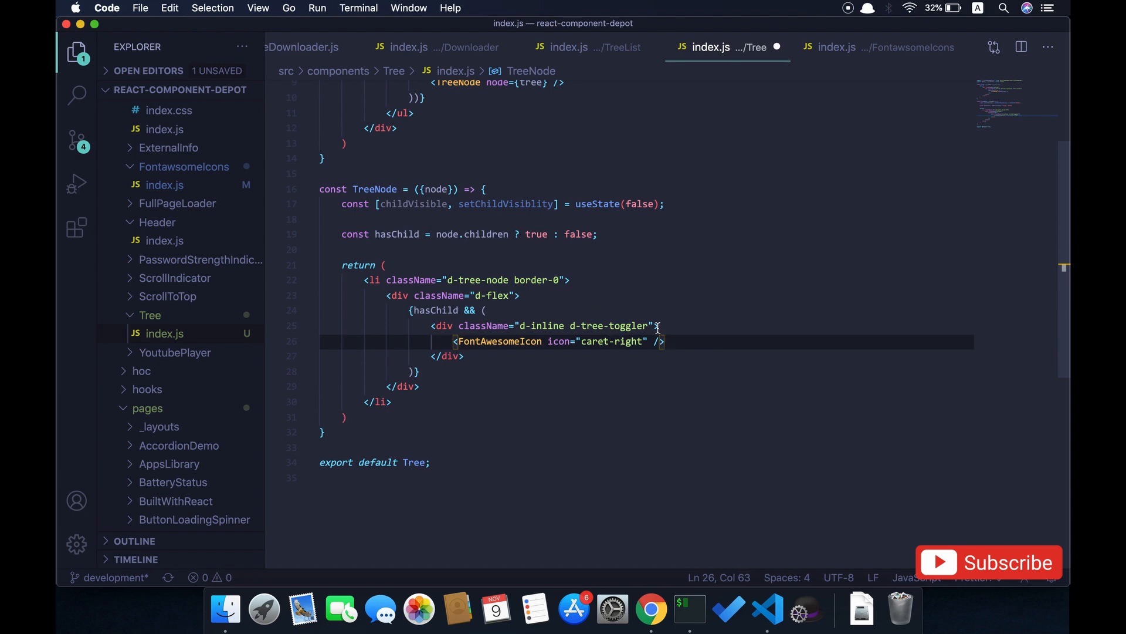
click(659, 325)
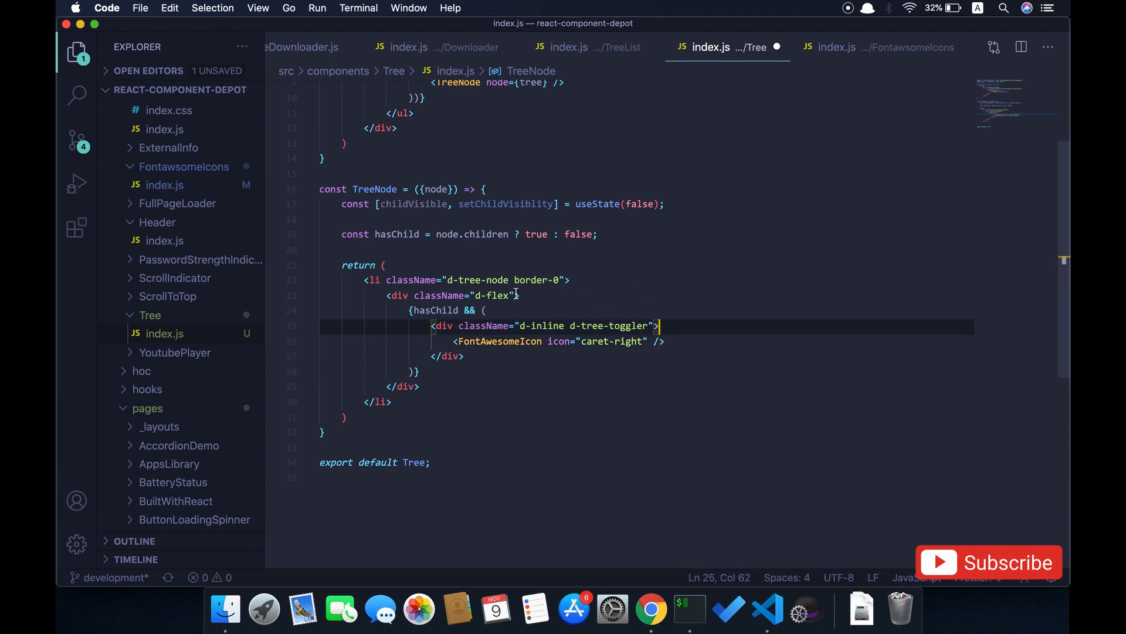
Step: Give the d-flex div an onClick handler calling setChildVisiblity(v => !v)
text(onClick=)
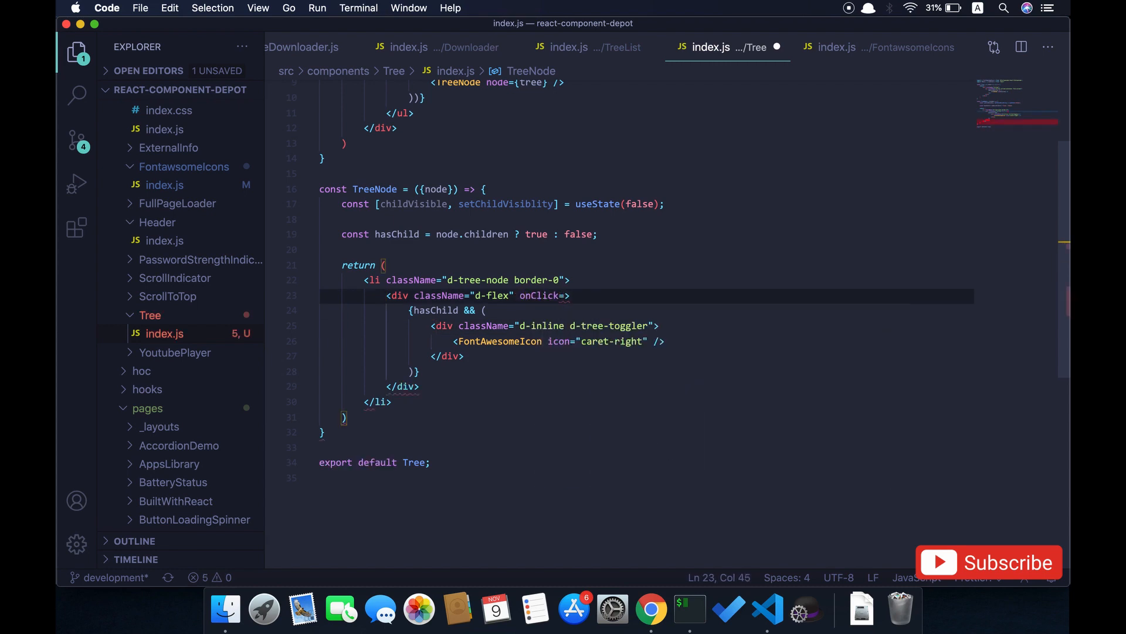
text({})
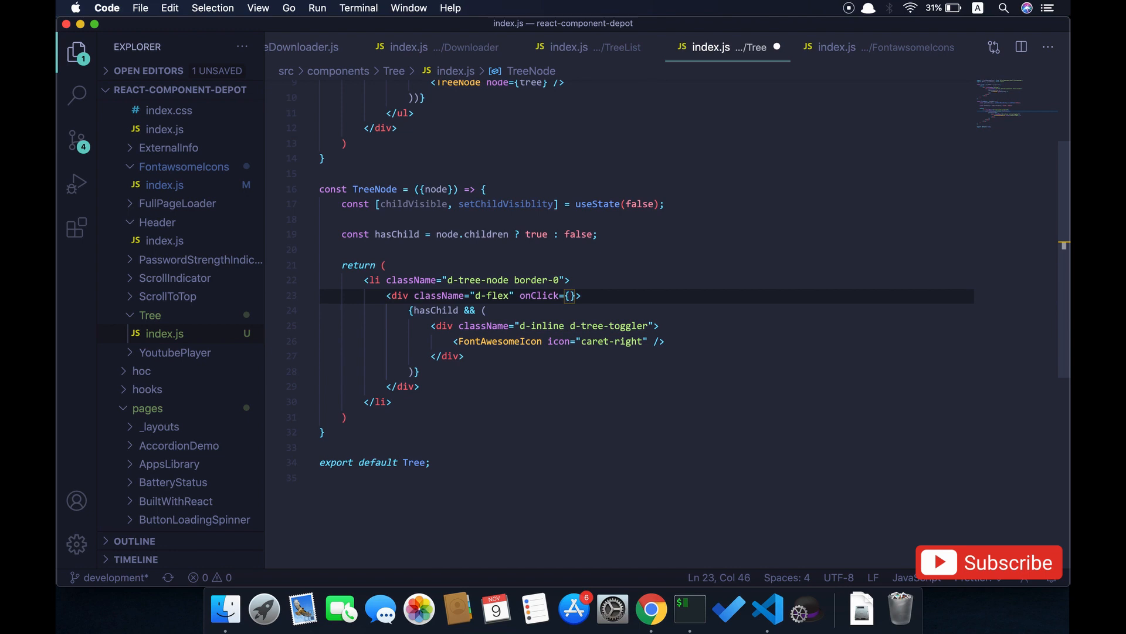
text(e => setChildVisiblity()
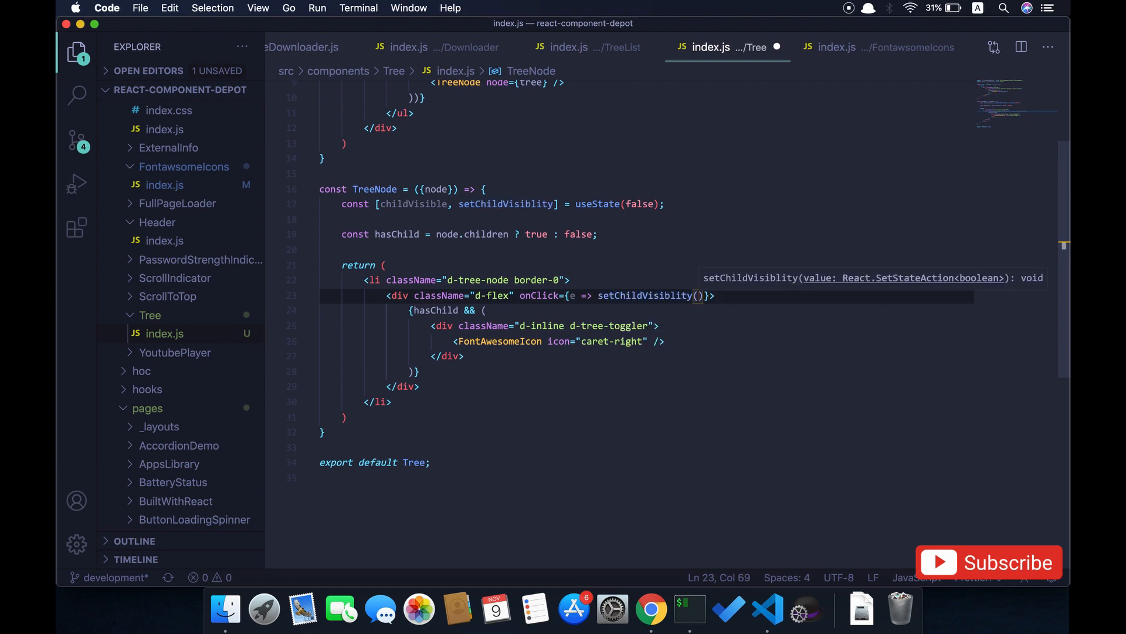
text(v =>)
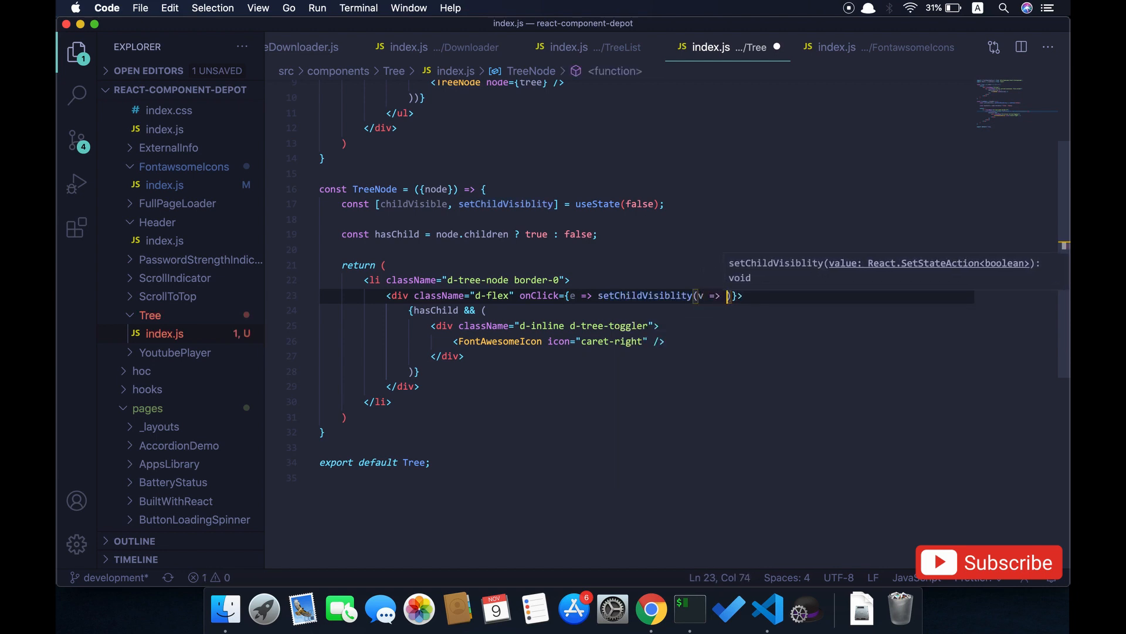
text(!v)
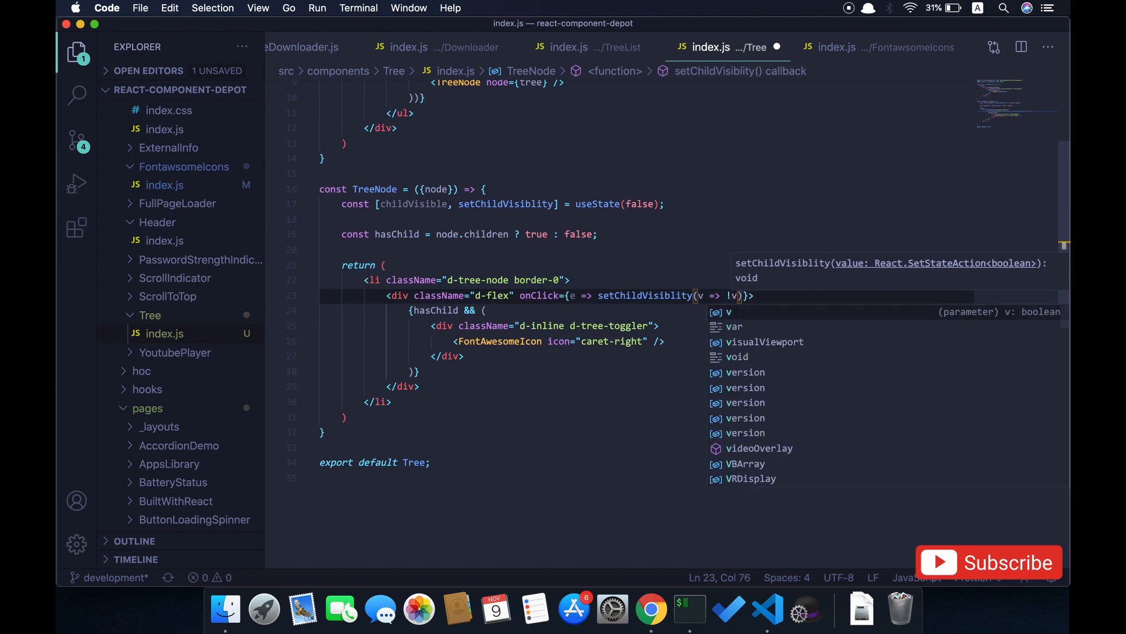
key(Escape)
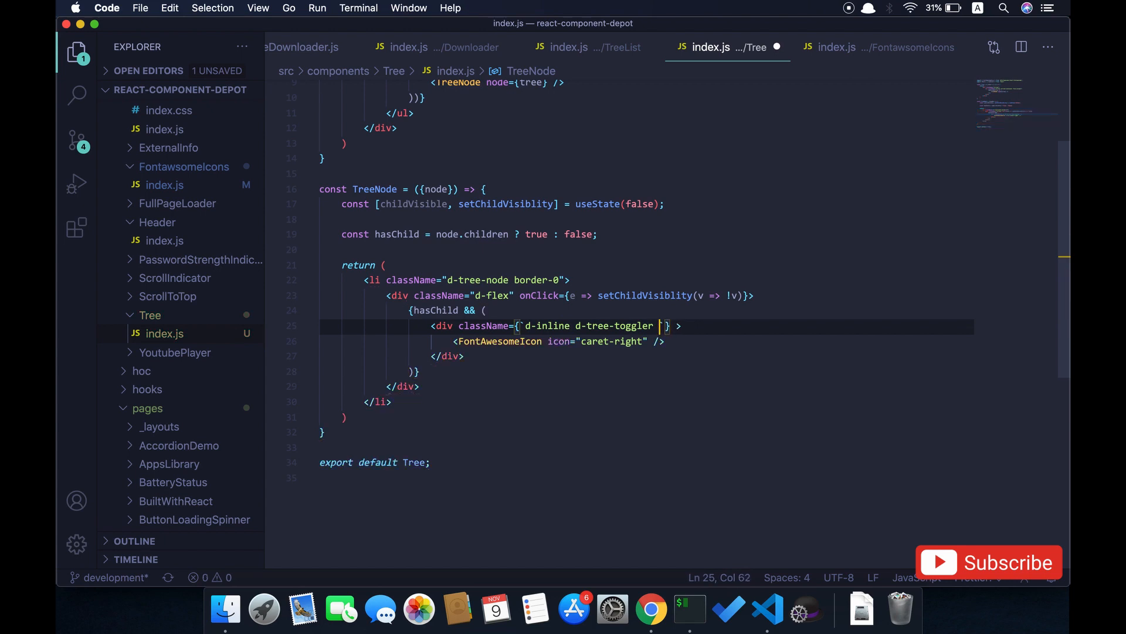
Step: Append ${ childVisible ? "active" : "" } after d-tree-toggler in the toggler className
text($)
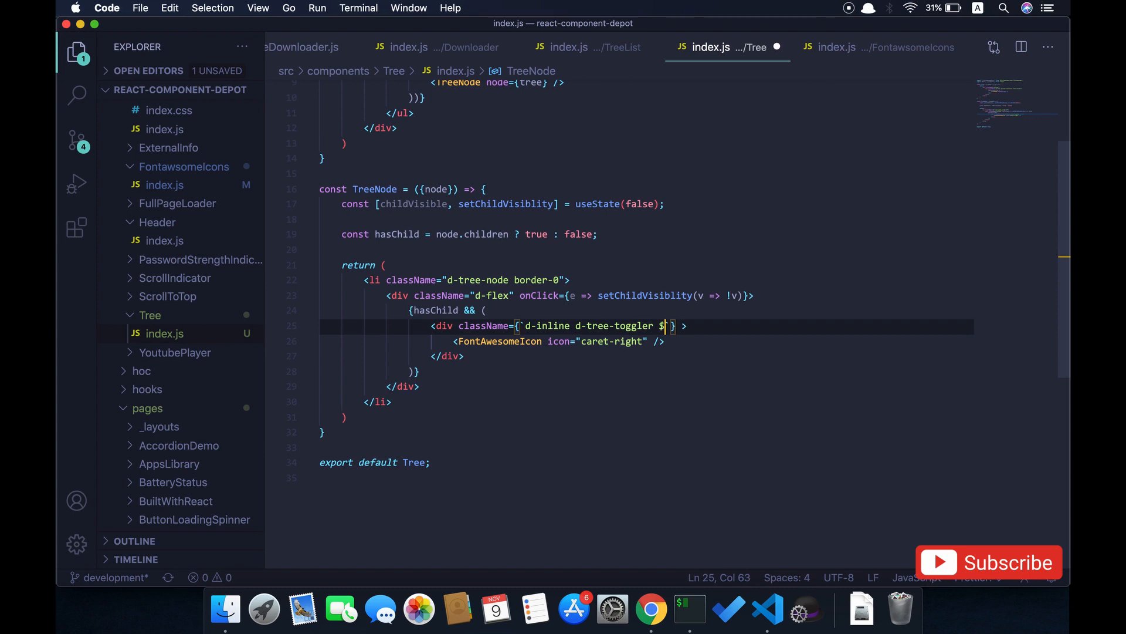
text({)
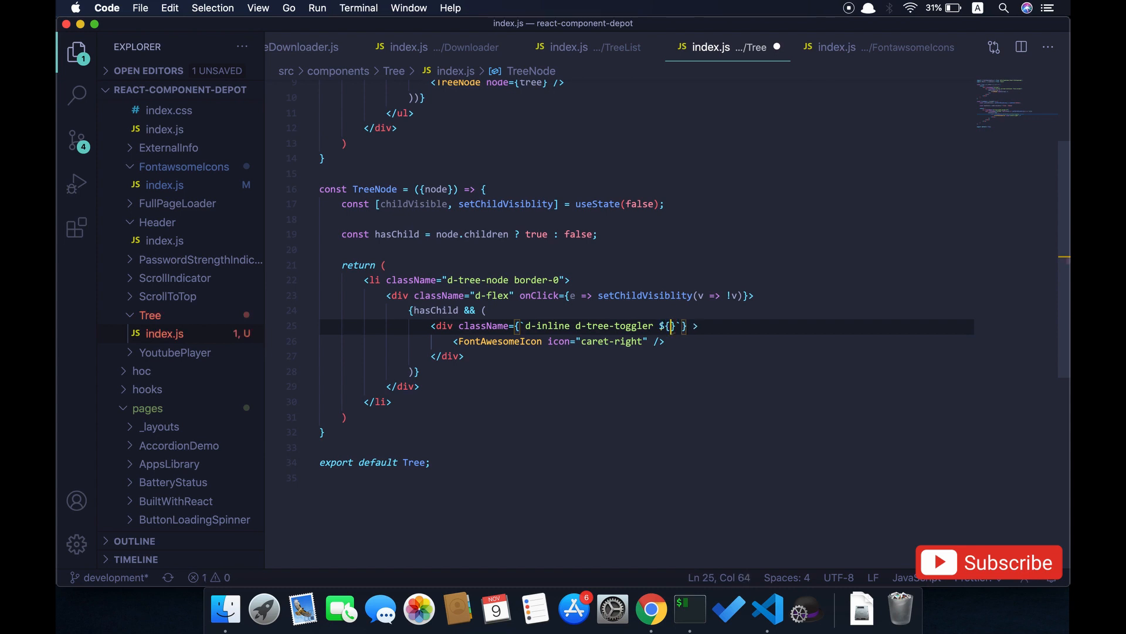
text(chi')
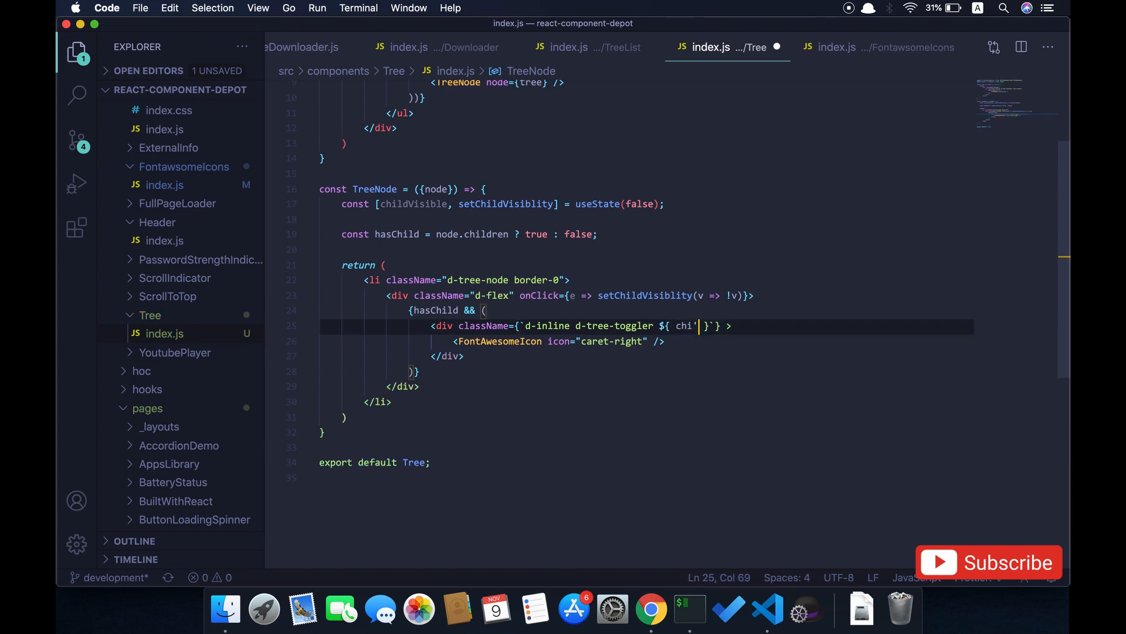
text(ldVisible ?)
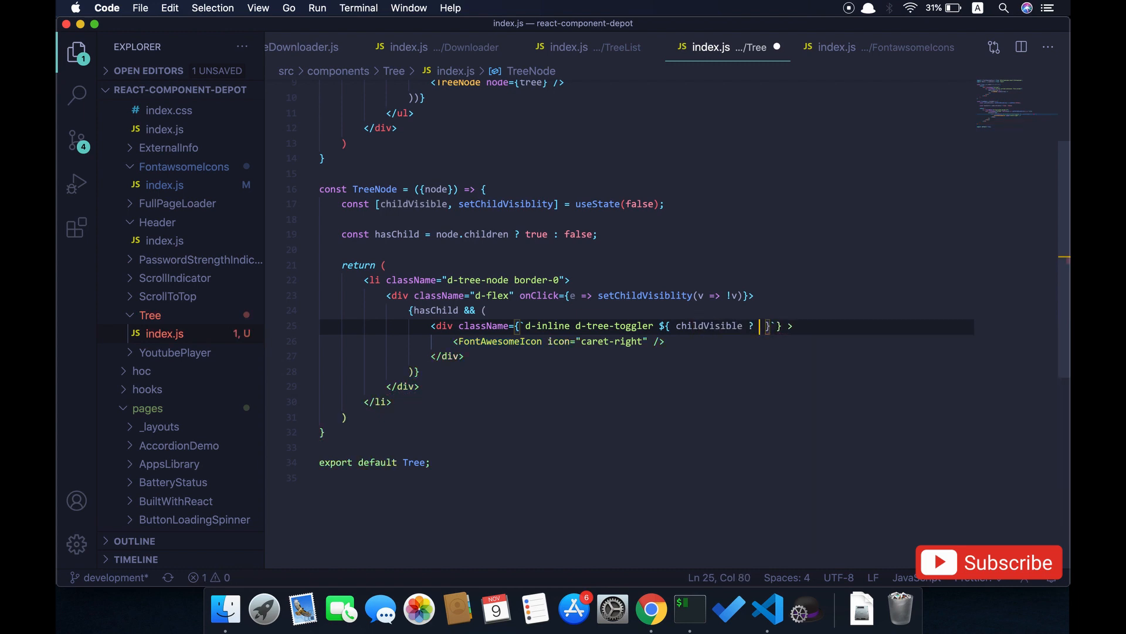
text("a)
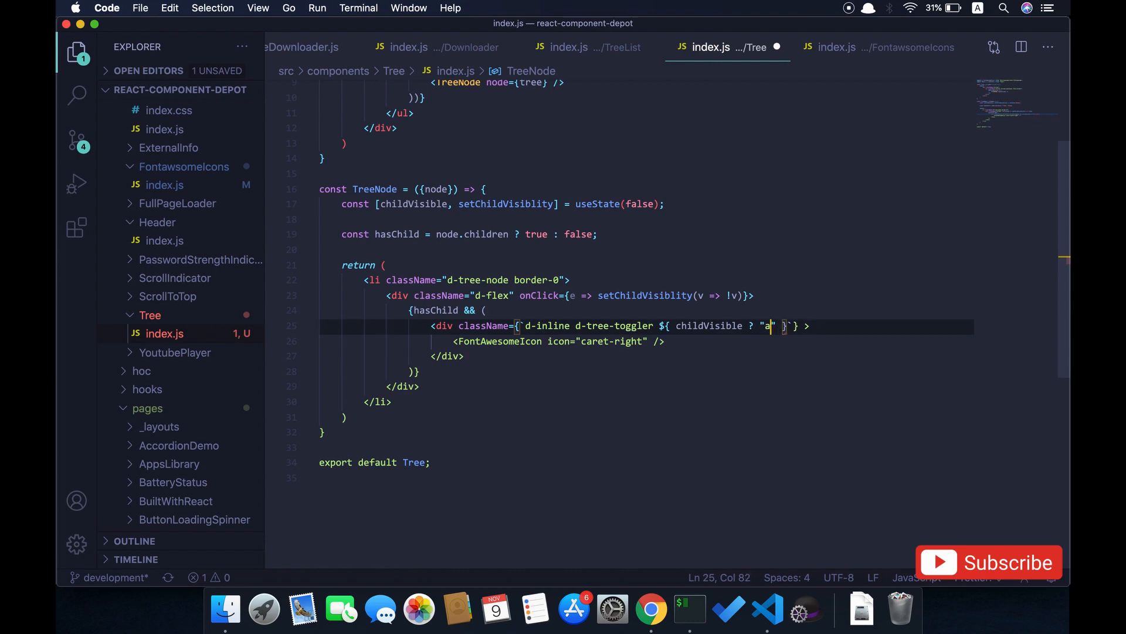
text(ctive)
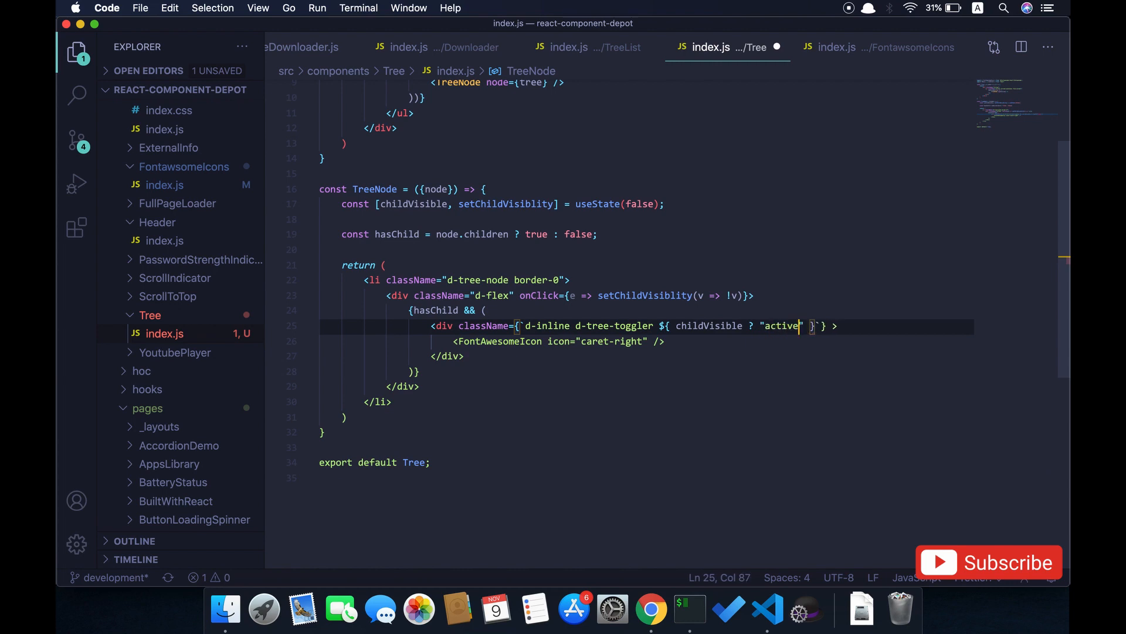
text(" : ")
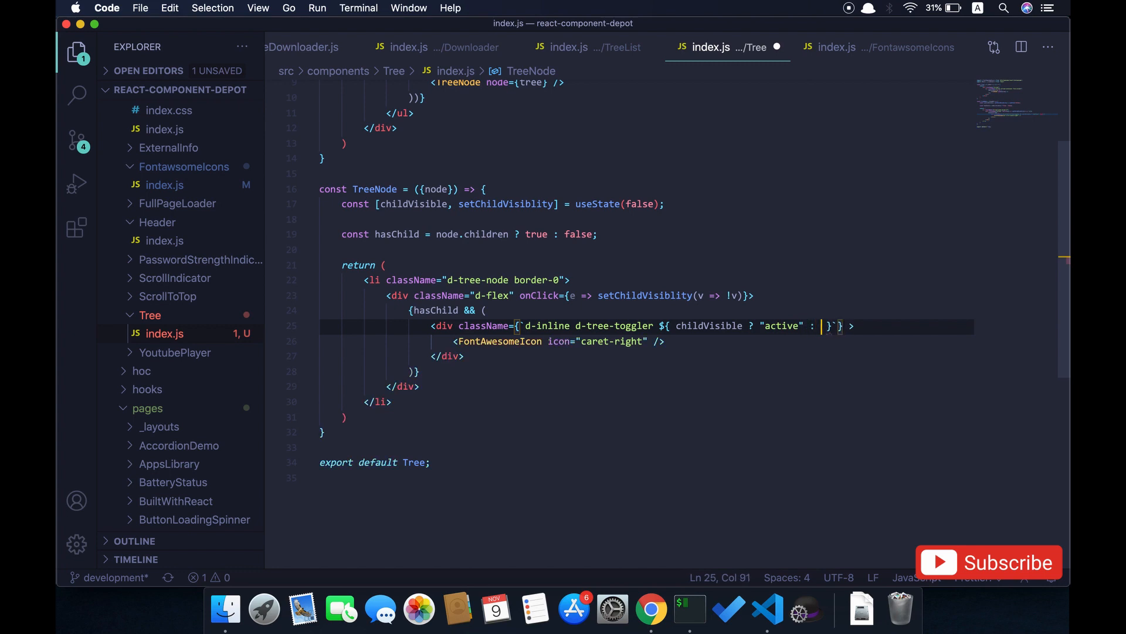
text("")
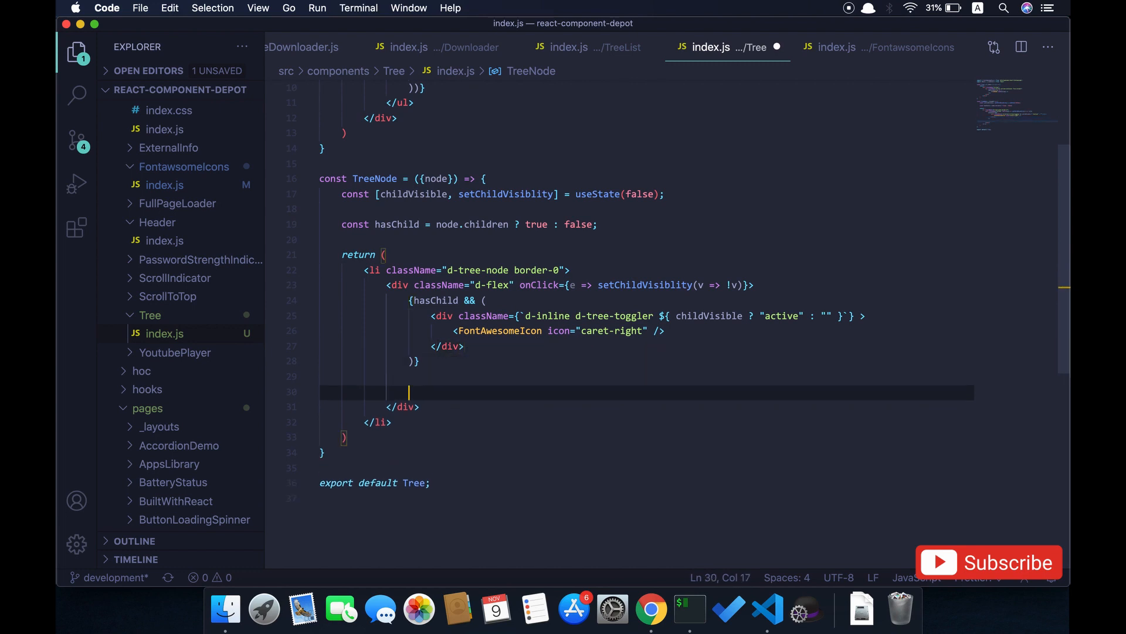
Step: Create a div with className "col d-tree-head" beside the toggler
text(<div>)
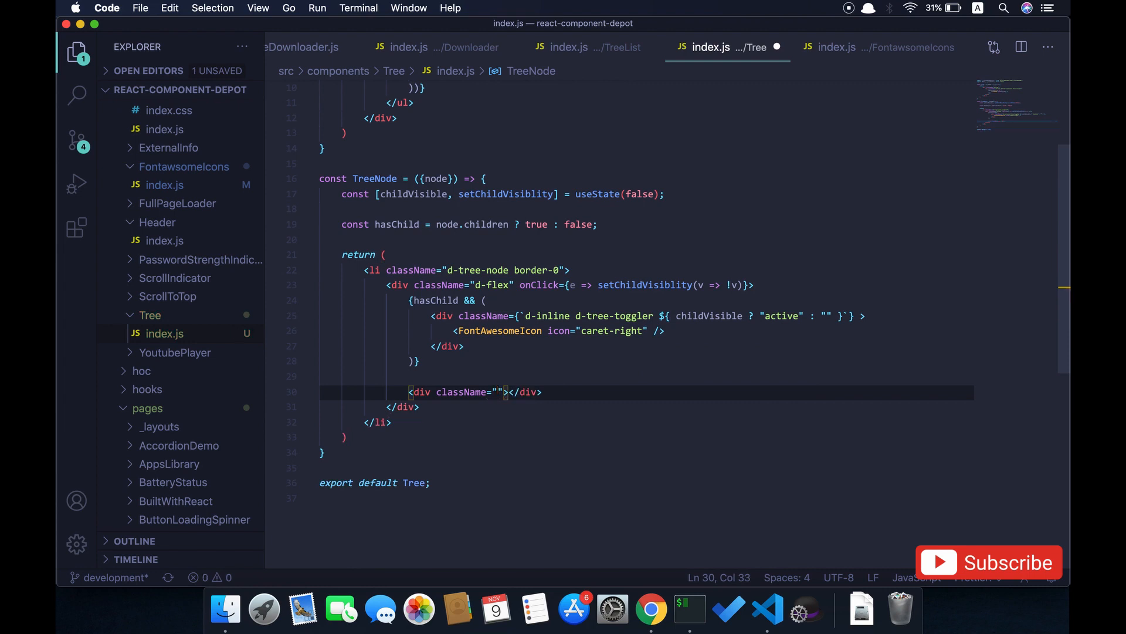
text(col d-)
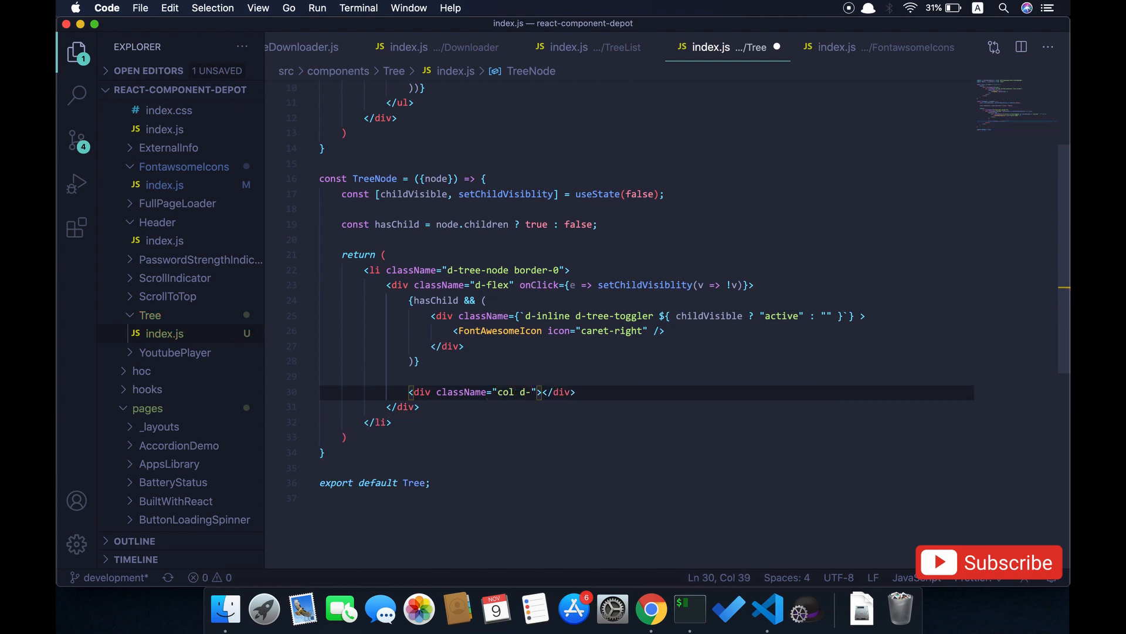
text(tree-)
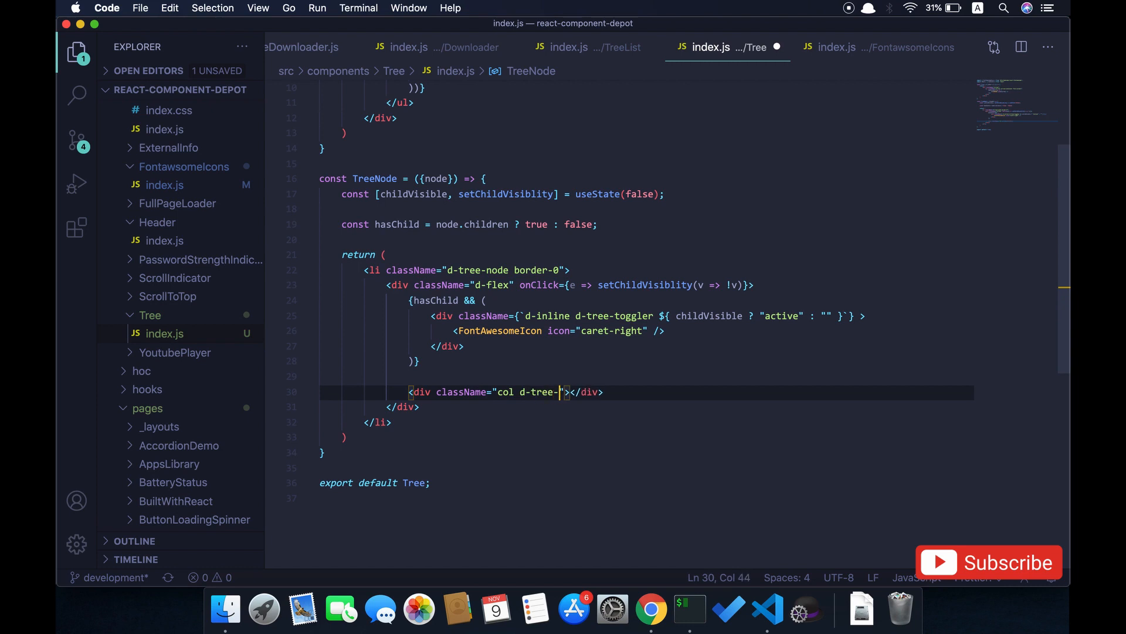
text(head)
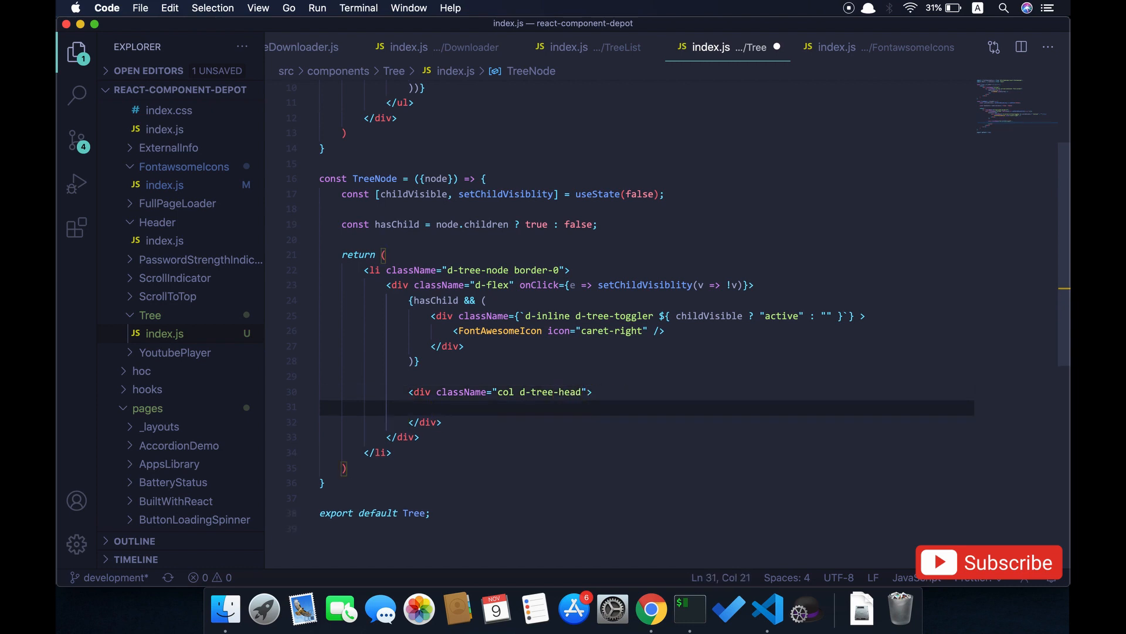
Step: Inside the head, add an <i> with classes `mr-1 ${node.icon}` followed by {node.label}
text(<i className)
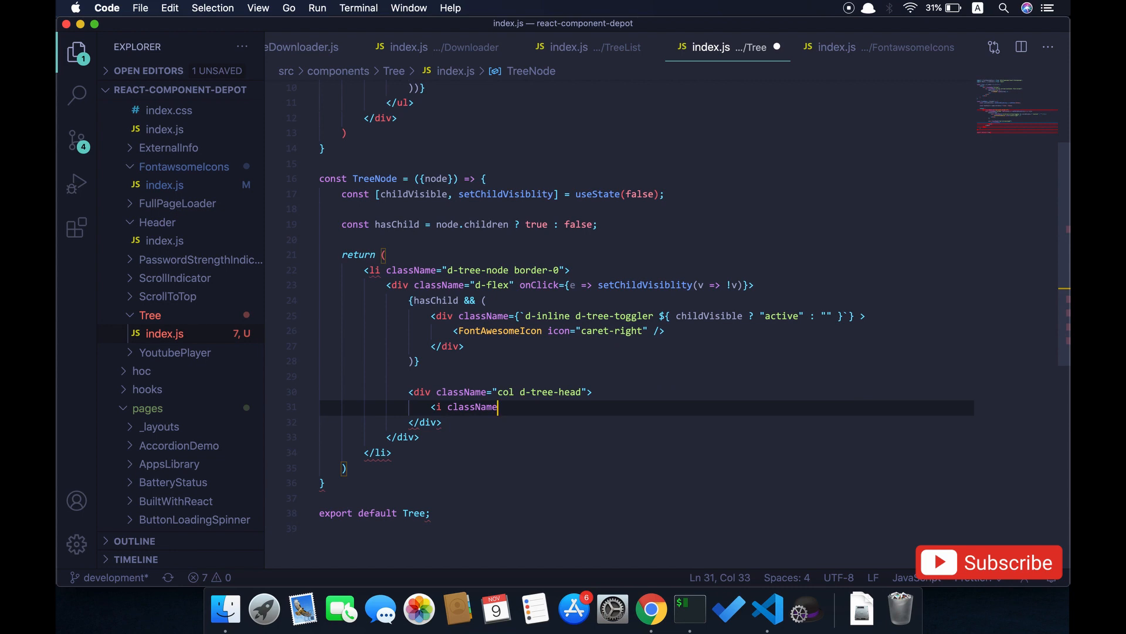
text(={})
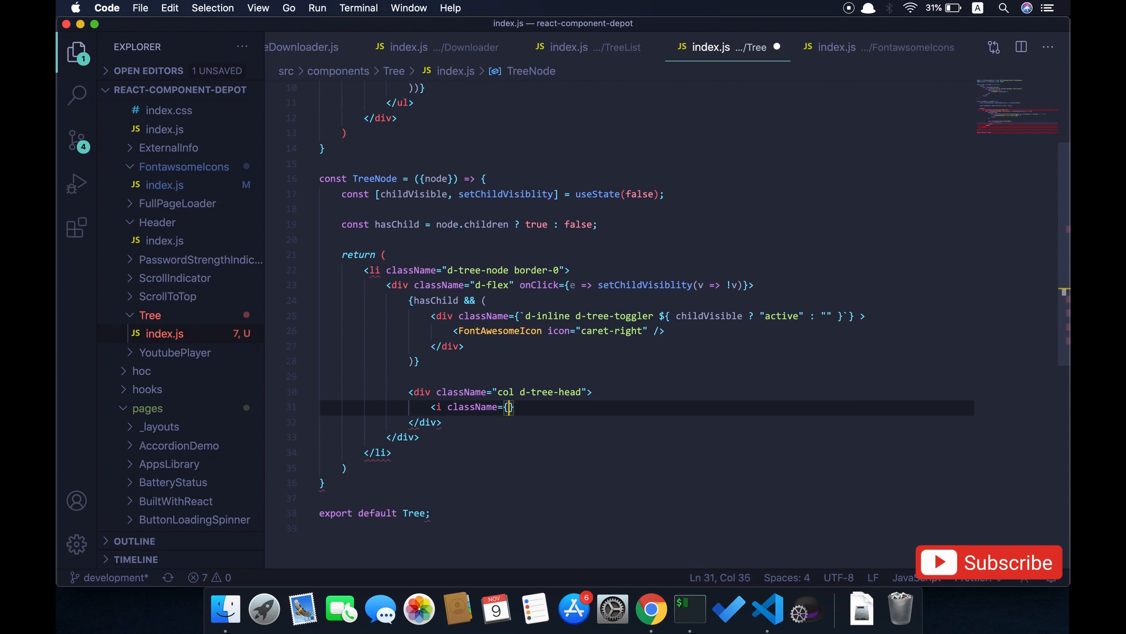
text(``)
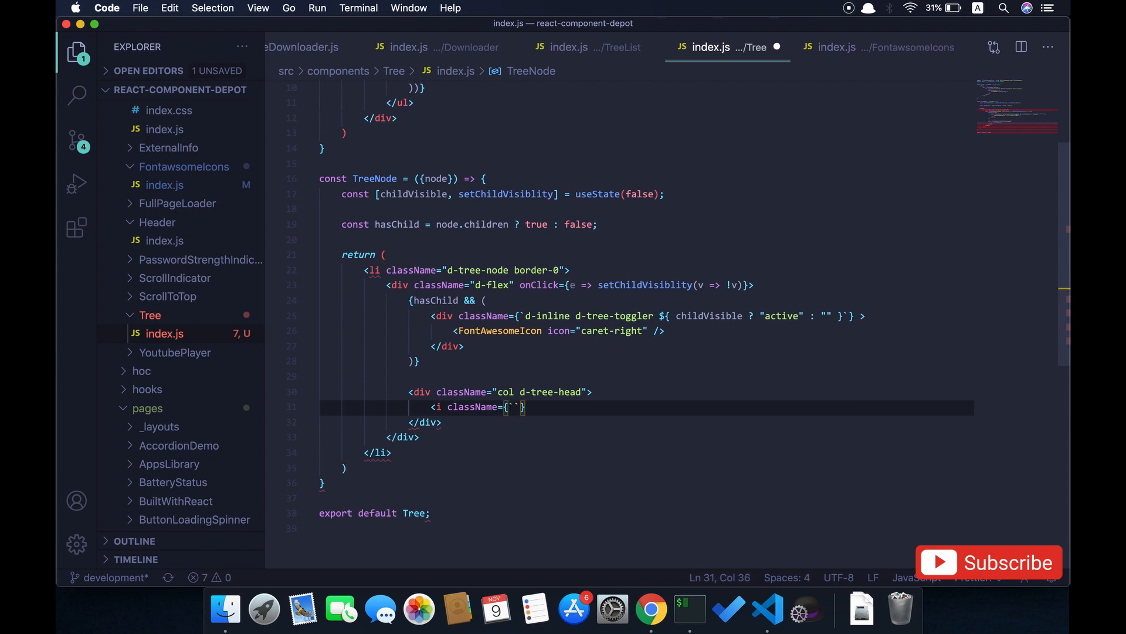
text(mr-1)
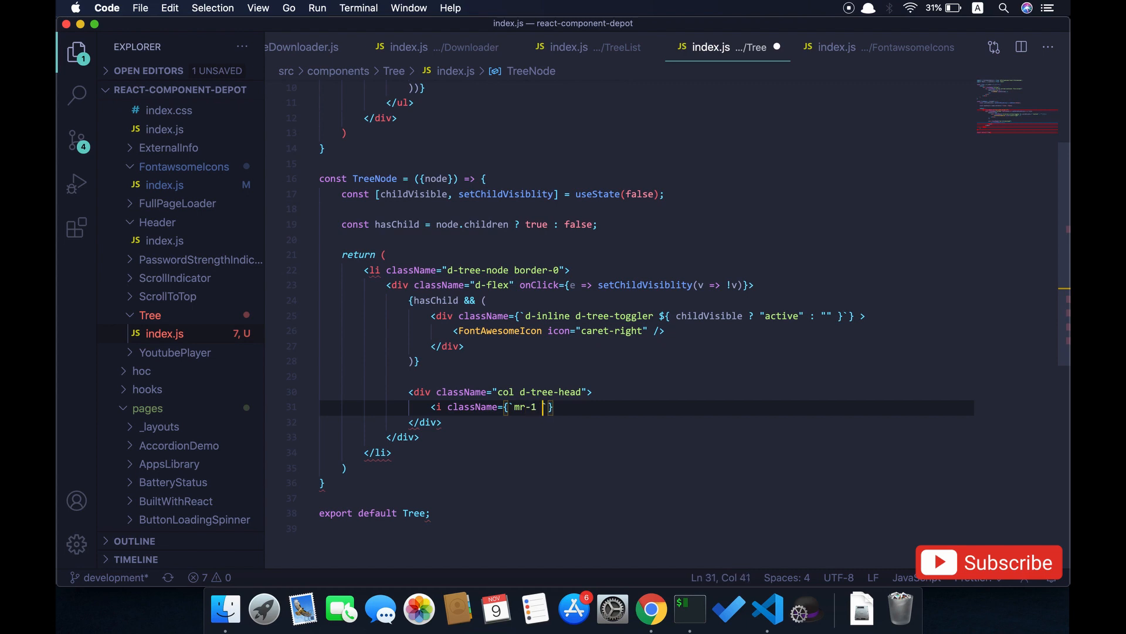
text(${)
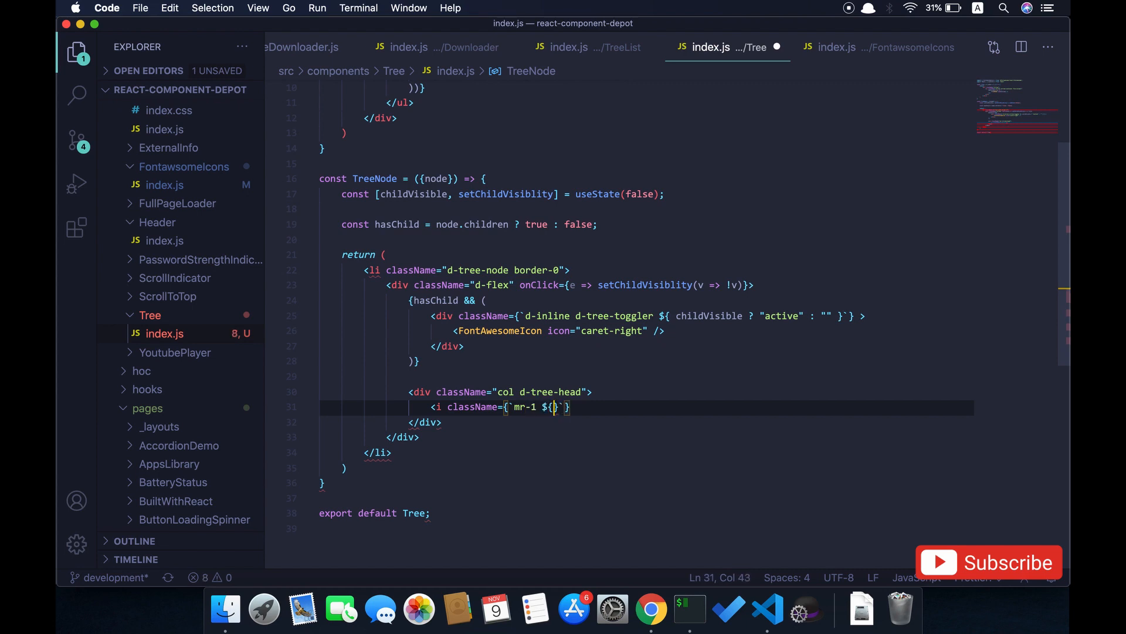
text(node)
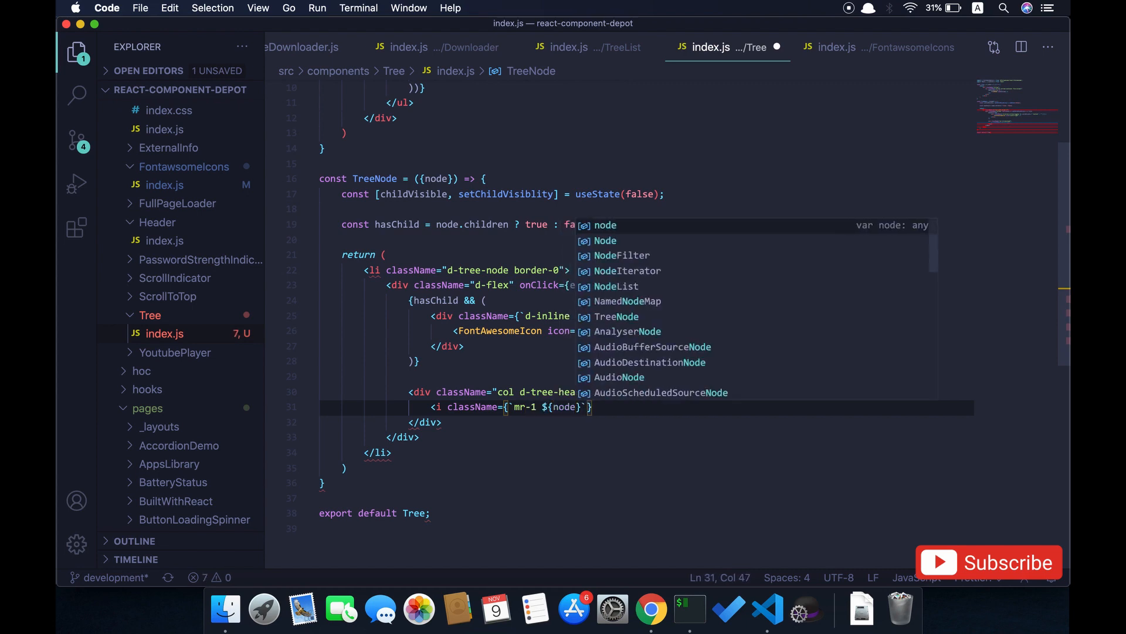
text(.icon)
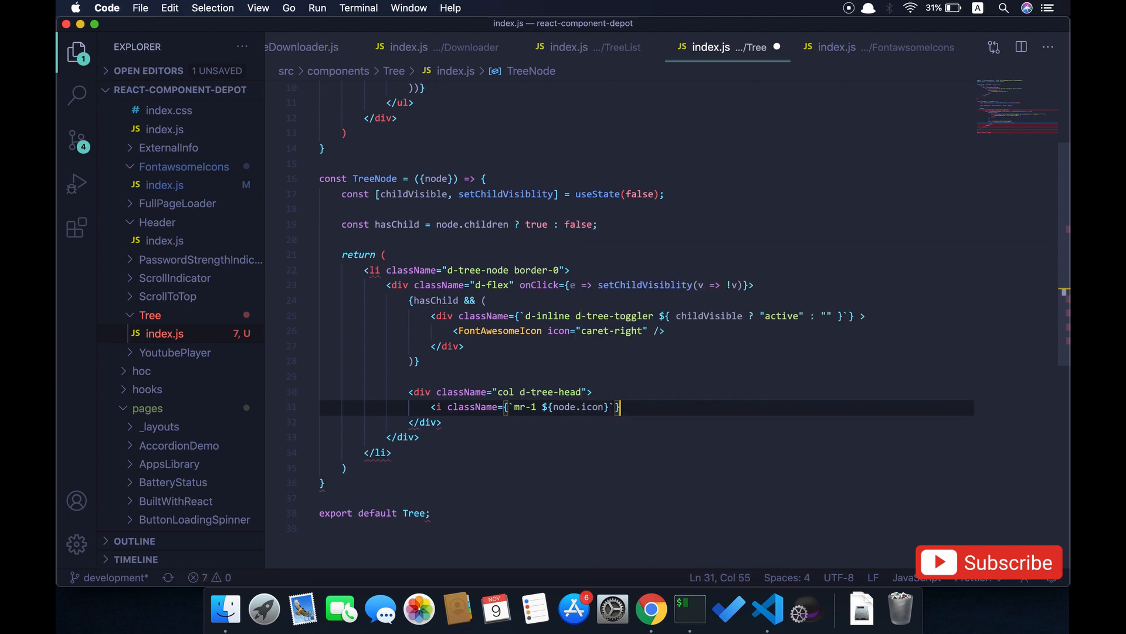
text(</)
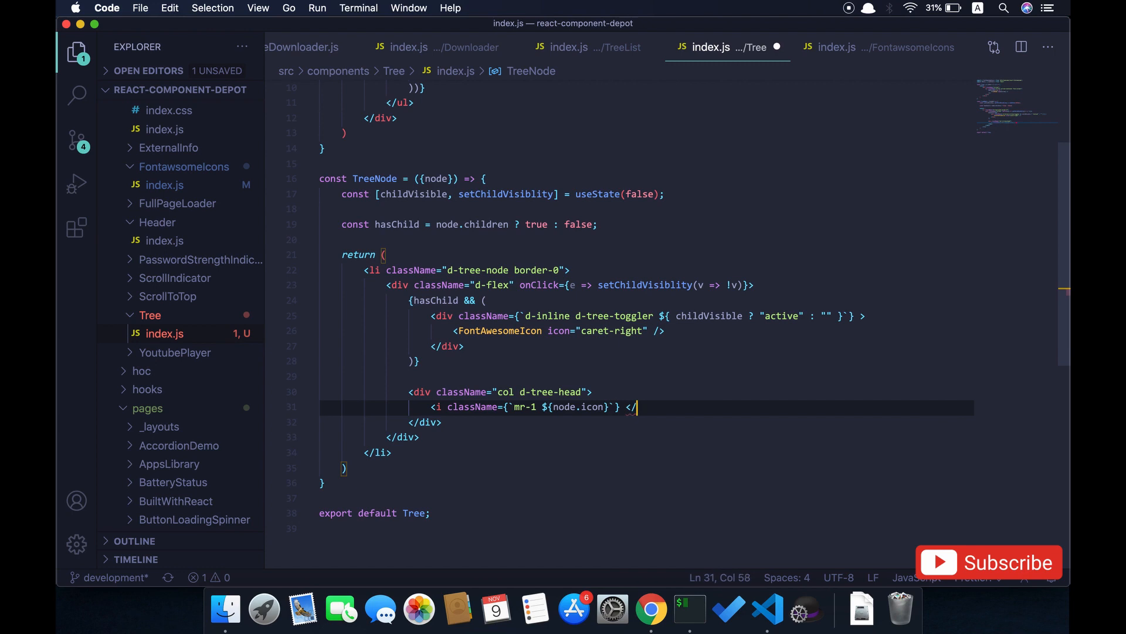
text(i>)
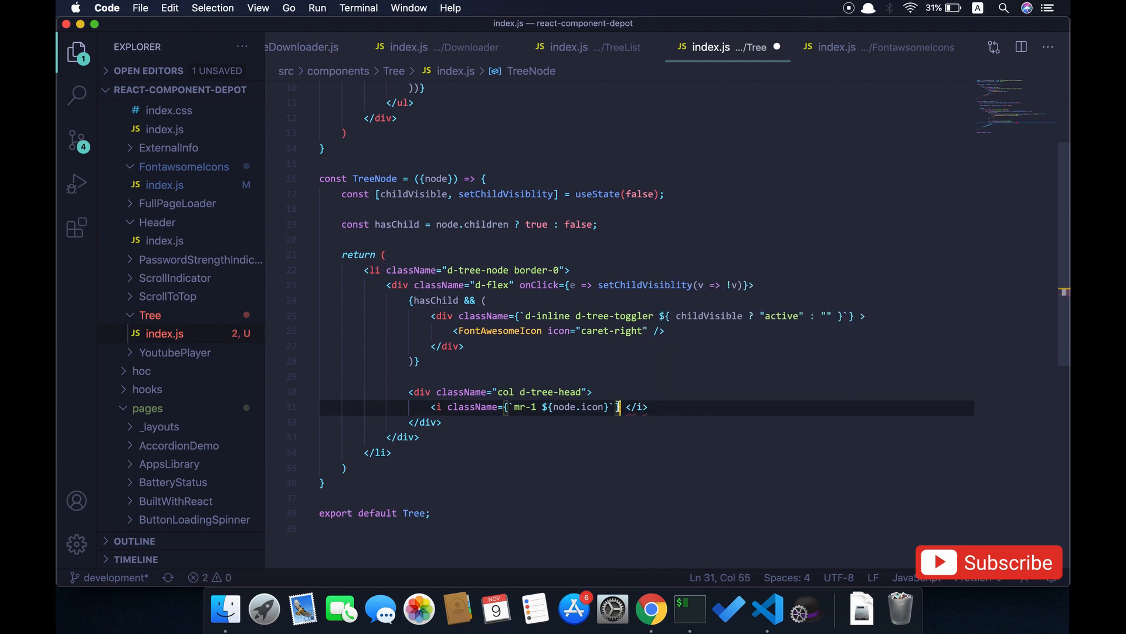
text(>)
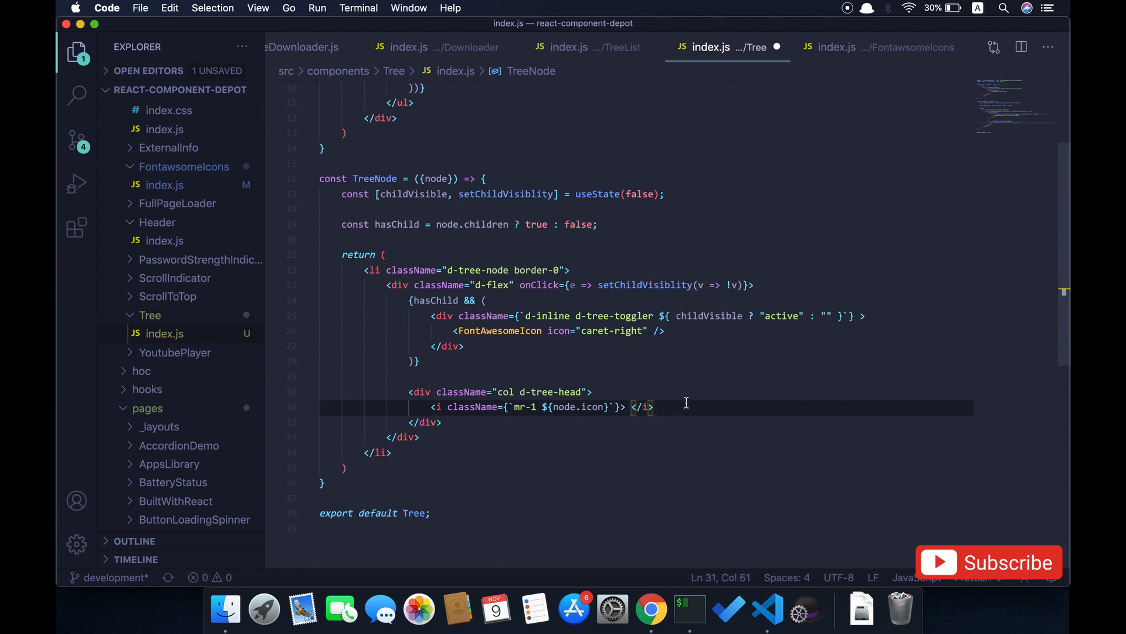
key(Enter)
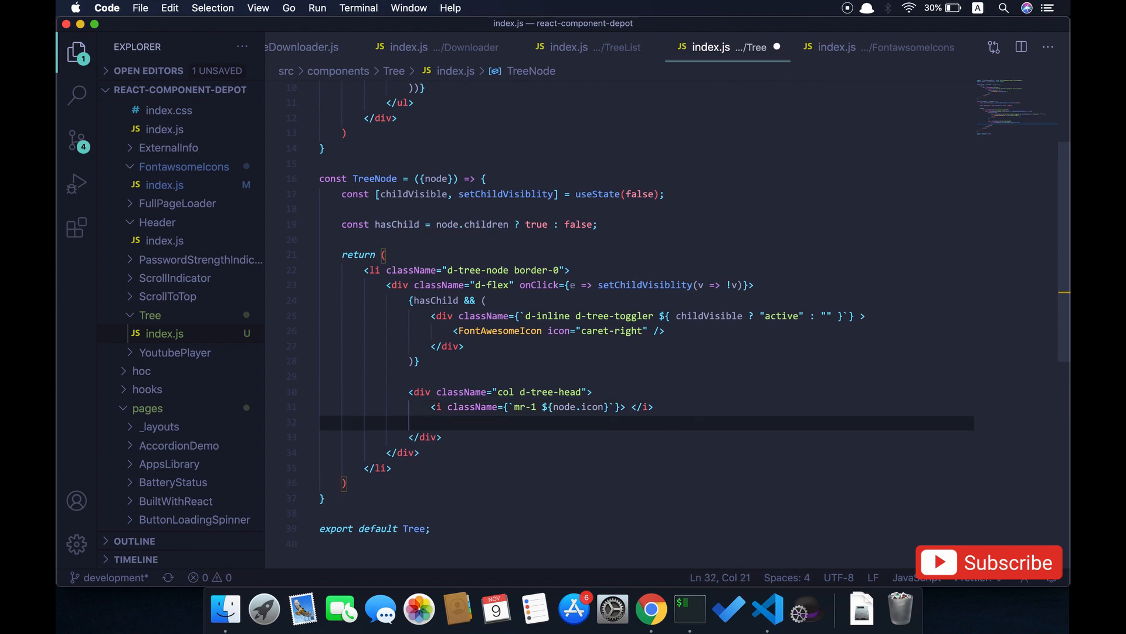
text({node.)
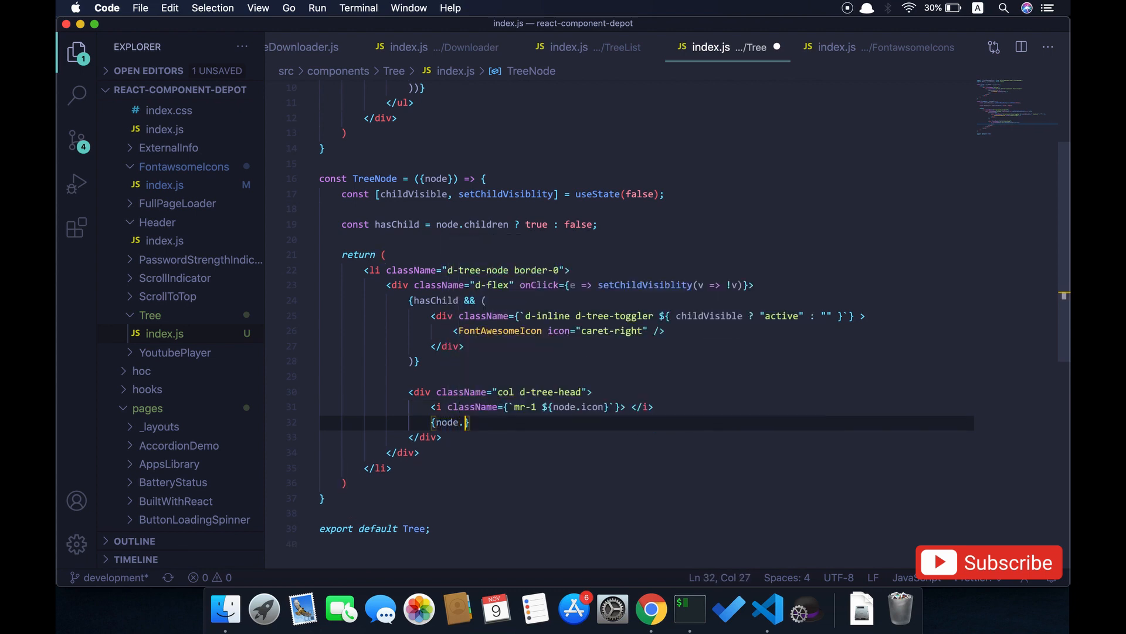
text(label)
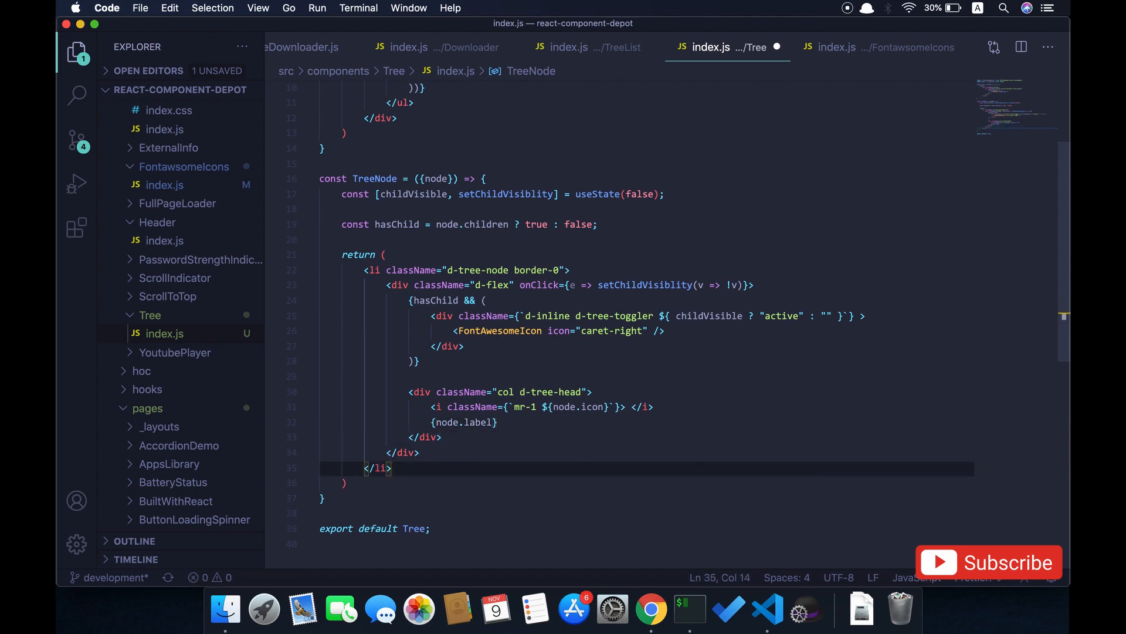
Step: Below the head, add a hasChild && childVisible condition rendering a div with className "d-tree-content"
key(Enter)
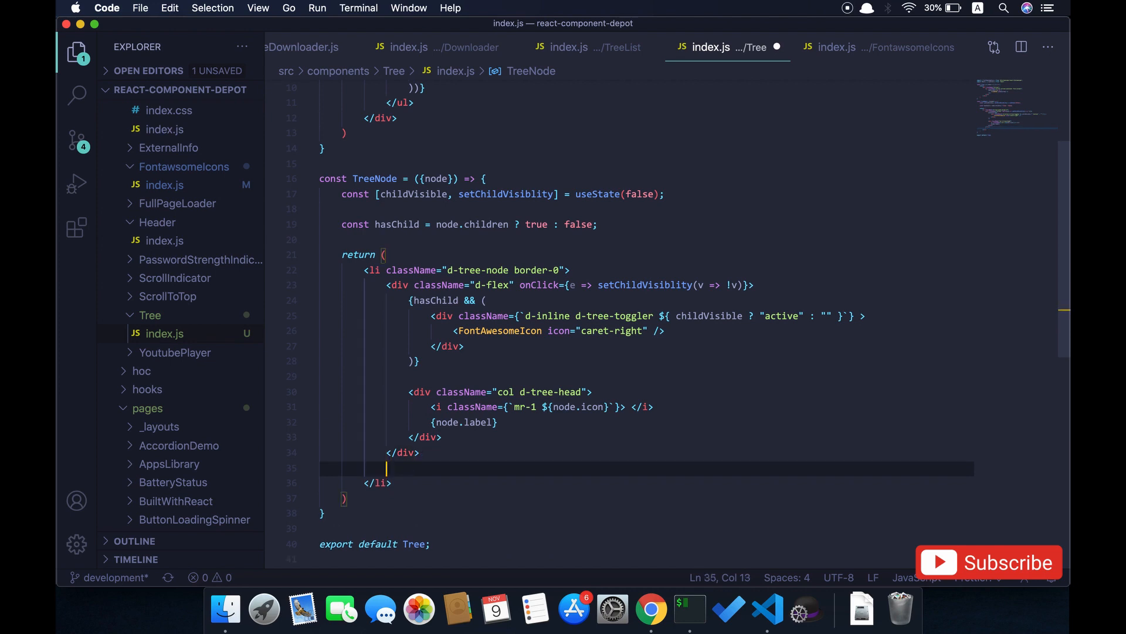
text({)
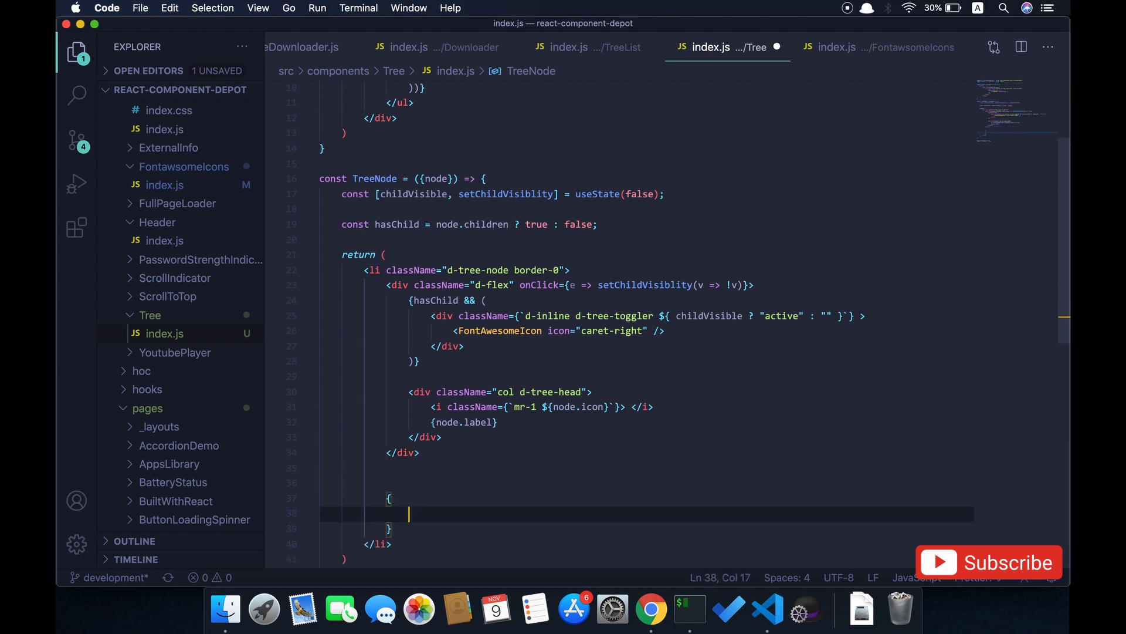
text(hasChild)
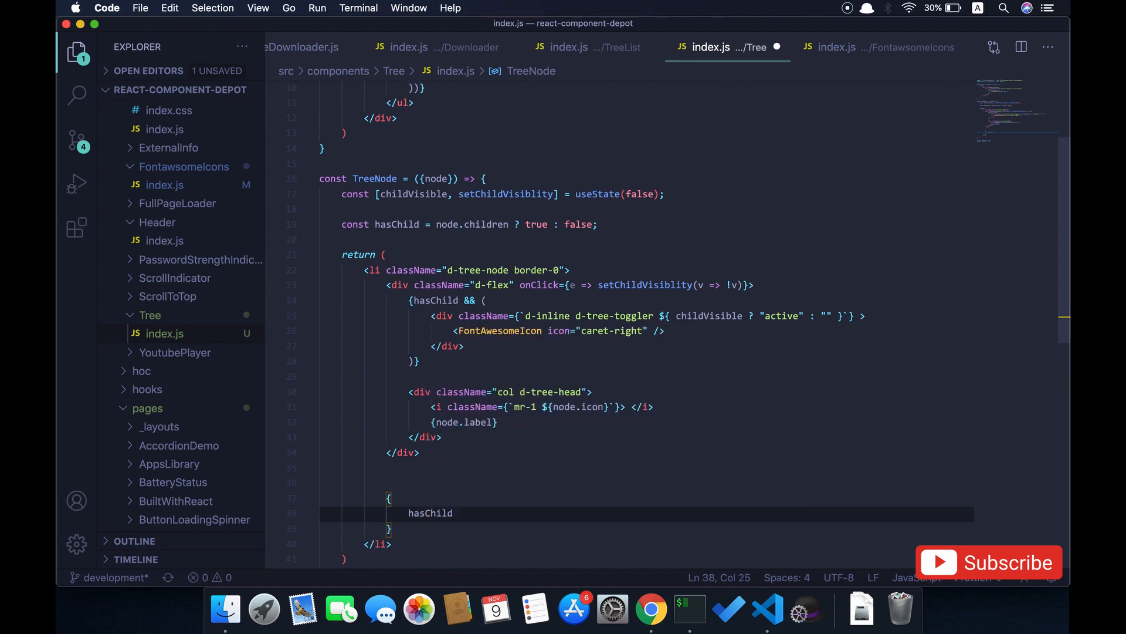
text(&& childVisible &&)
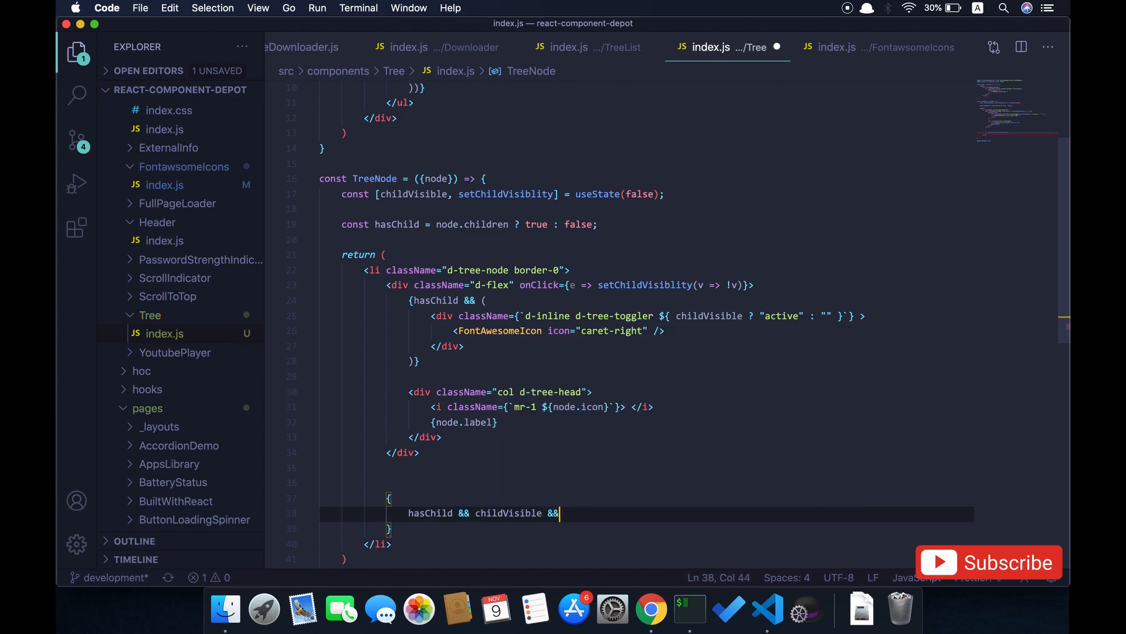
text(())
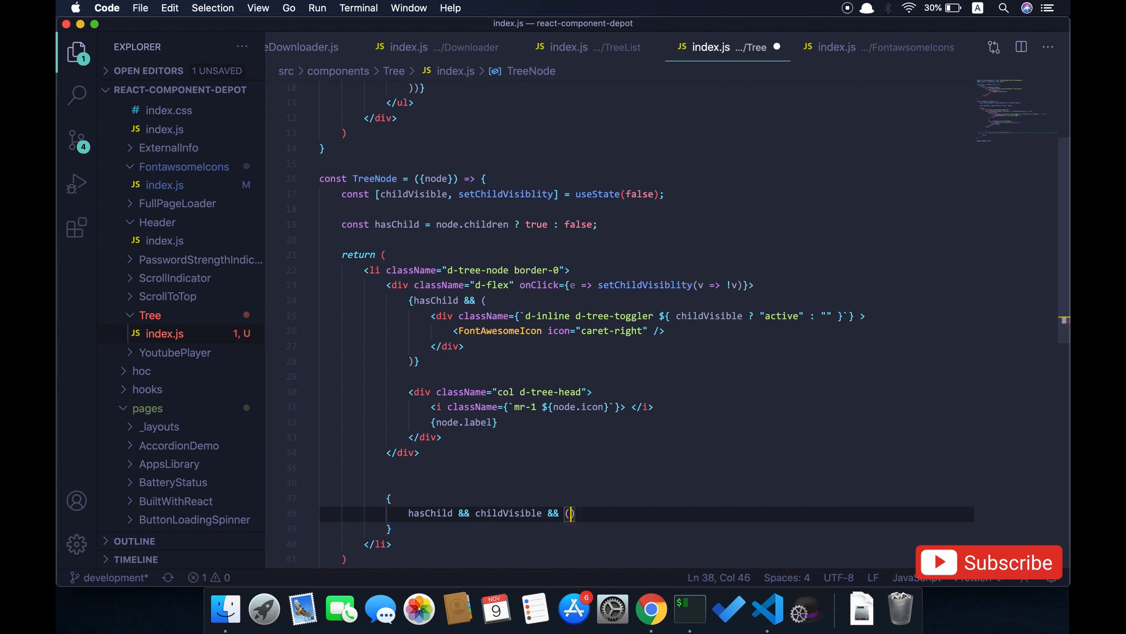
text(<)
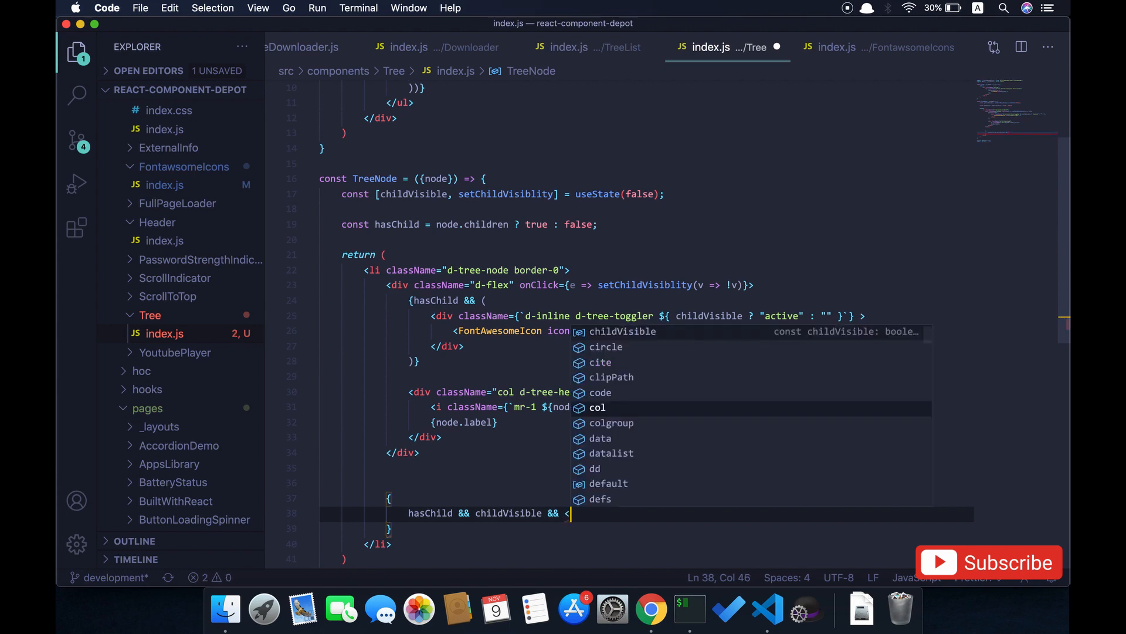
text(<div></div>)
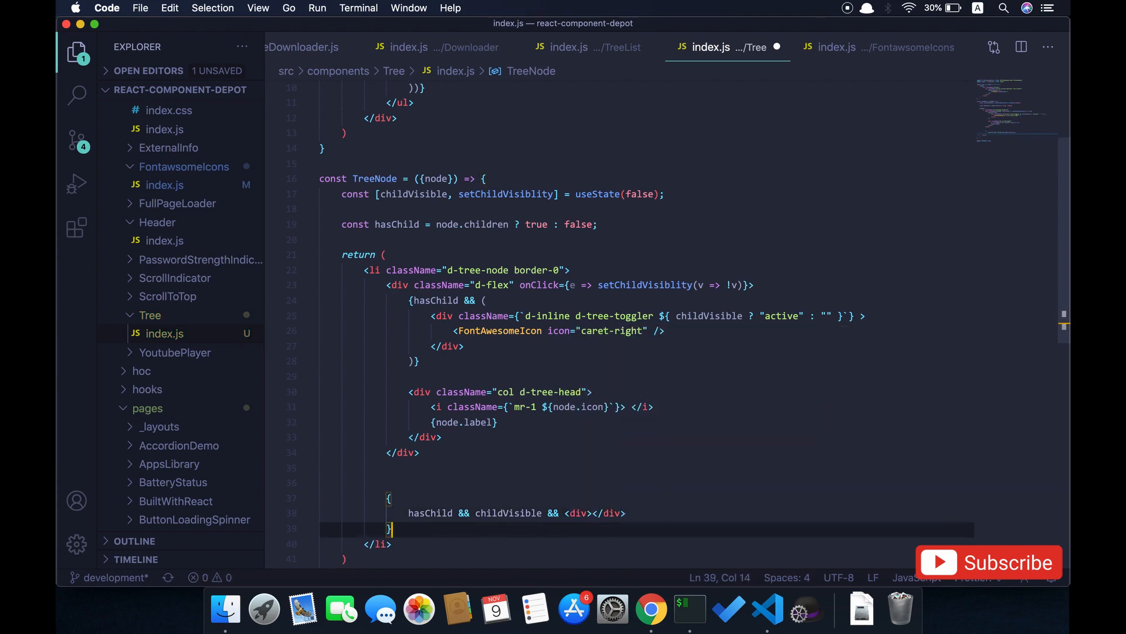
text(v)
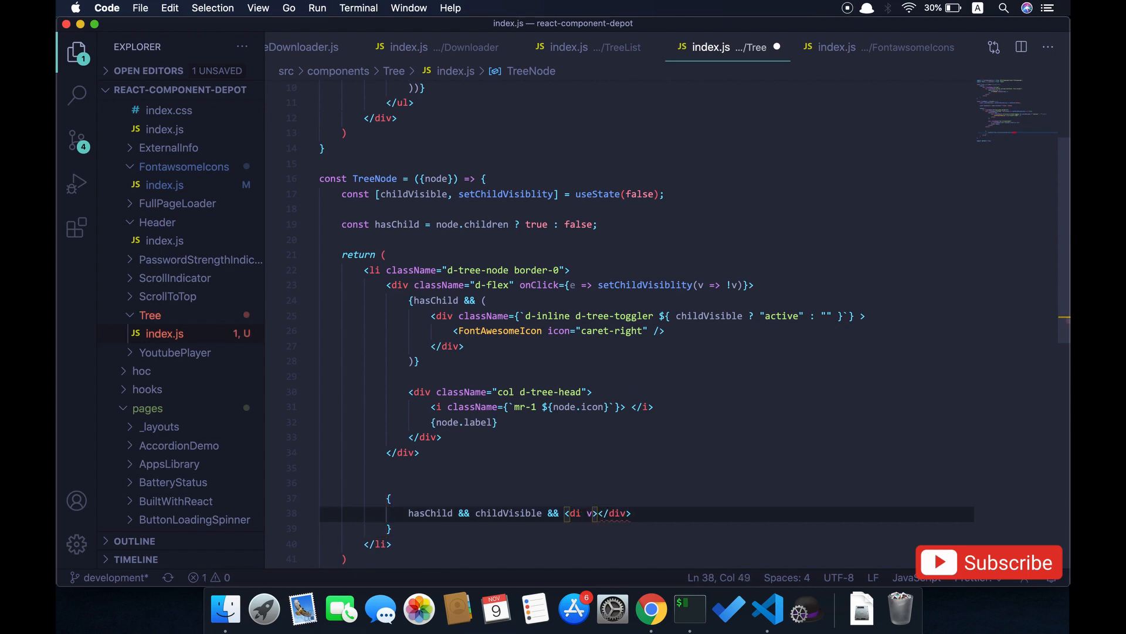
text(clas)
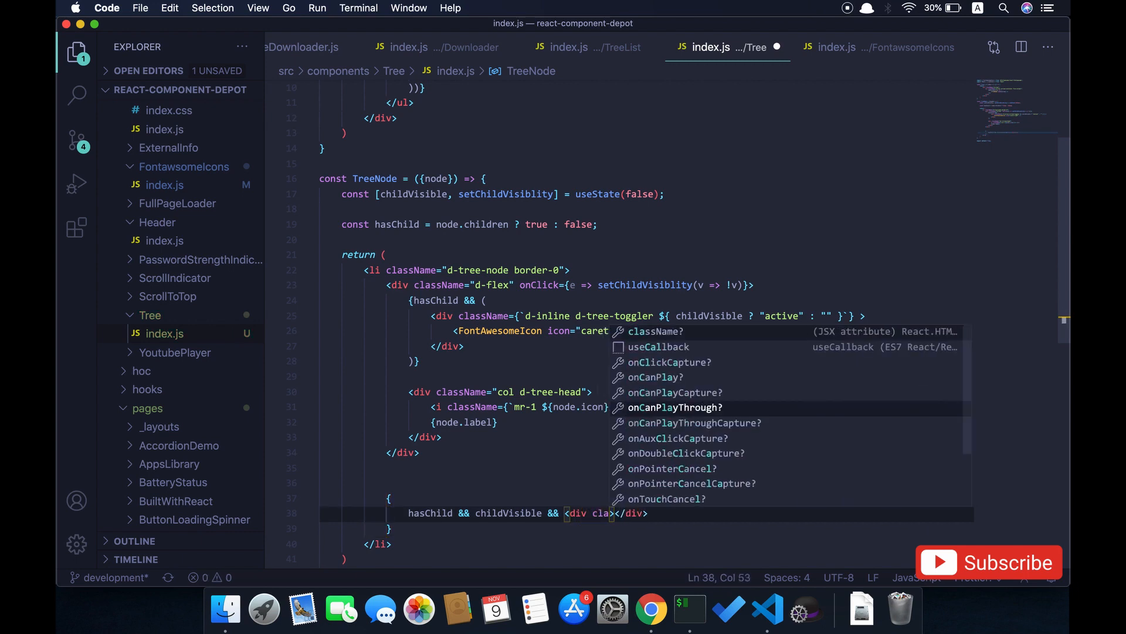
text(className="")
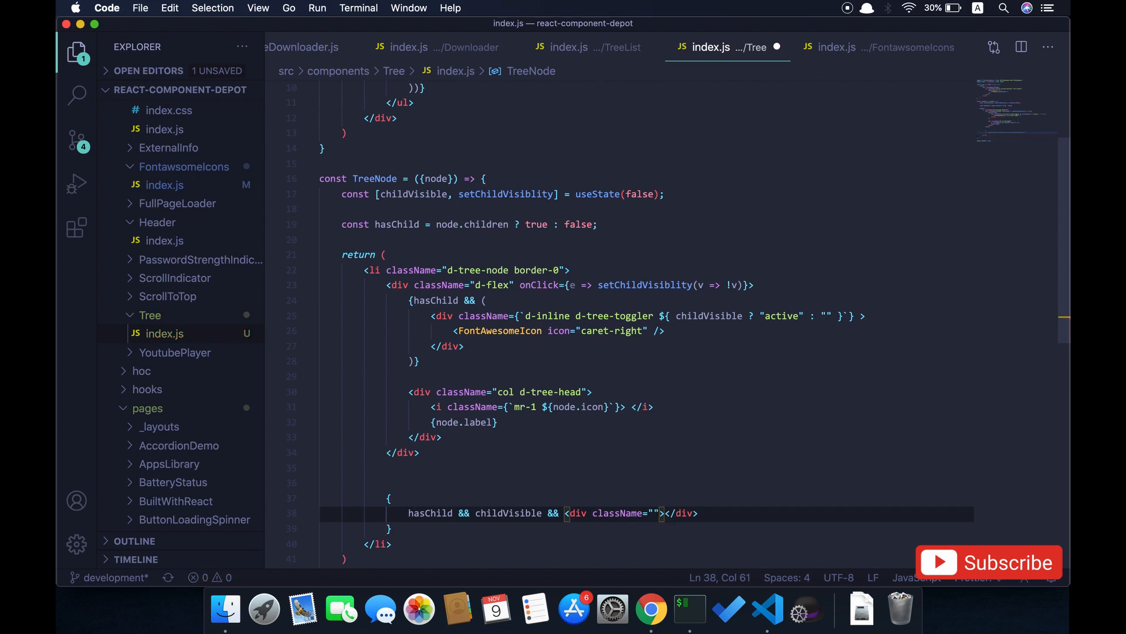
text(d-t)
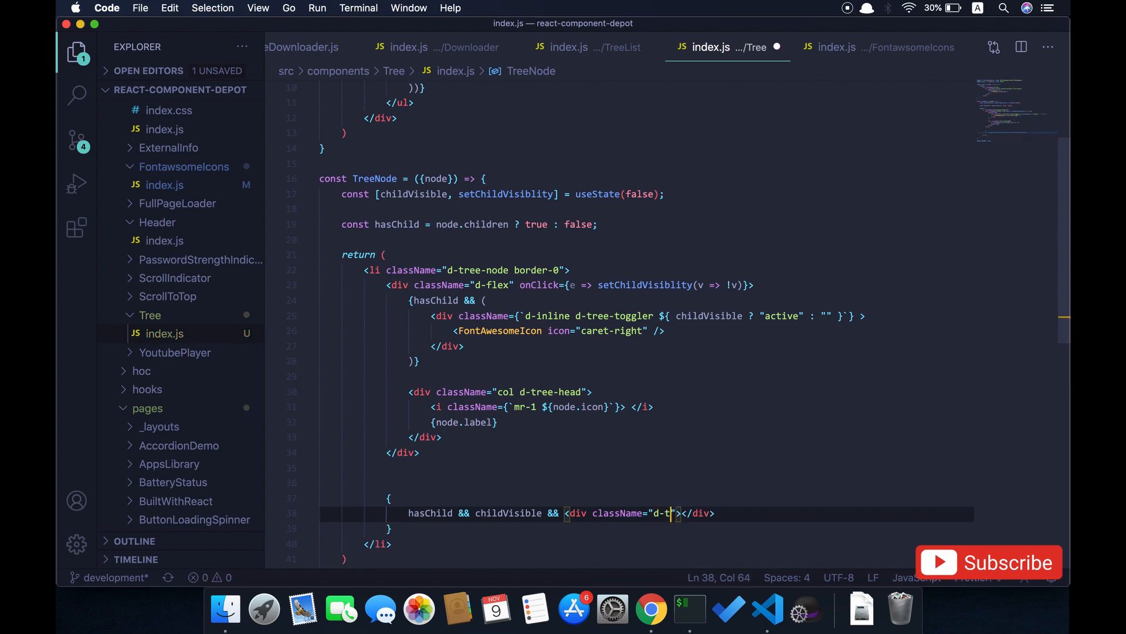
text(ree-con)
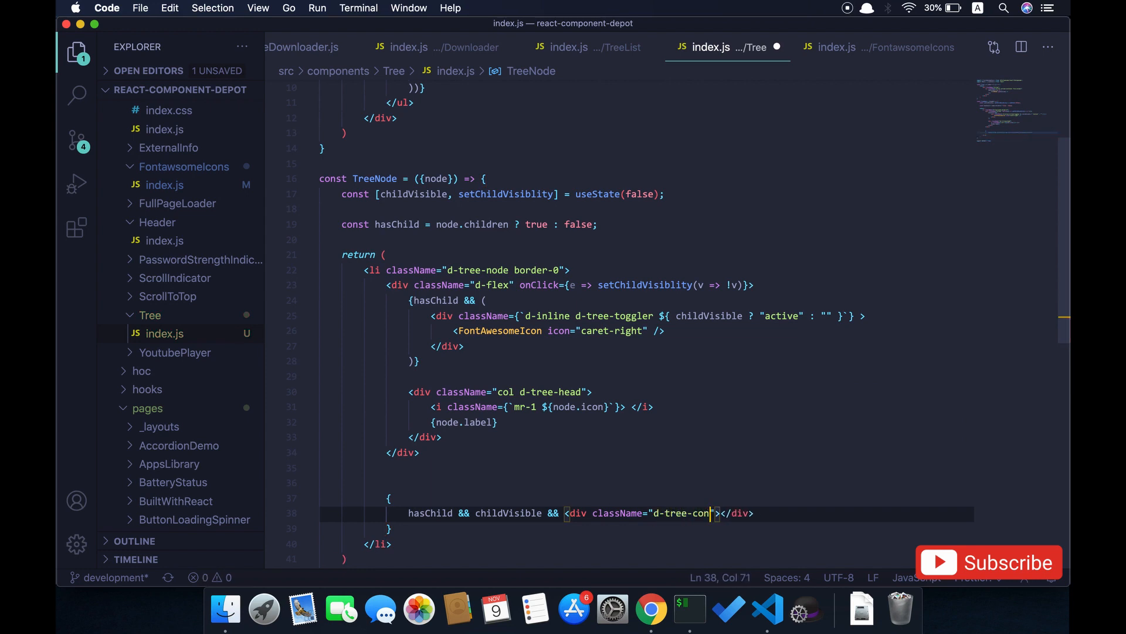
text(tent)
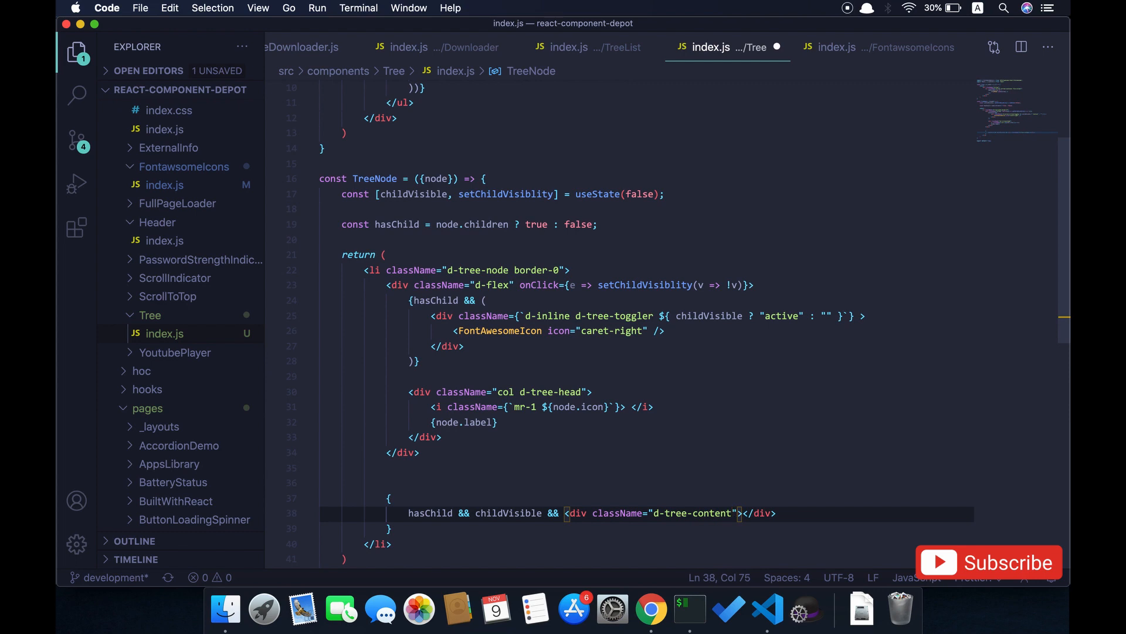
Step: Inside it, add a ul with classes "d-flex d-tree-container flex-column"
key(Enter)
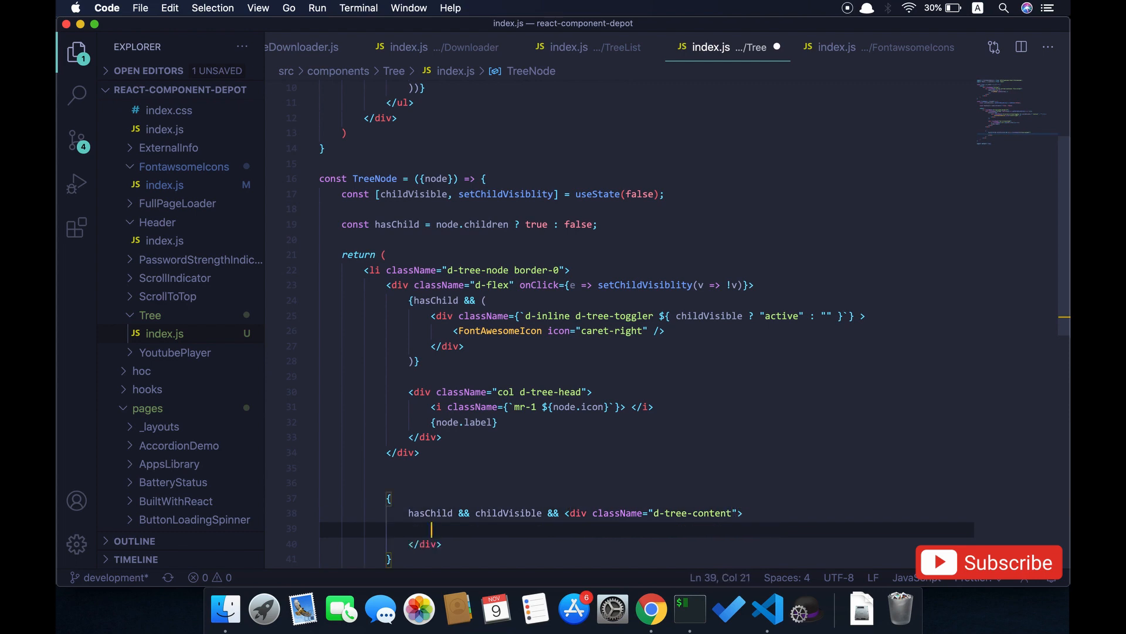
text(ul></ul>)
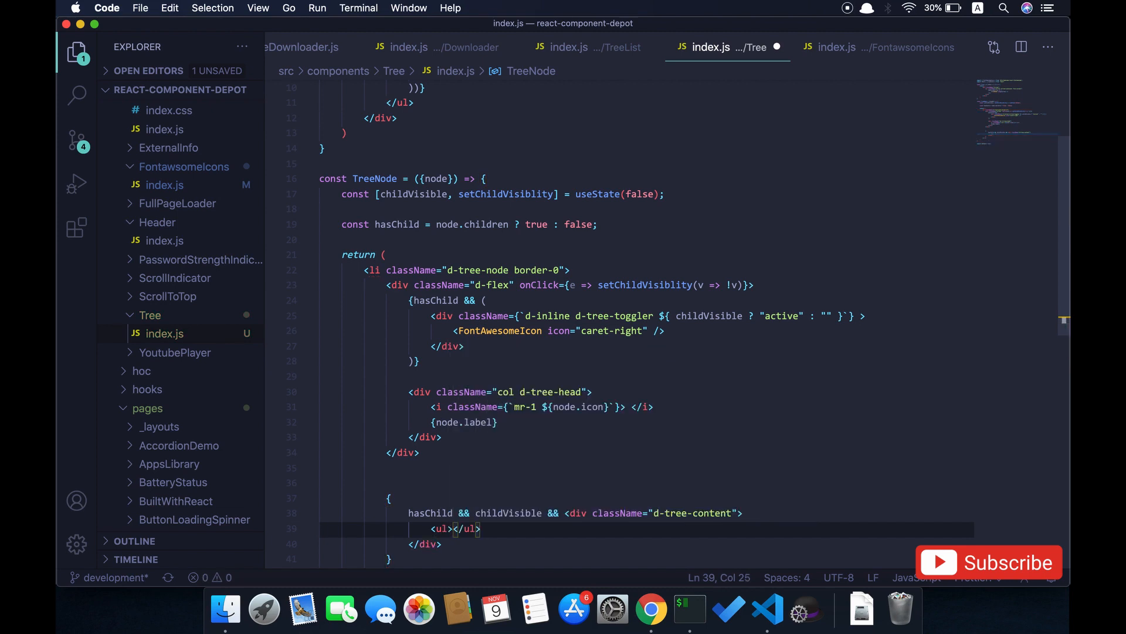
key(Enter)
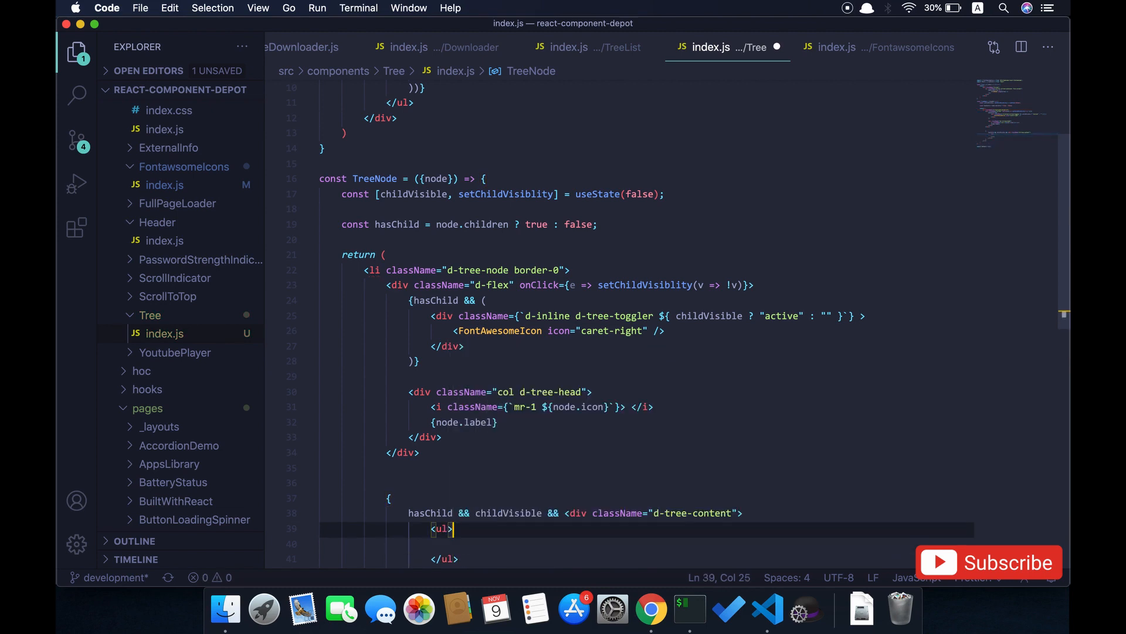
text(className)
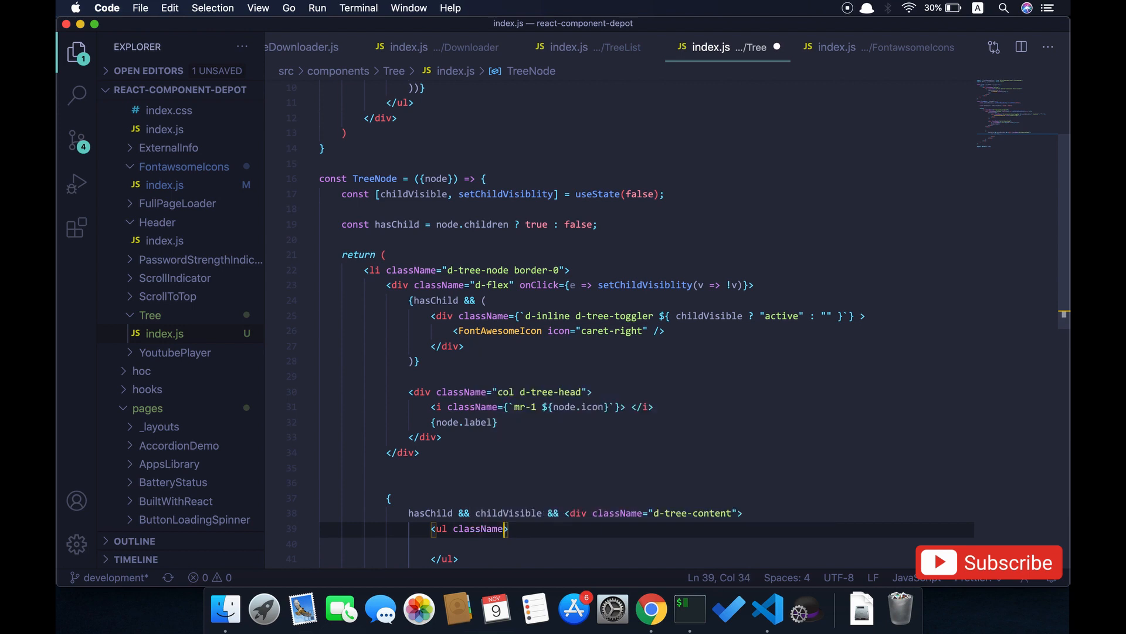
text(=")
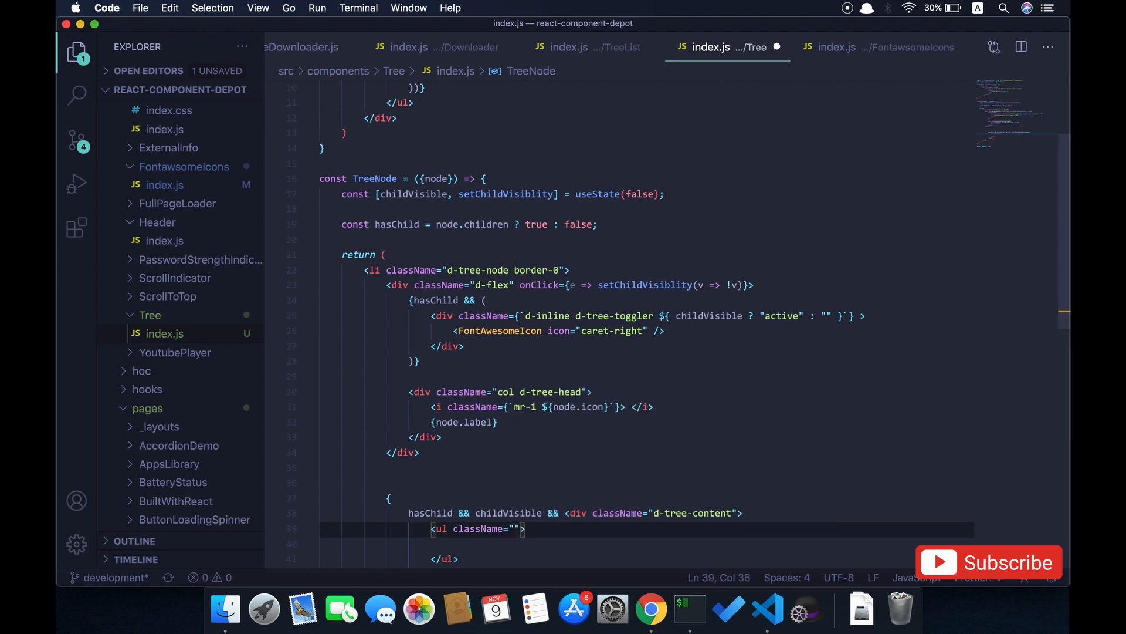
text(d-tree)
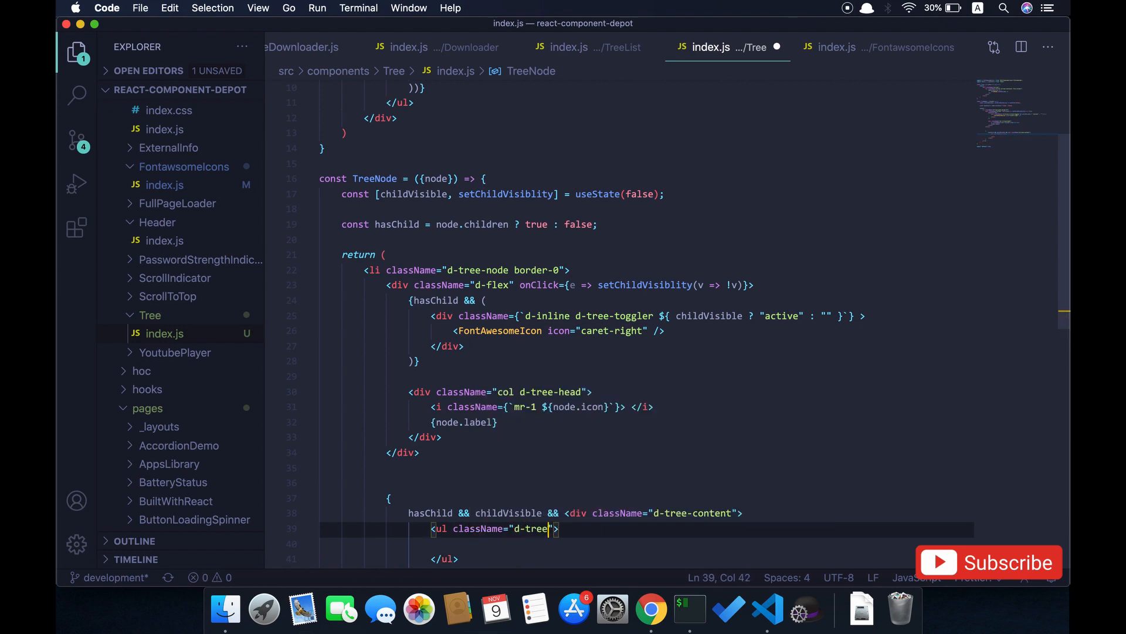
key(Backspace)
text(flex )
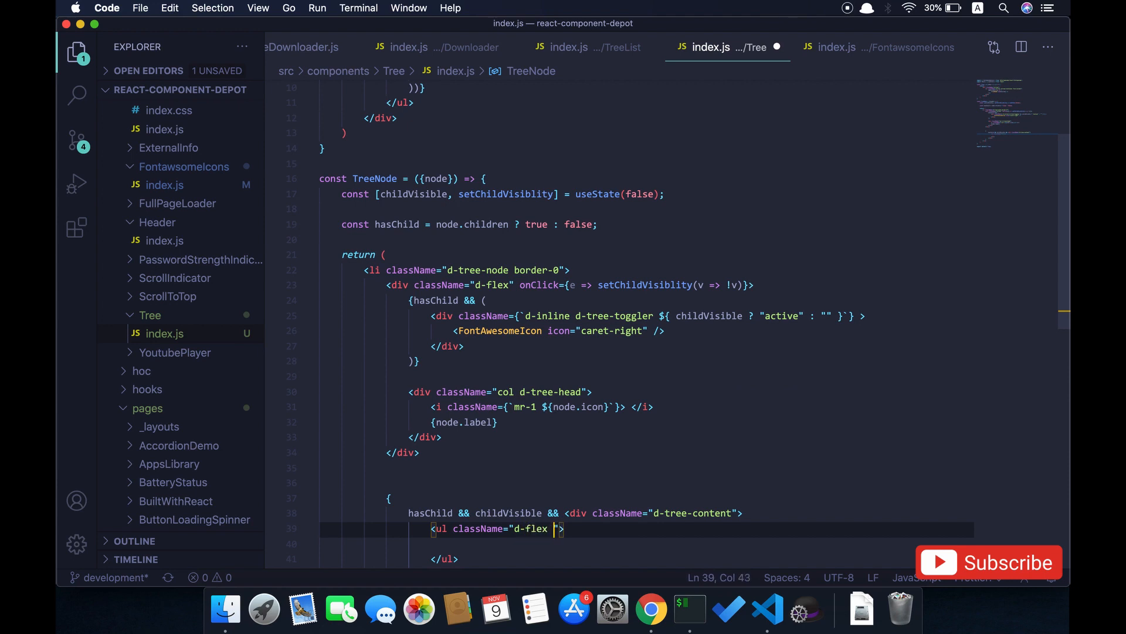
text(d-t)
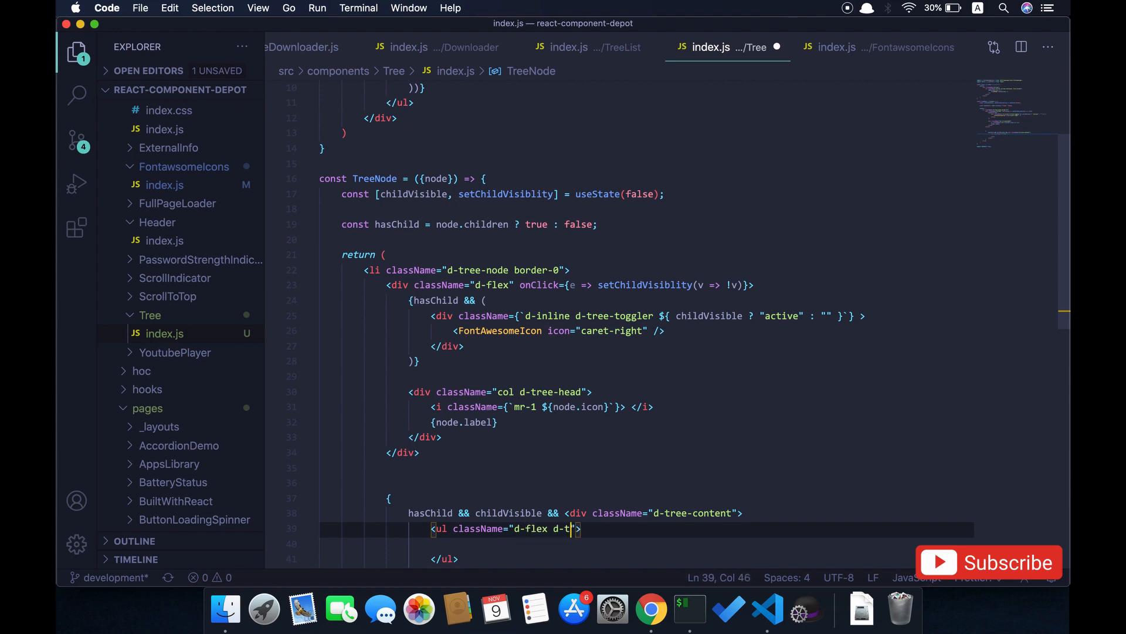
text(ree-con)
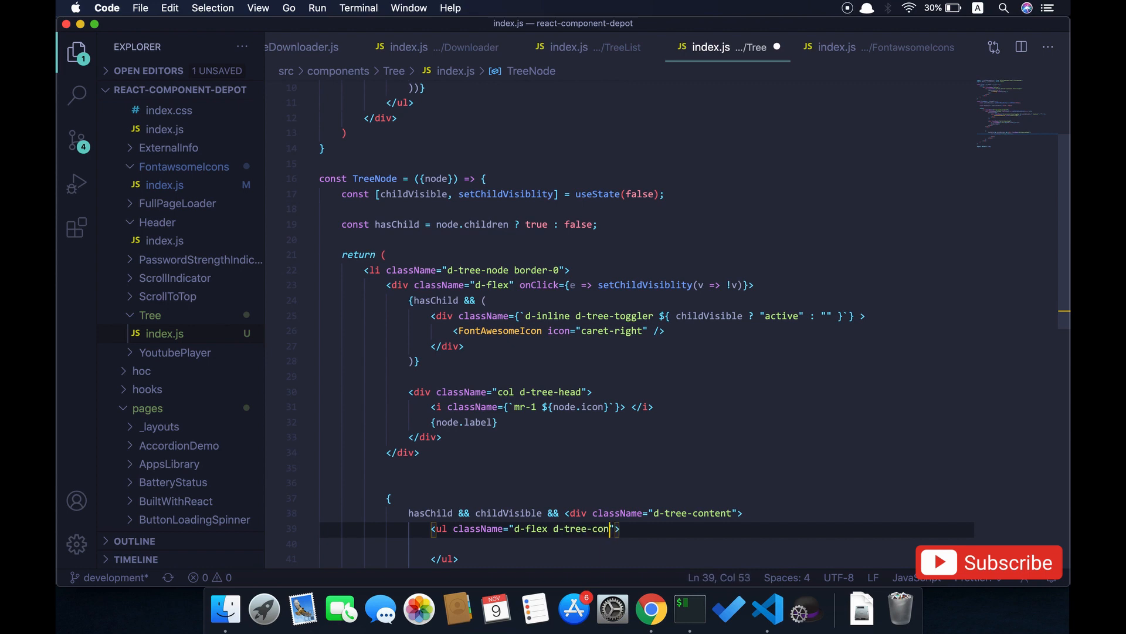
text(tainer)
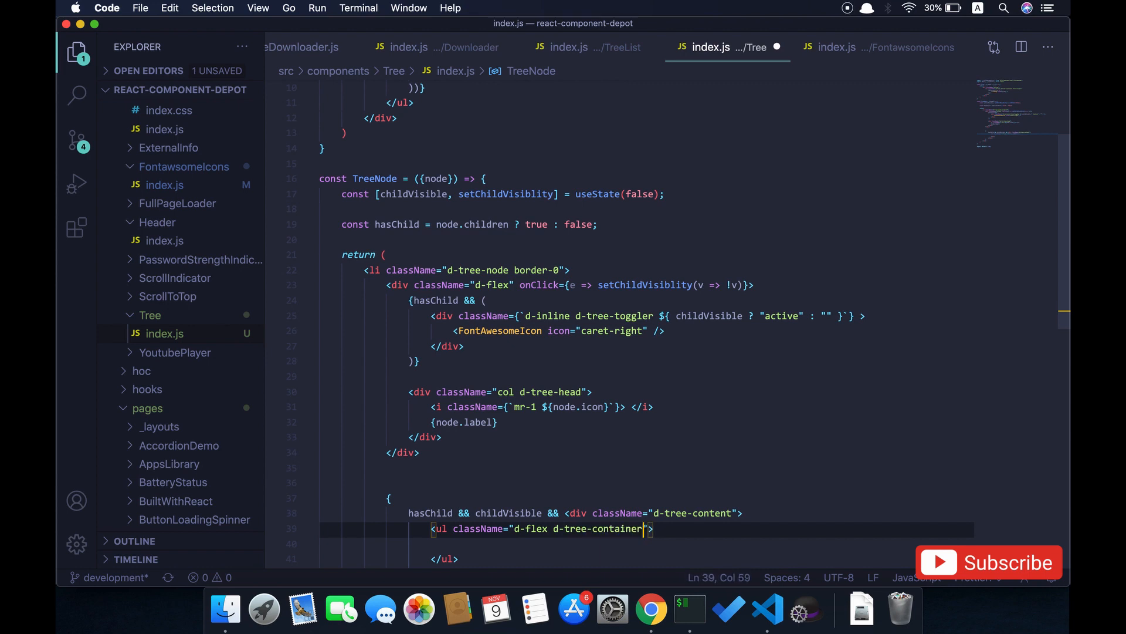
key(Backspace)
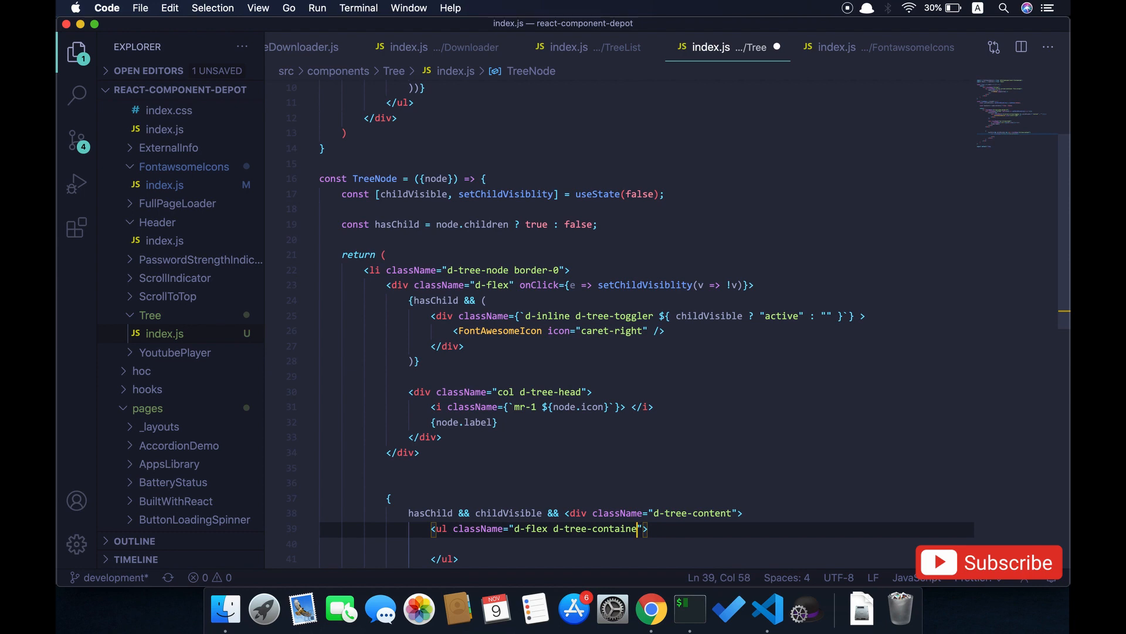
text(f)
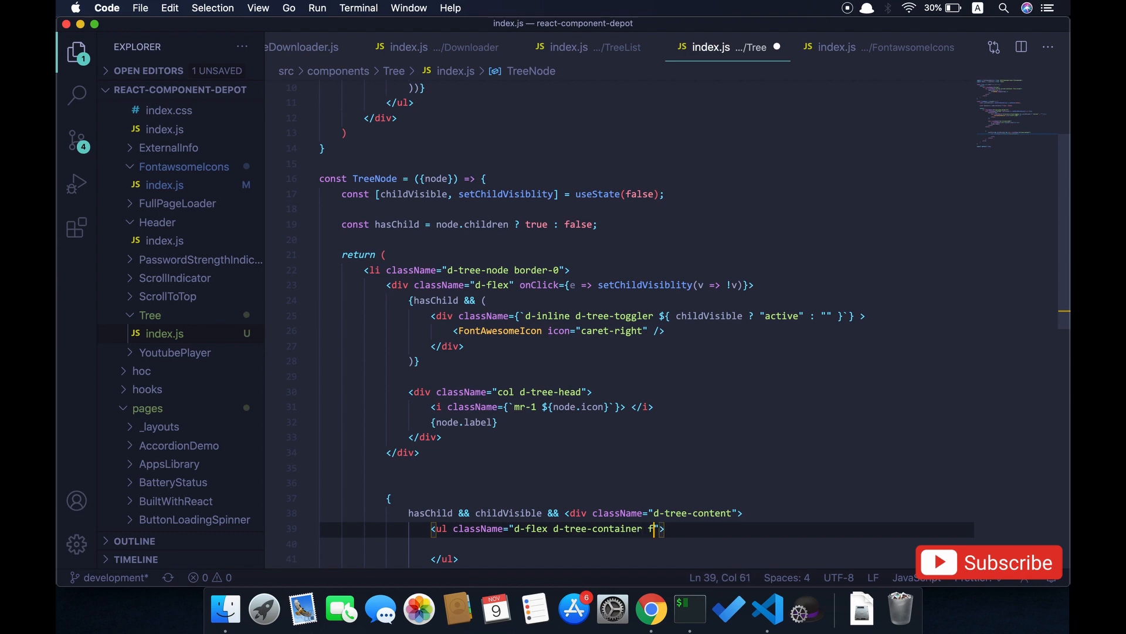
text(lex-column)
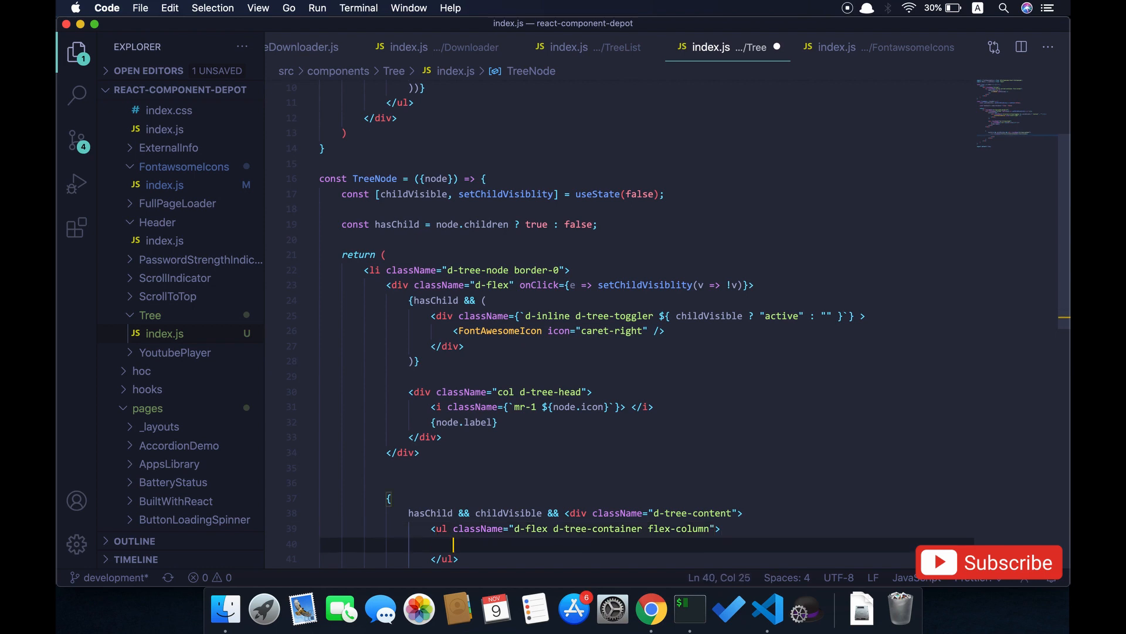
Step: Render a nested <Tree data={node.children}/> inside the list
text(<Tree)
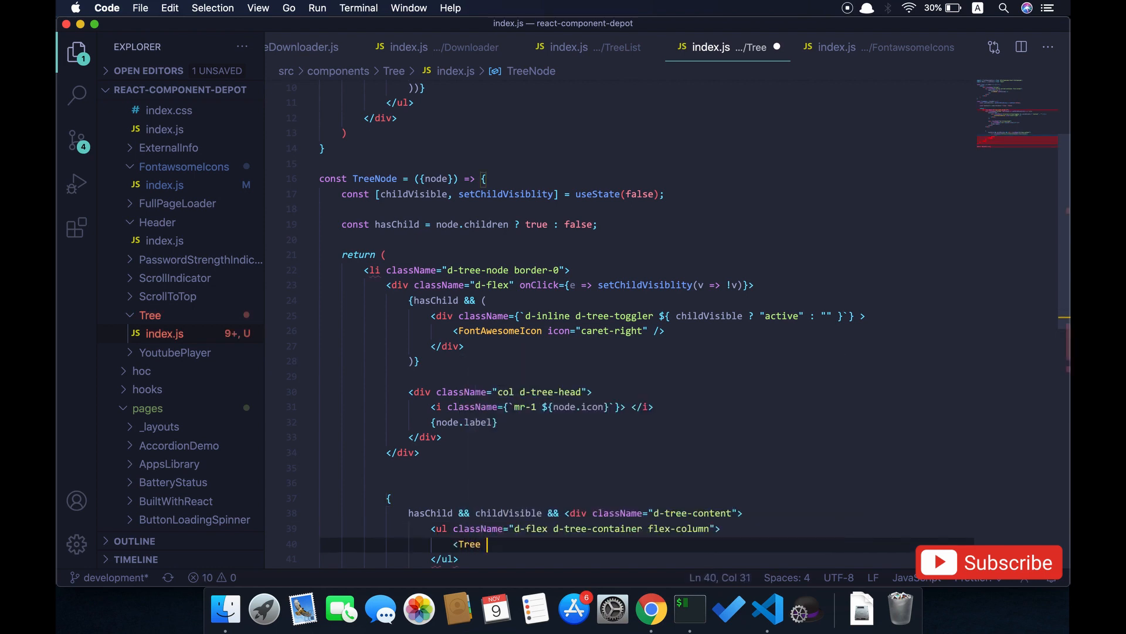
text(data)
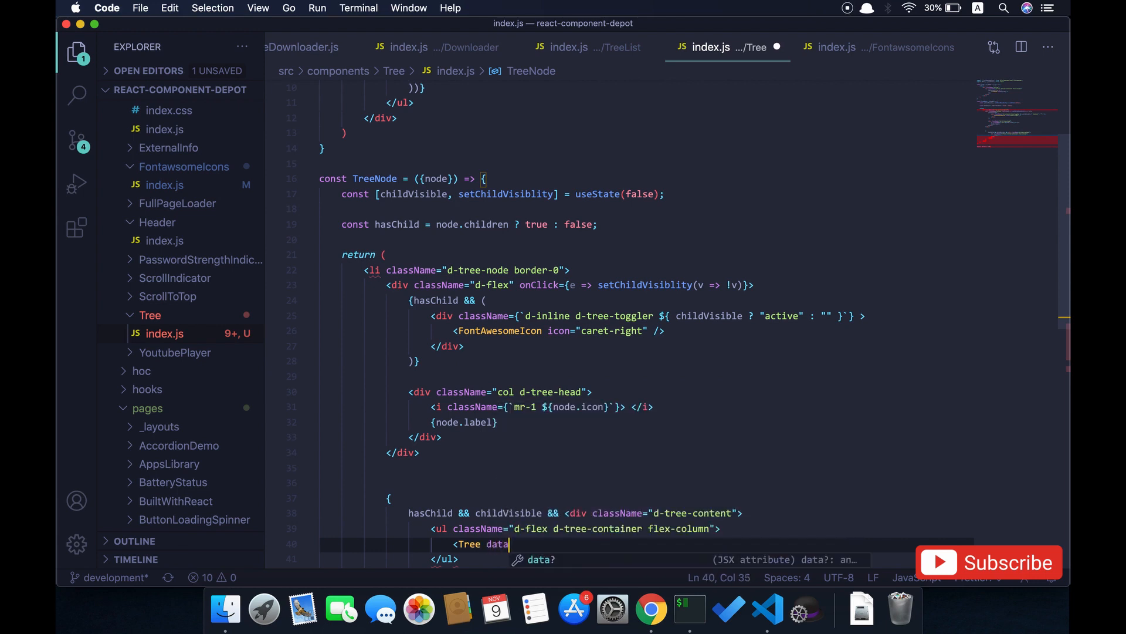
text(={})
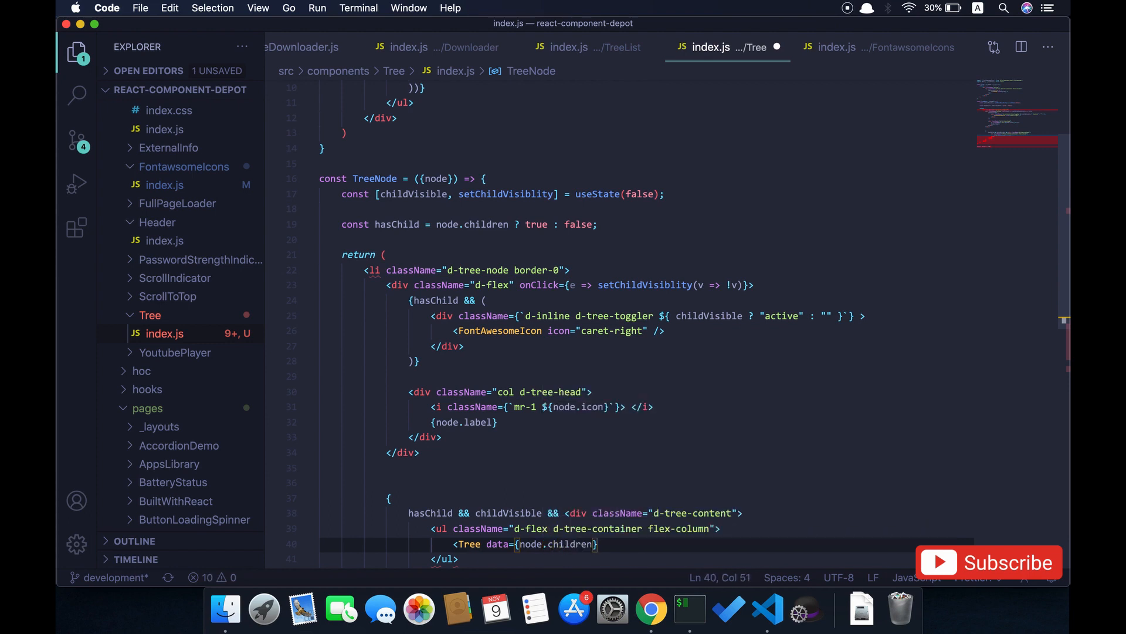
scroll(down, 3)
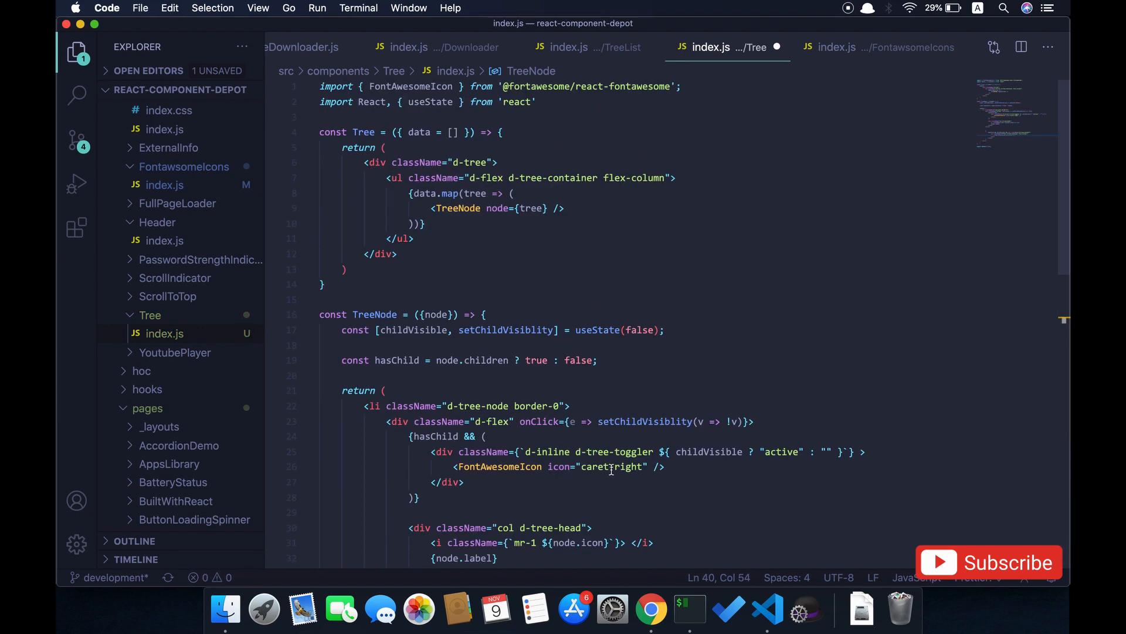
Step: Save Tree/index.js and click a folder caret on localhost:3000/tree-structure
key(cmd+s)
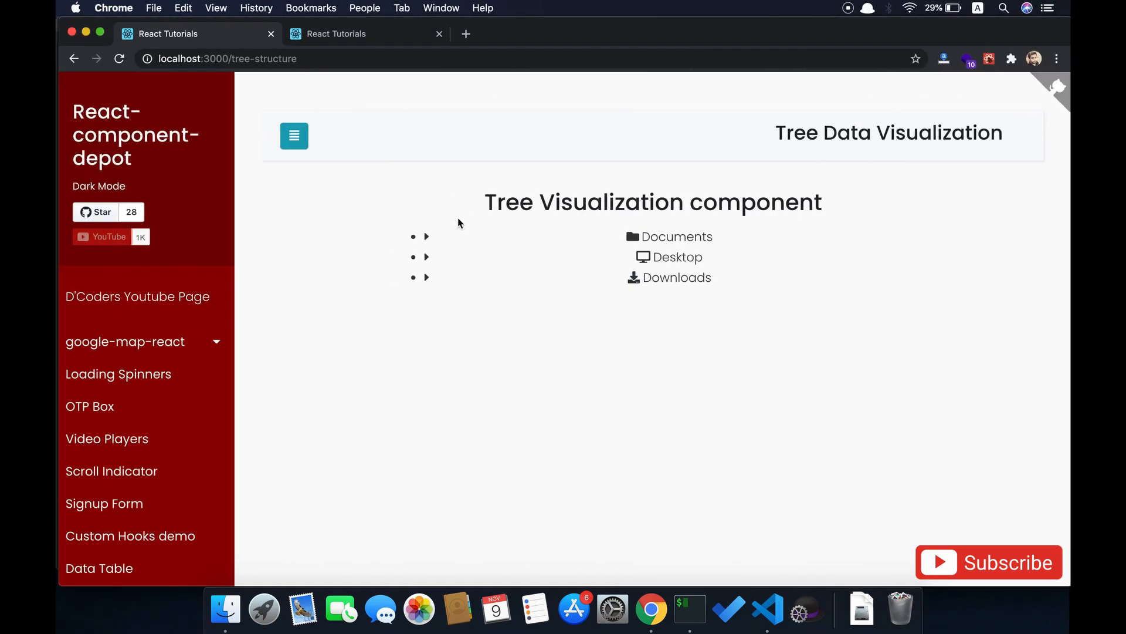
mouse_move(426, 250)
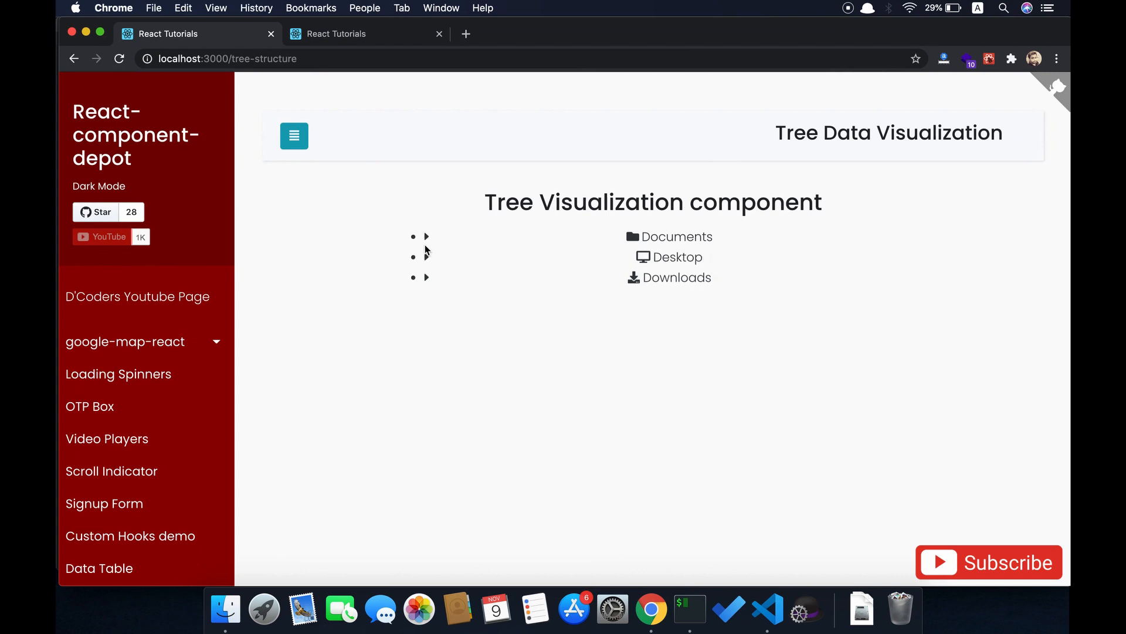
click(426, 236)
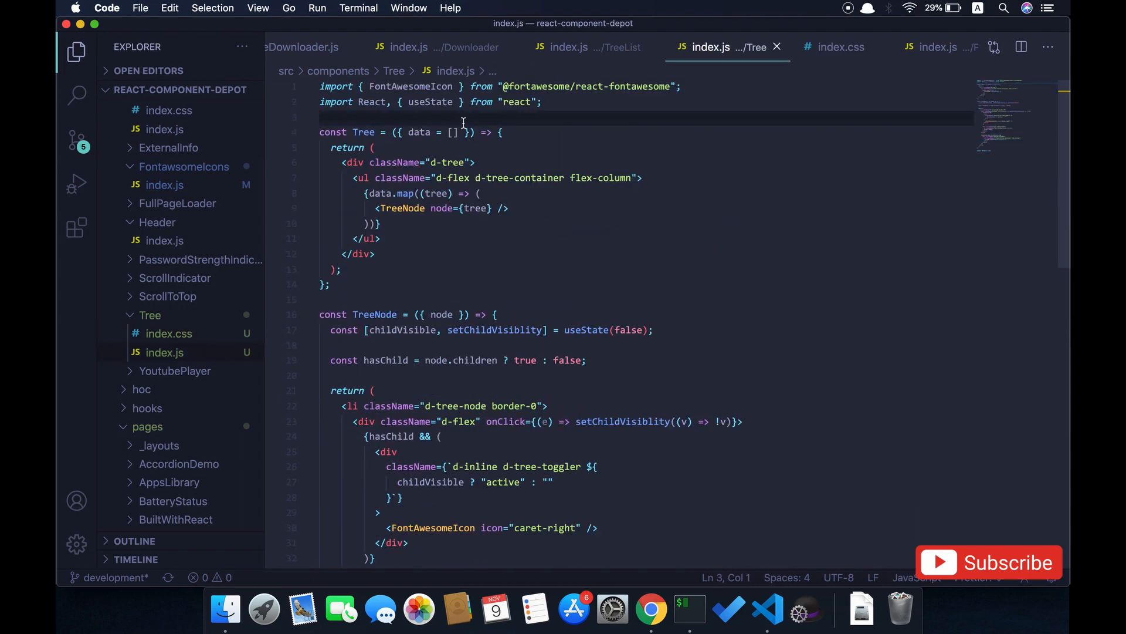
Step: Add import "./index.css"; to Tree/index.js
text(import "./)
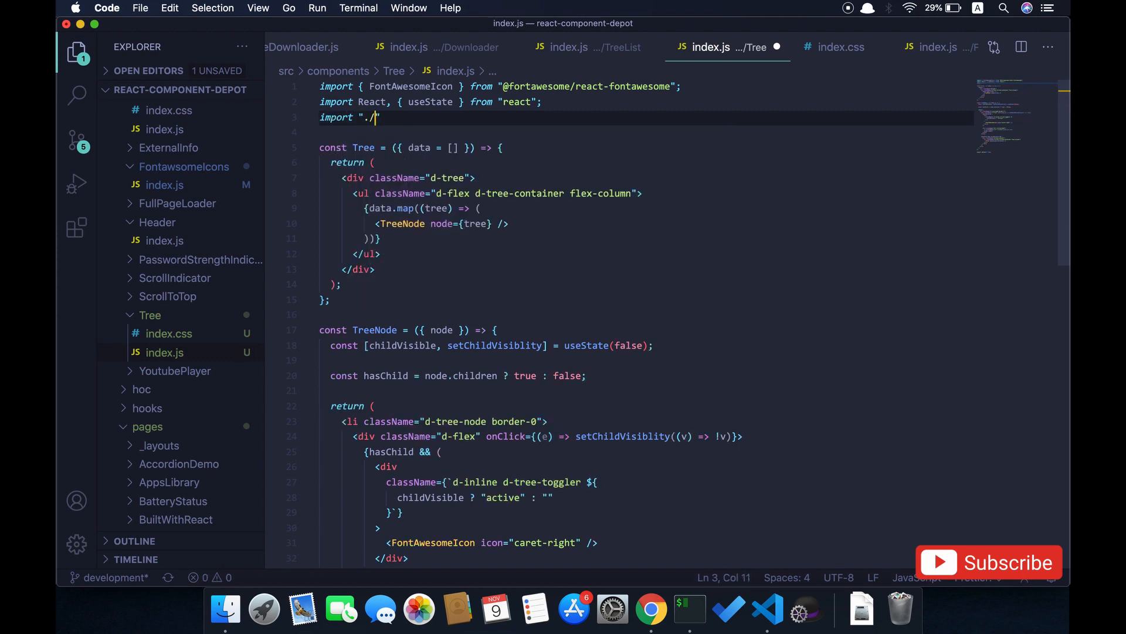
text(index.)
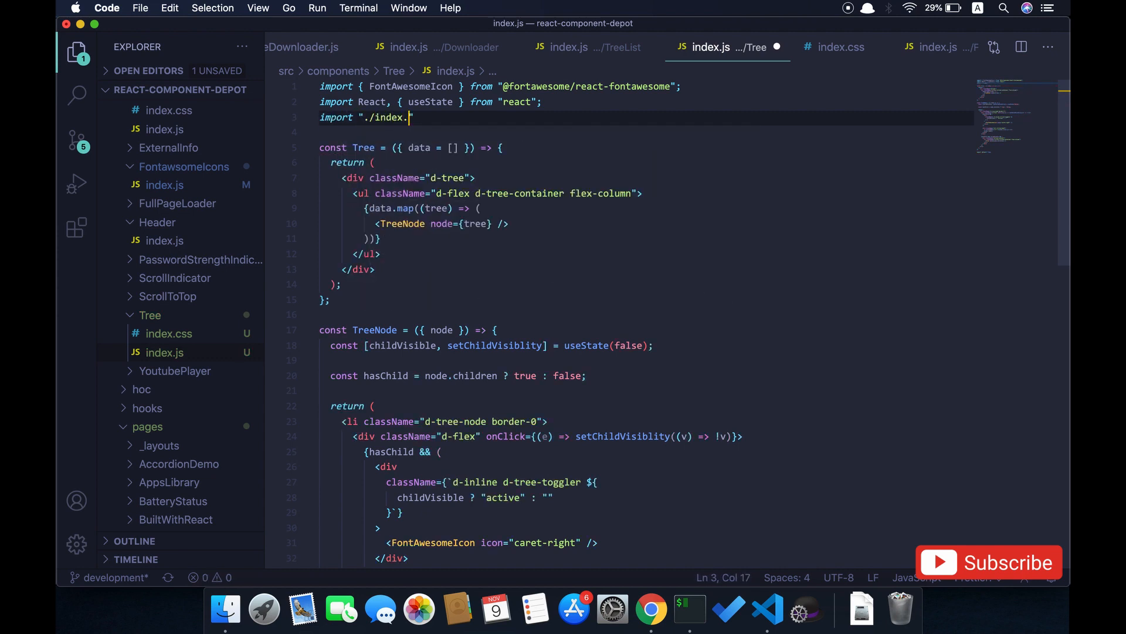
text(css)
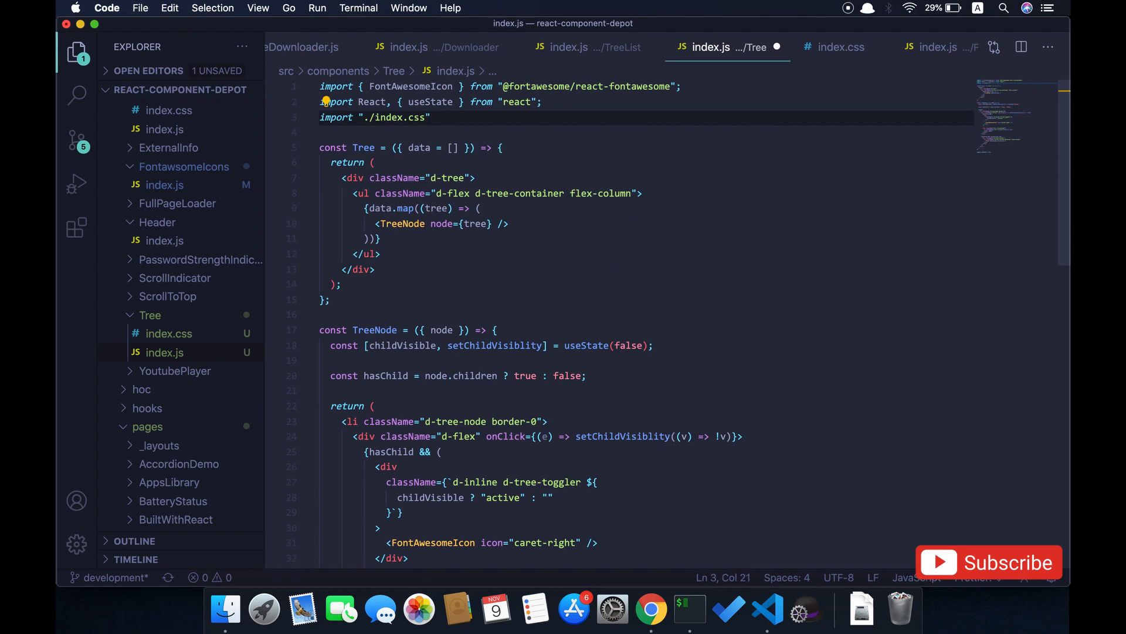
text(;)
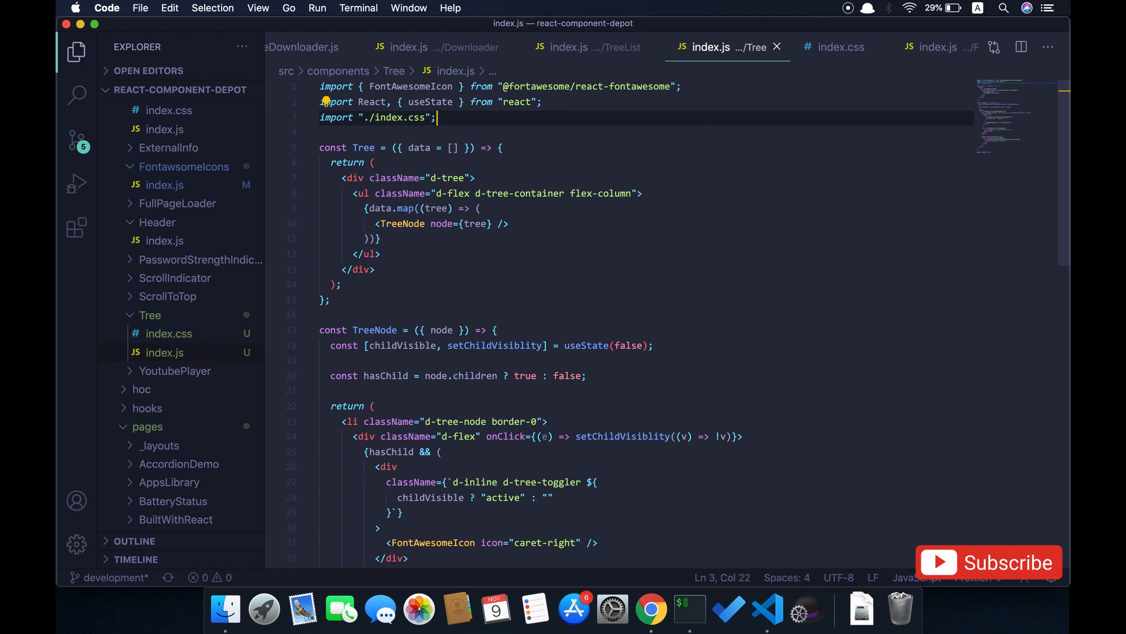
key(Cmd+P)
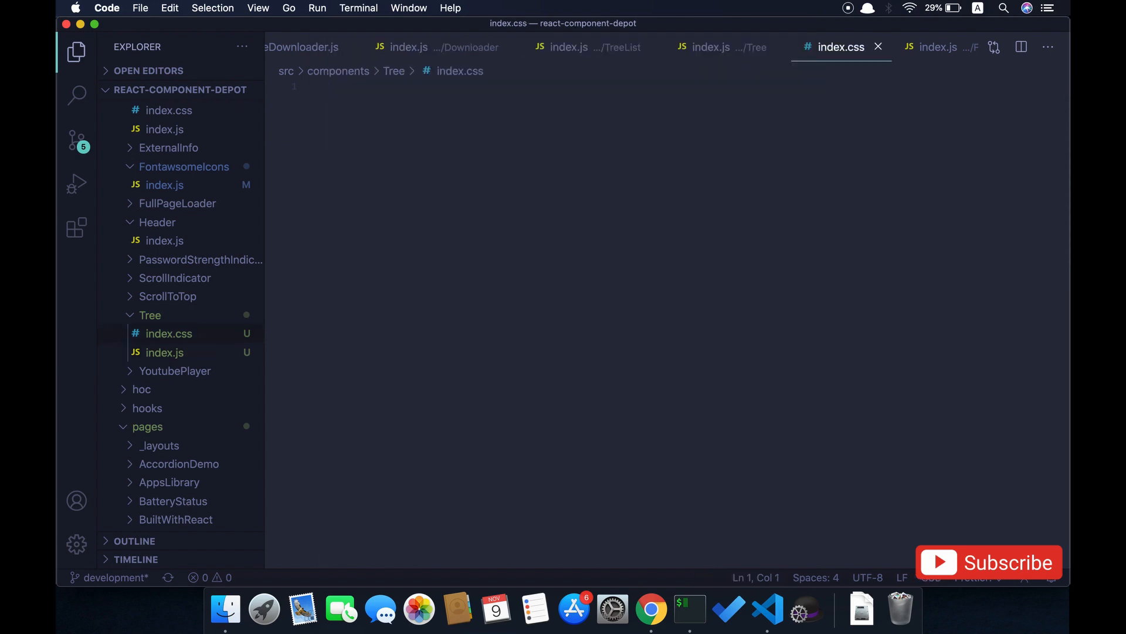
Step: Add a .d-tree-container rule with list-style none and padding 0
text(d)
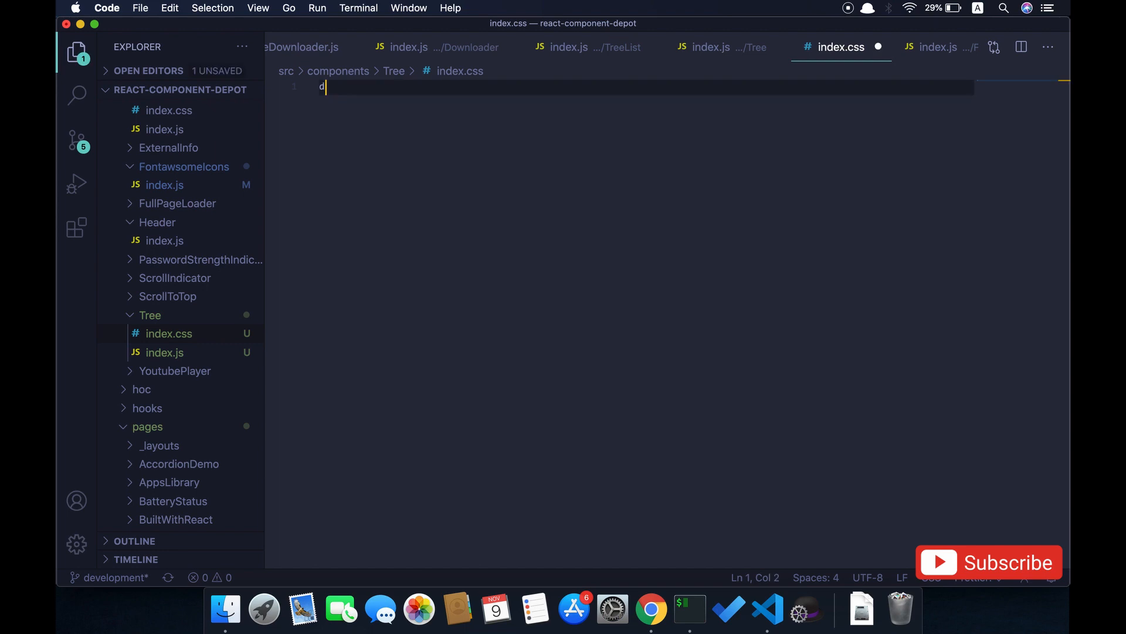
text(.)
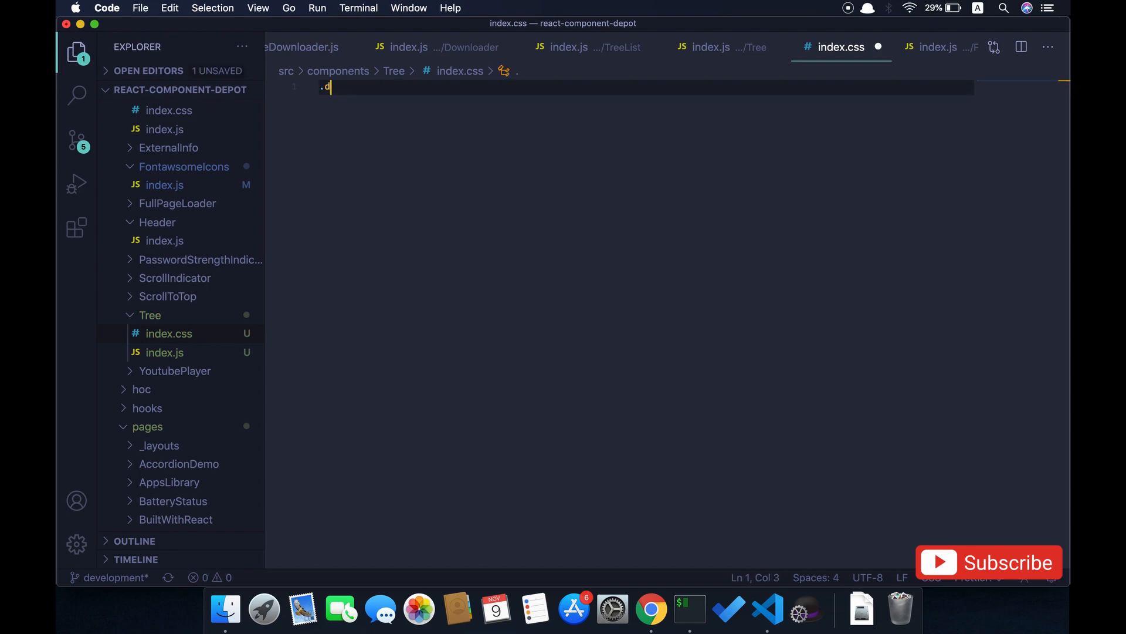
text(-tree-)
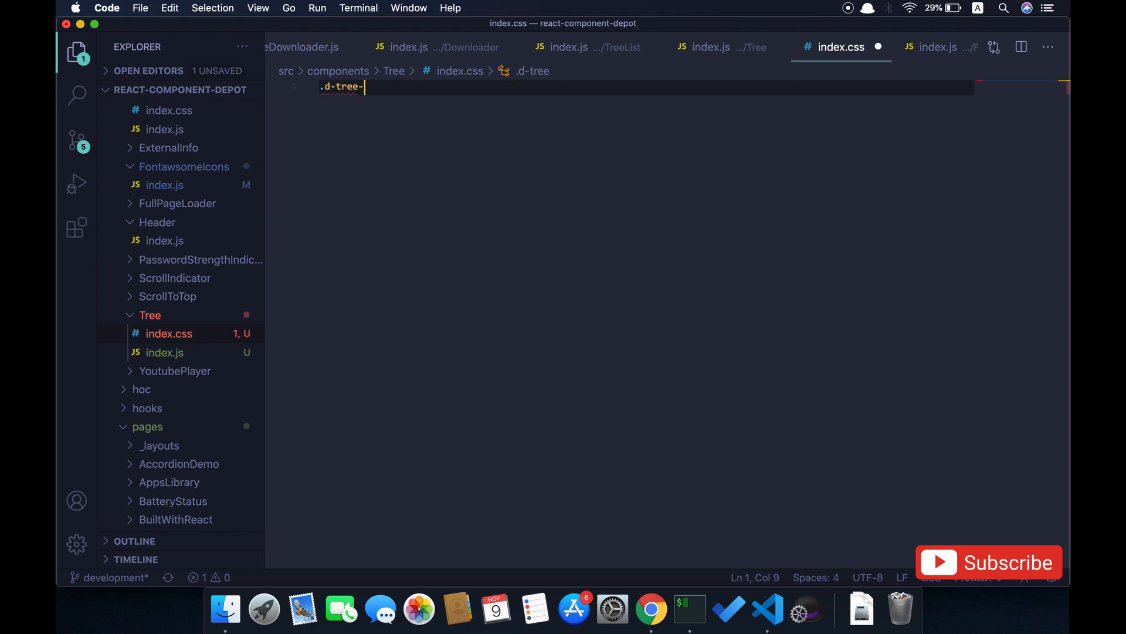
text(container{})
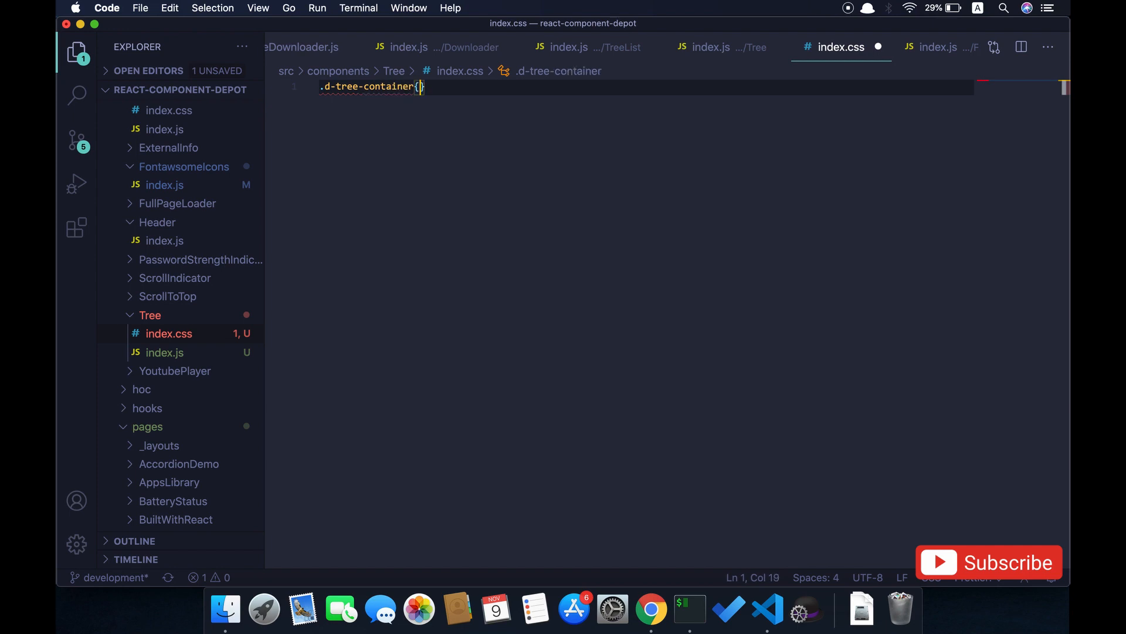
text(list)
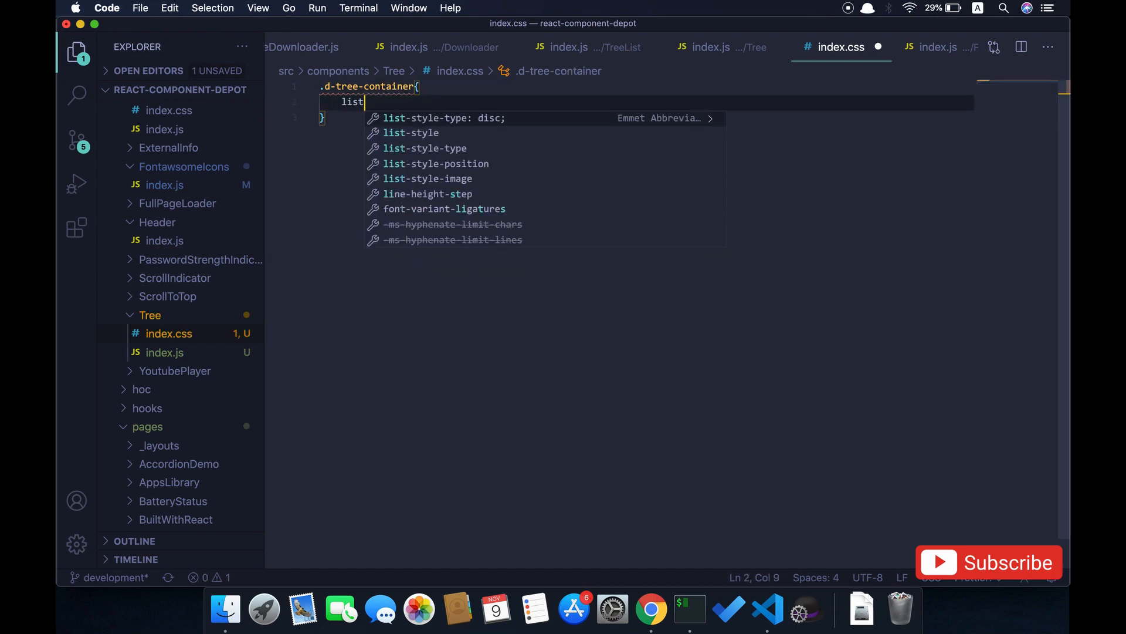
text(-style: none;)
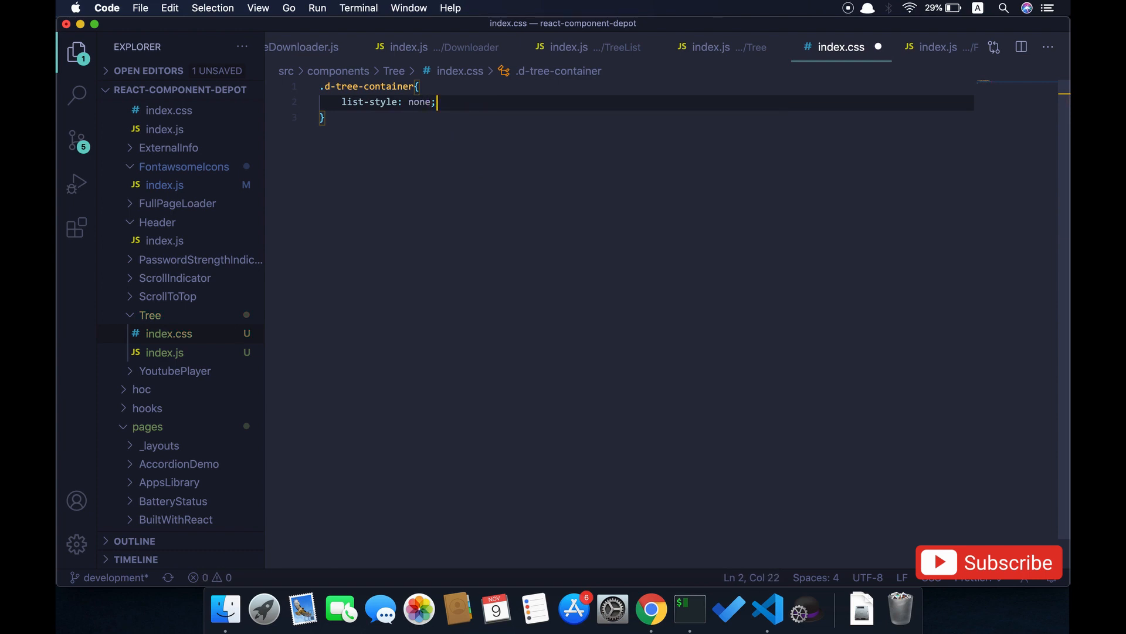
text(padding: ;)
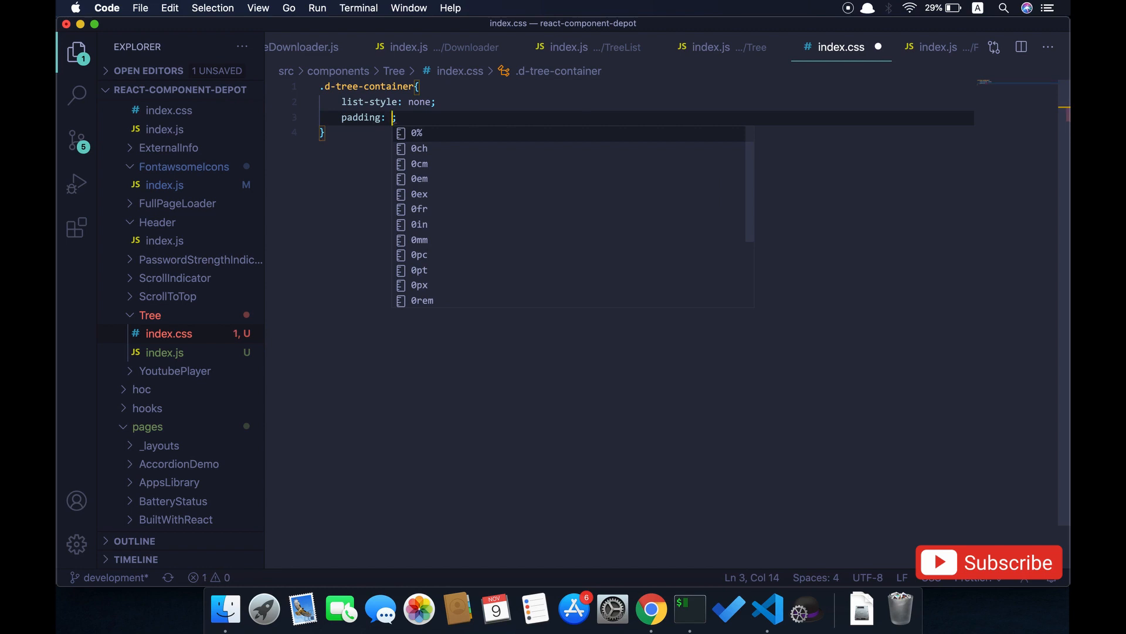
text(0;)
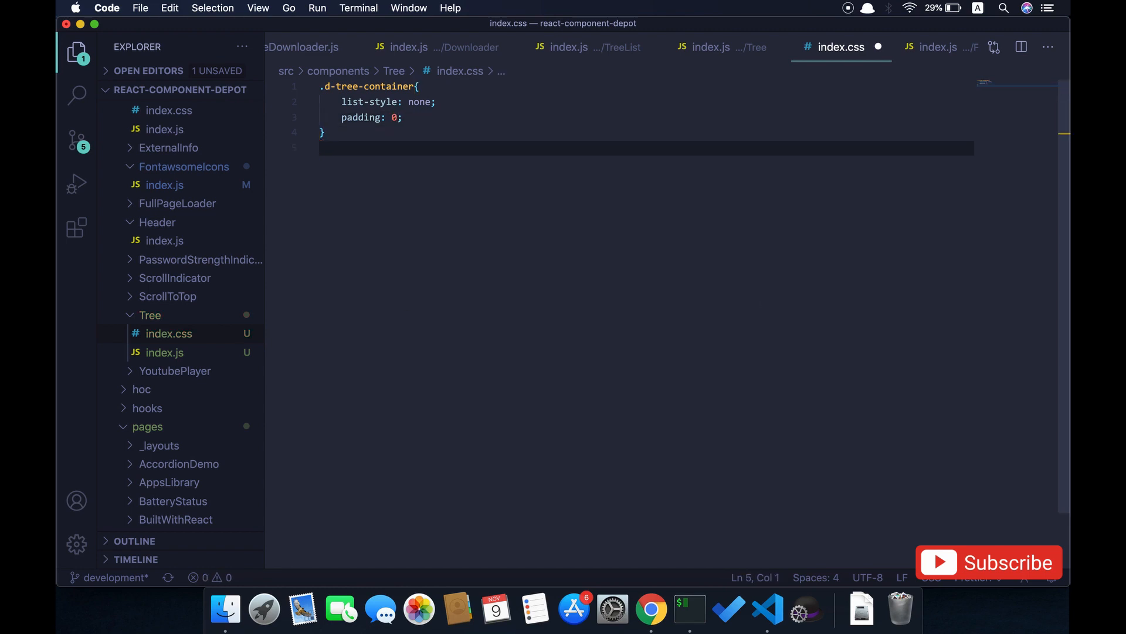
Step: Add a .d-tree-node rule with padding 0.75rem 1.25rem
text(.d-)
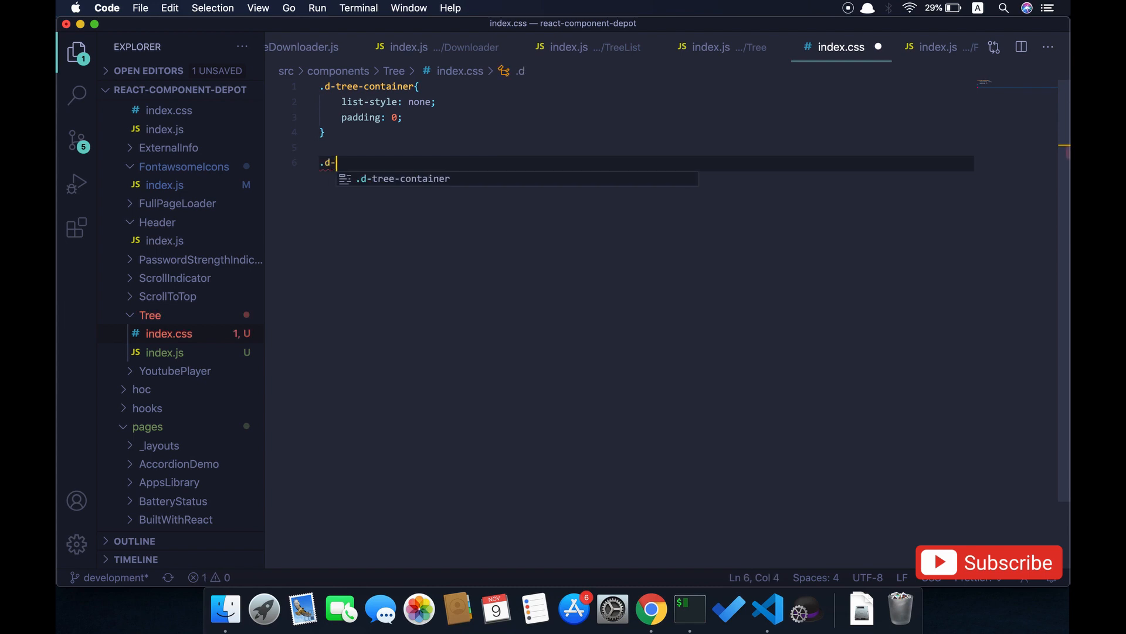
text(tree-n)
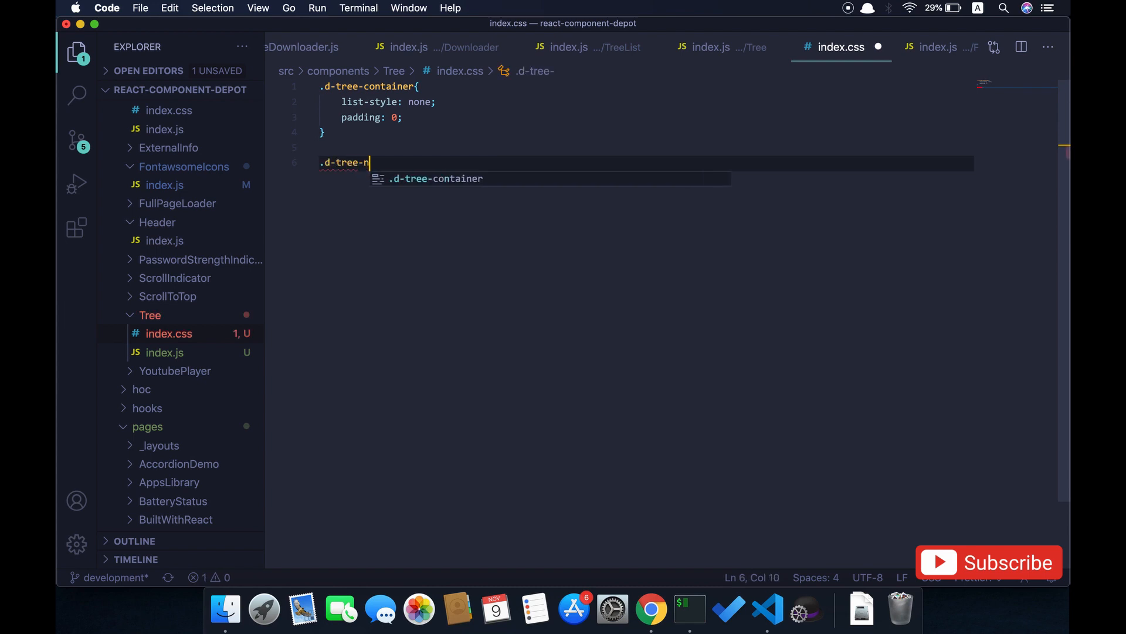
text(ode{)
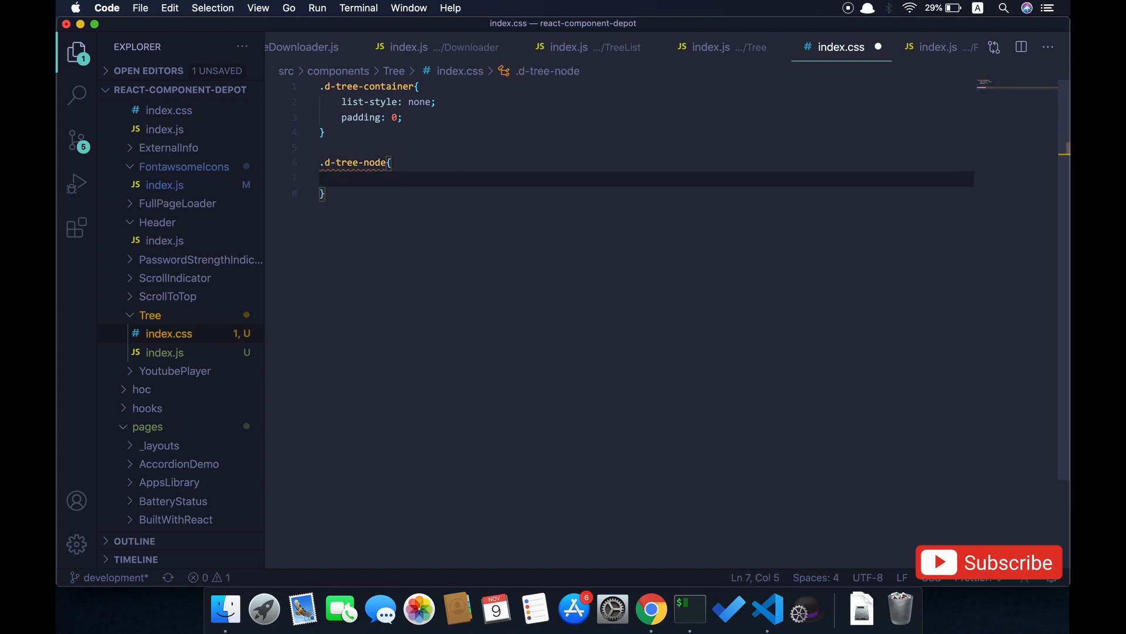
text(pad:)
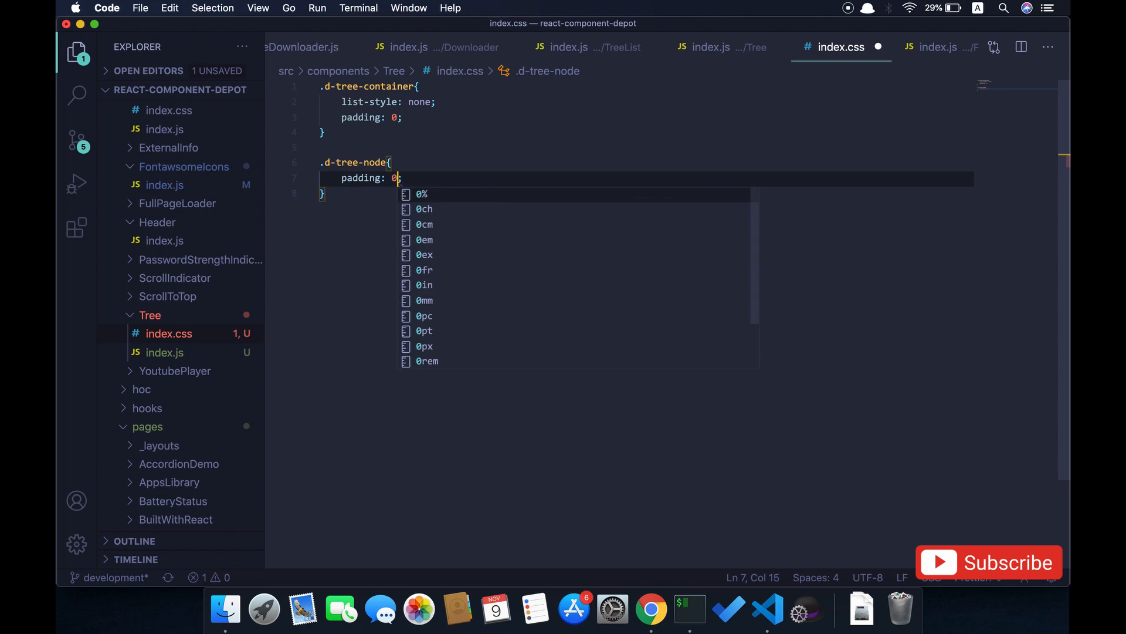
text(.75)
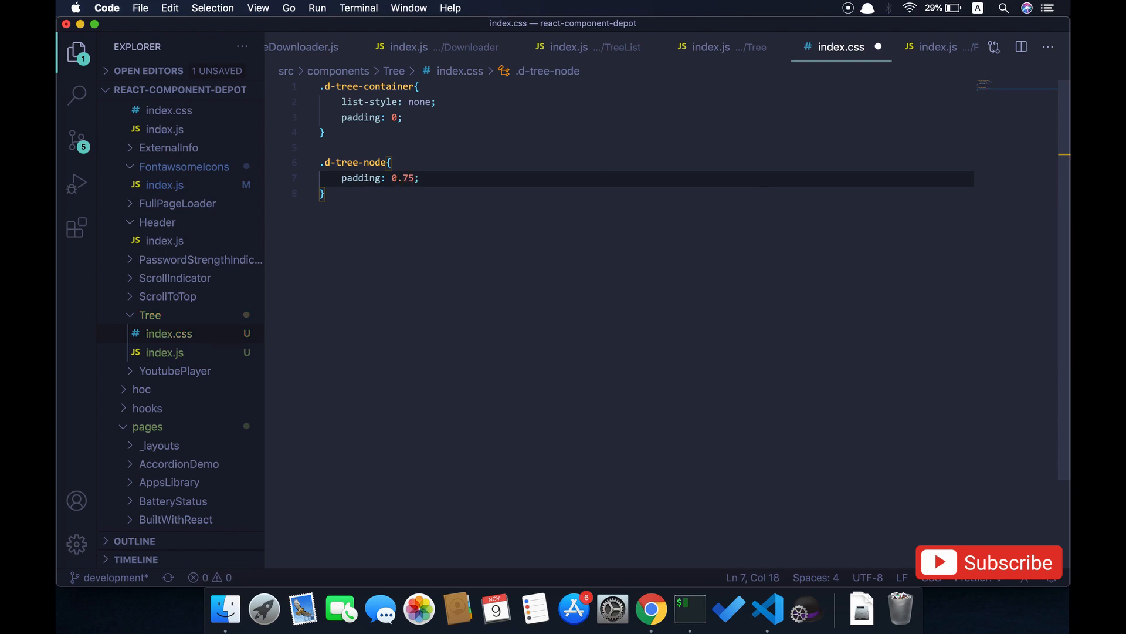
text(rem)
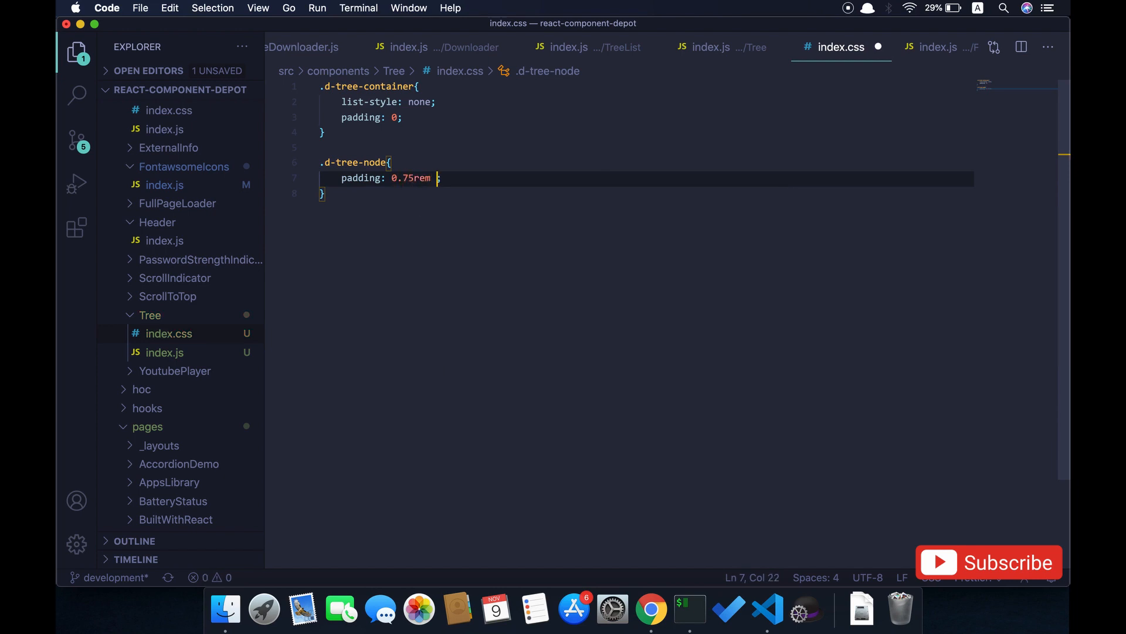
text(0.)
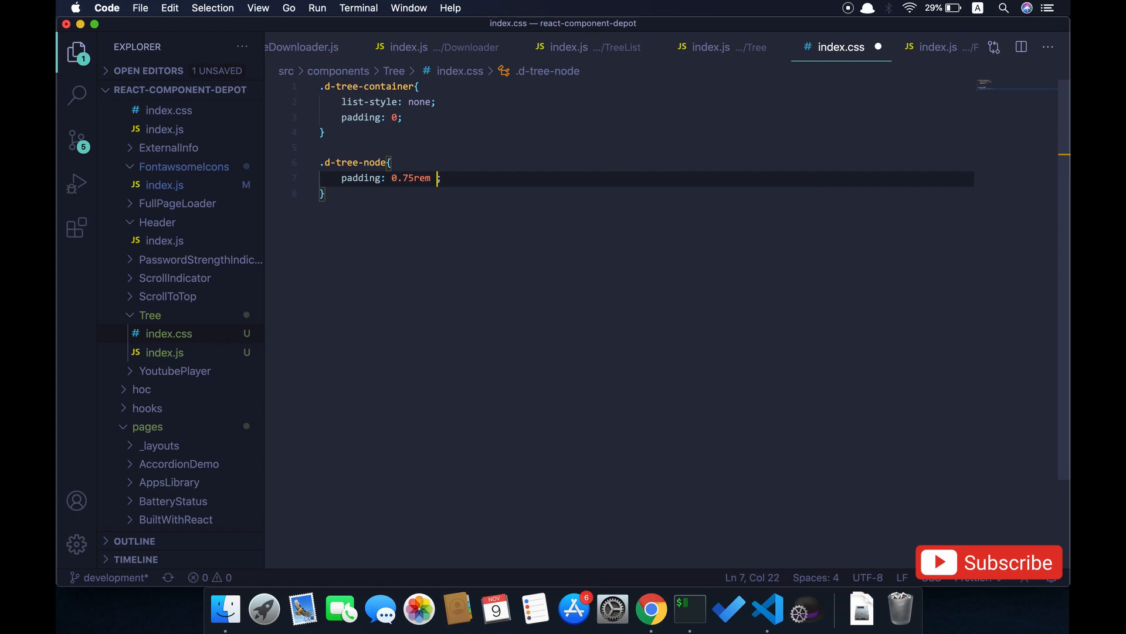
text(1.25)
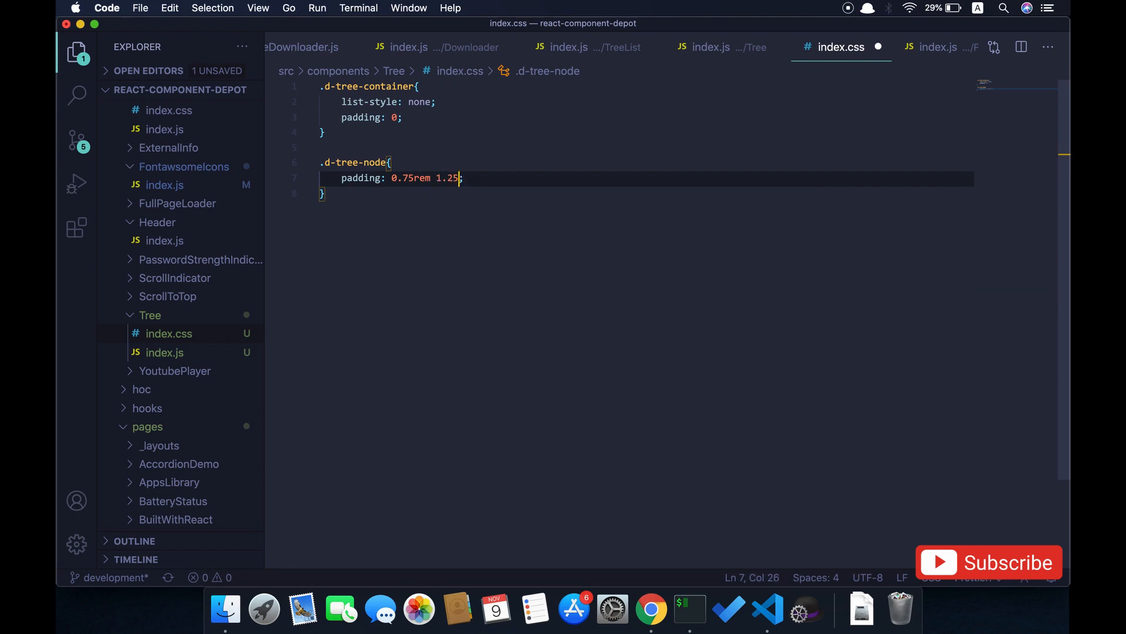
text(rem;)
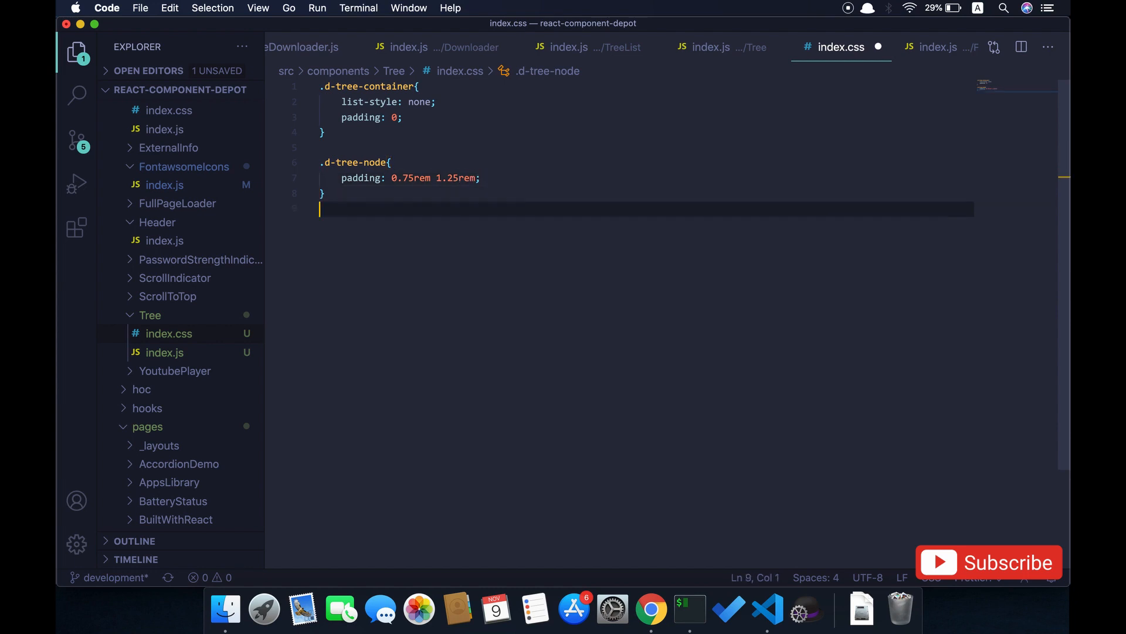
Step: Add a .d-tree-toggler.active rule with transform rotate(45deg)
text(.d)
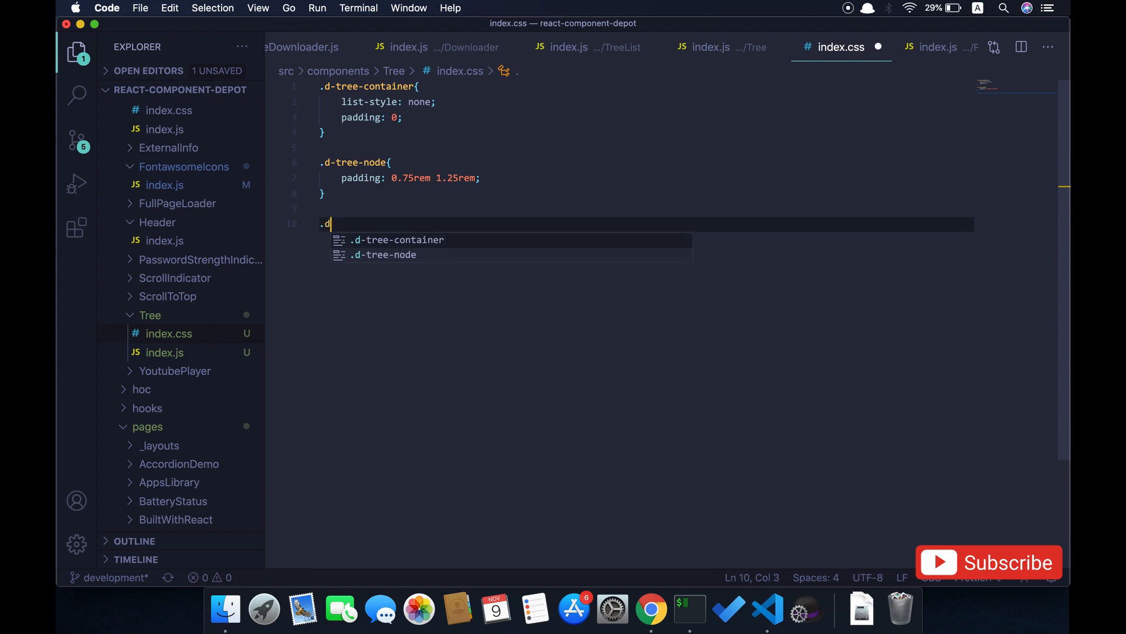
text(-tree-)
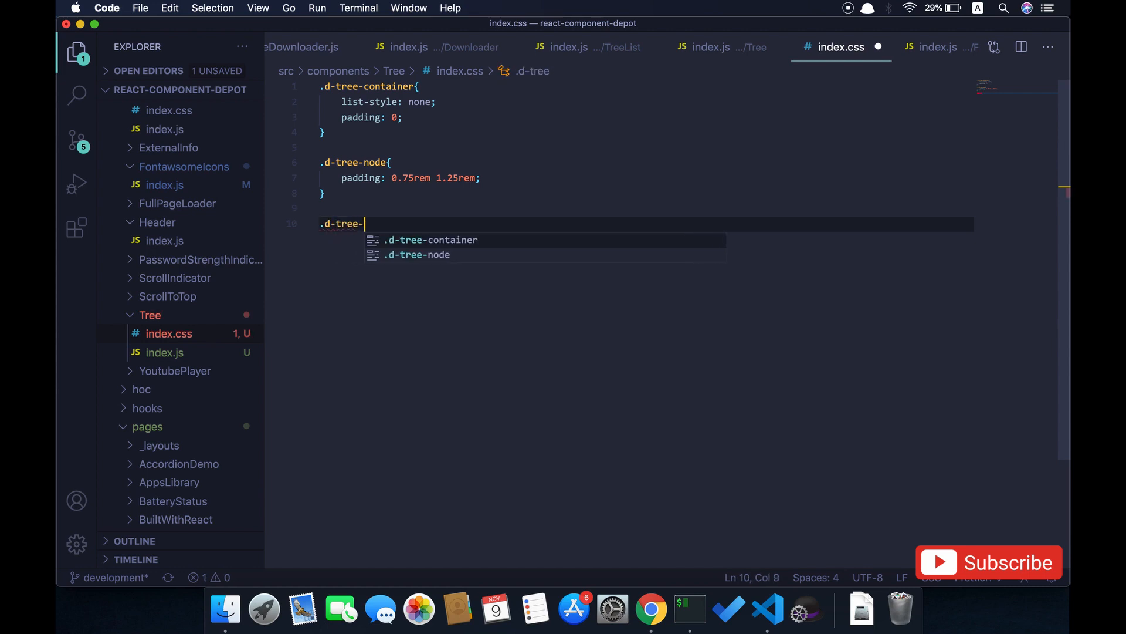
text(toggler)
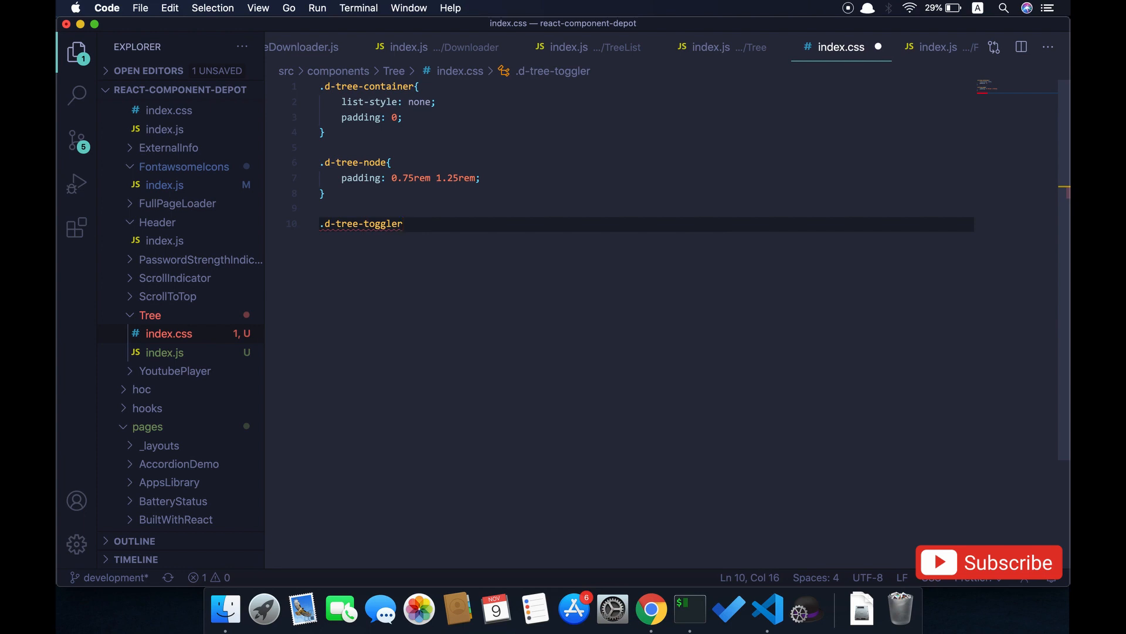
text(.acti)
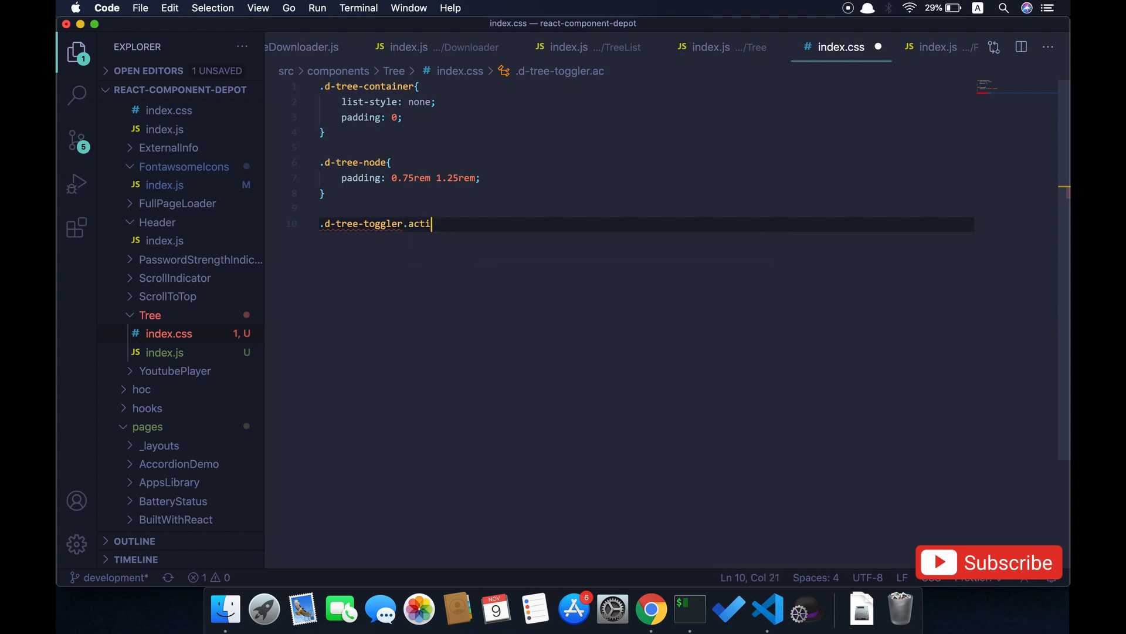
text(ve{)
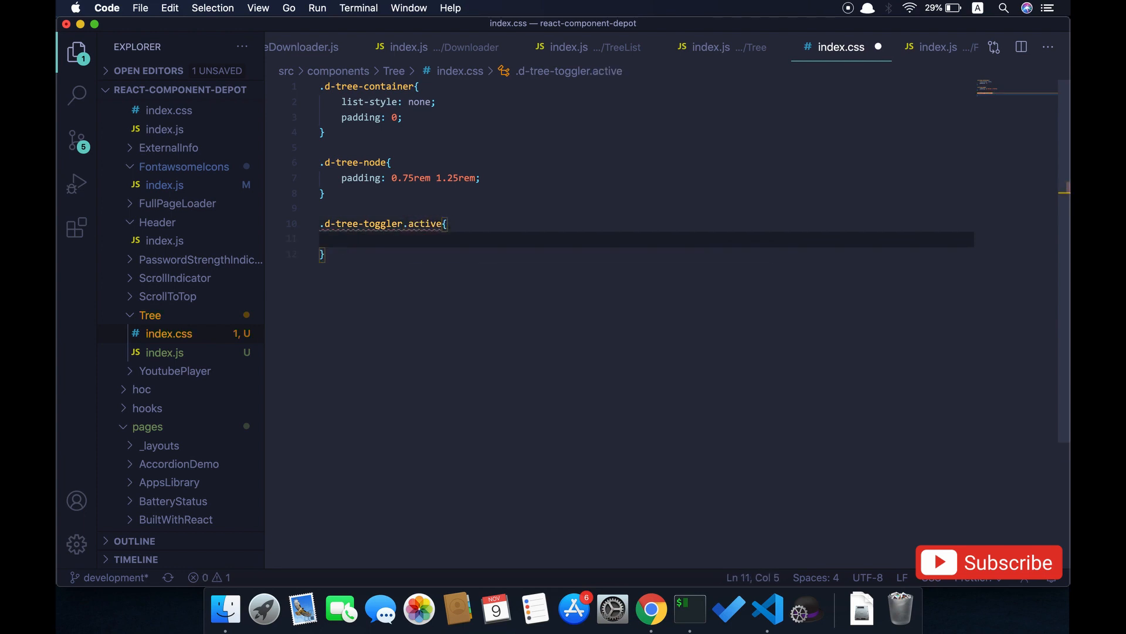
text(trans)
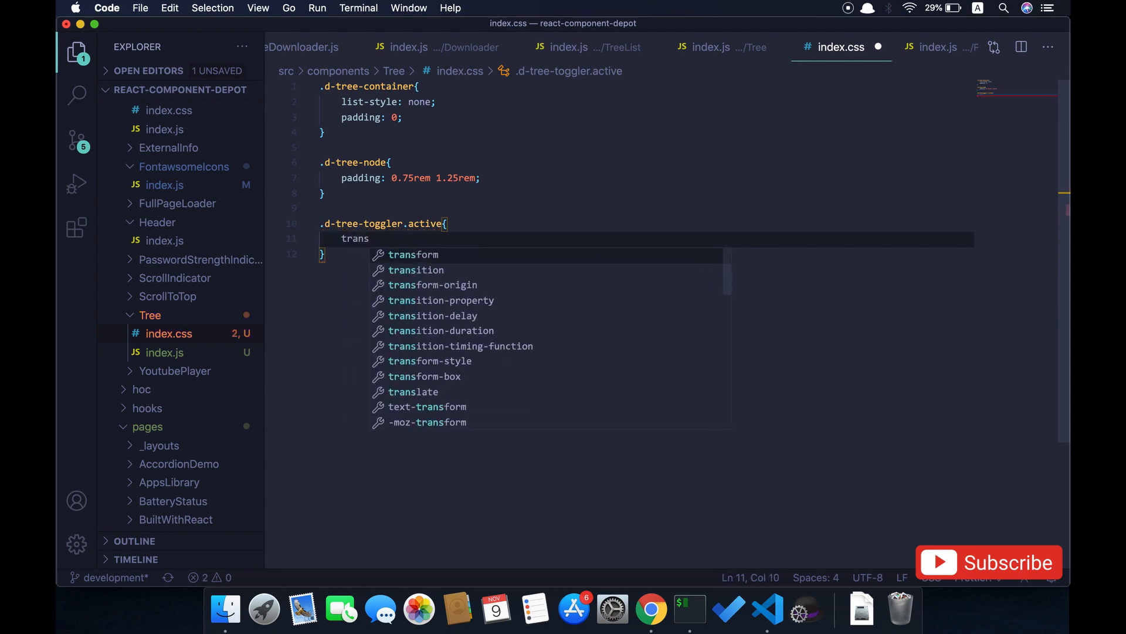
text(form: rotate(45);)
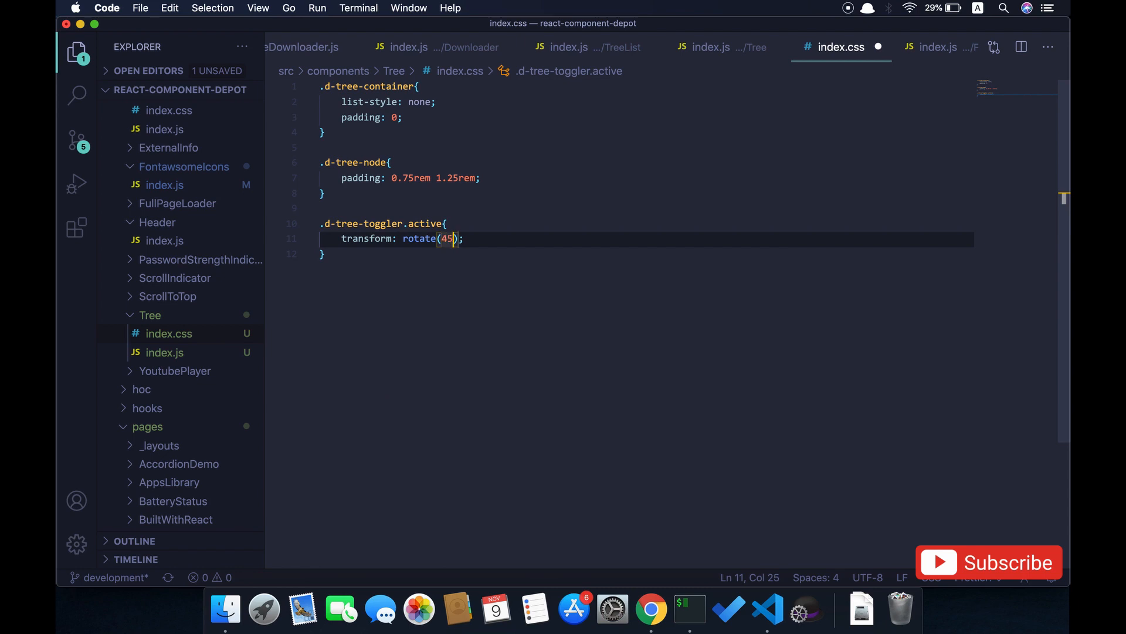
text(deg)
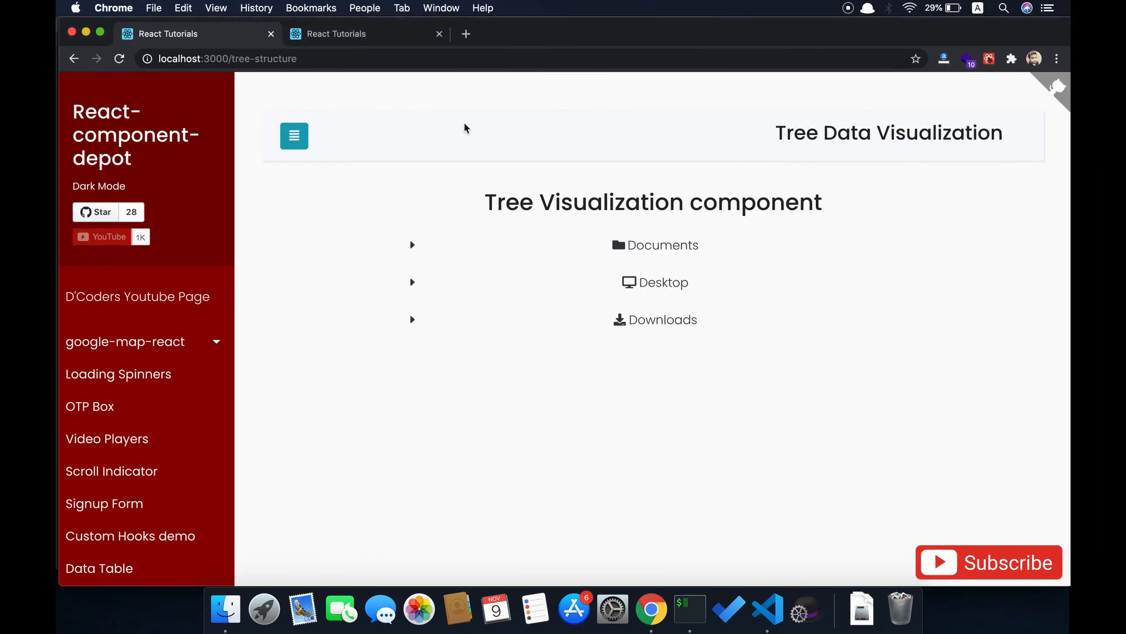
click(412, 244)
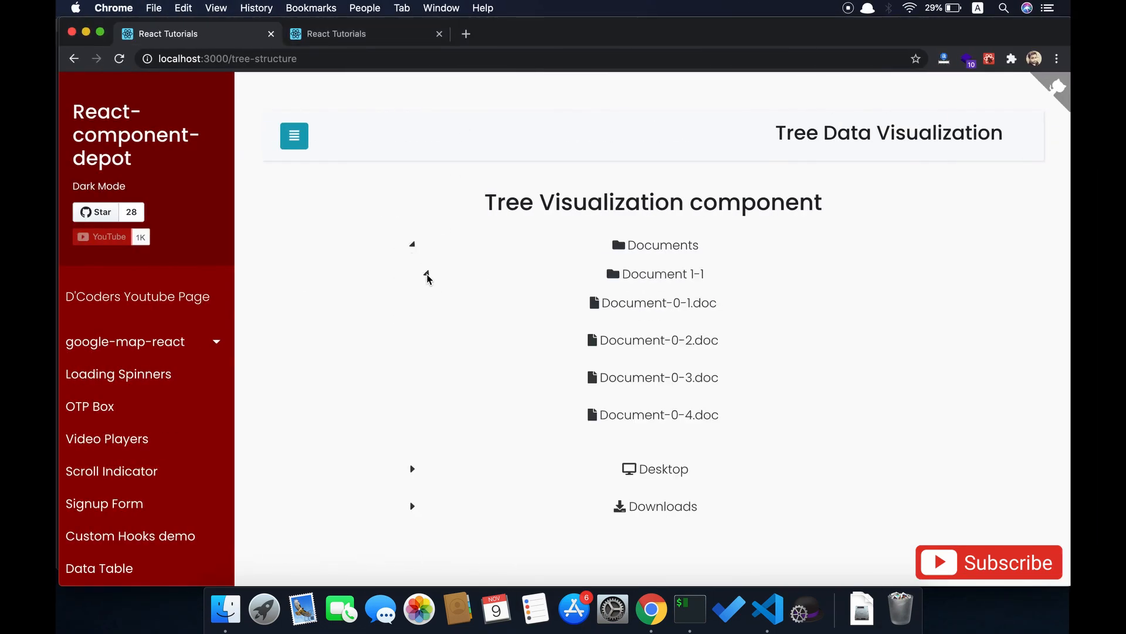
click(413, 245)
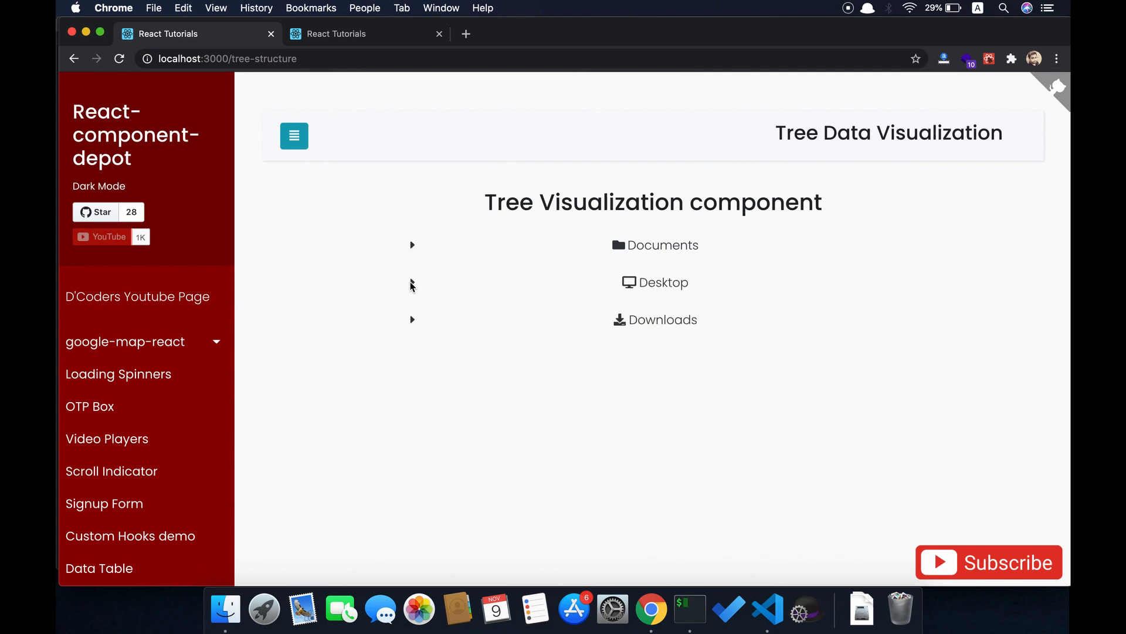